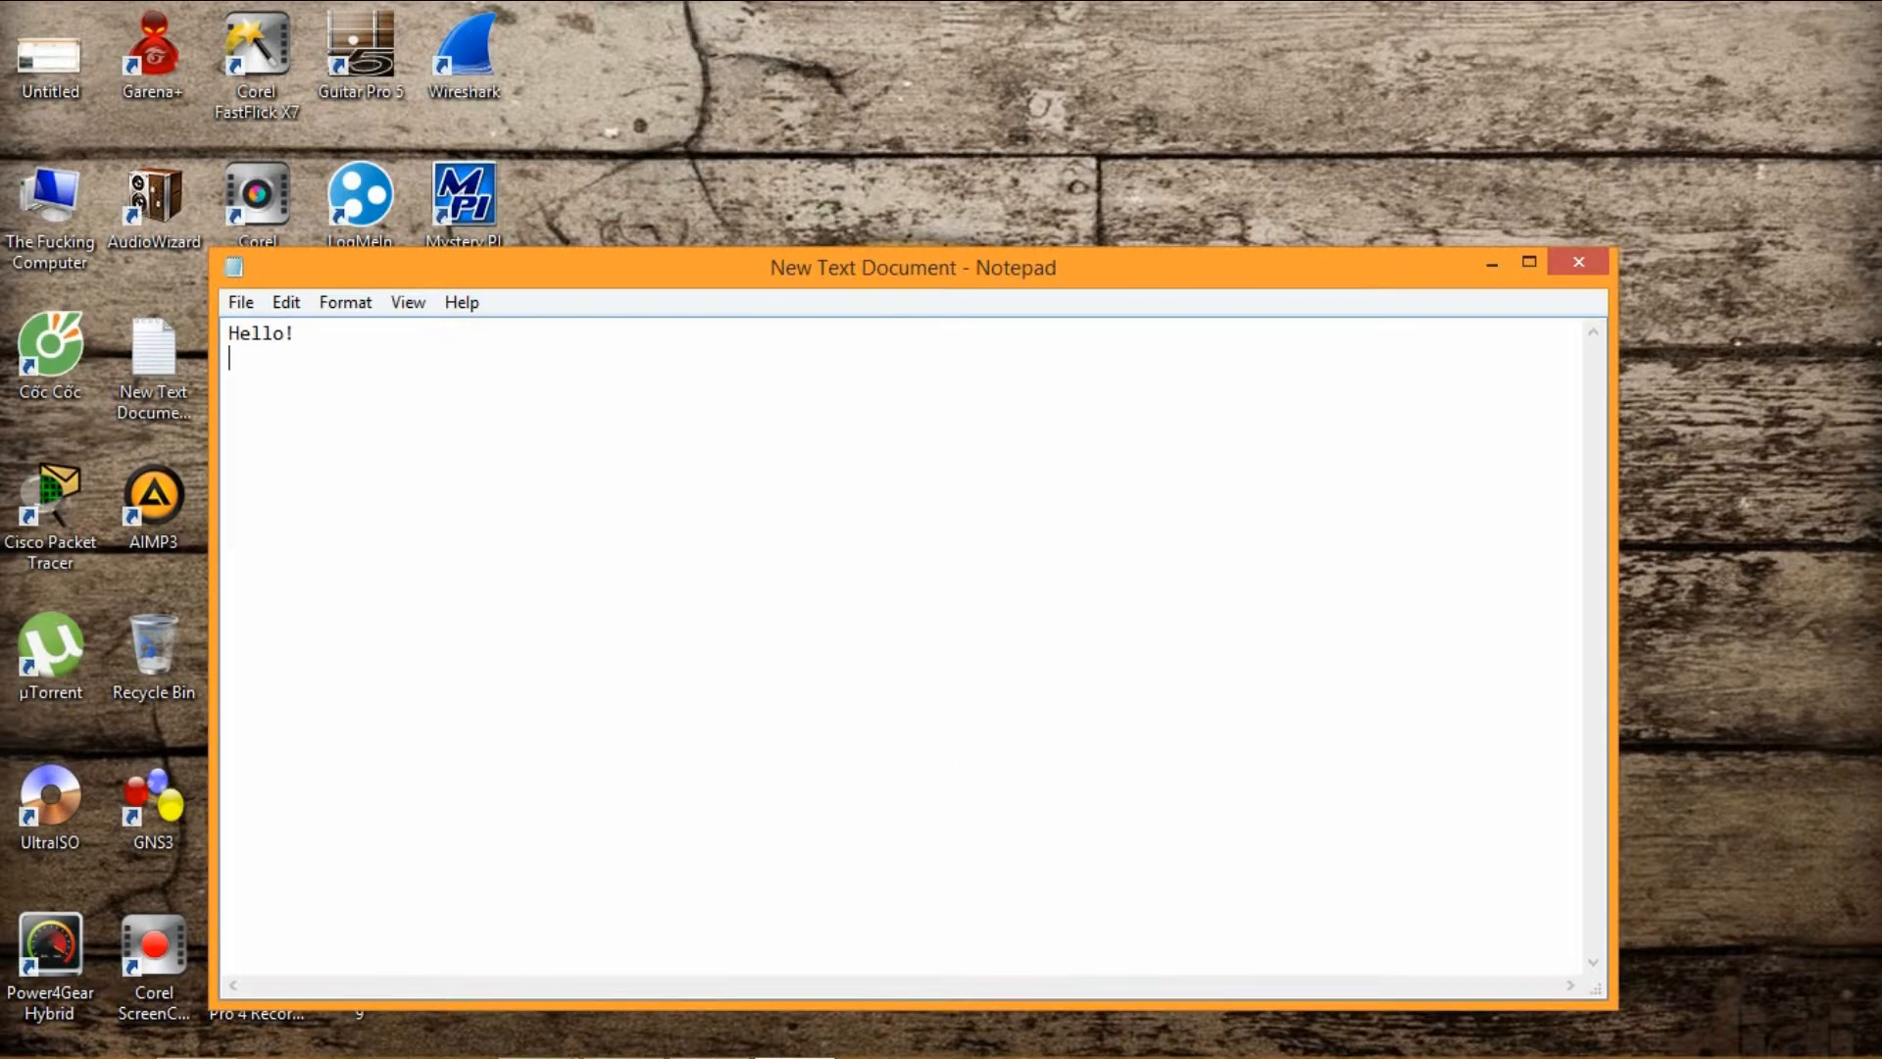
Write the greeting by Phan San Thanh and the overview: tutorial 1 in 2 parts, Wireshark and Cain & Abel.
type("My name is Pha")
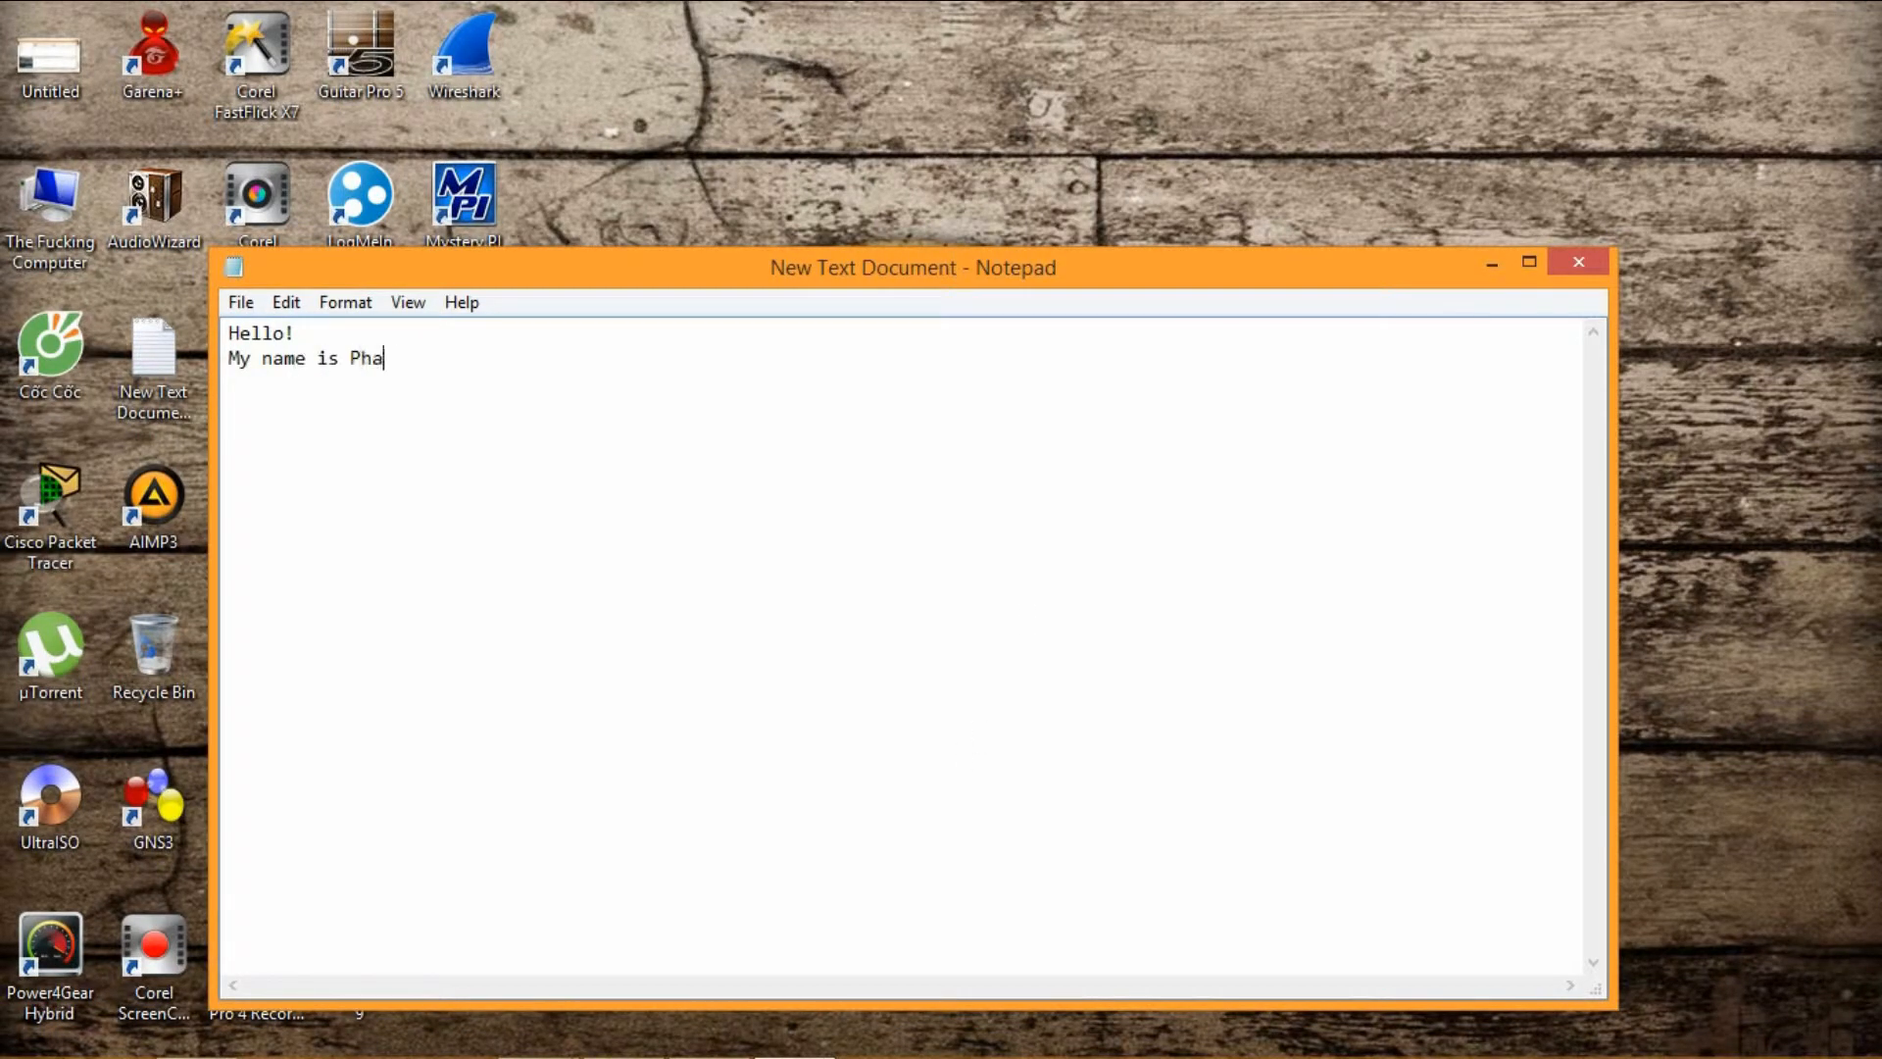
type("n San Thanh, I'm from 2c-12")
type("This is my video f")
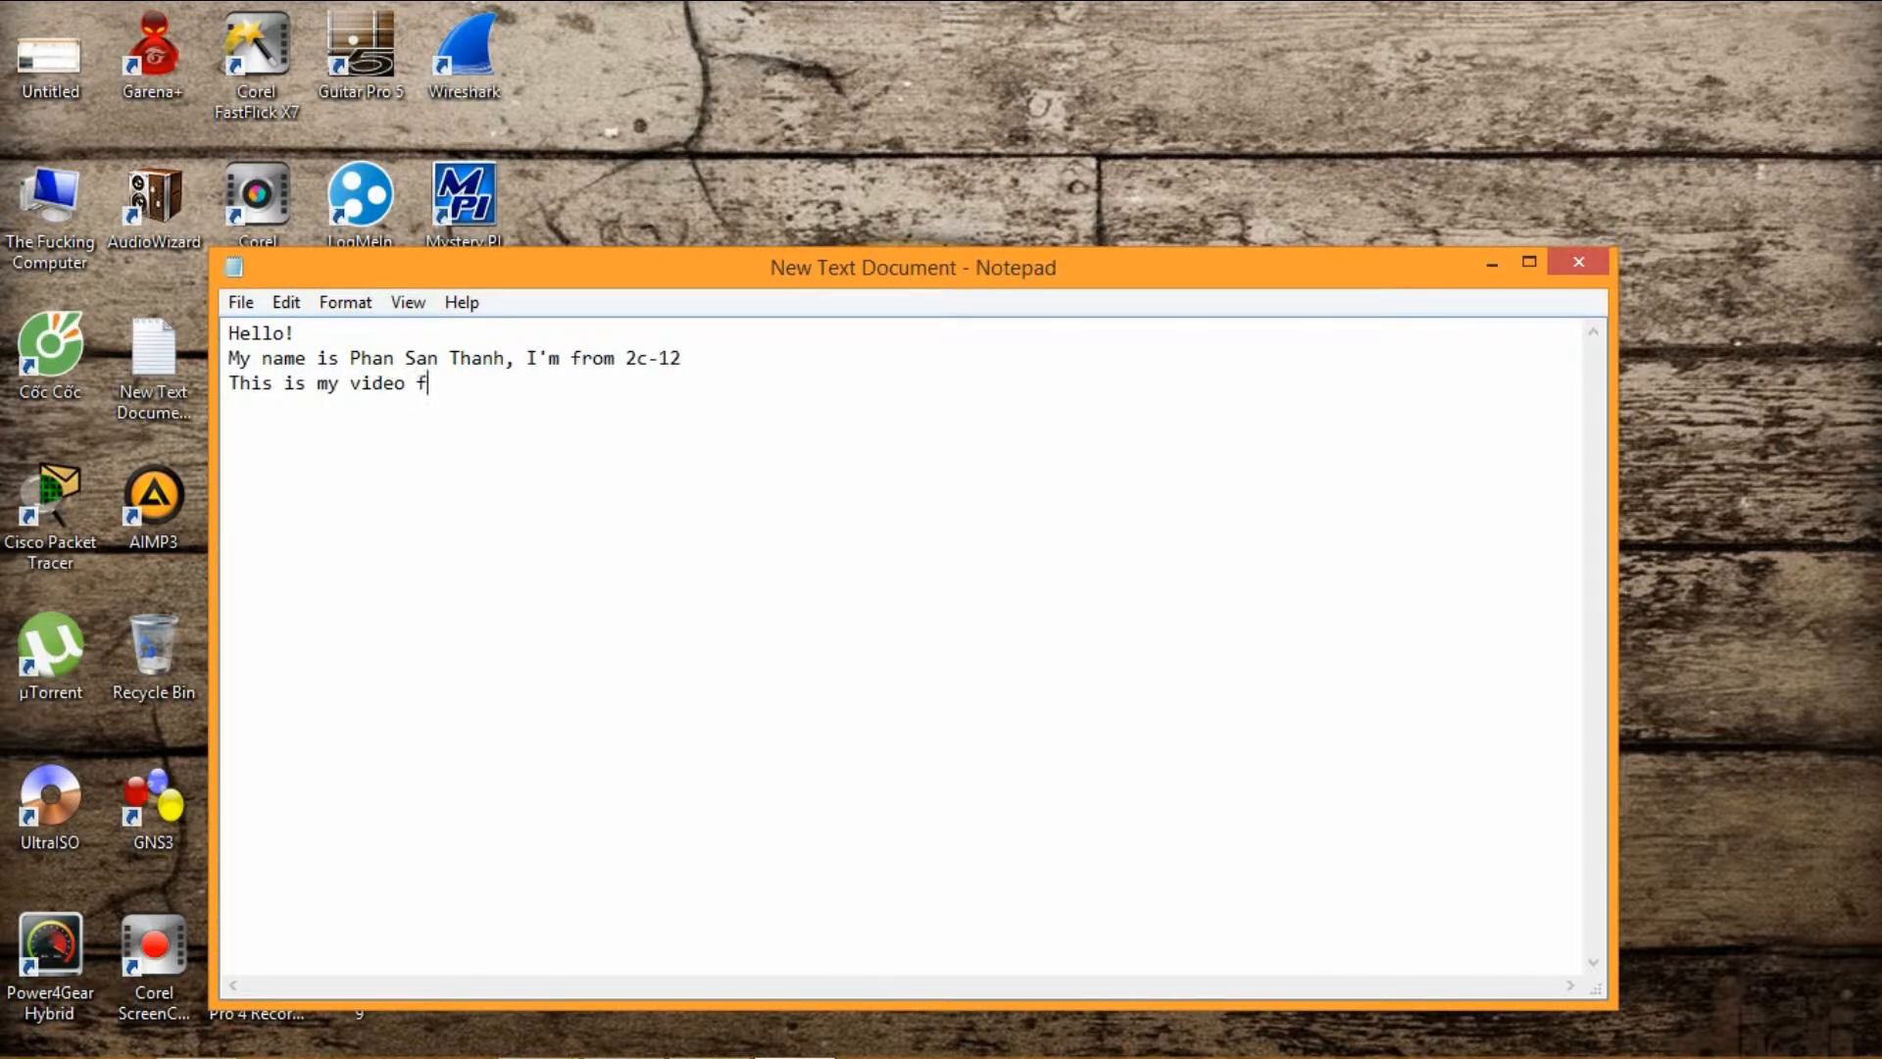
type("or tutorial")
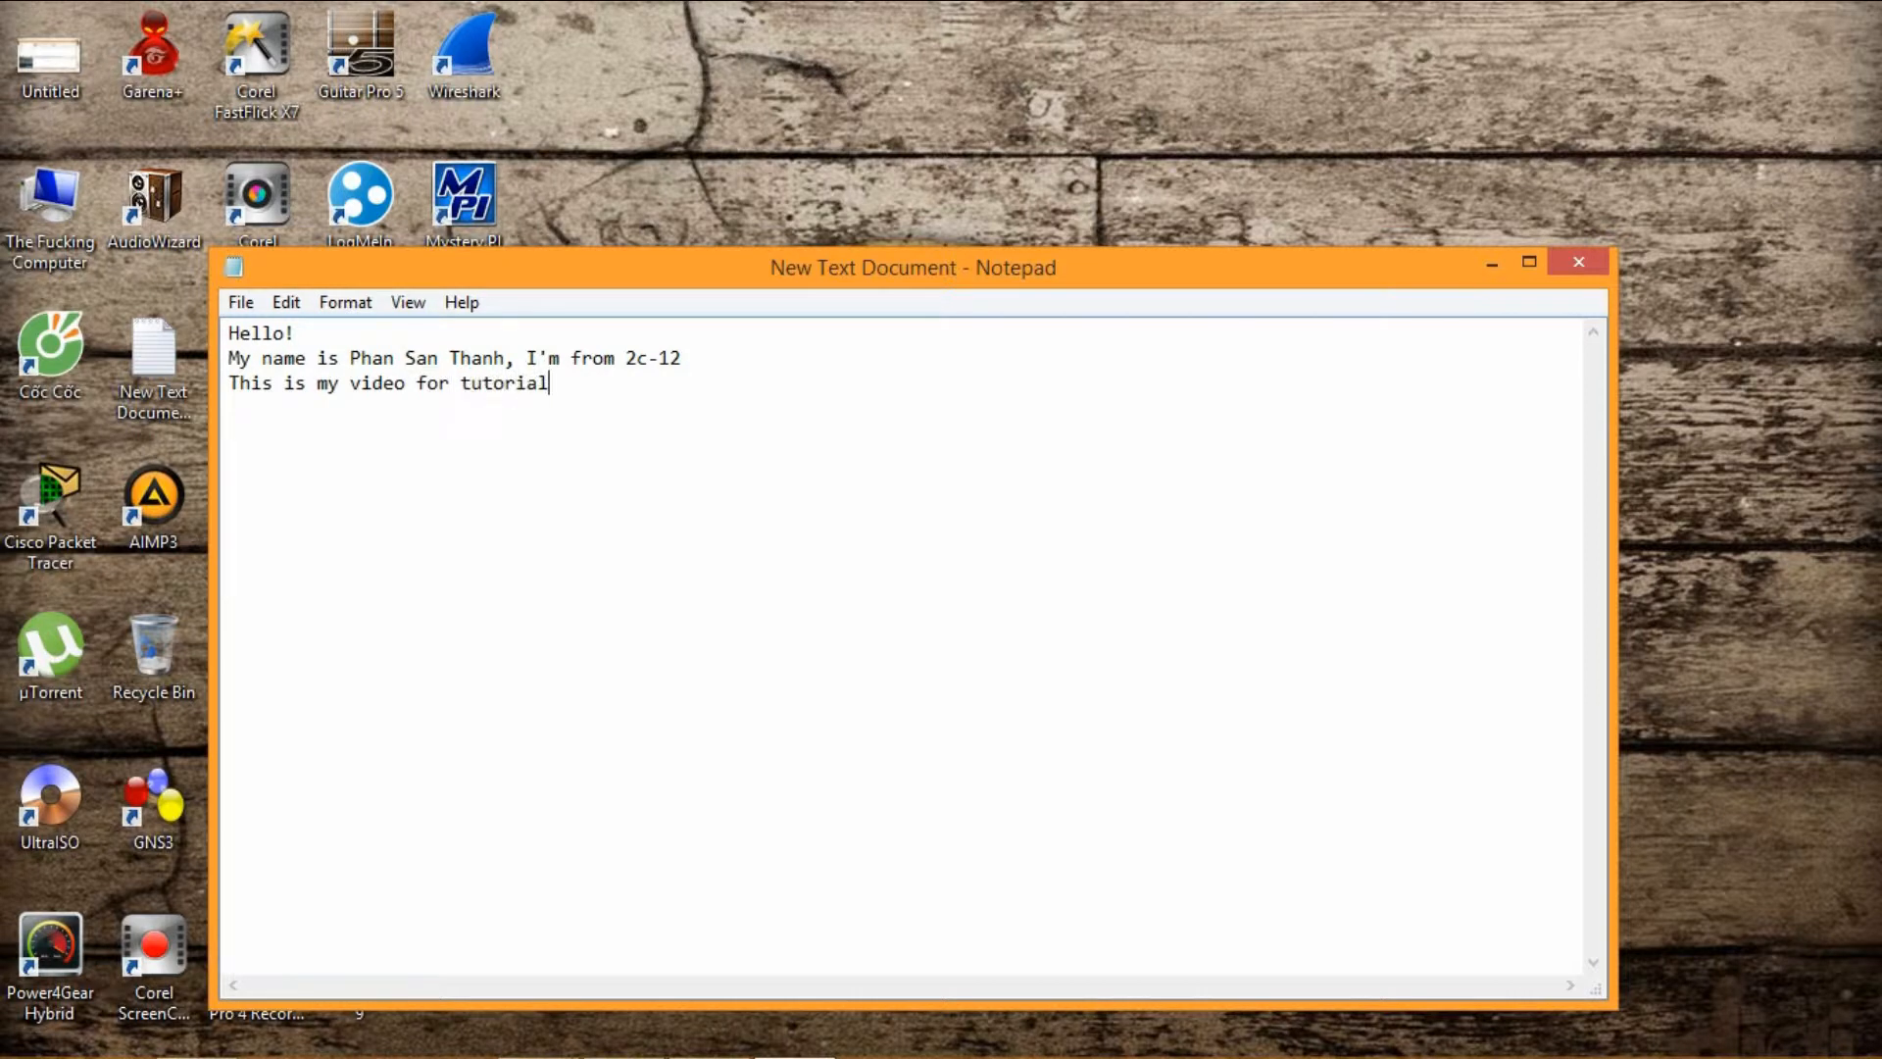
type("1")
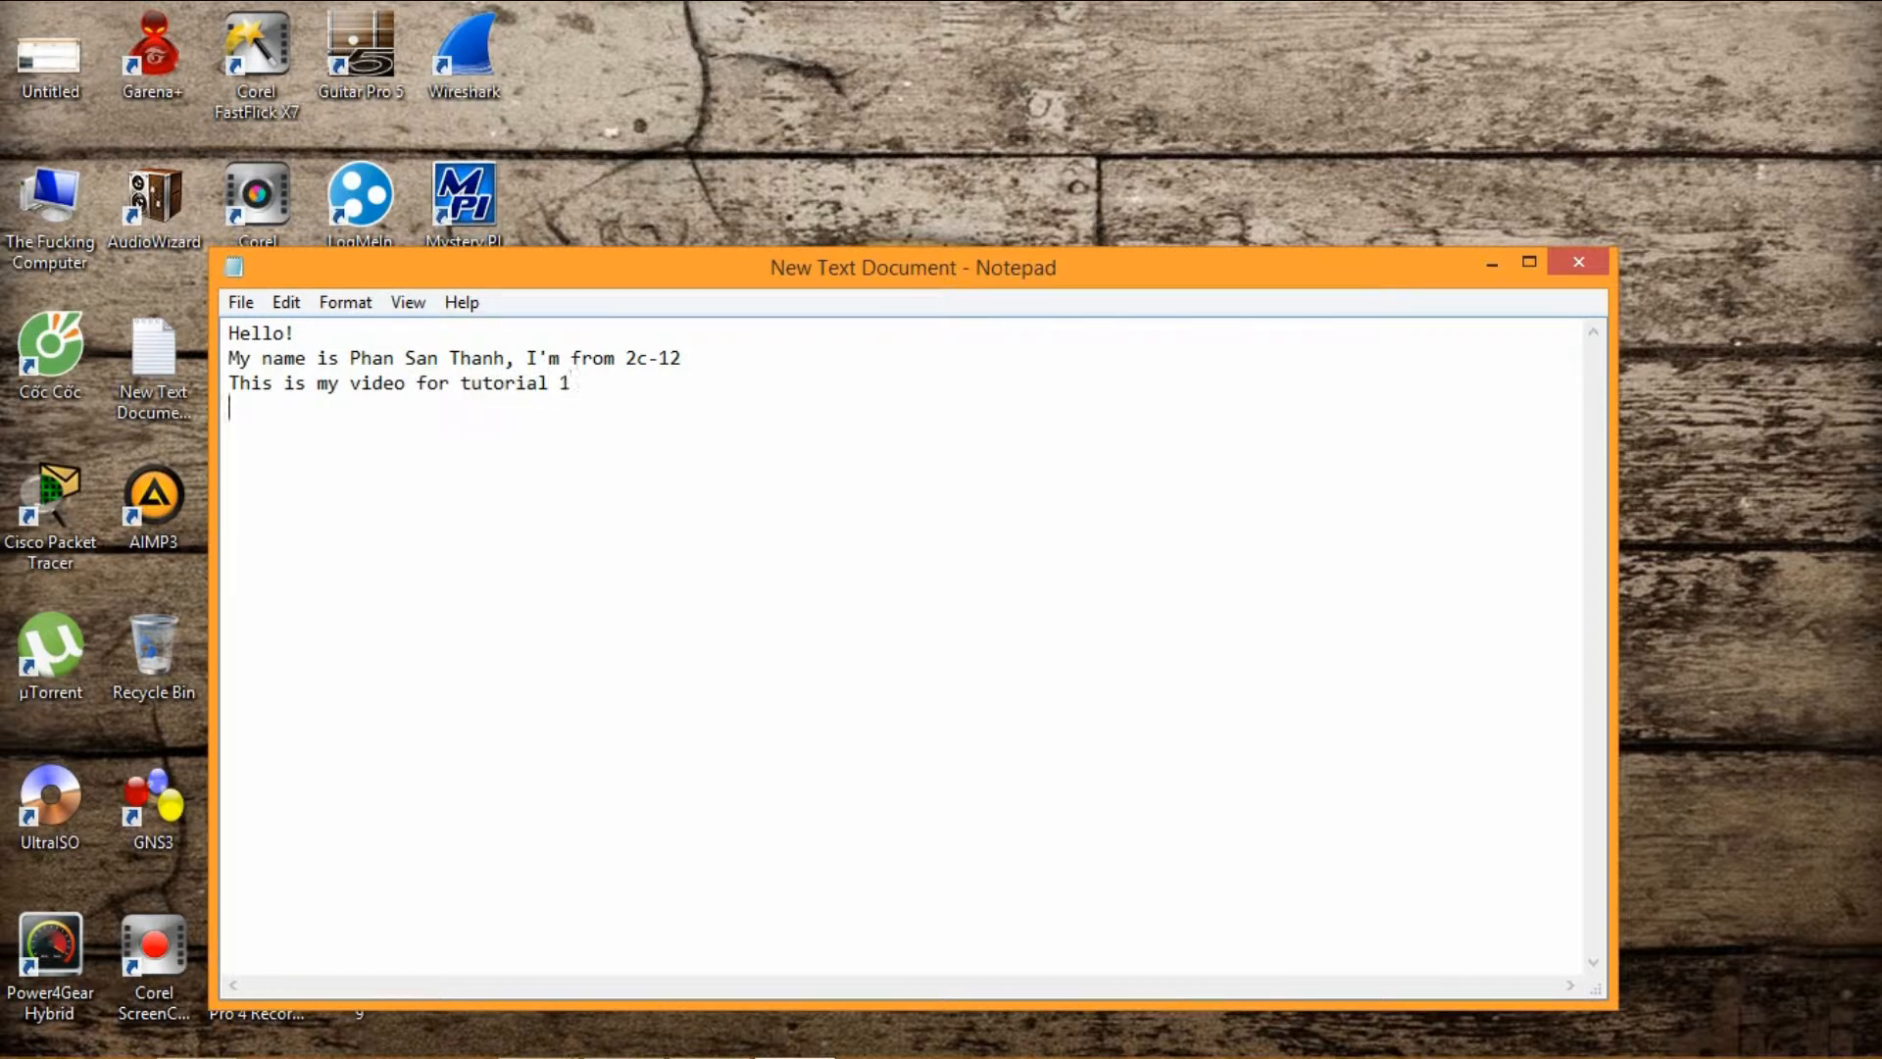
type("This video wil")
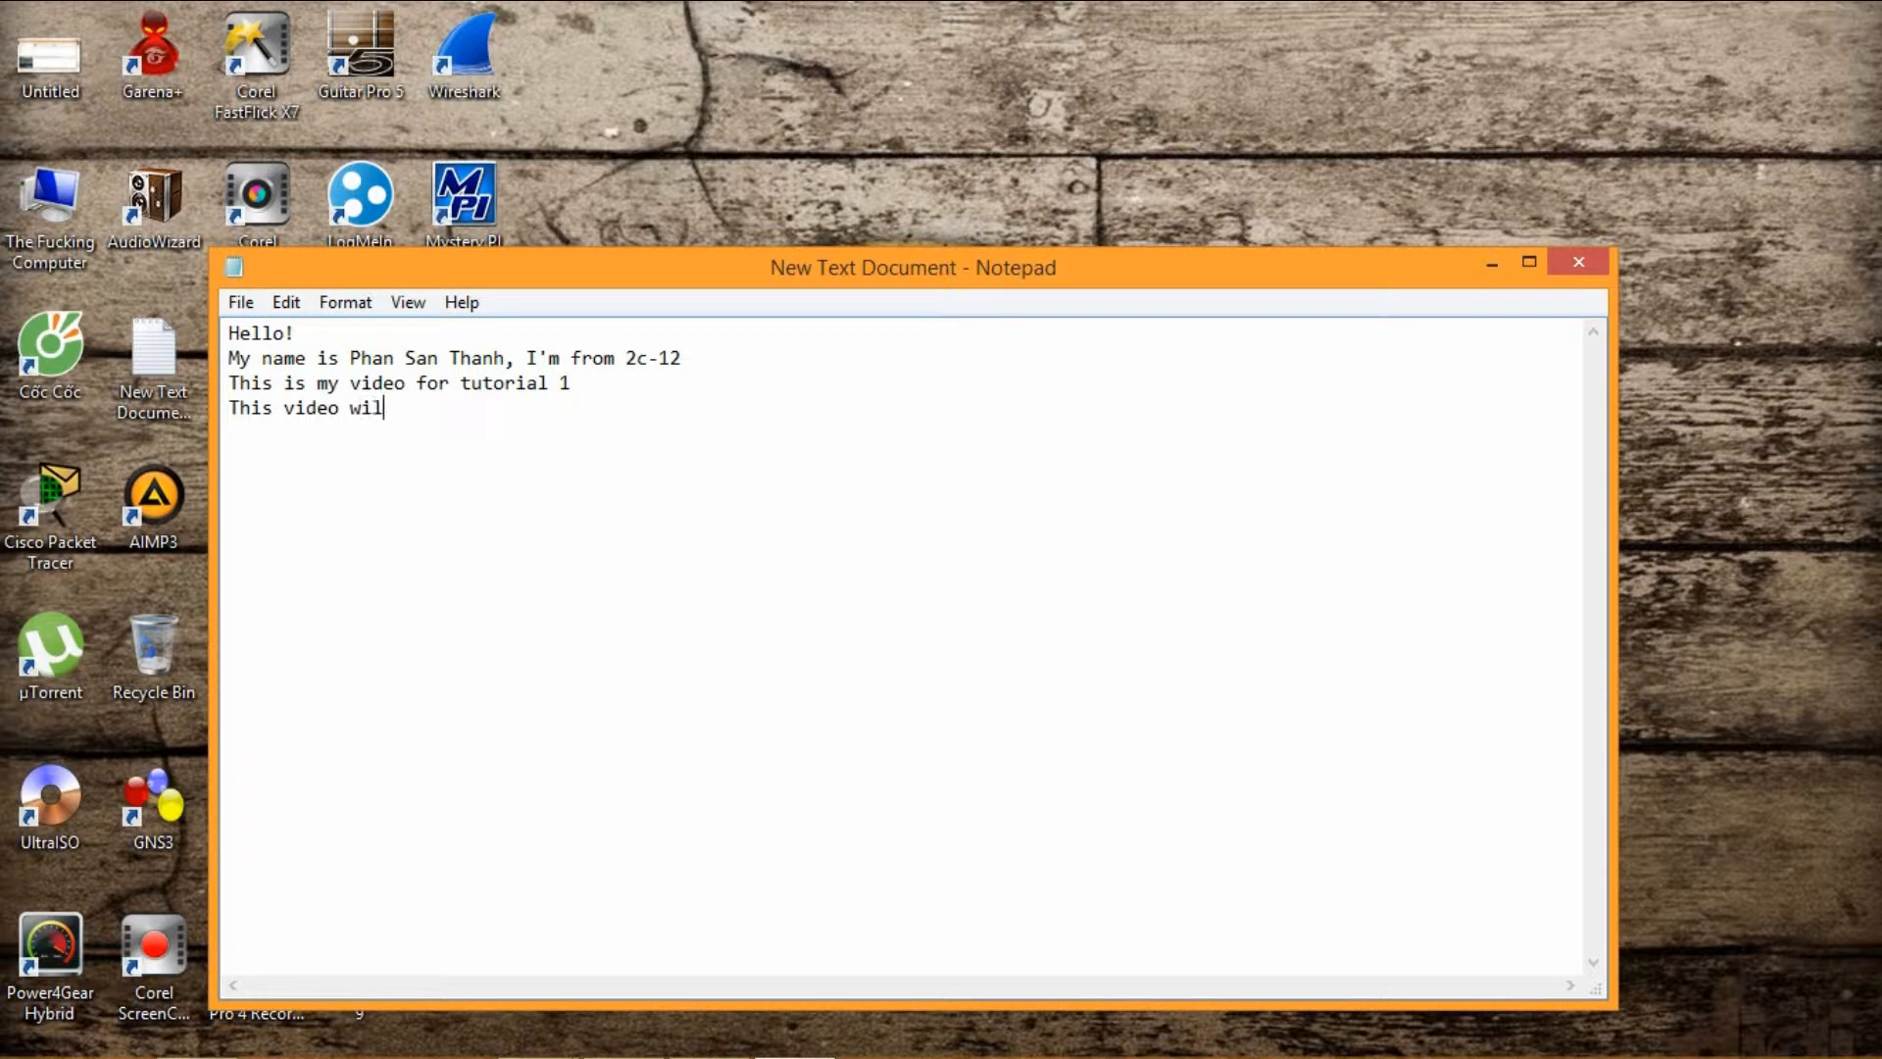
type("l be divided into 2 parts")
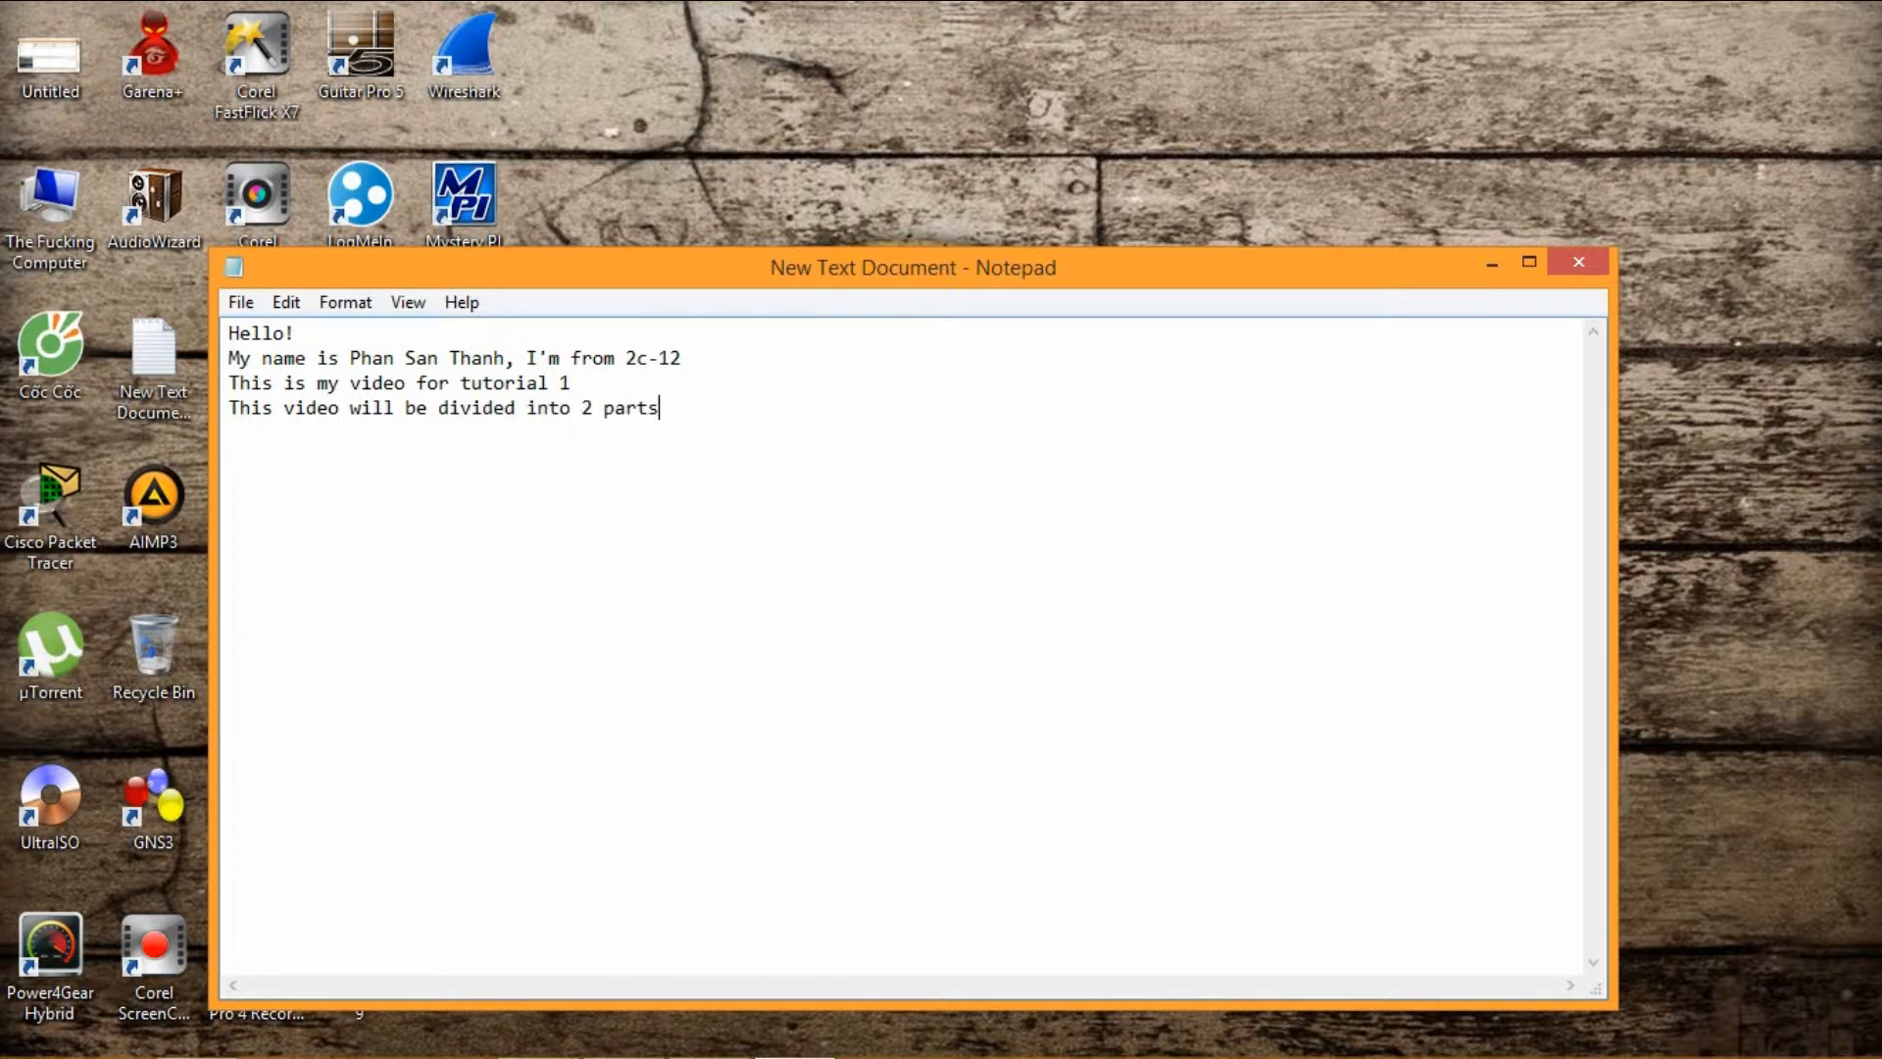
type(", parts")
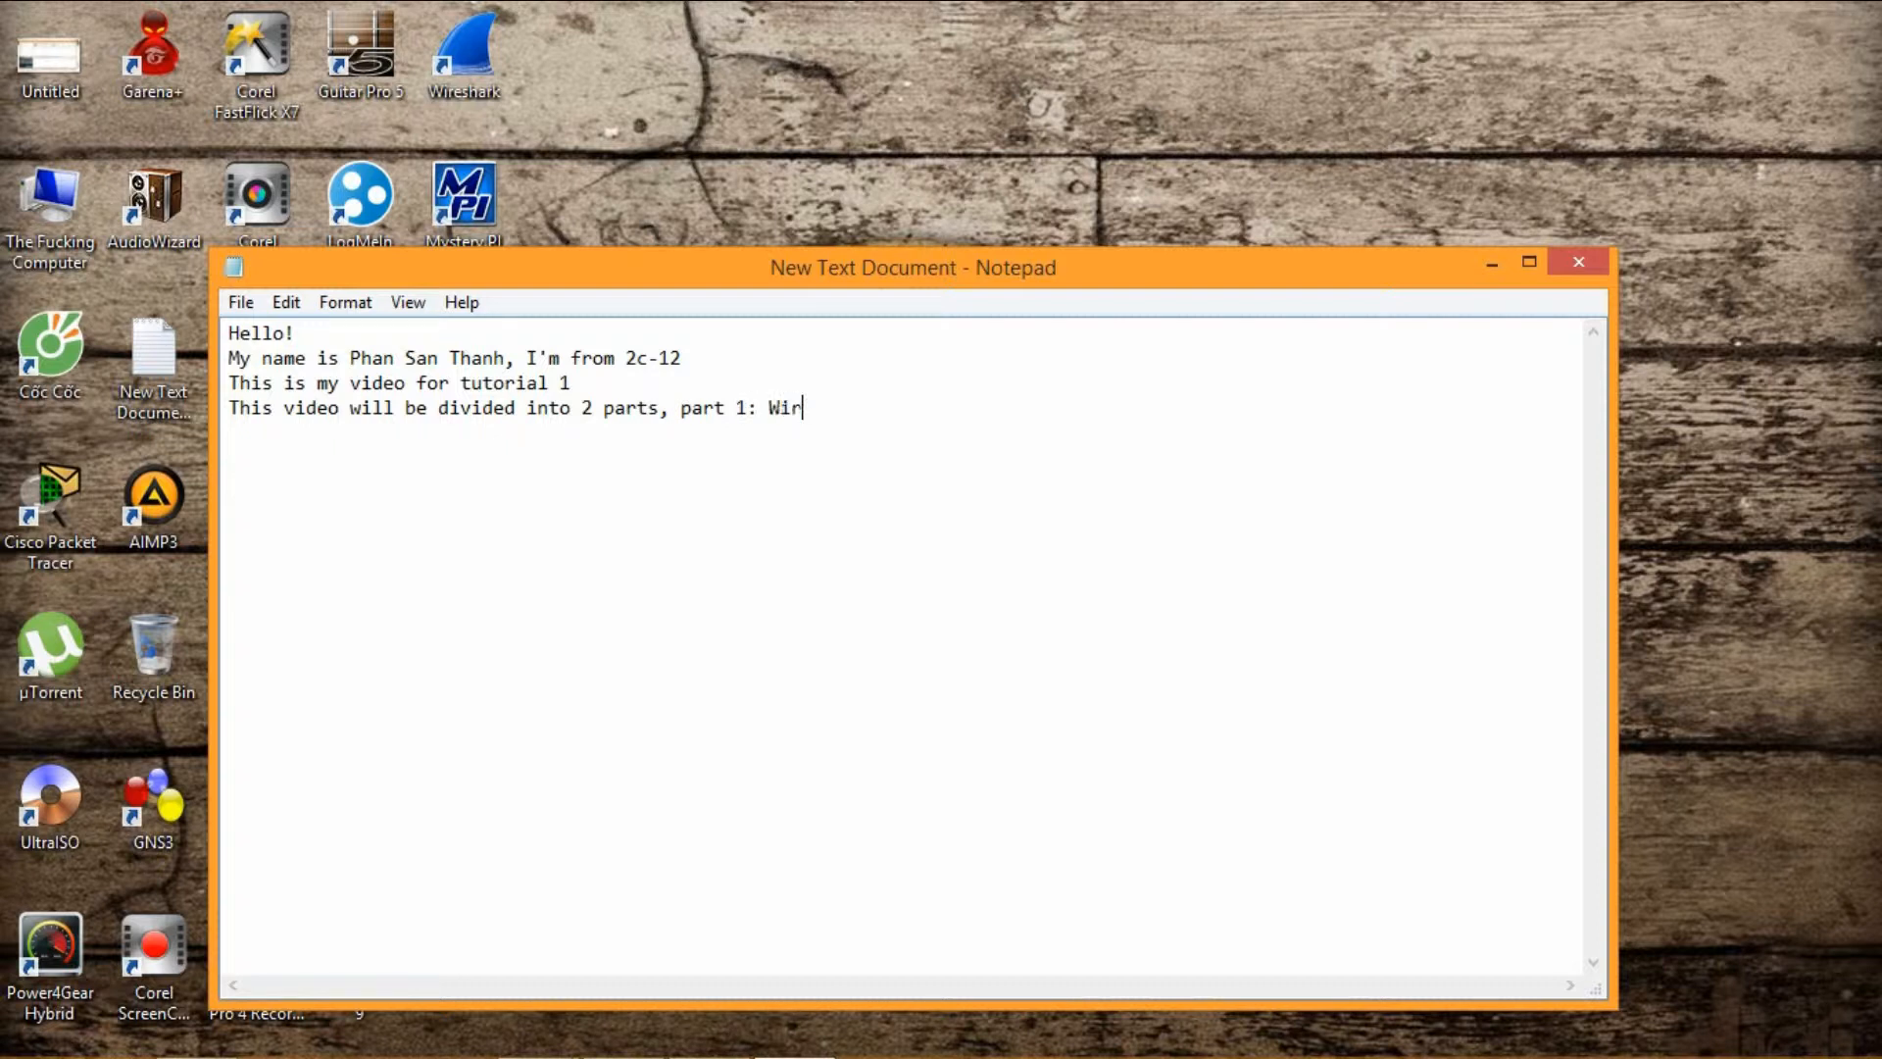
type("eshark - part")
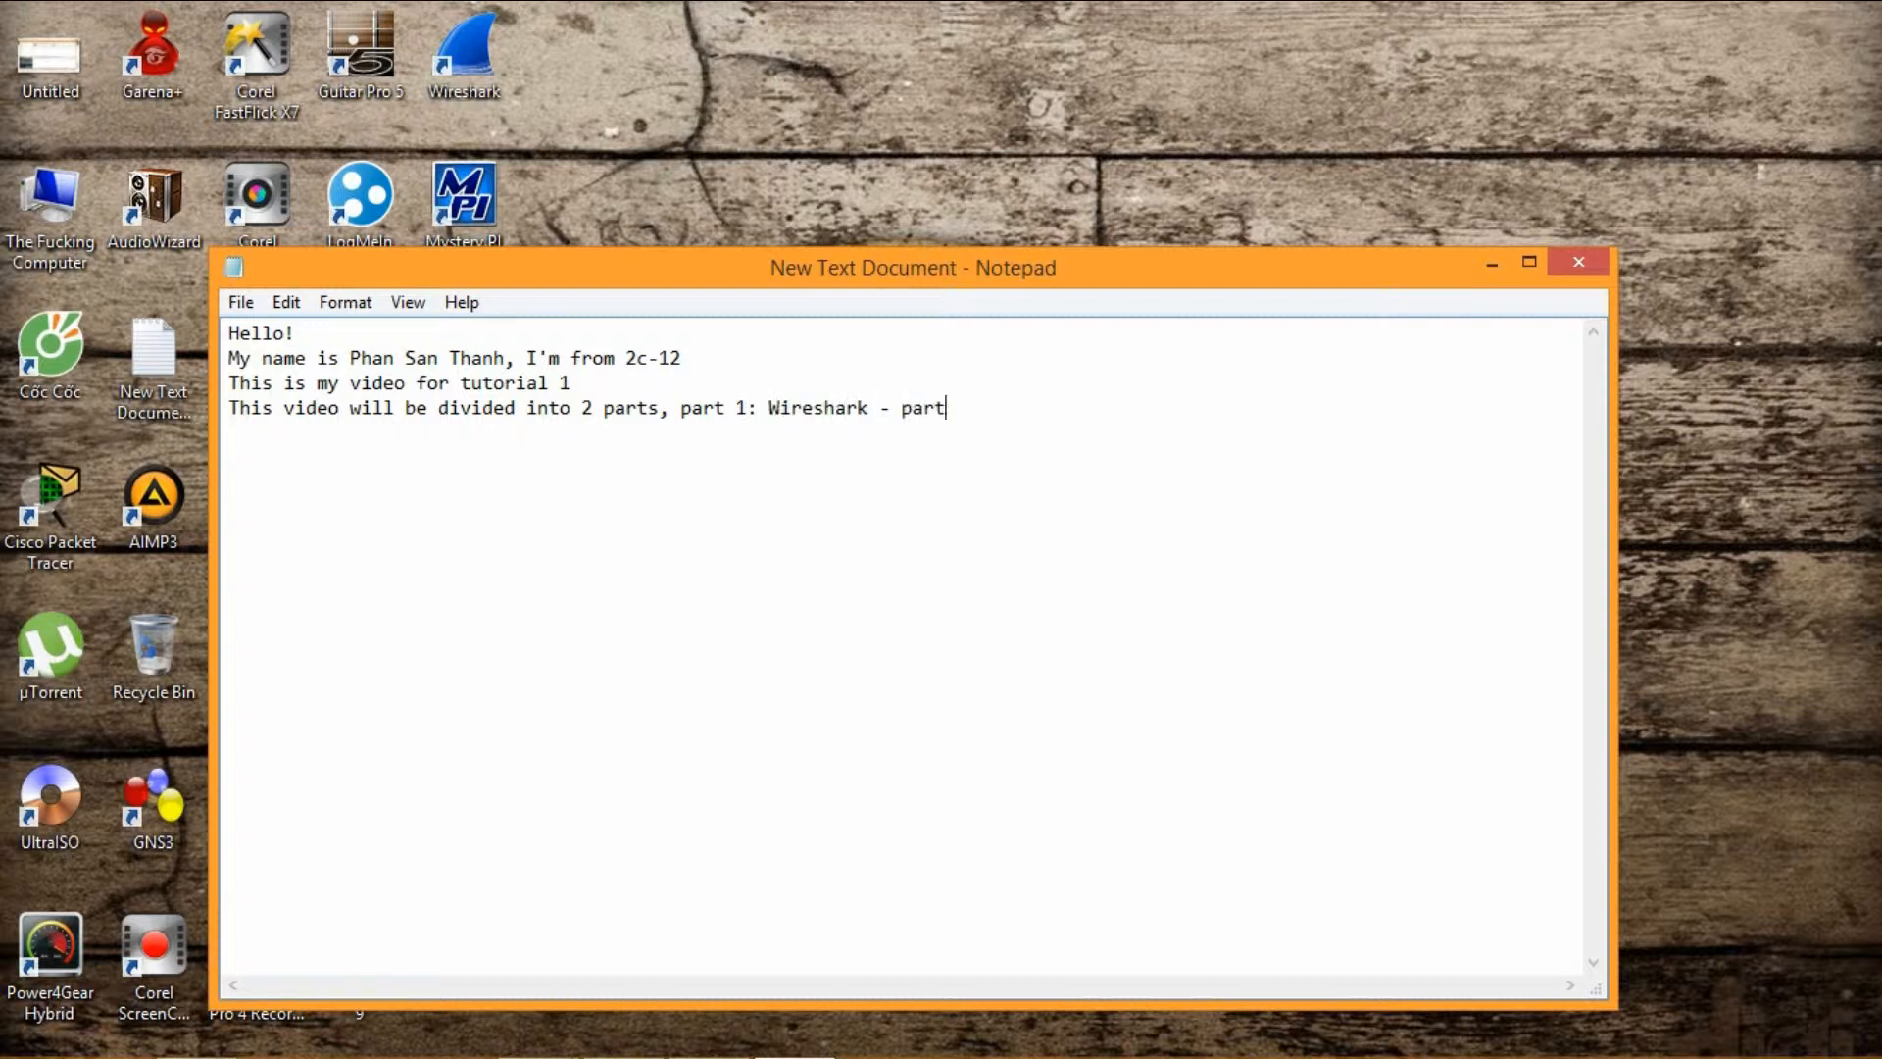
type("2: Cain & Abel.")
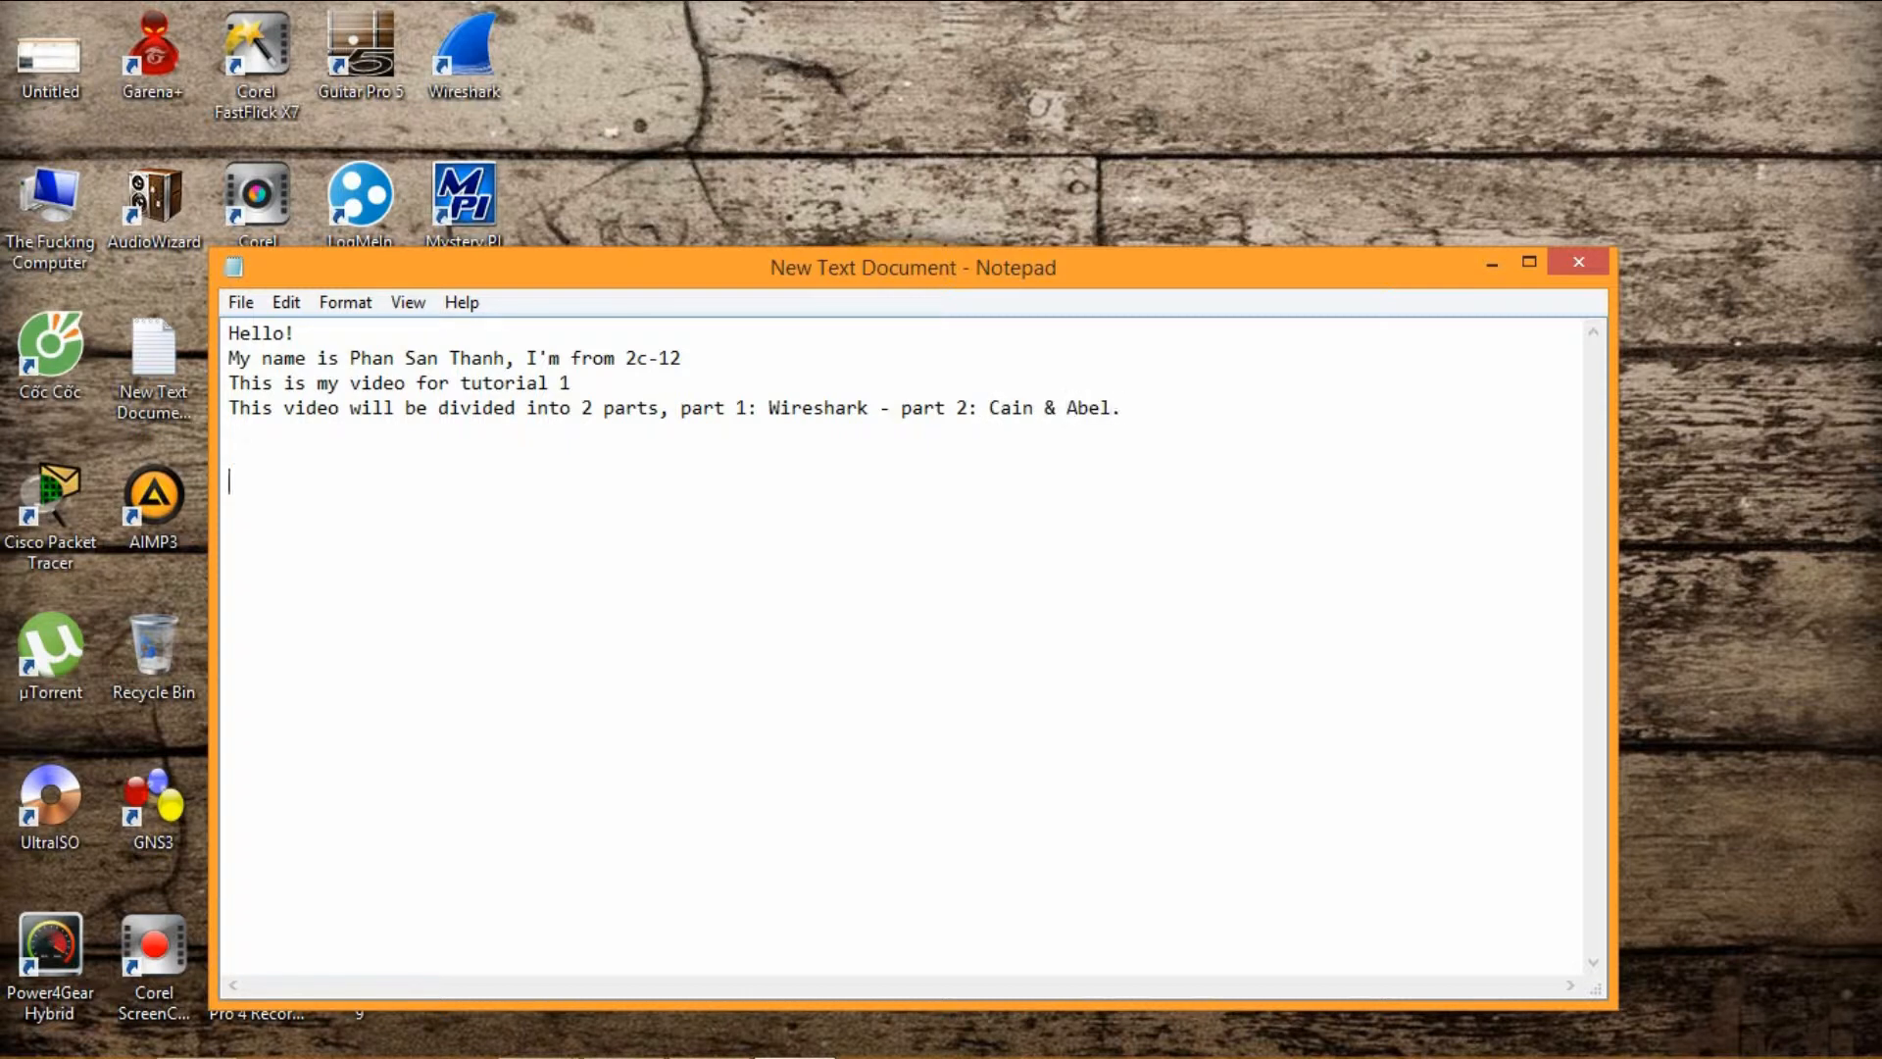
Add 'NOW, Let's start with part 1!' and the first step '-Open Wireshark'.
type("NOW, Let's start with")
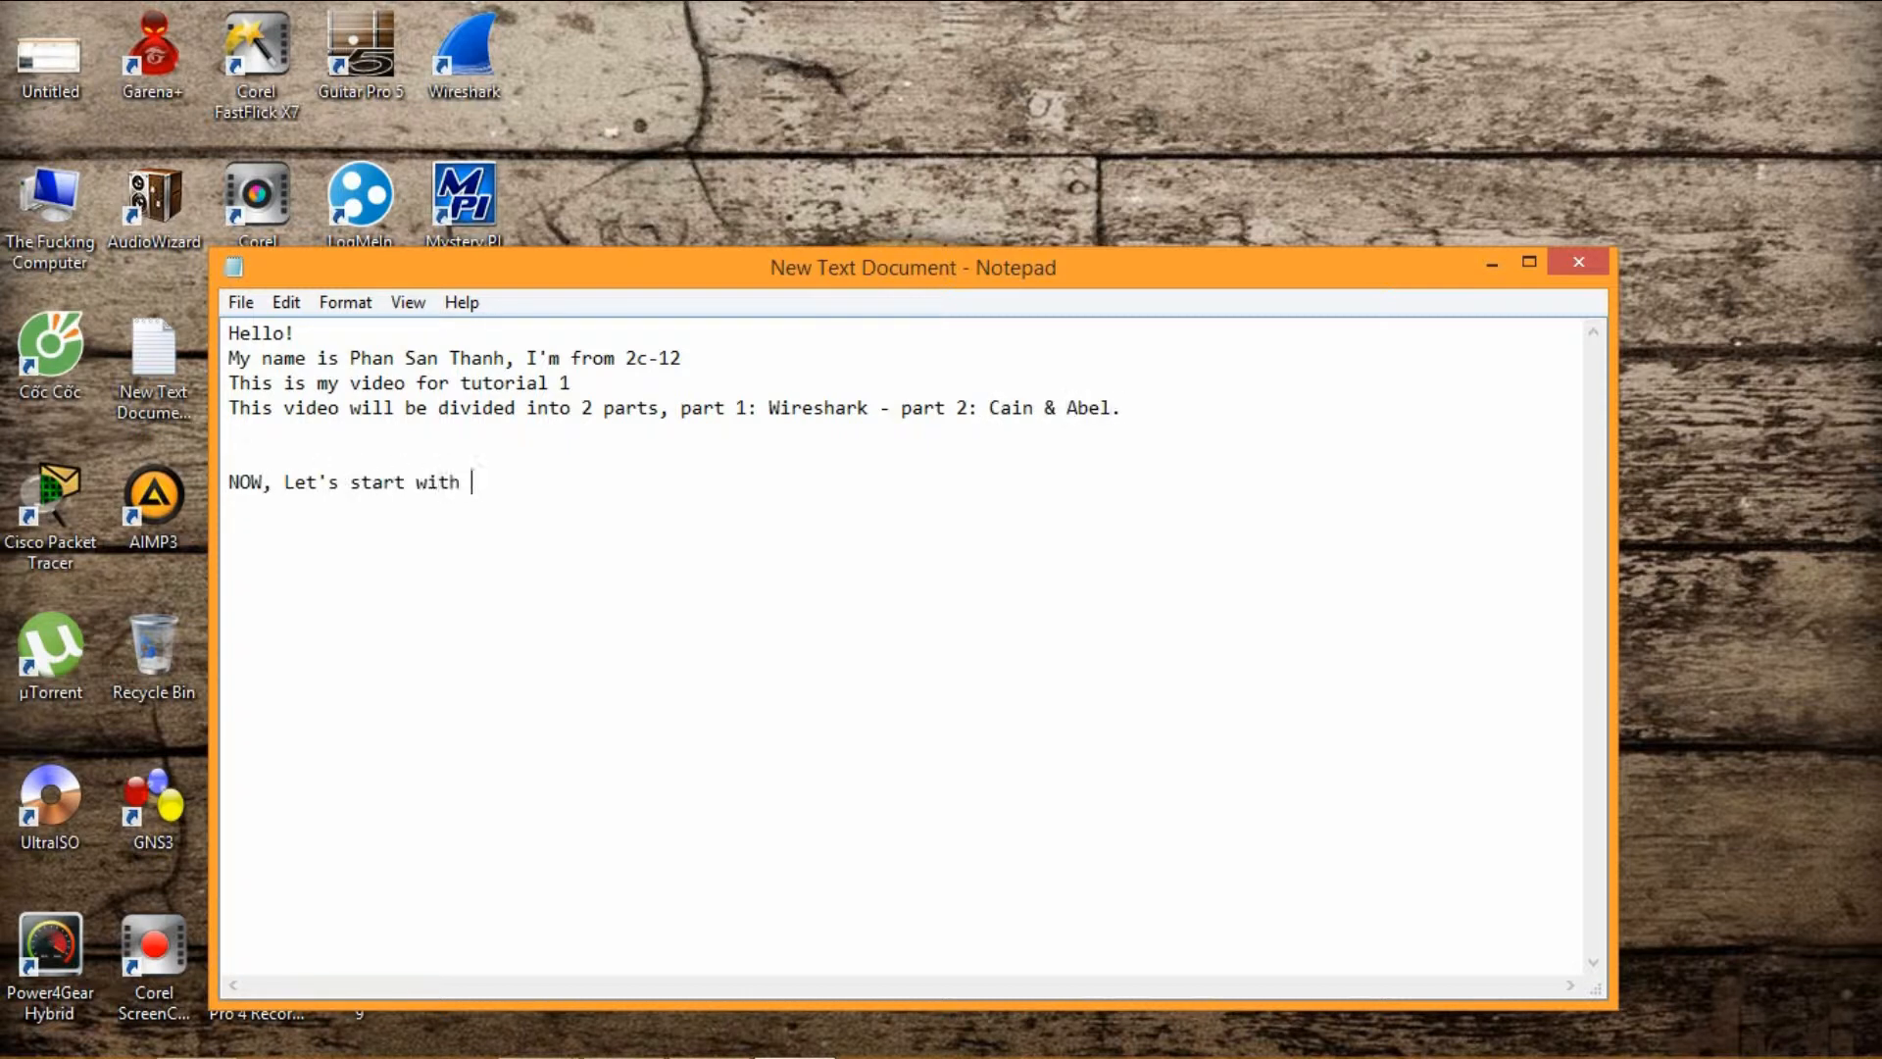
type("part 1!")
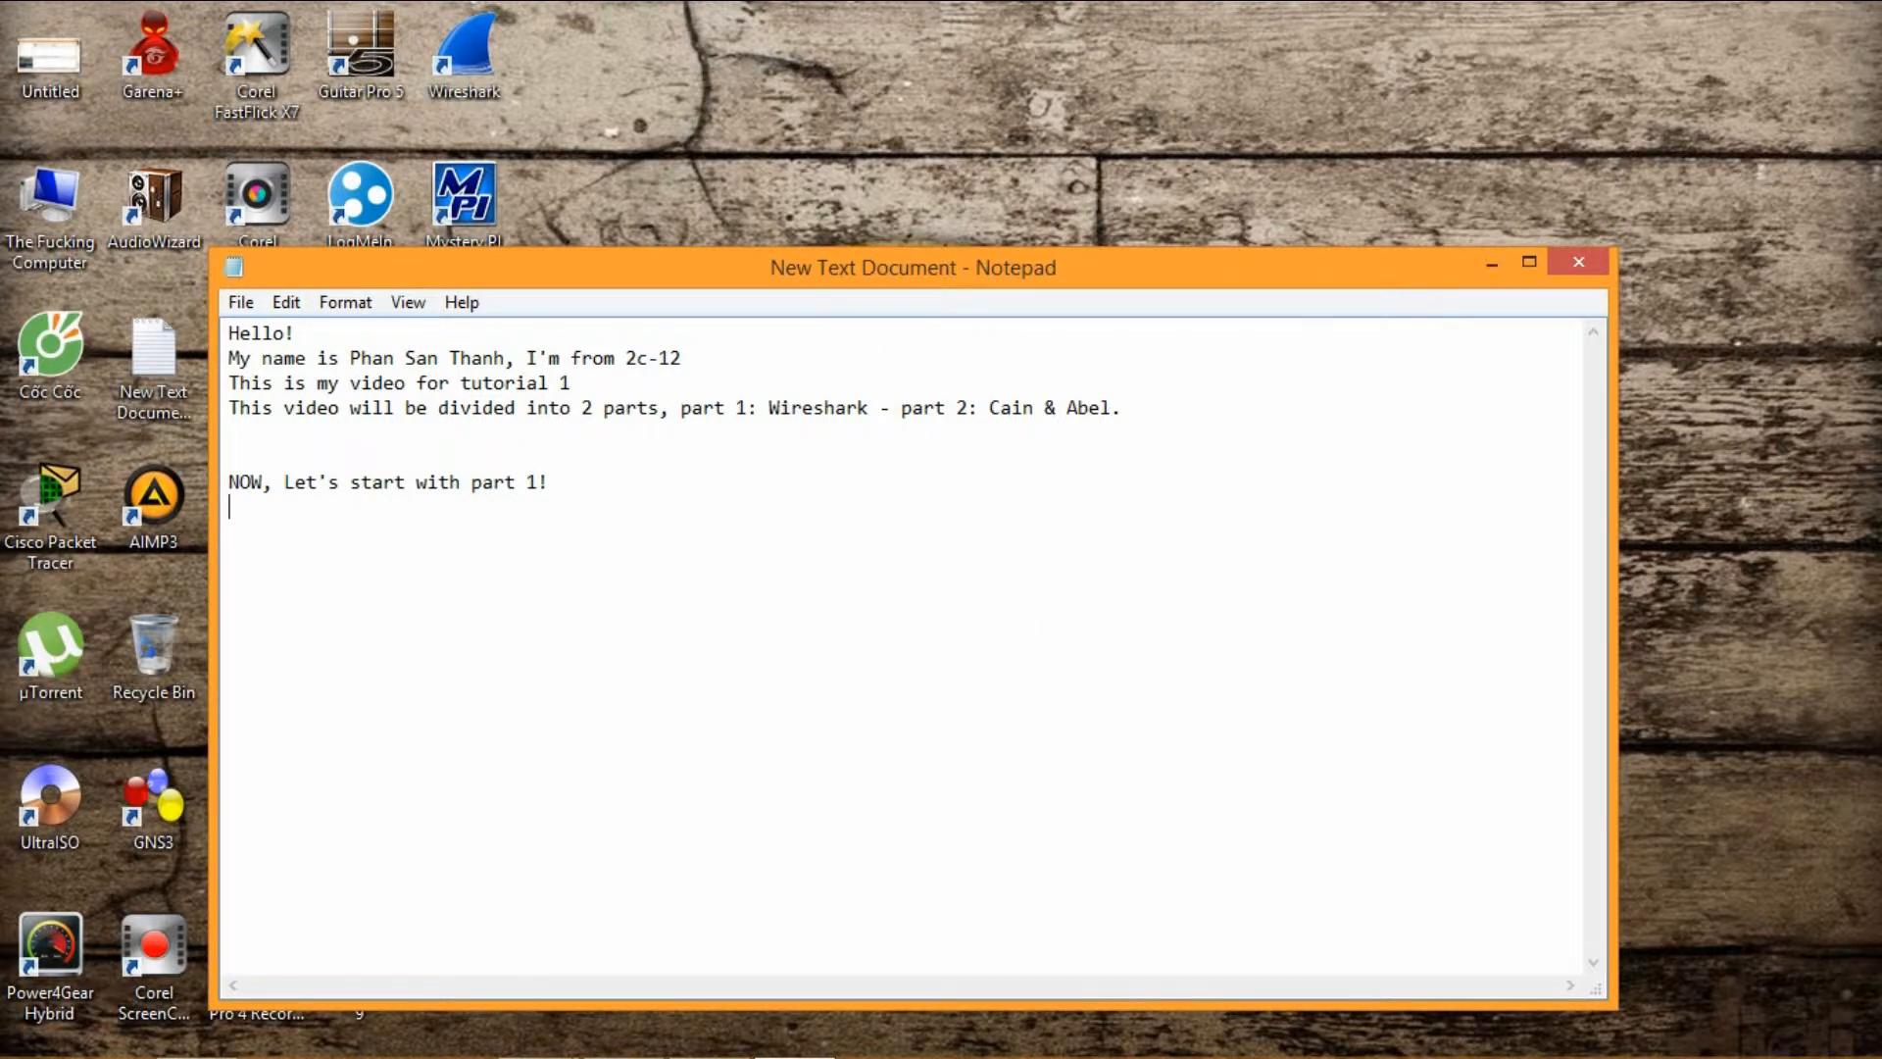
type("-Open")
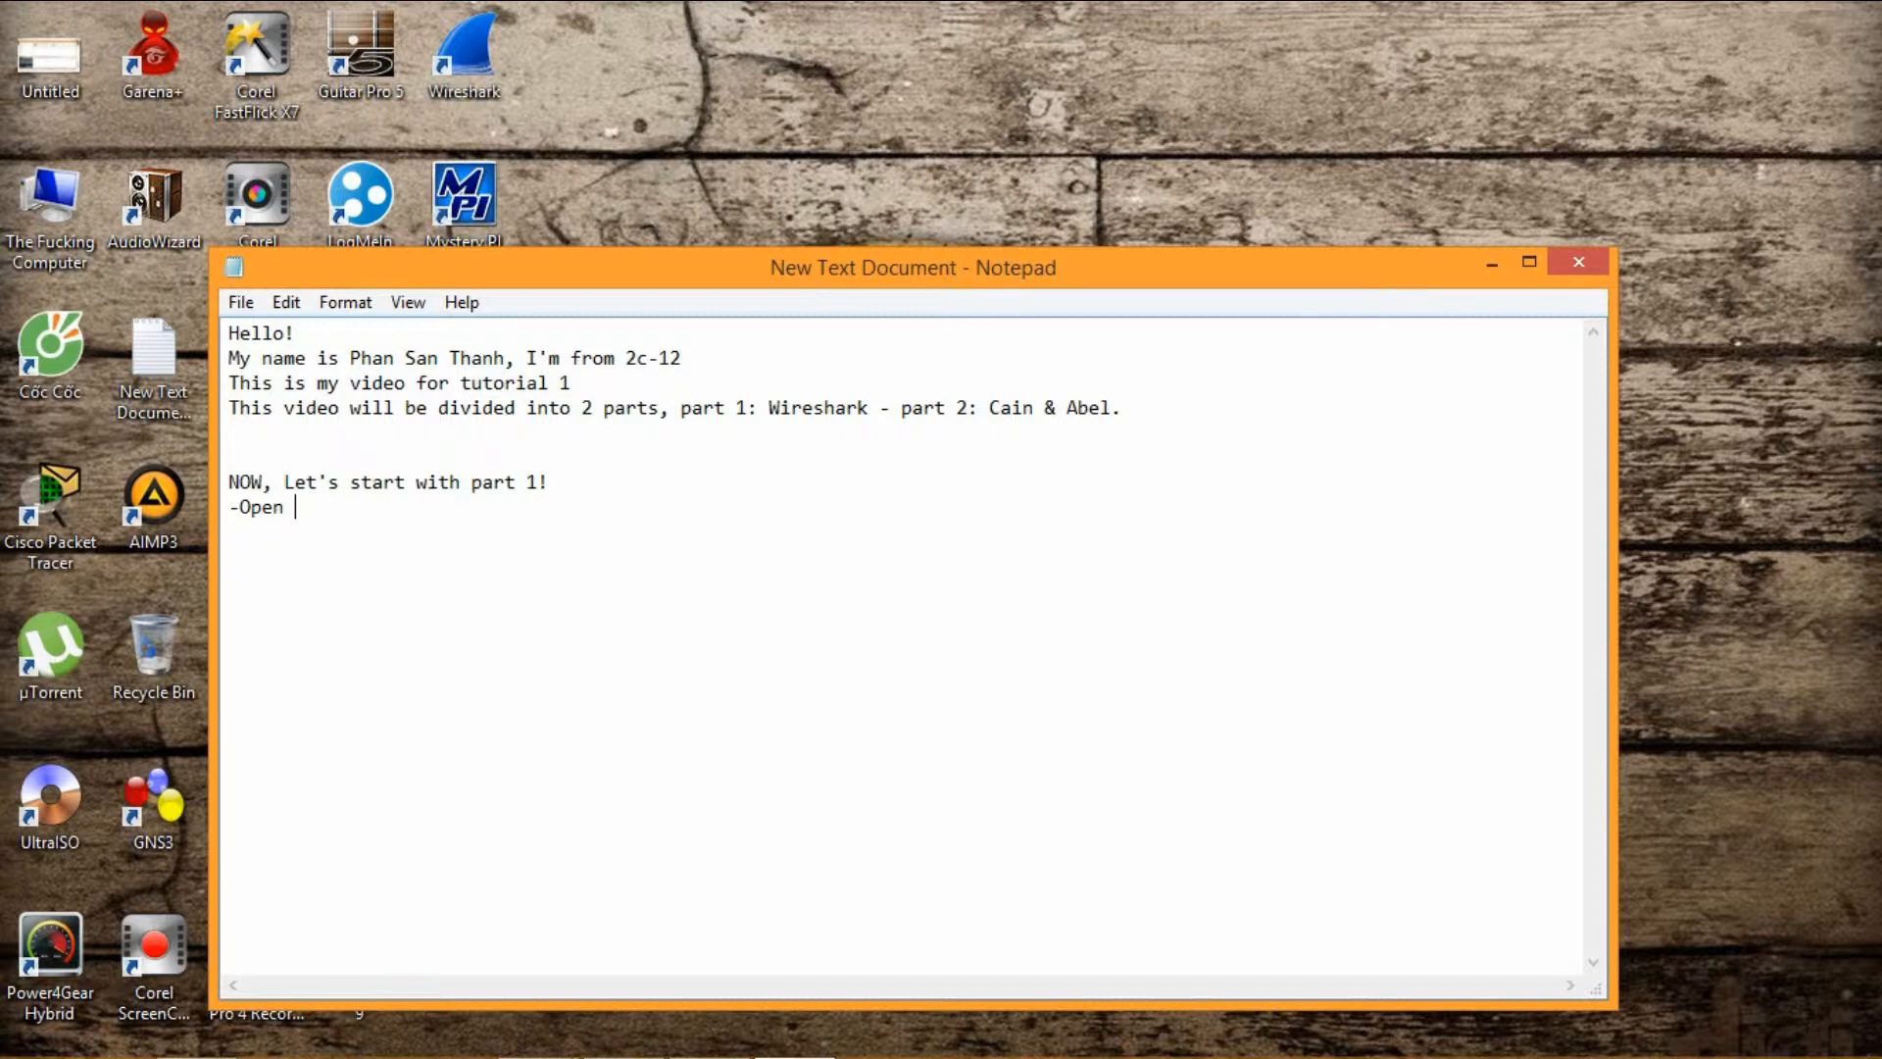
type("Wireshark")
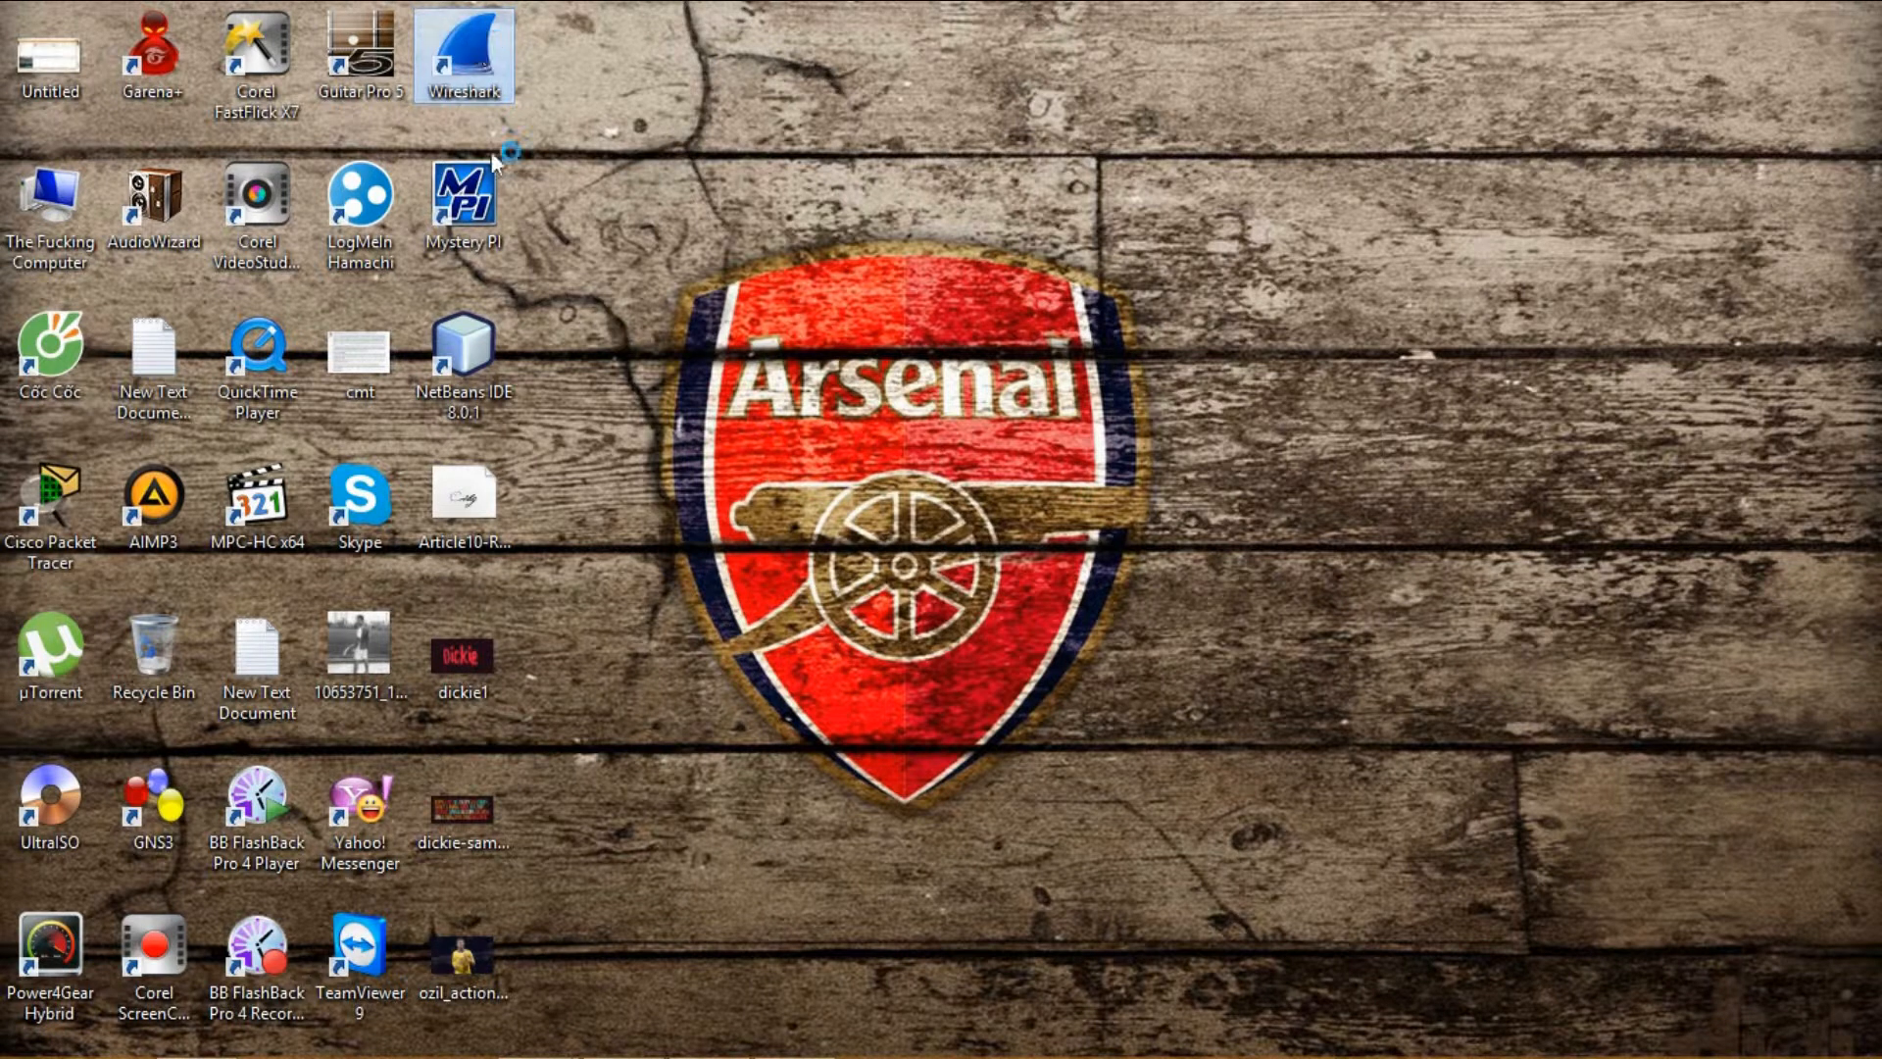
mouse_move(666, 253)
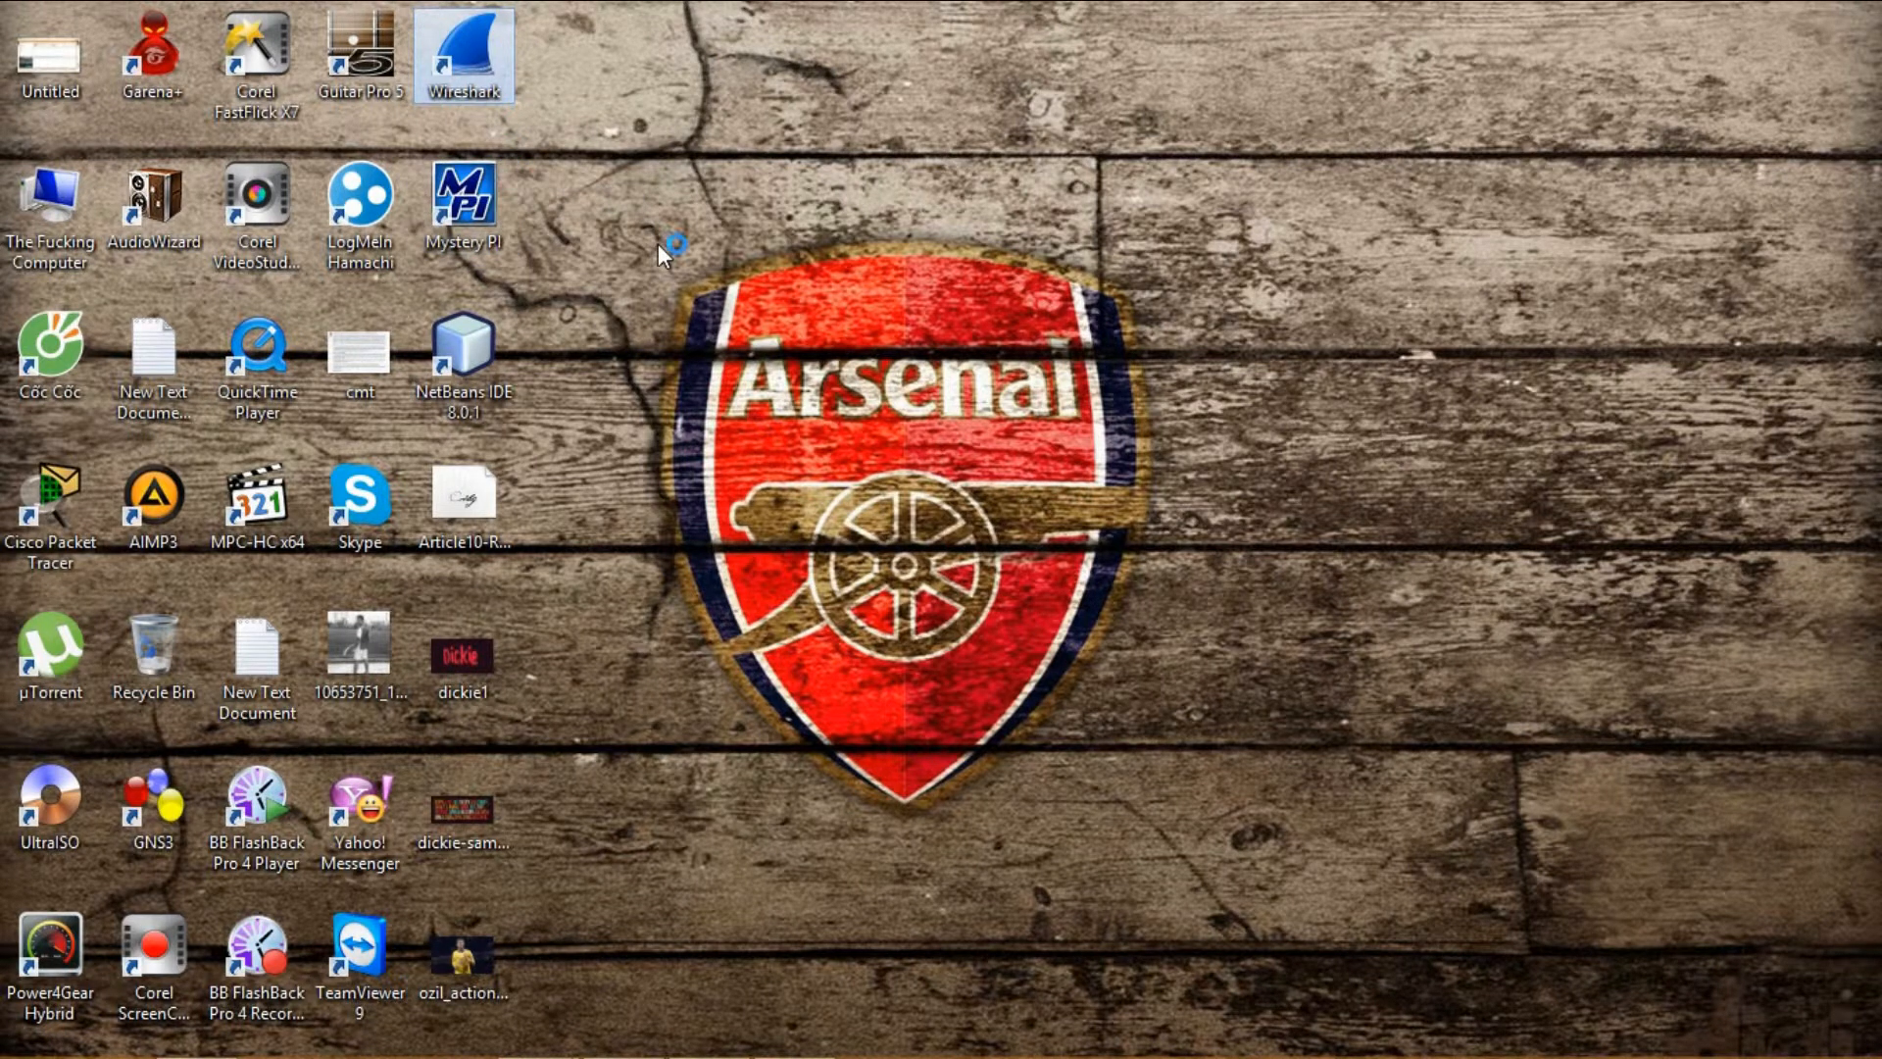
Launch Wireshark from its desktop shortcut.
double_click(466, 55)
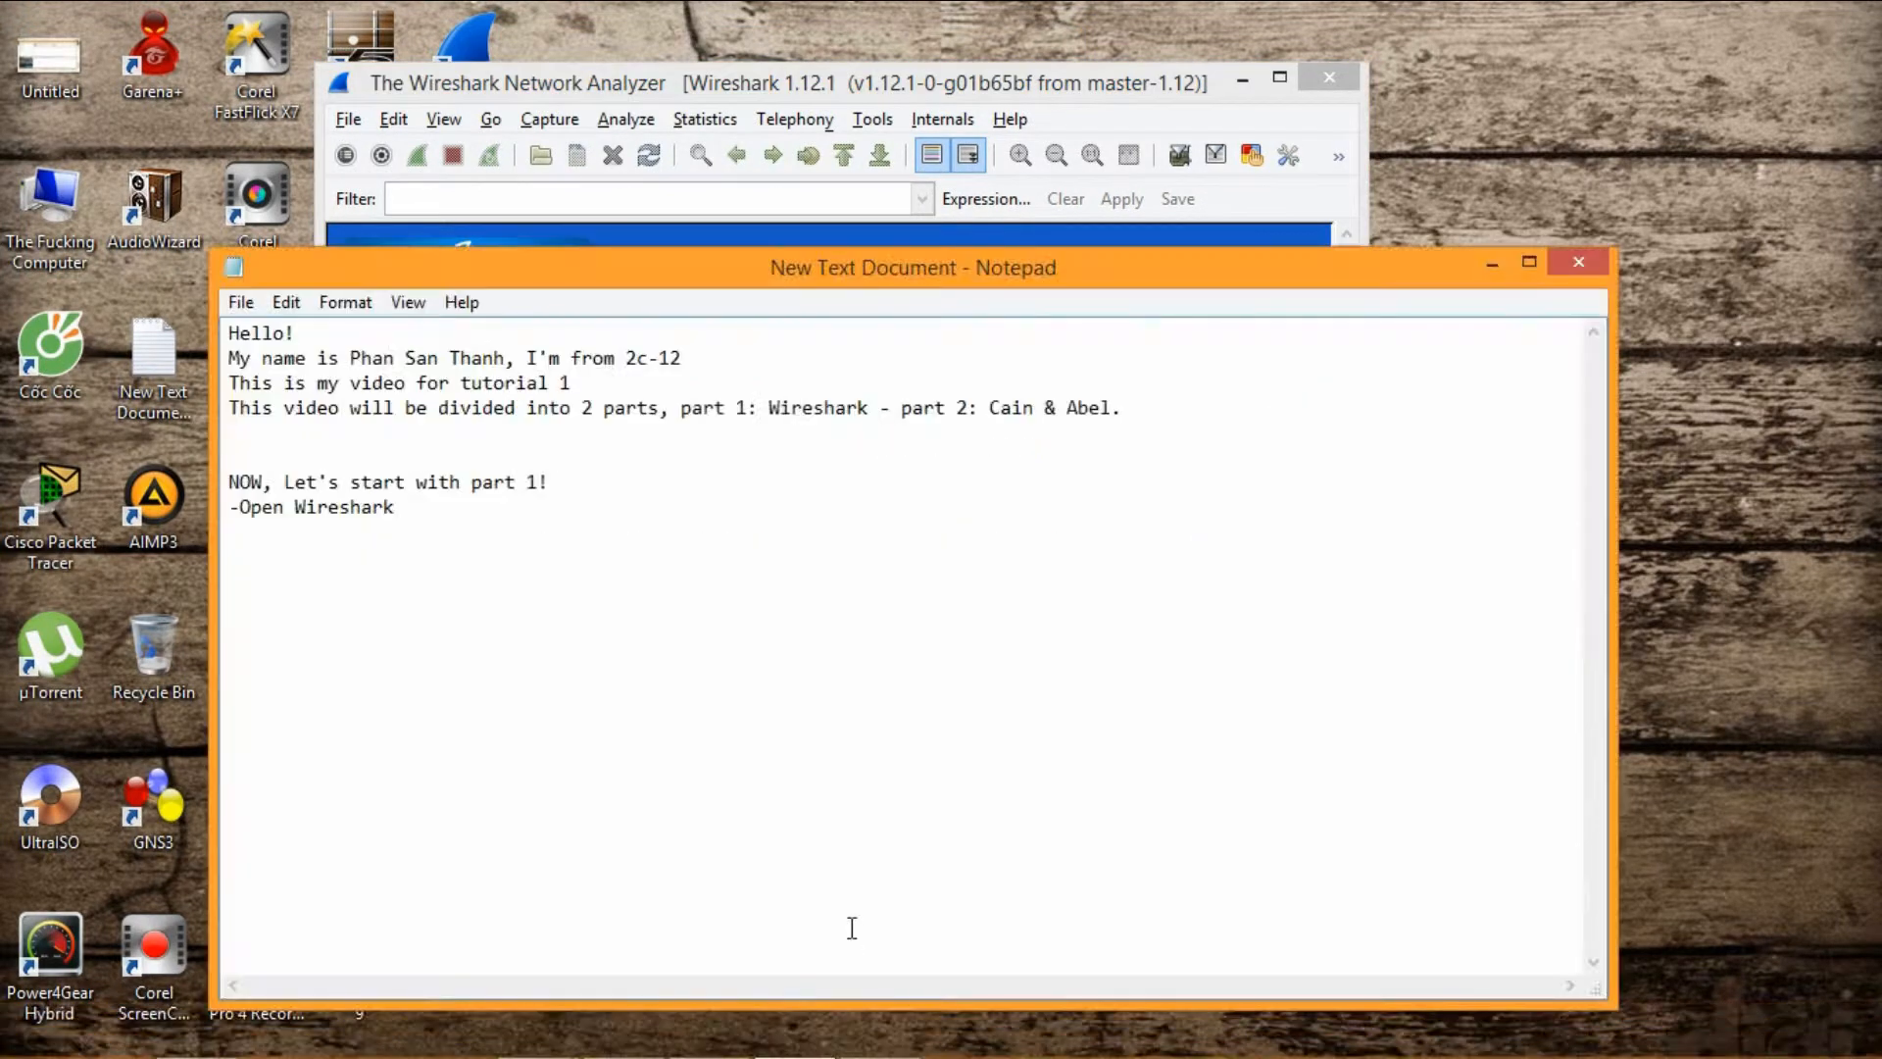
Note '-->Ok, now I'll chose my connection, I'll use my WiFi' and set the notes aside.
type("-->Ok")
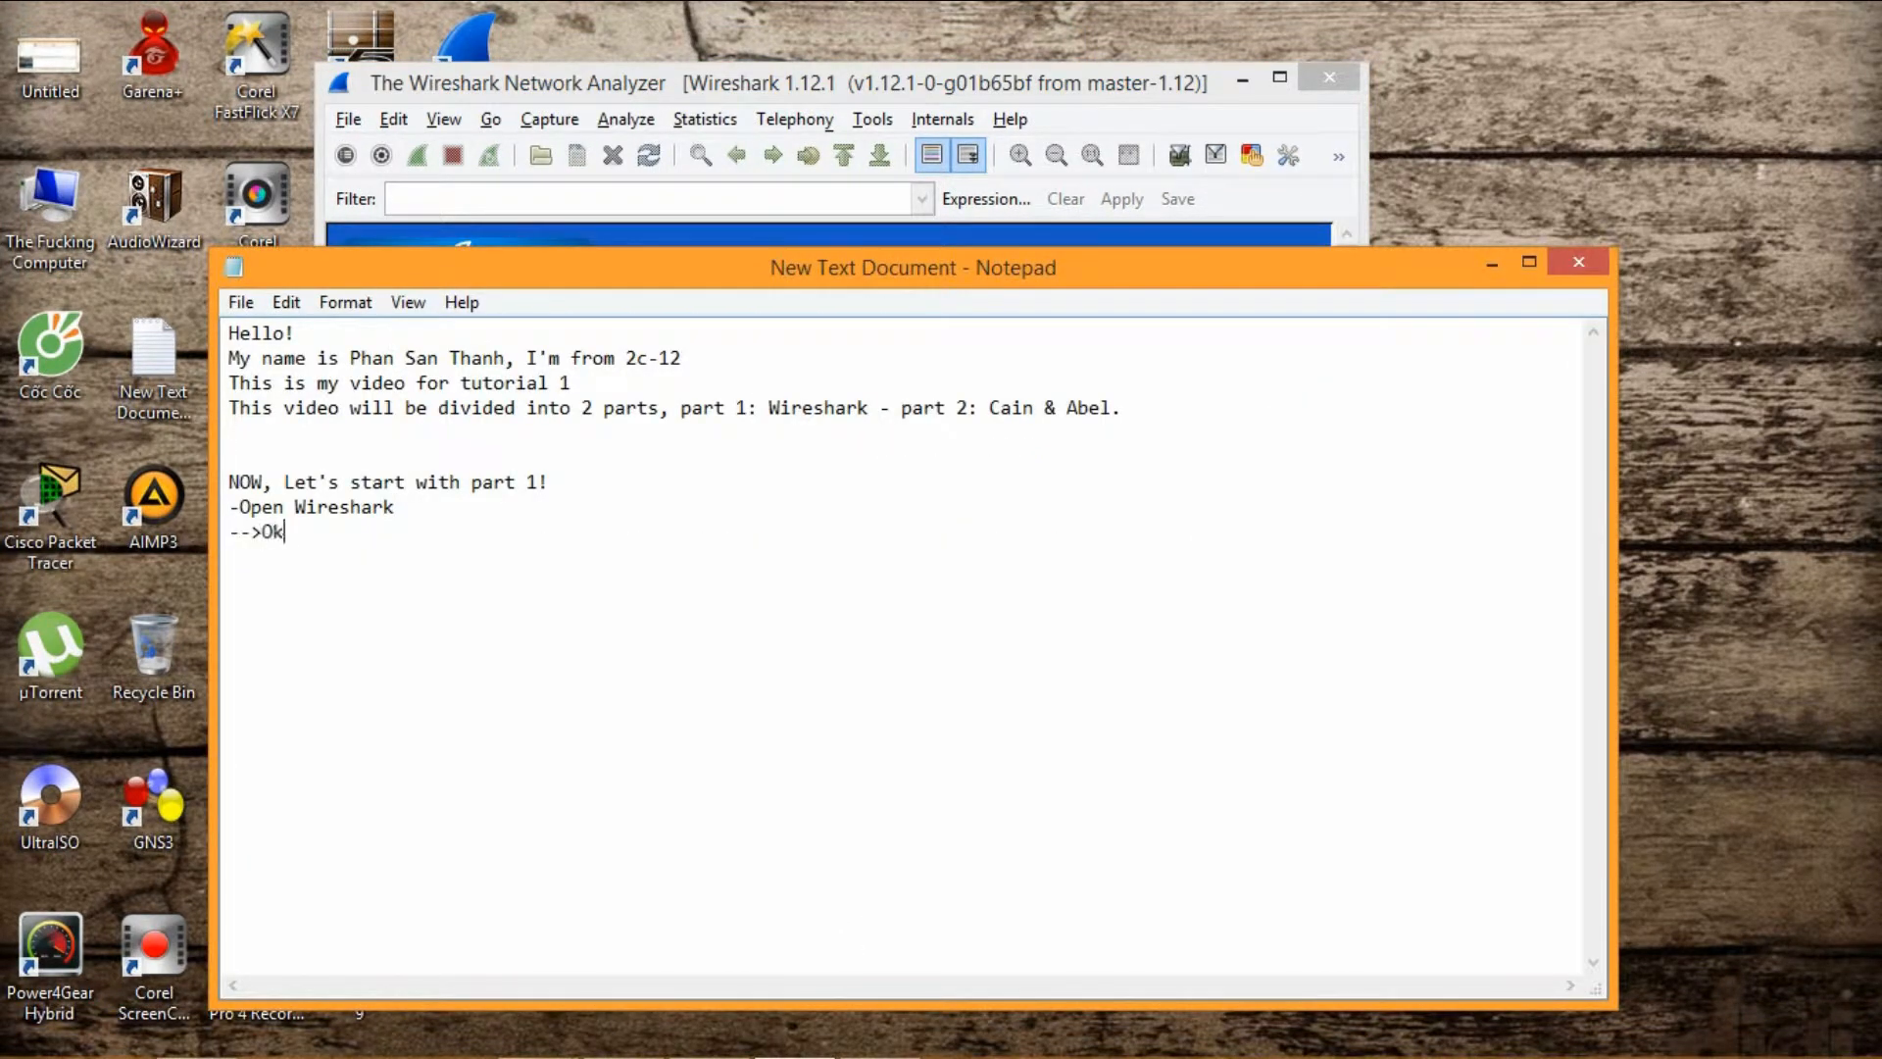
type(", no")
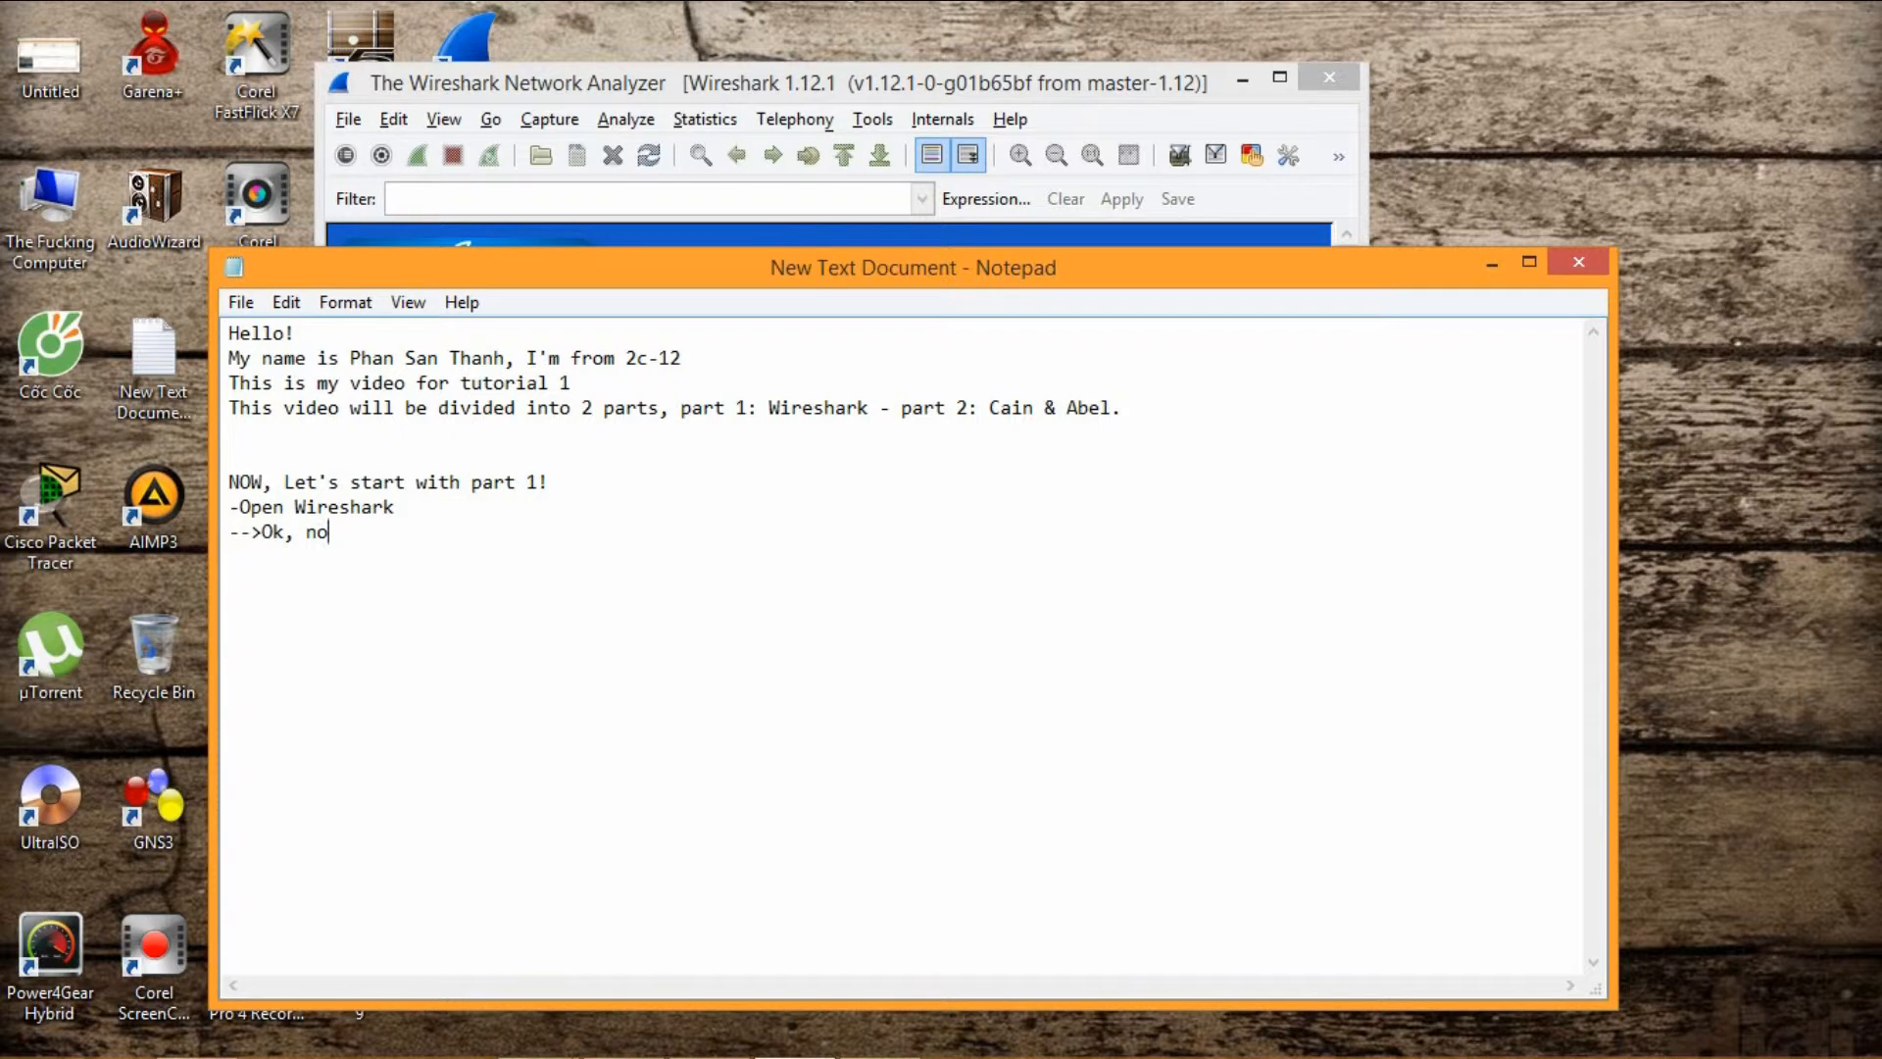
type("w I'l")
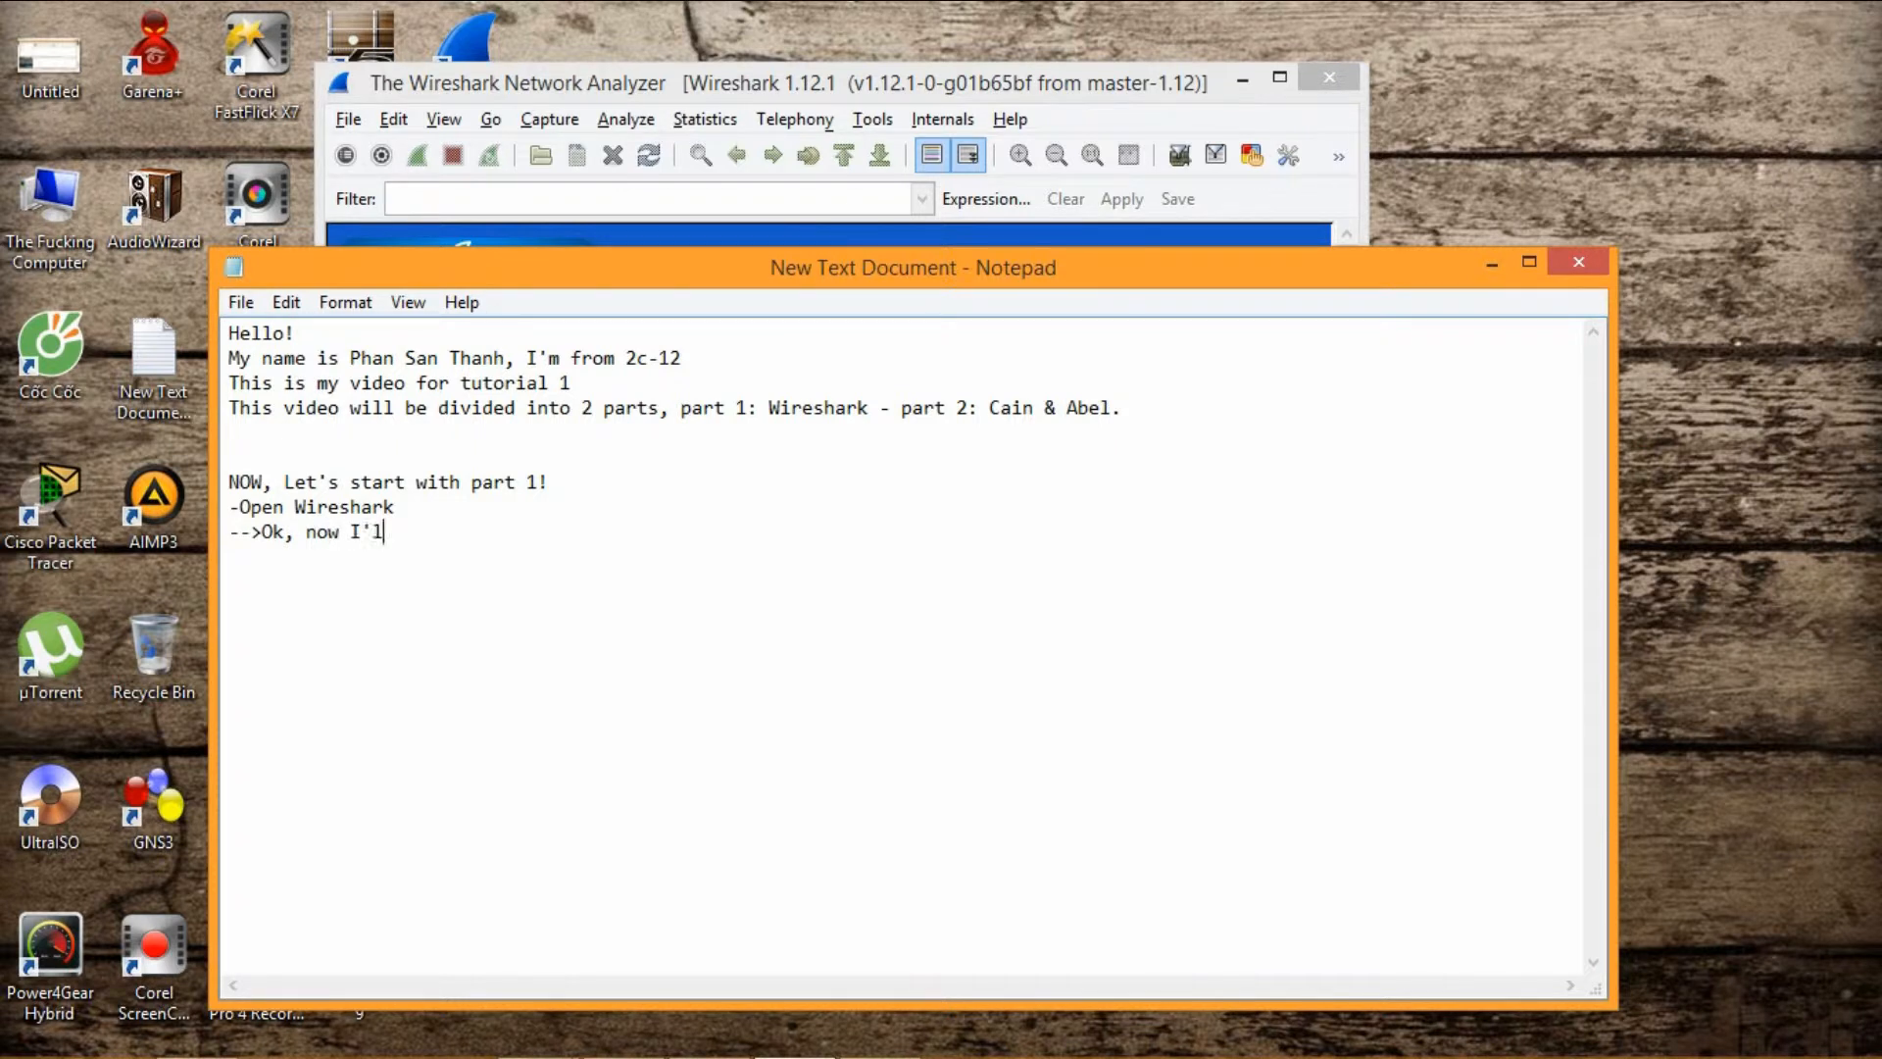
type("l chose my")
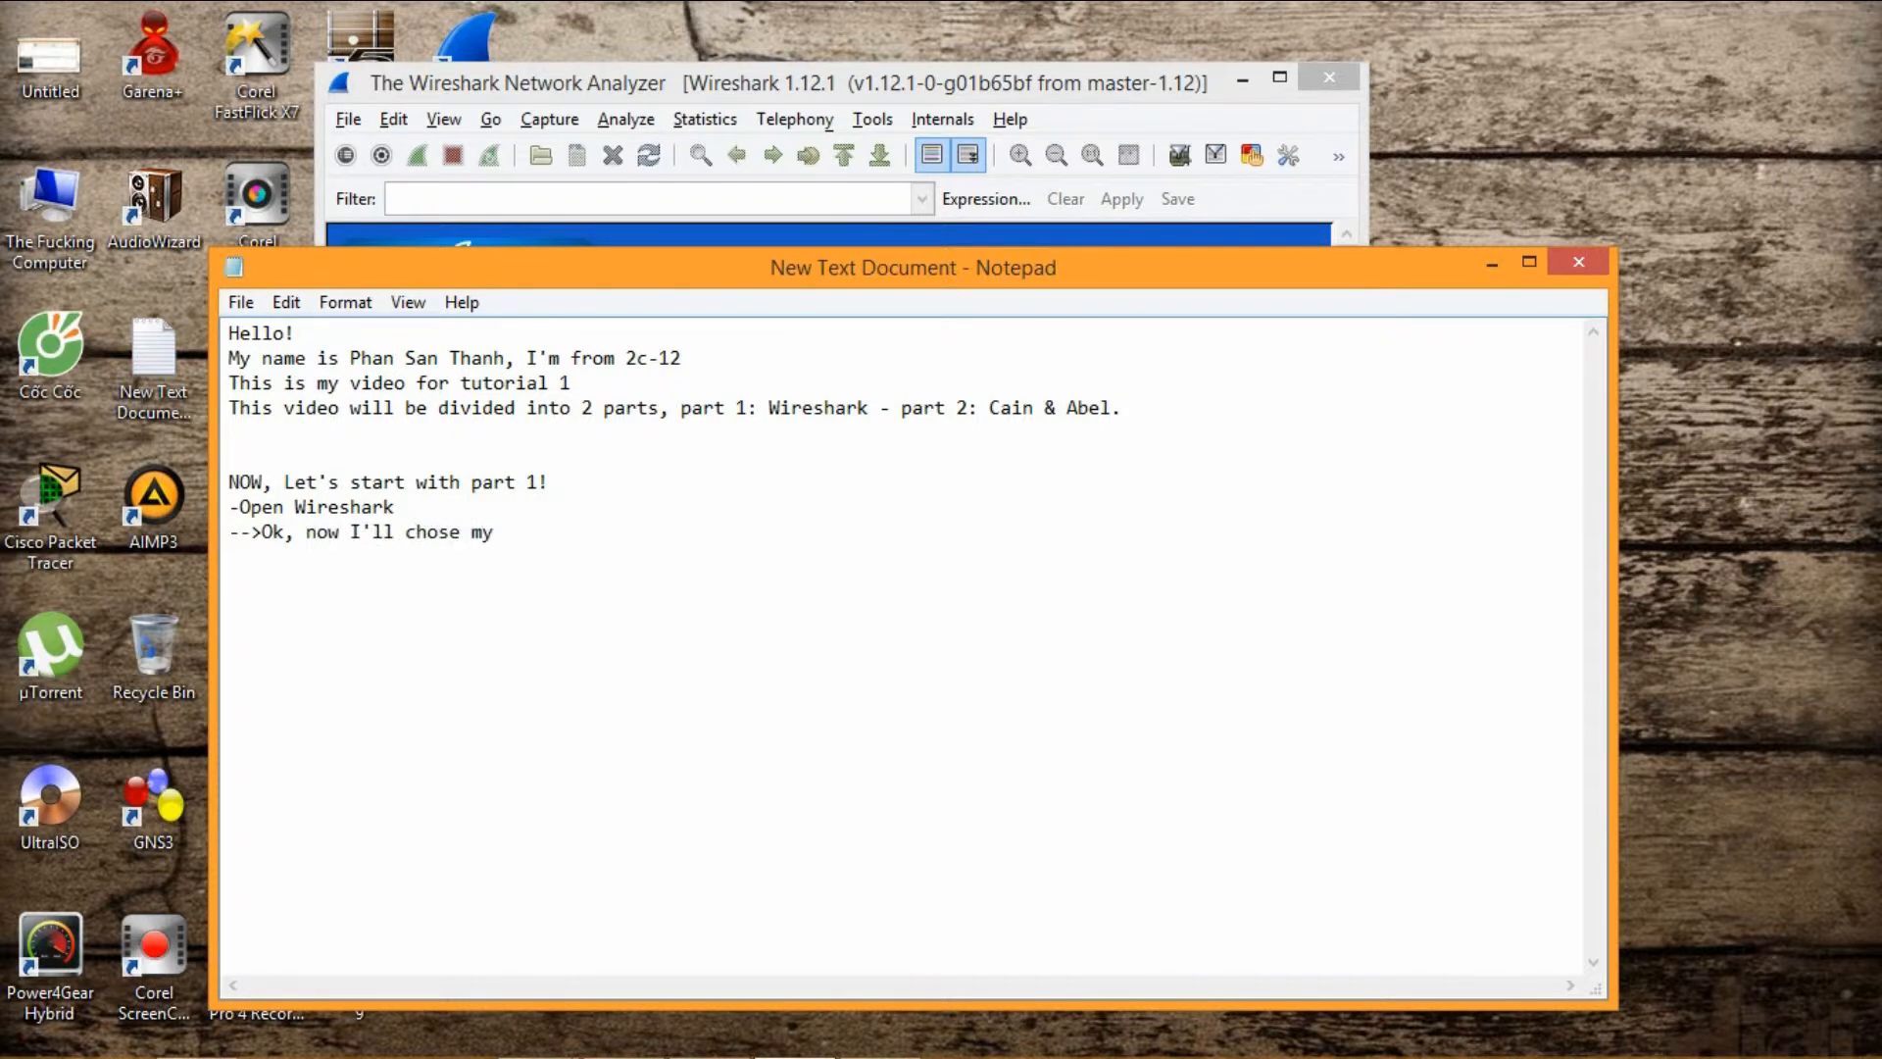
type("connection")
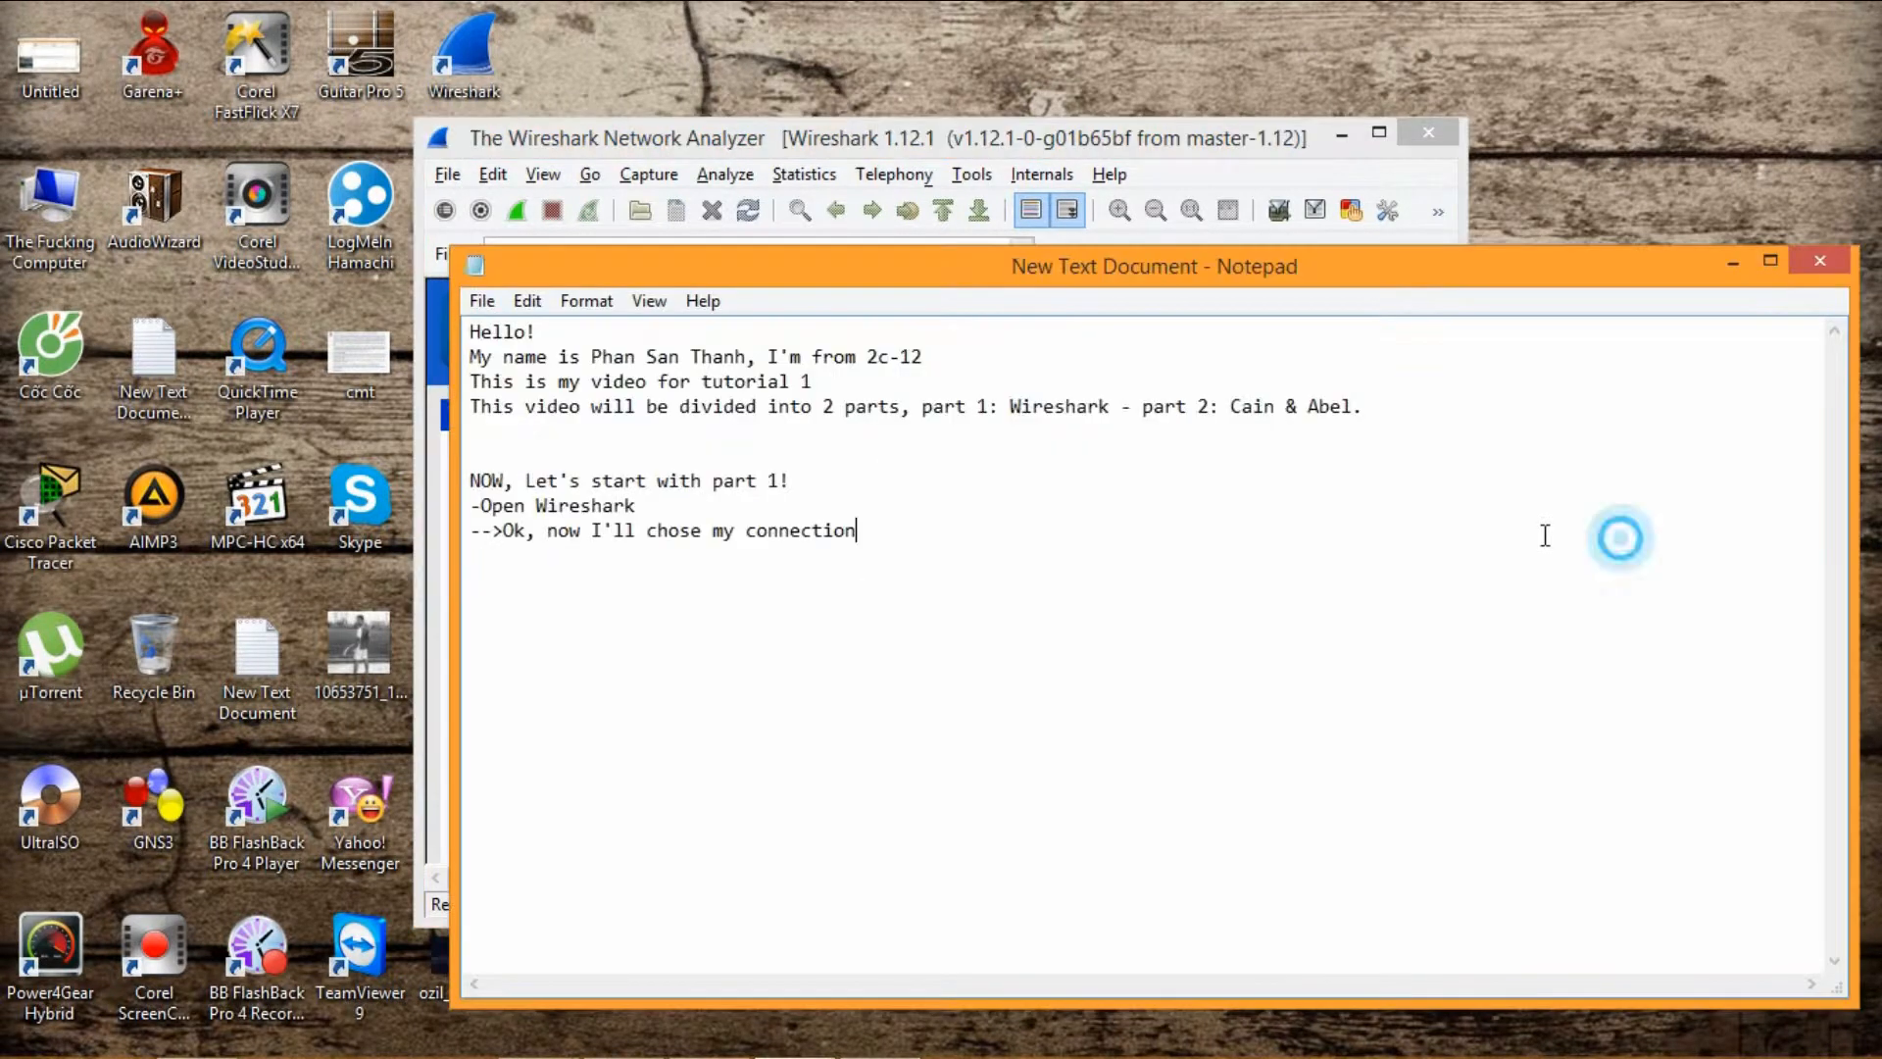
type(", I'll")
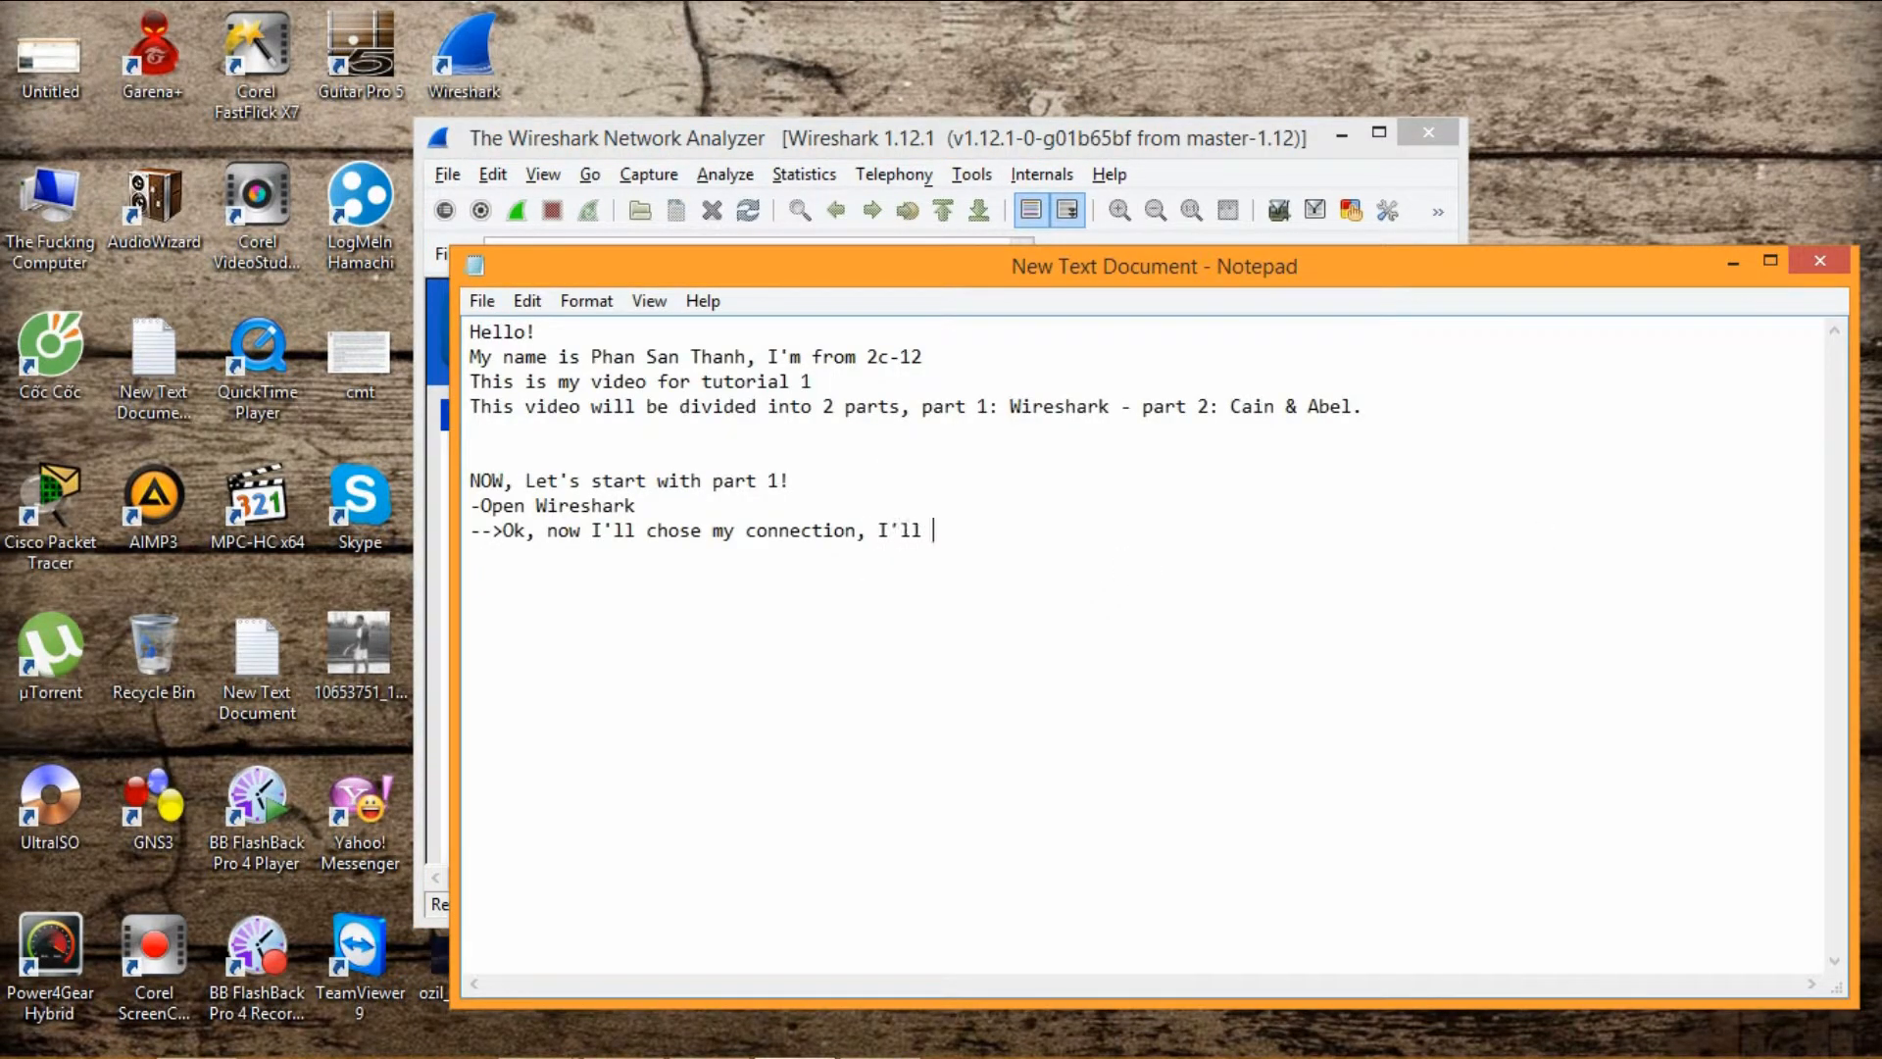
type("use my Wi")
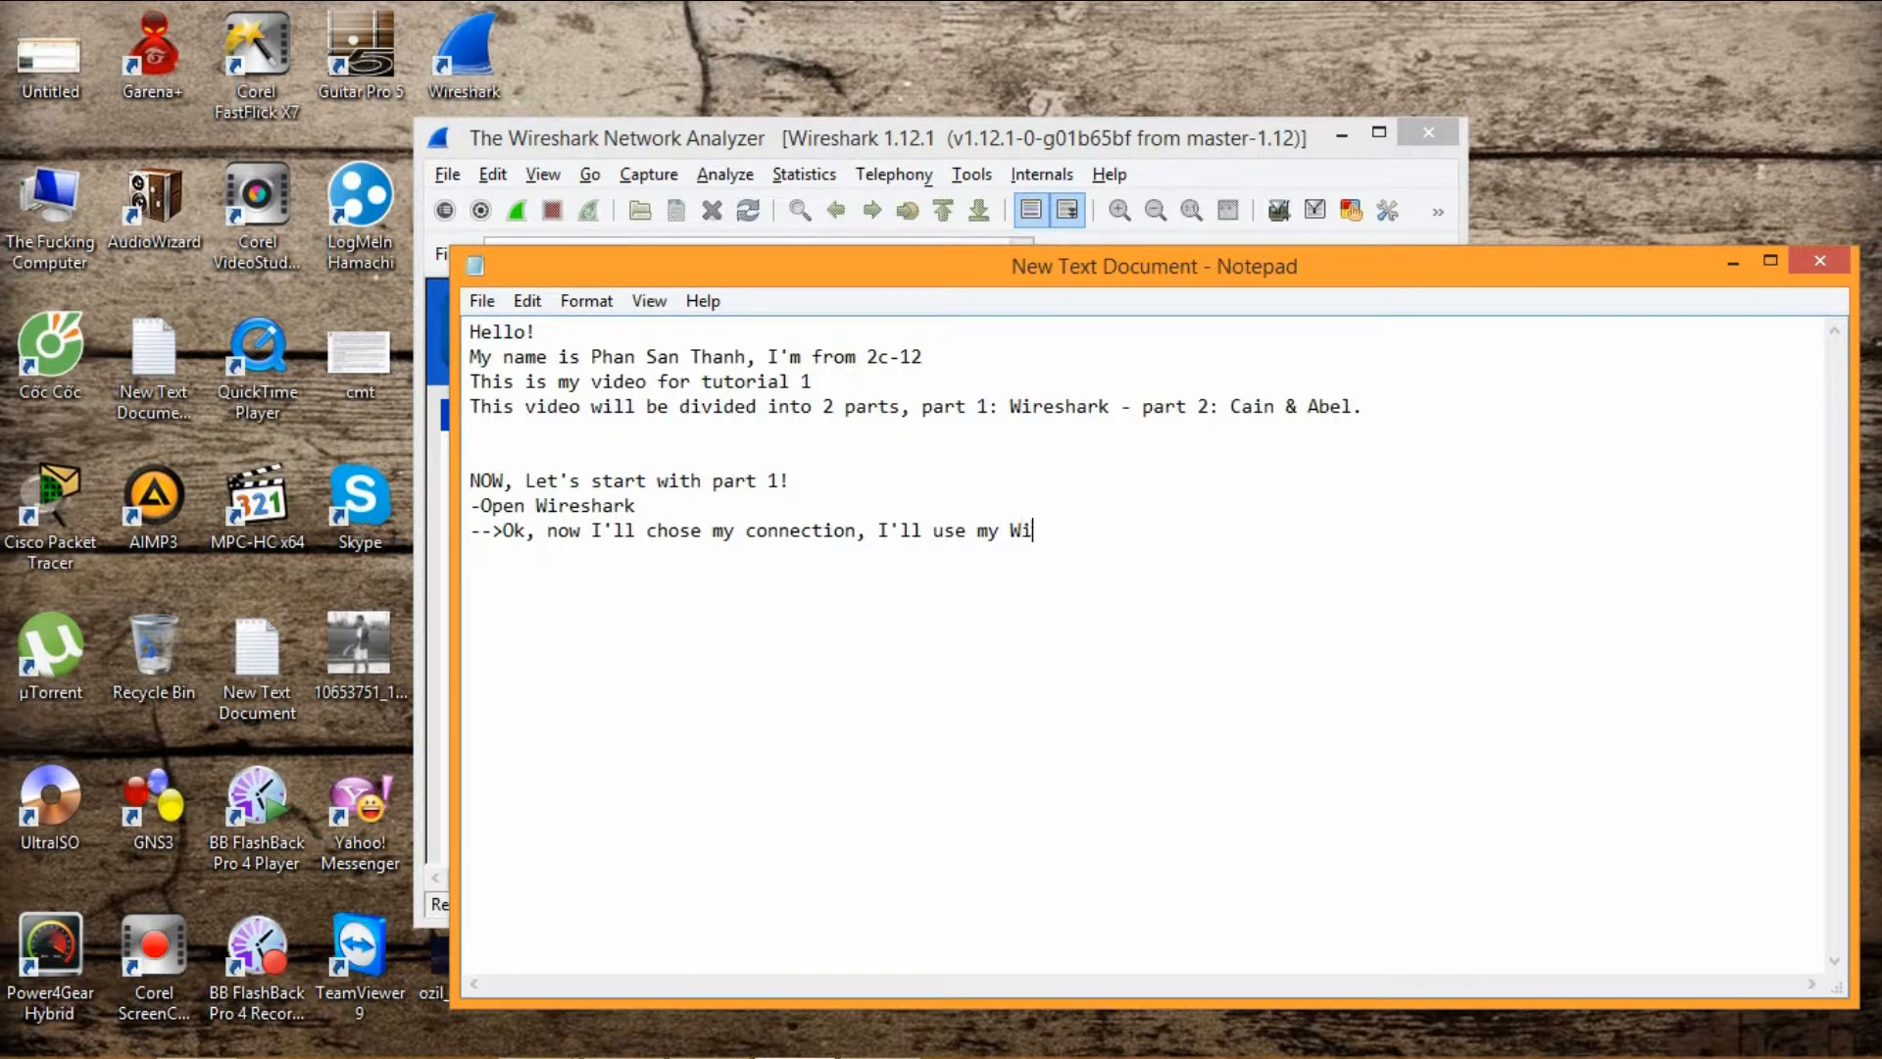
type("Fi")
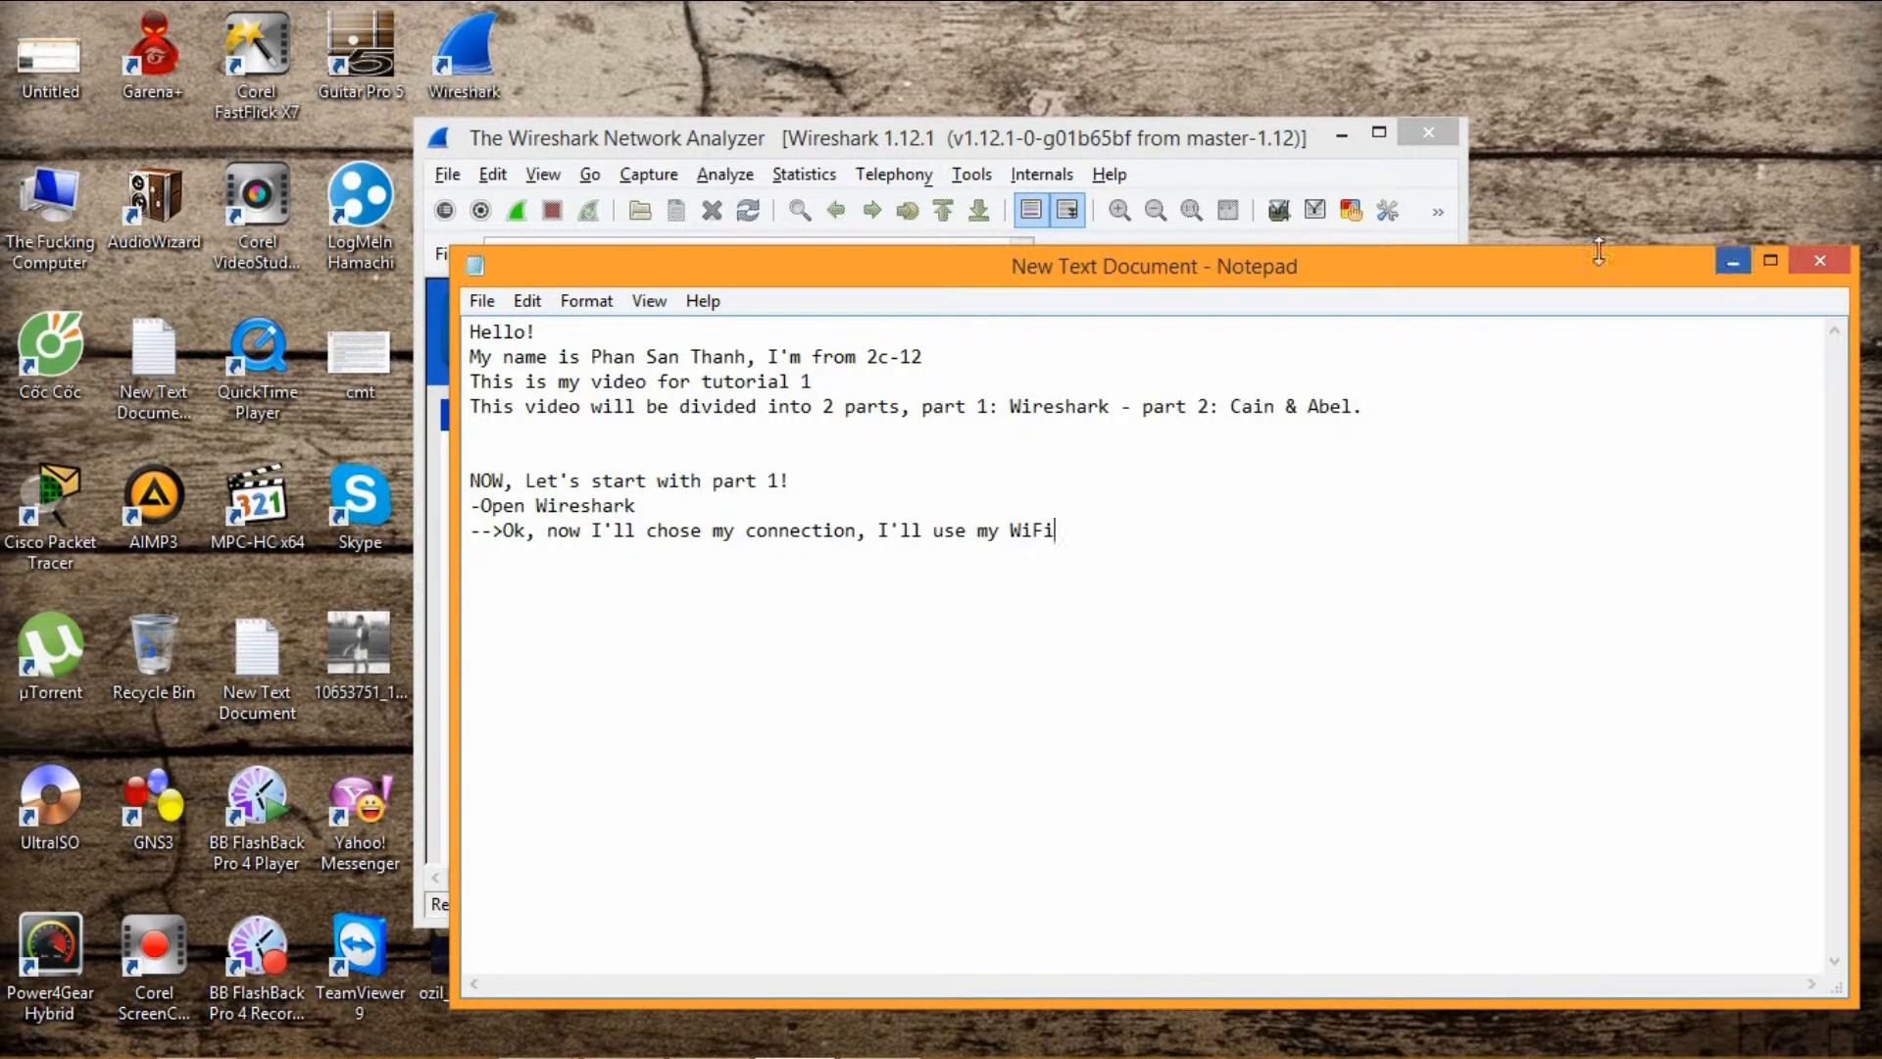
left_click(517, 210)
type("-Now")
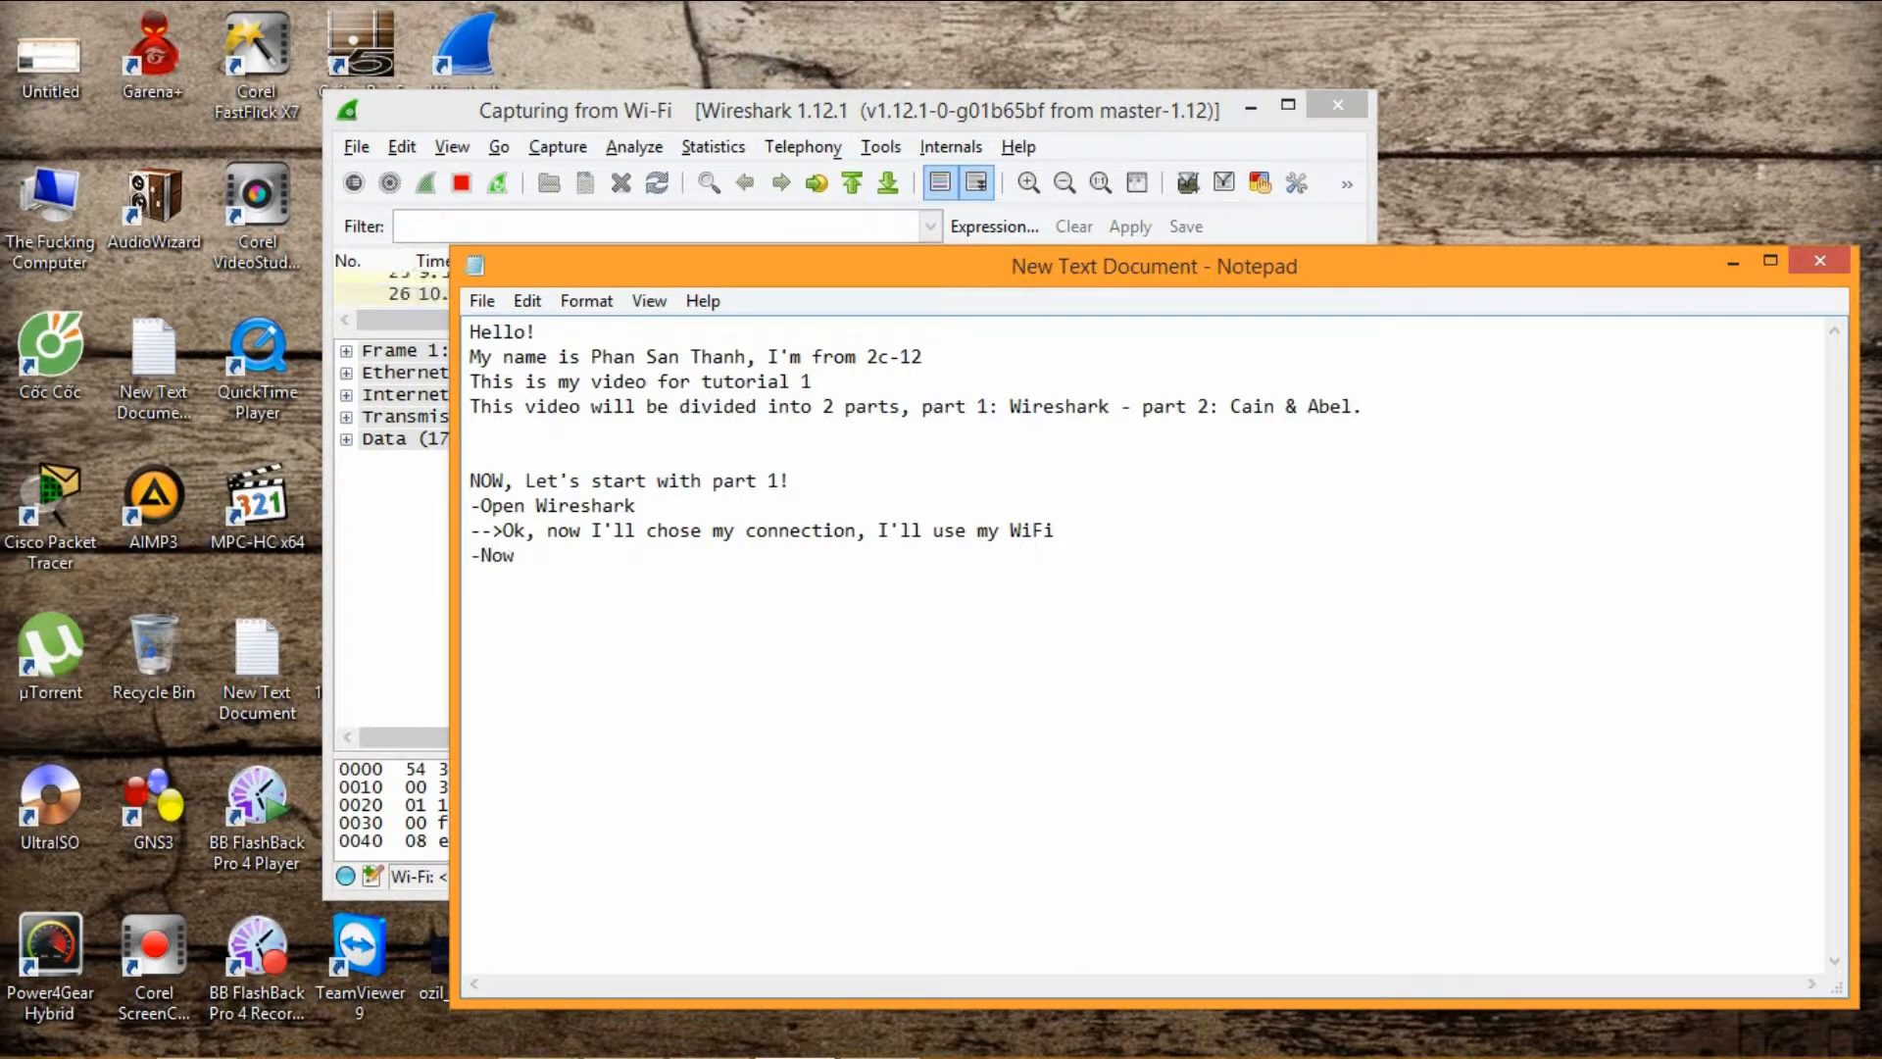
Write that an Http Website is opened, a password entered, and login made to fit.hanu.vn.
type(", I o")
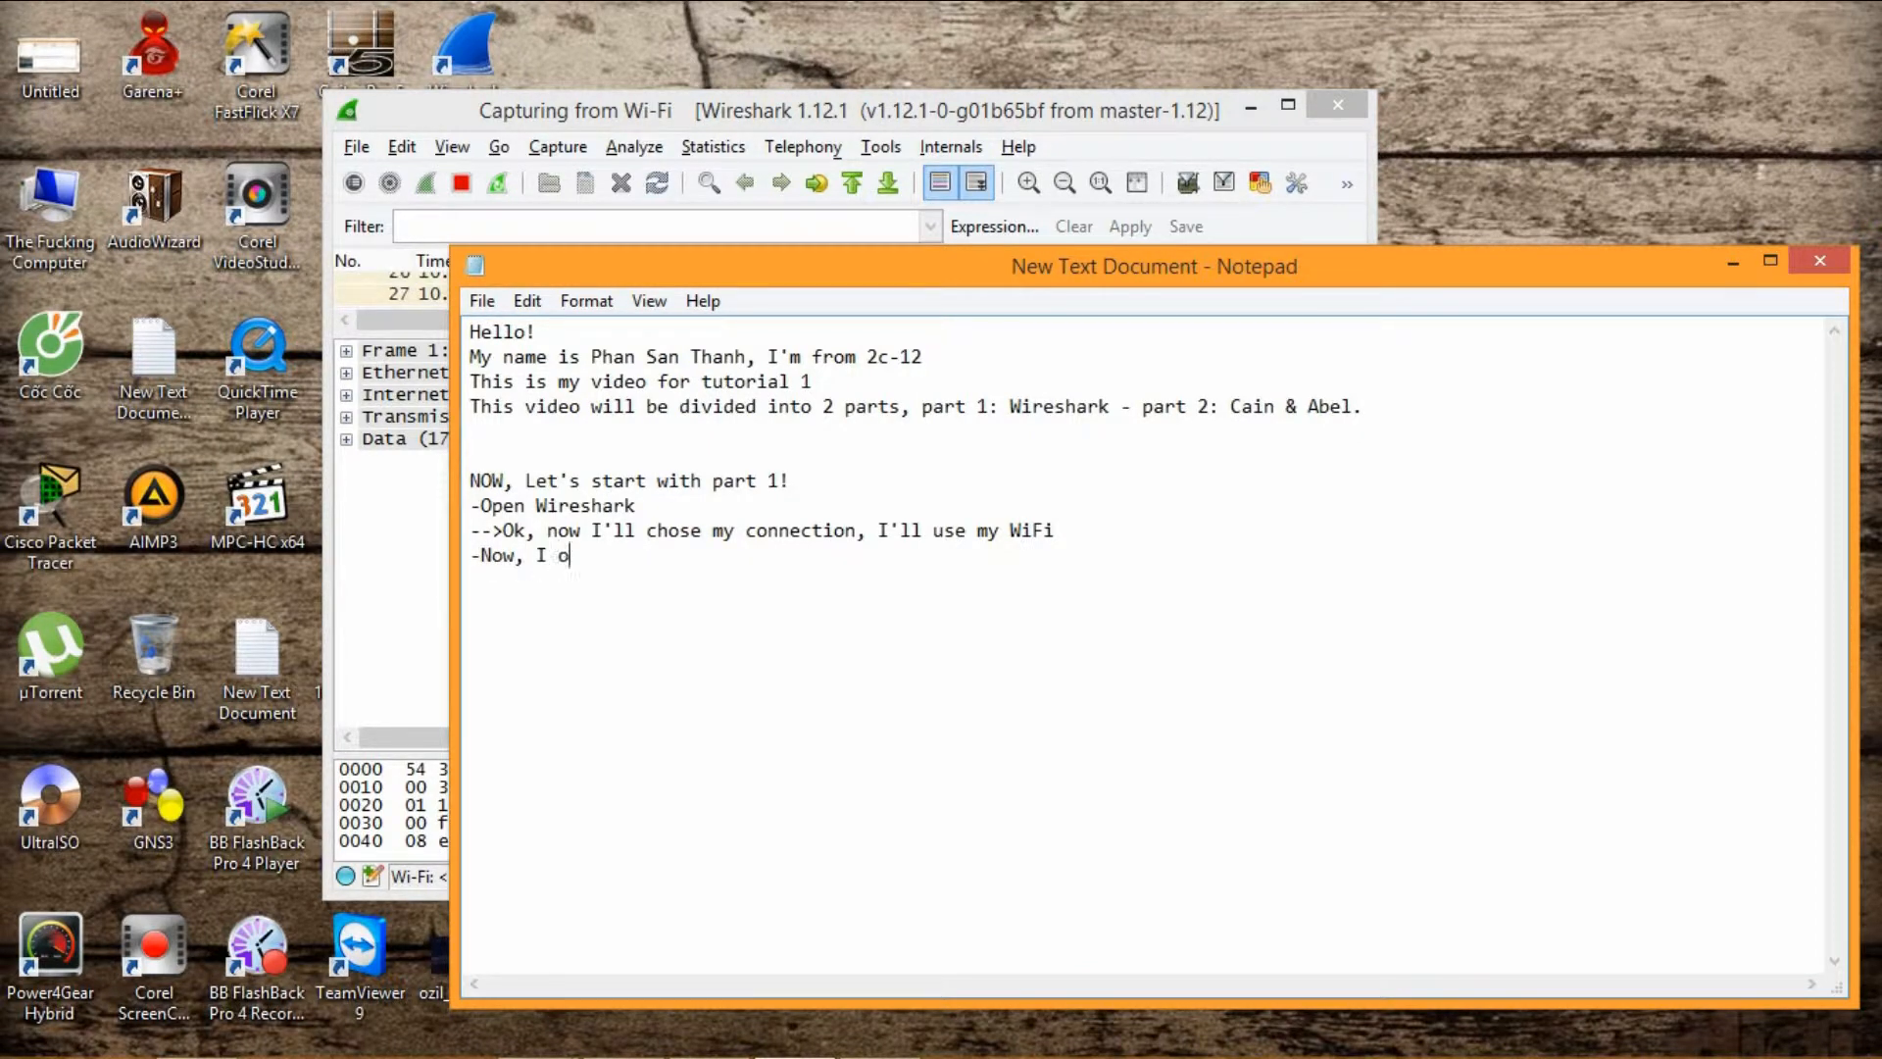
type("pen an")
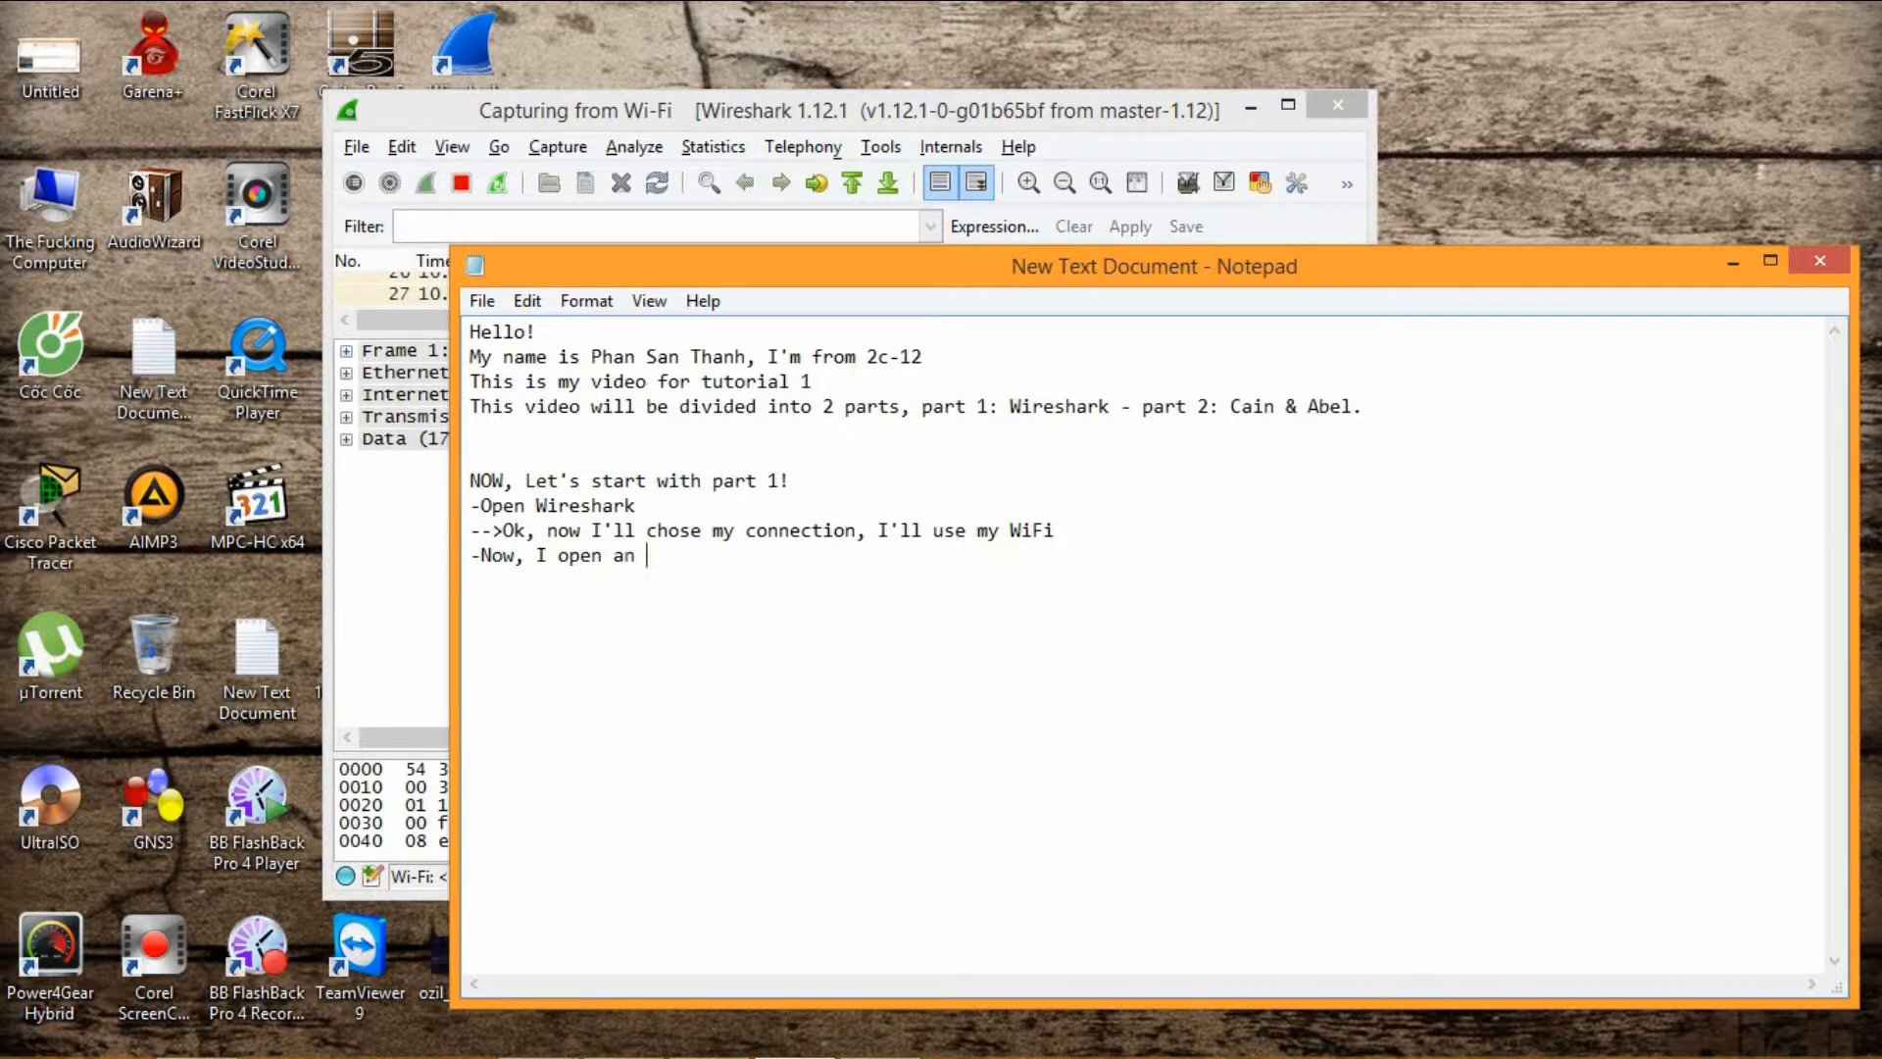
type("Http W")
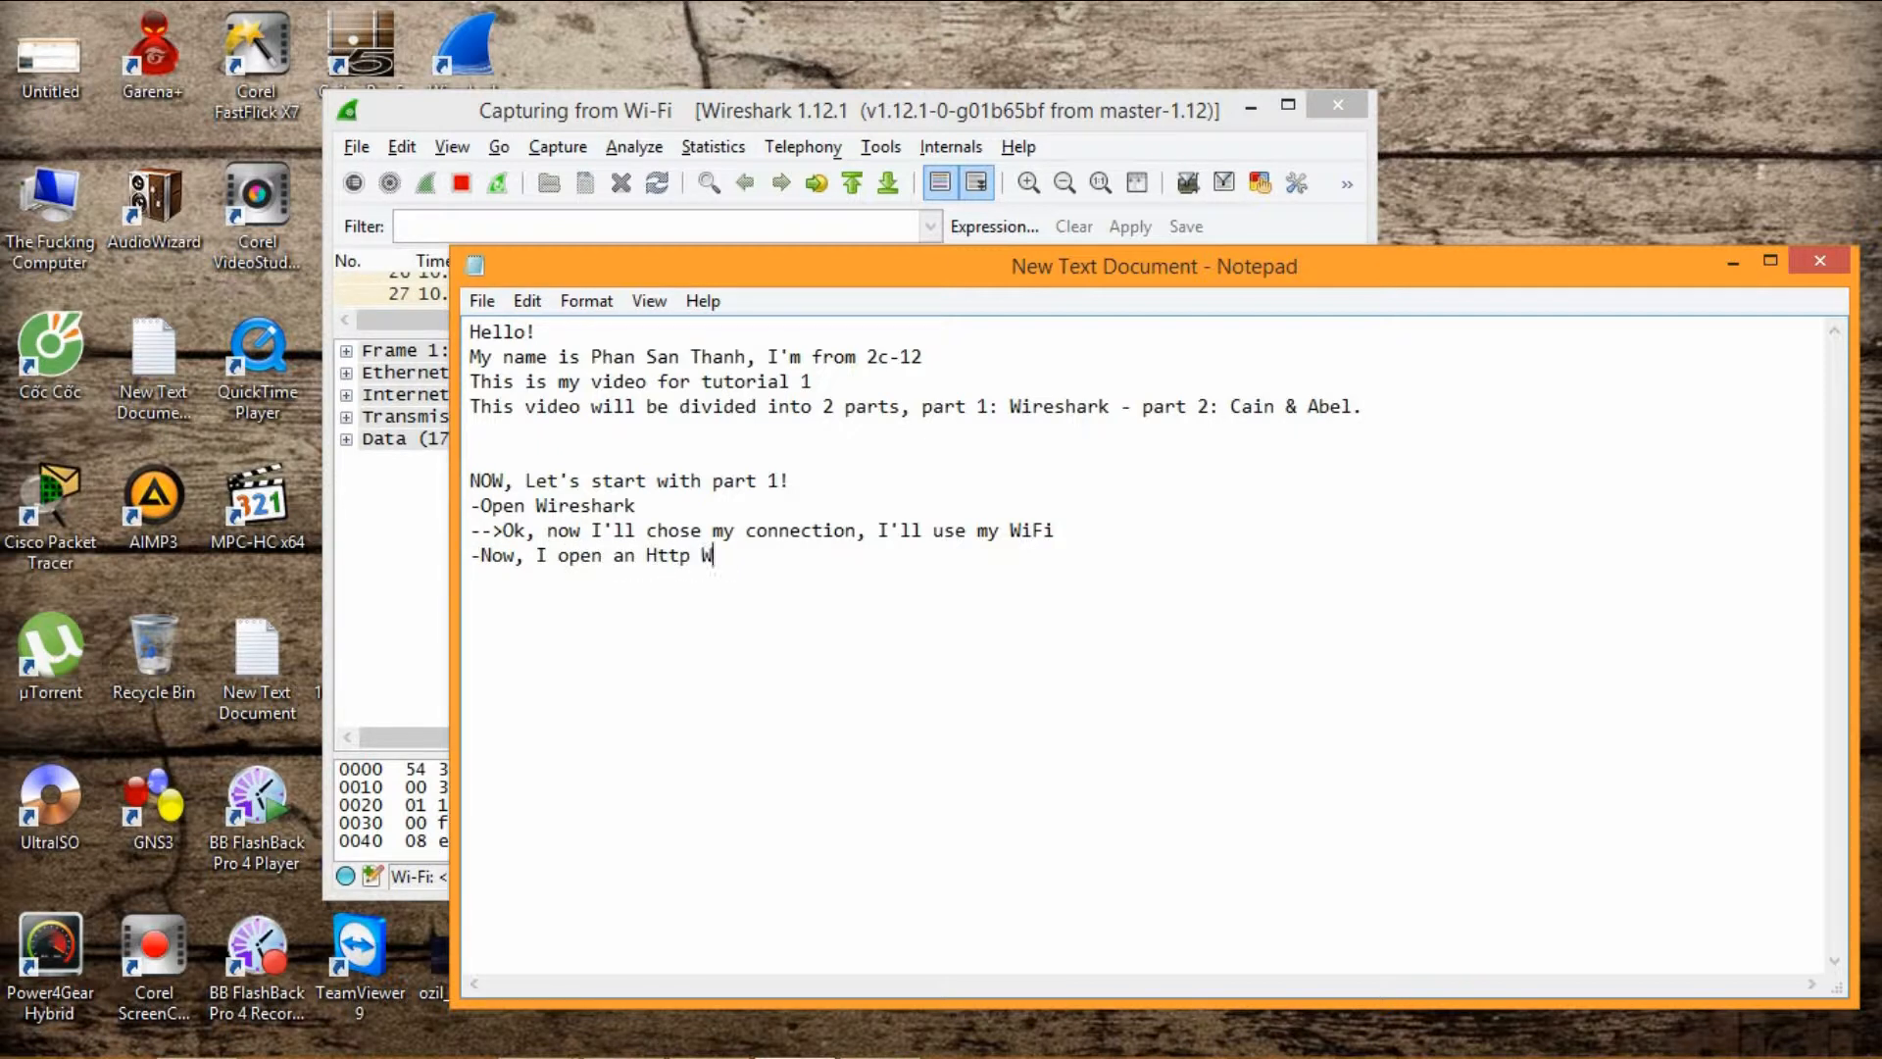
type("ebsite, and enter an p")
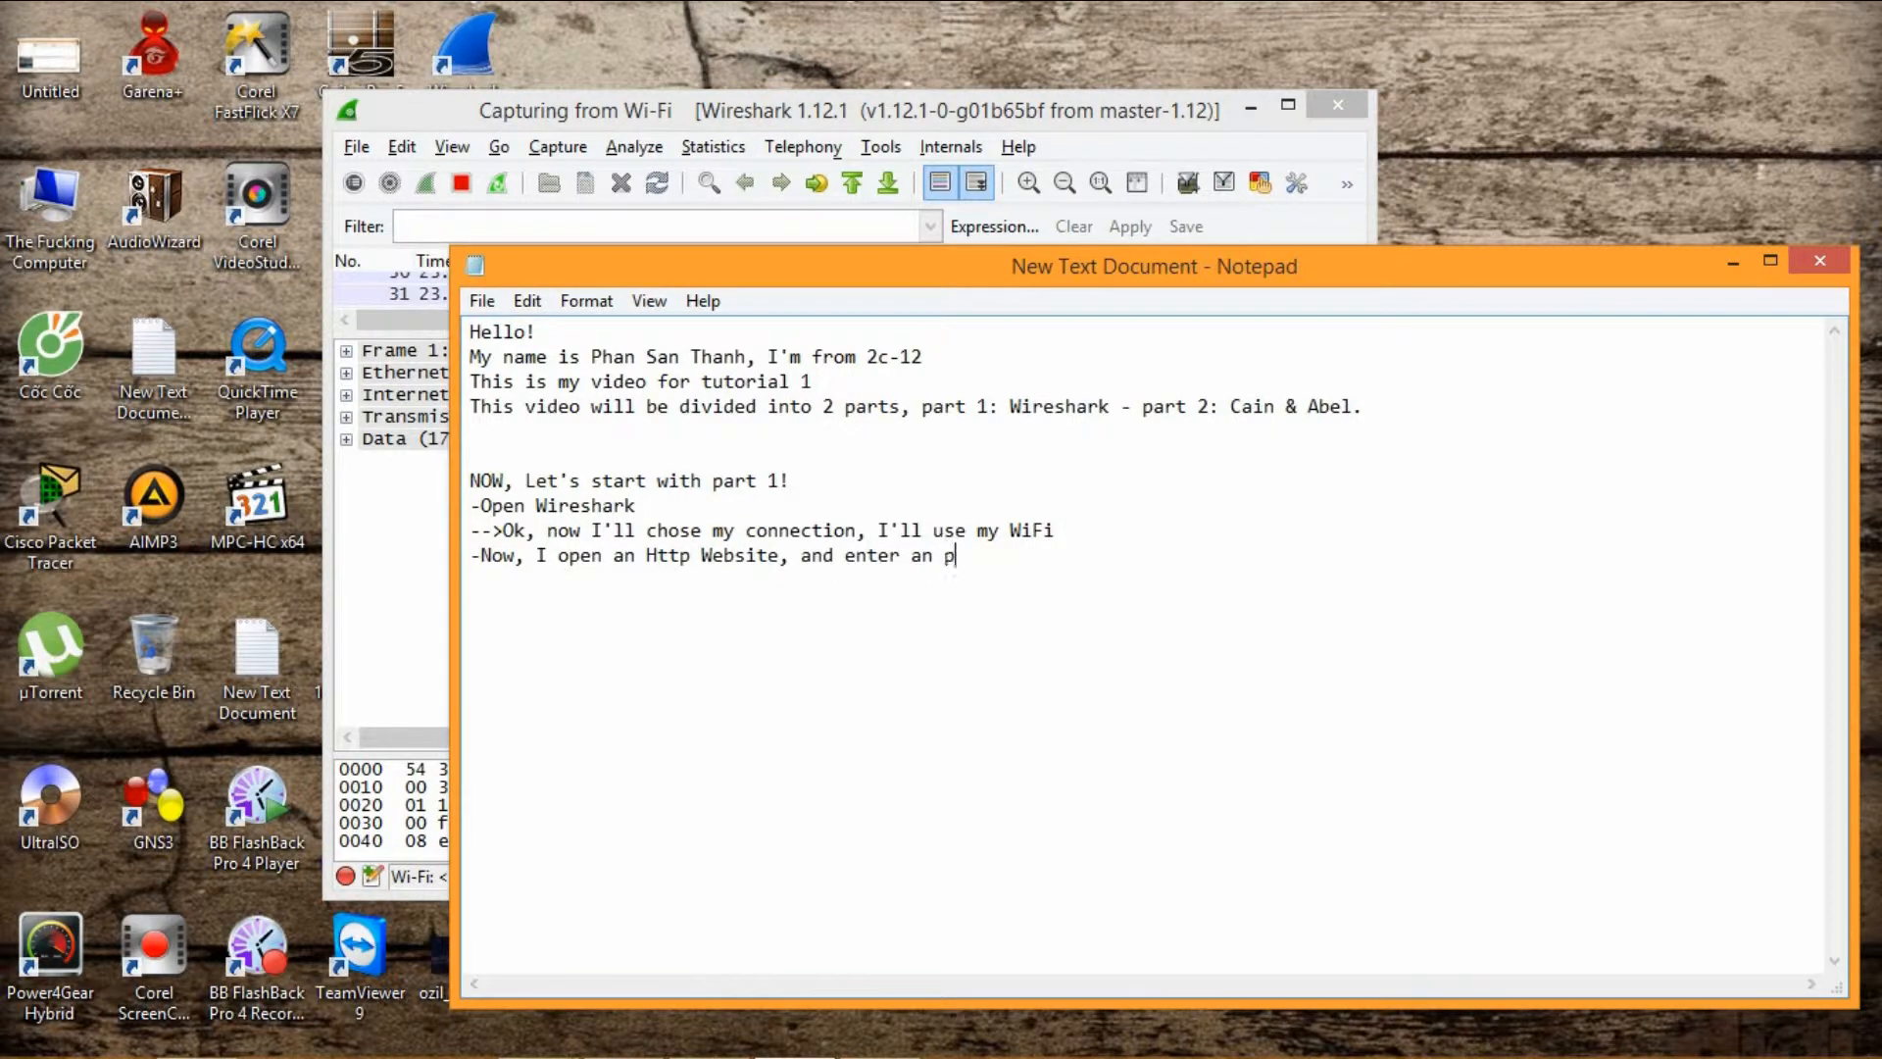
type("assword")
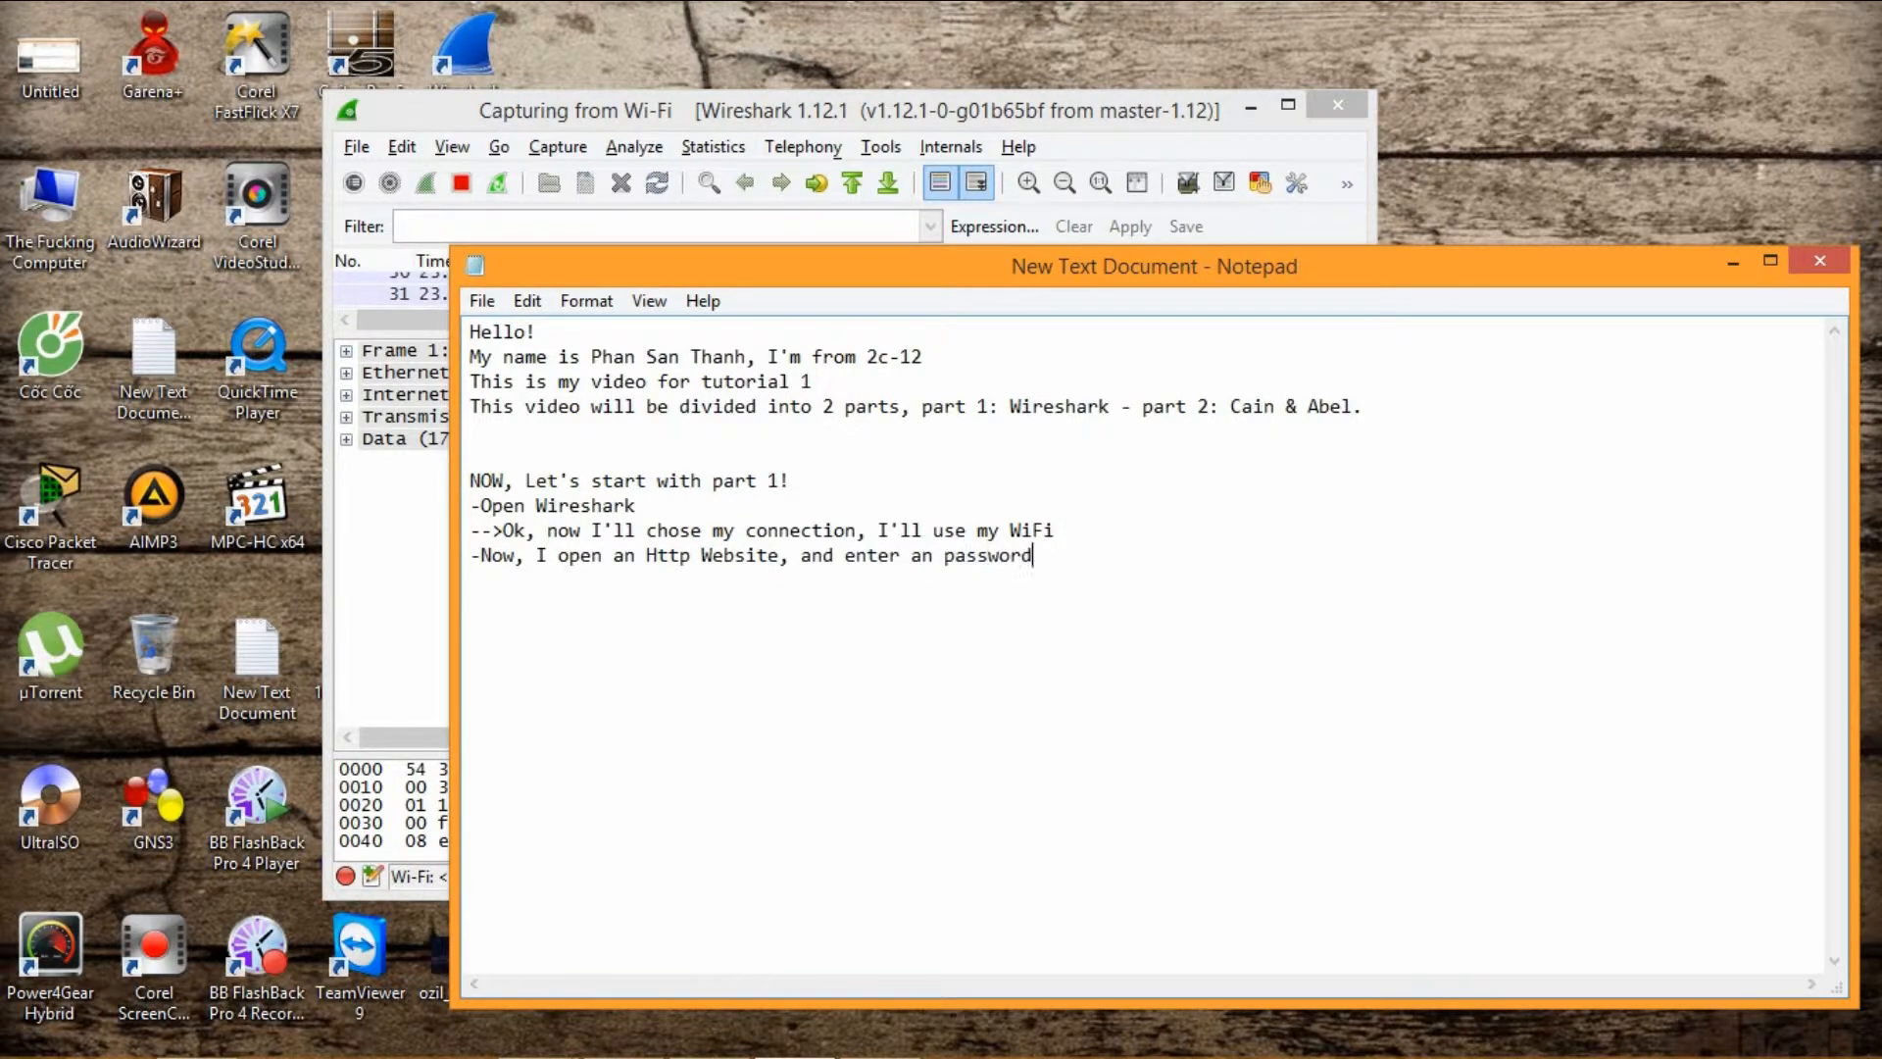
type(". I wi")
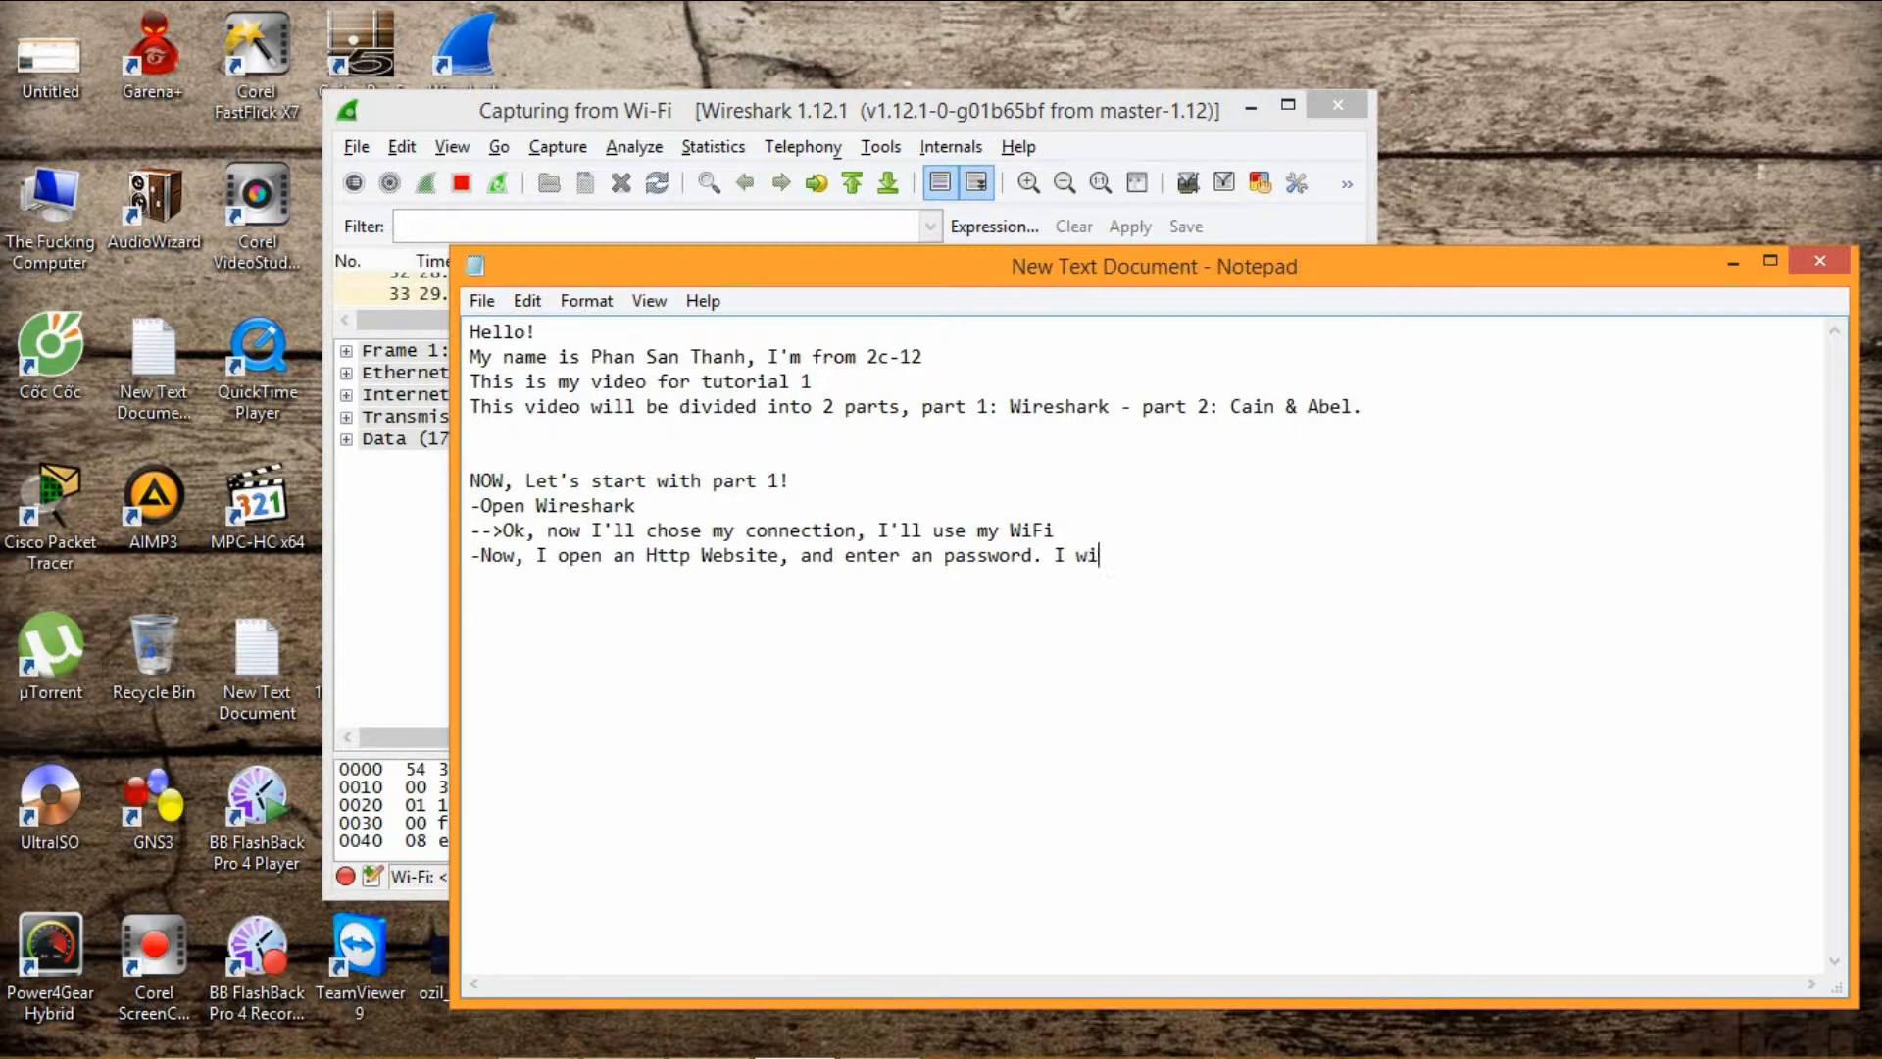
type("ll login in t")
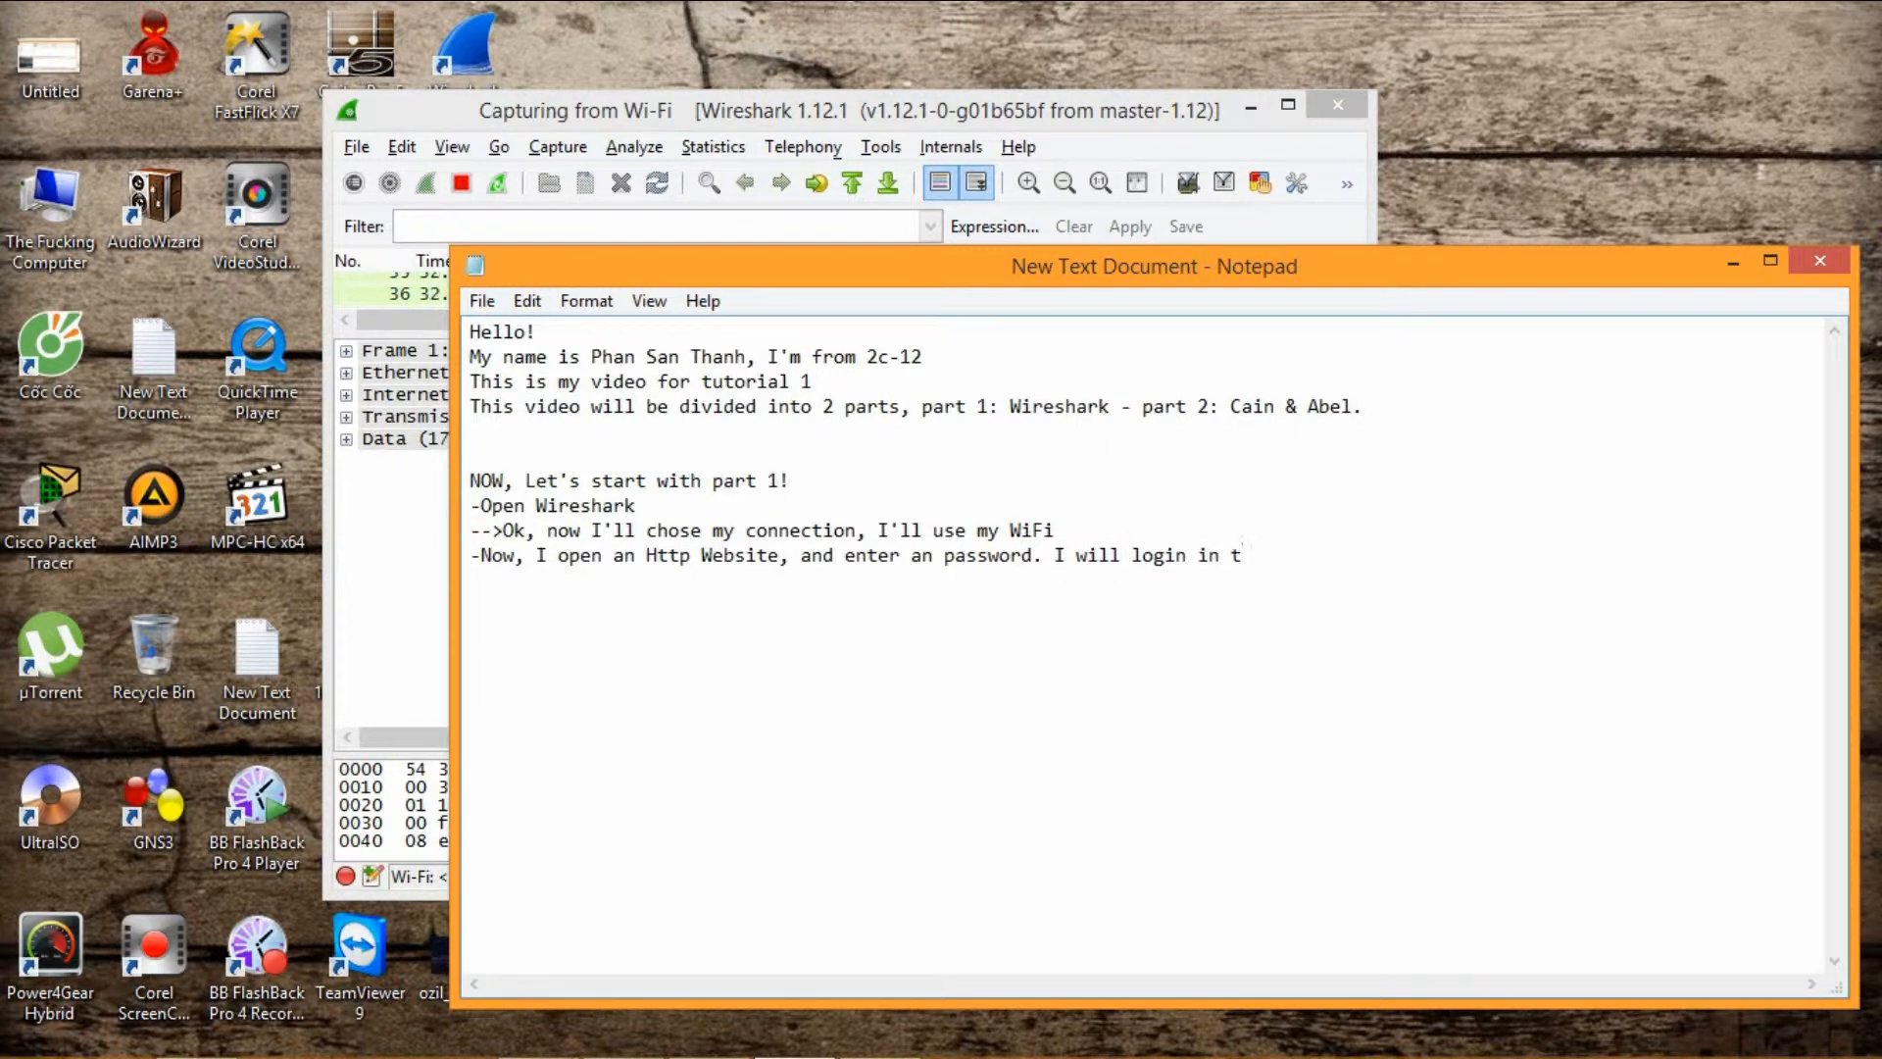
type("o fit")
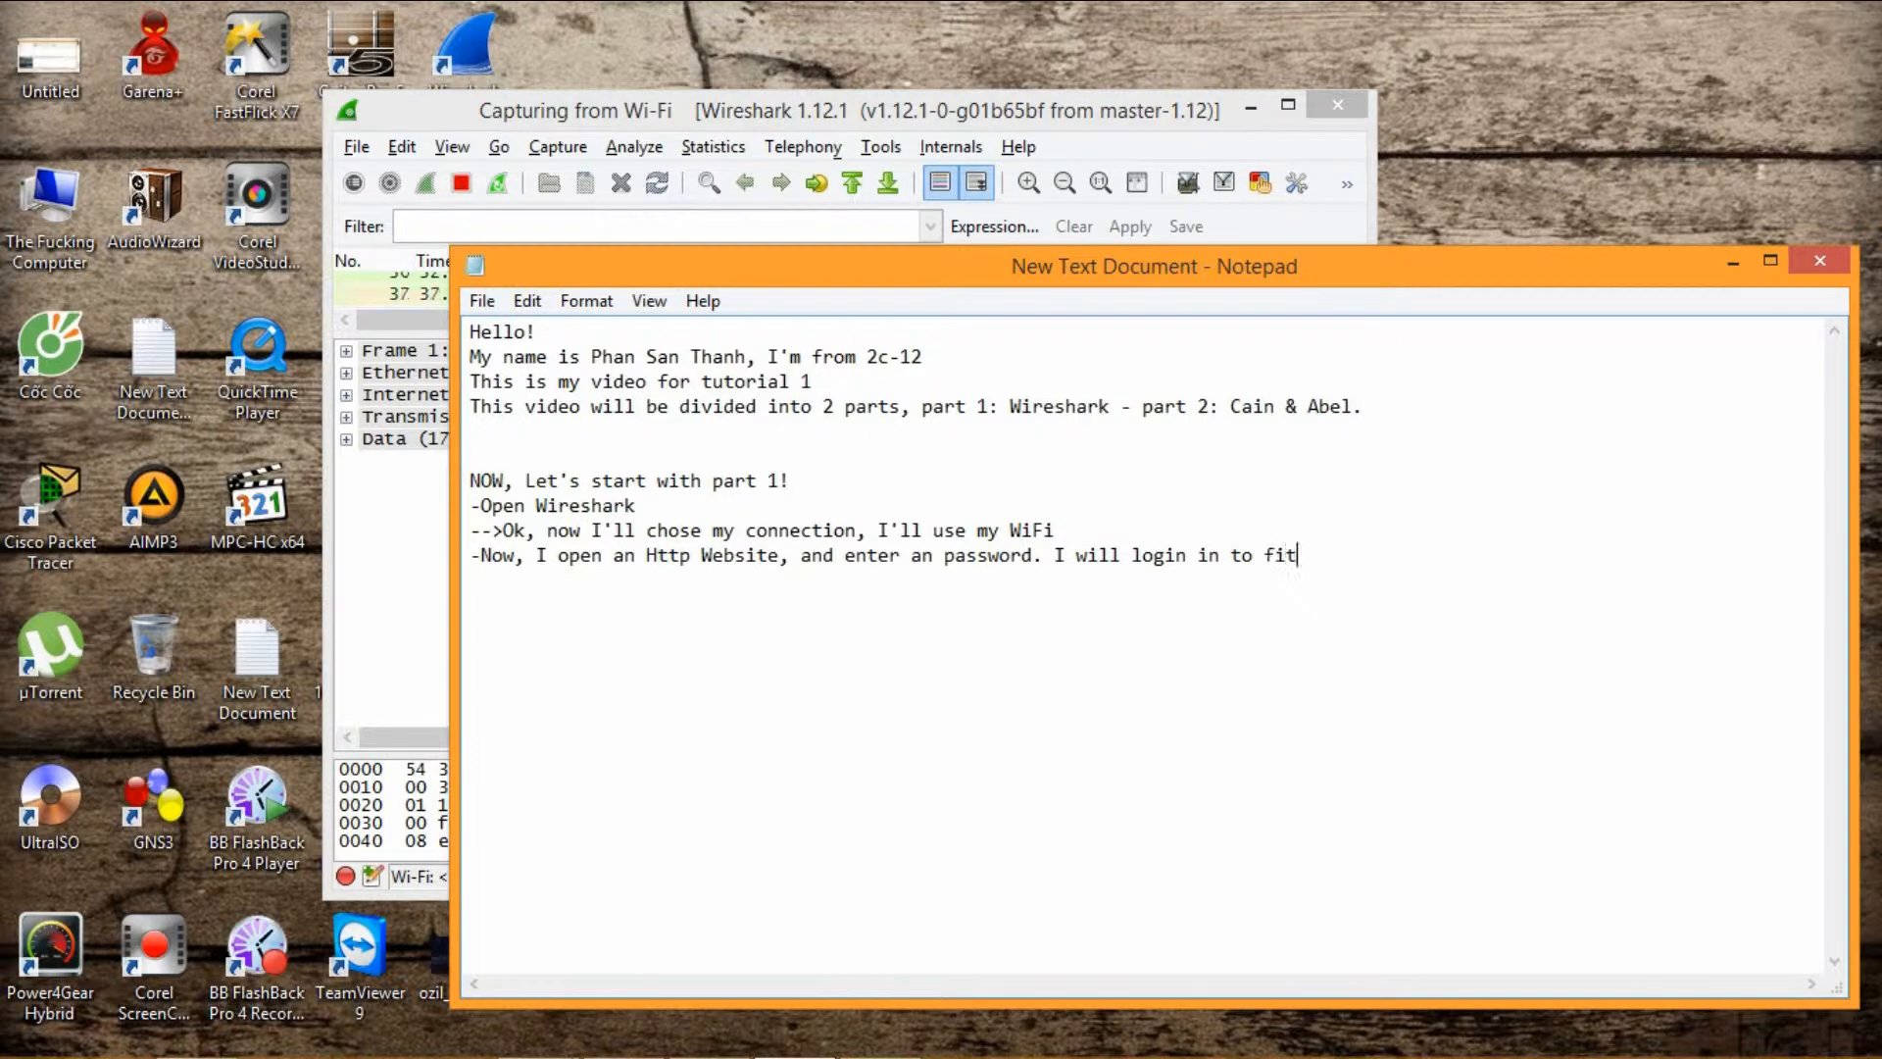
type(".hanu.vn")
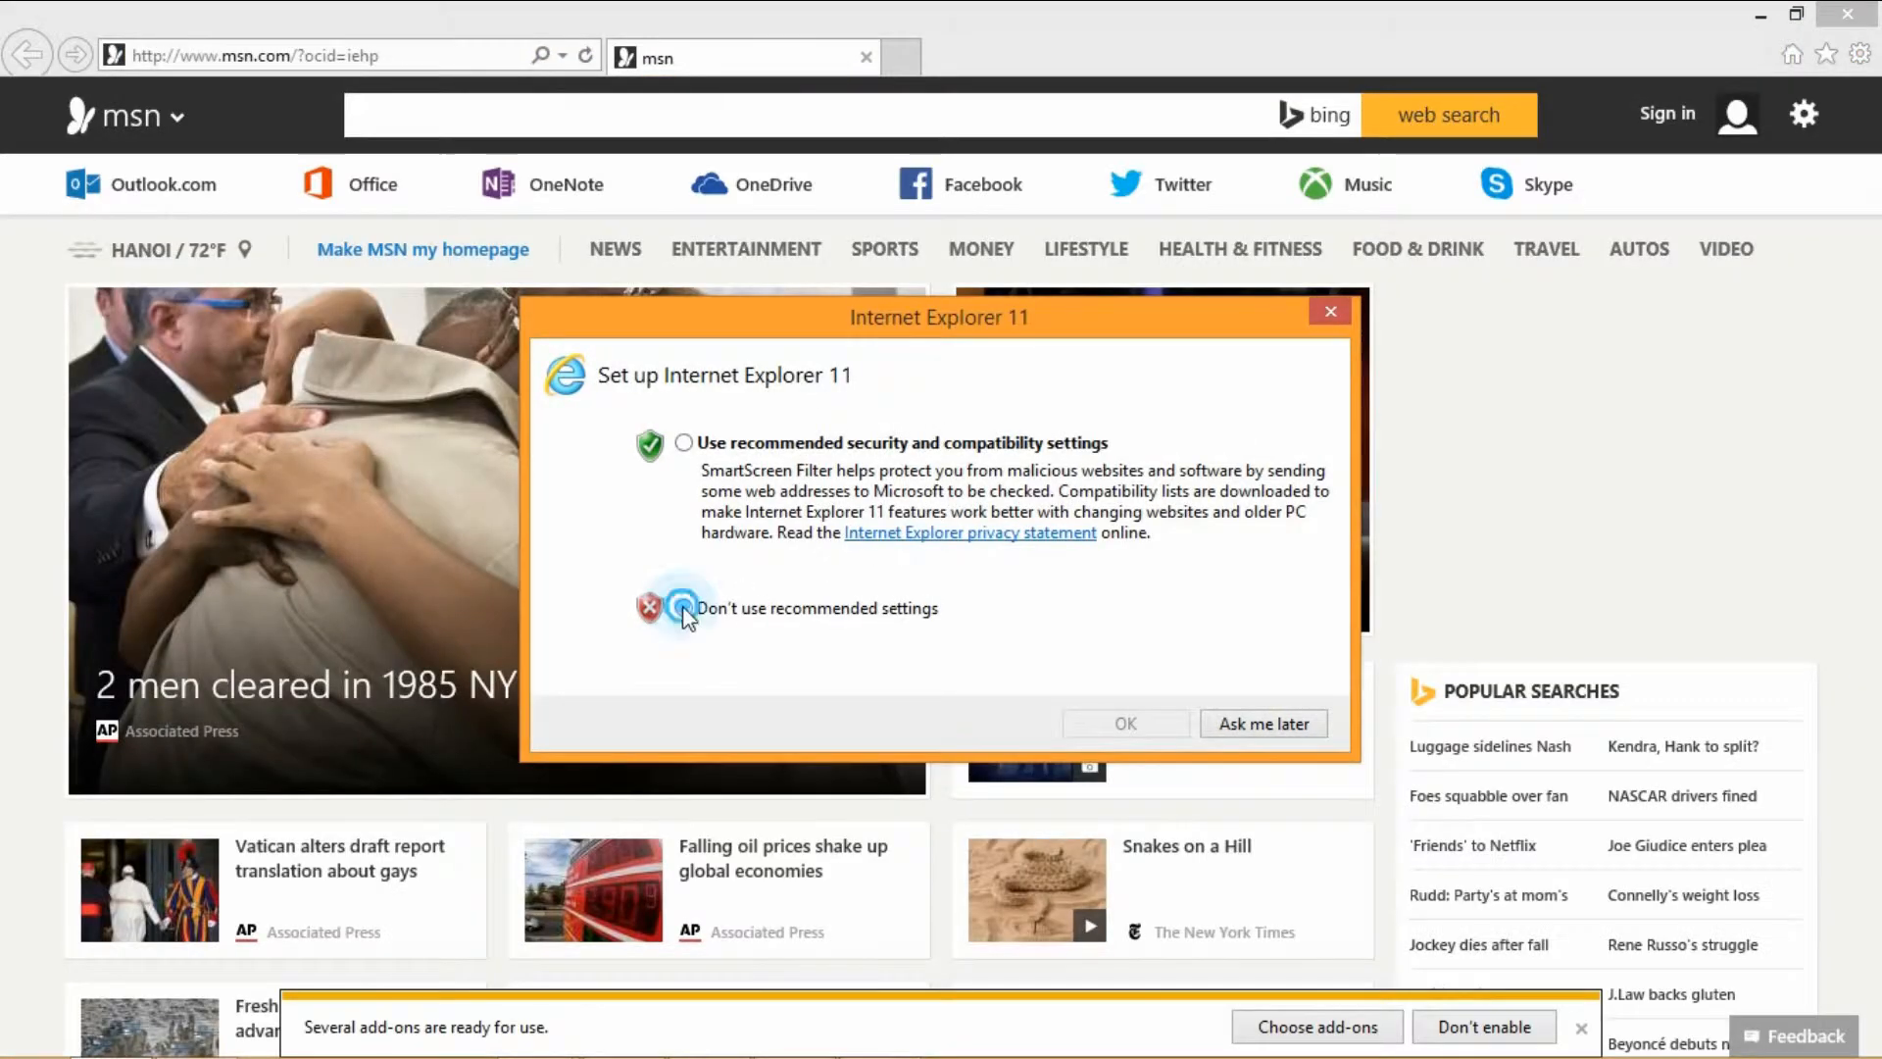
left_click(1125, 724)
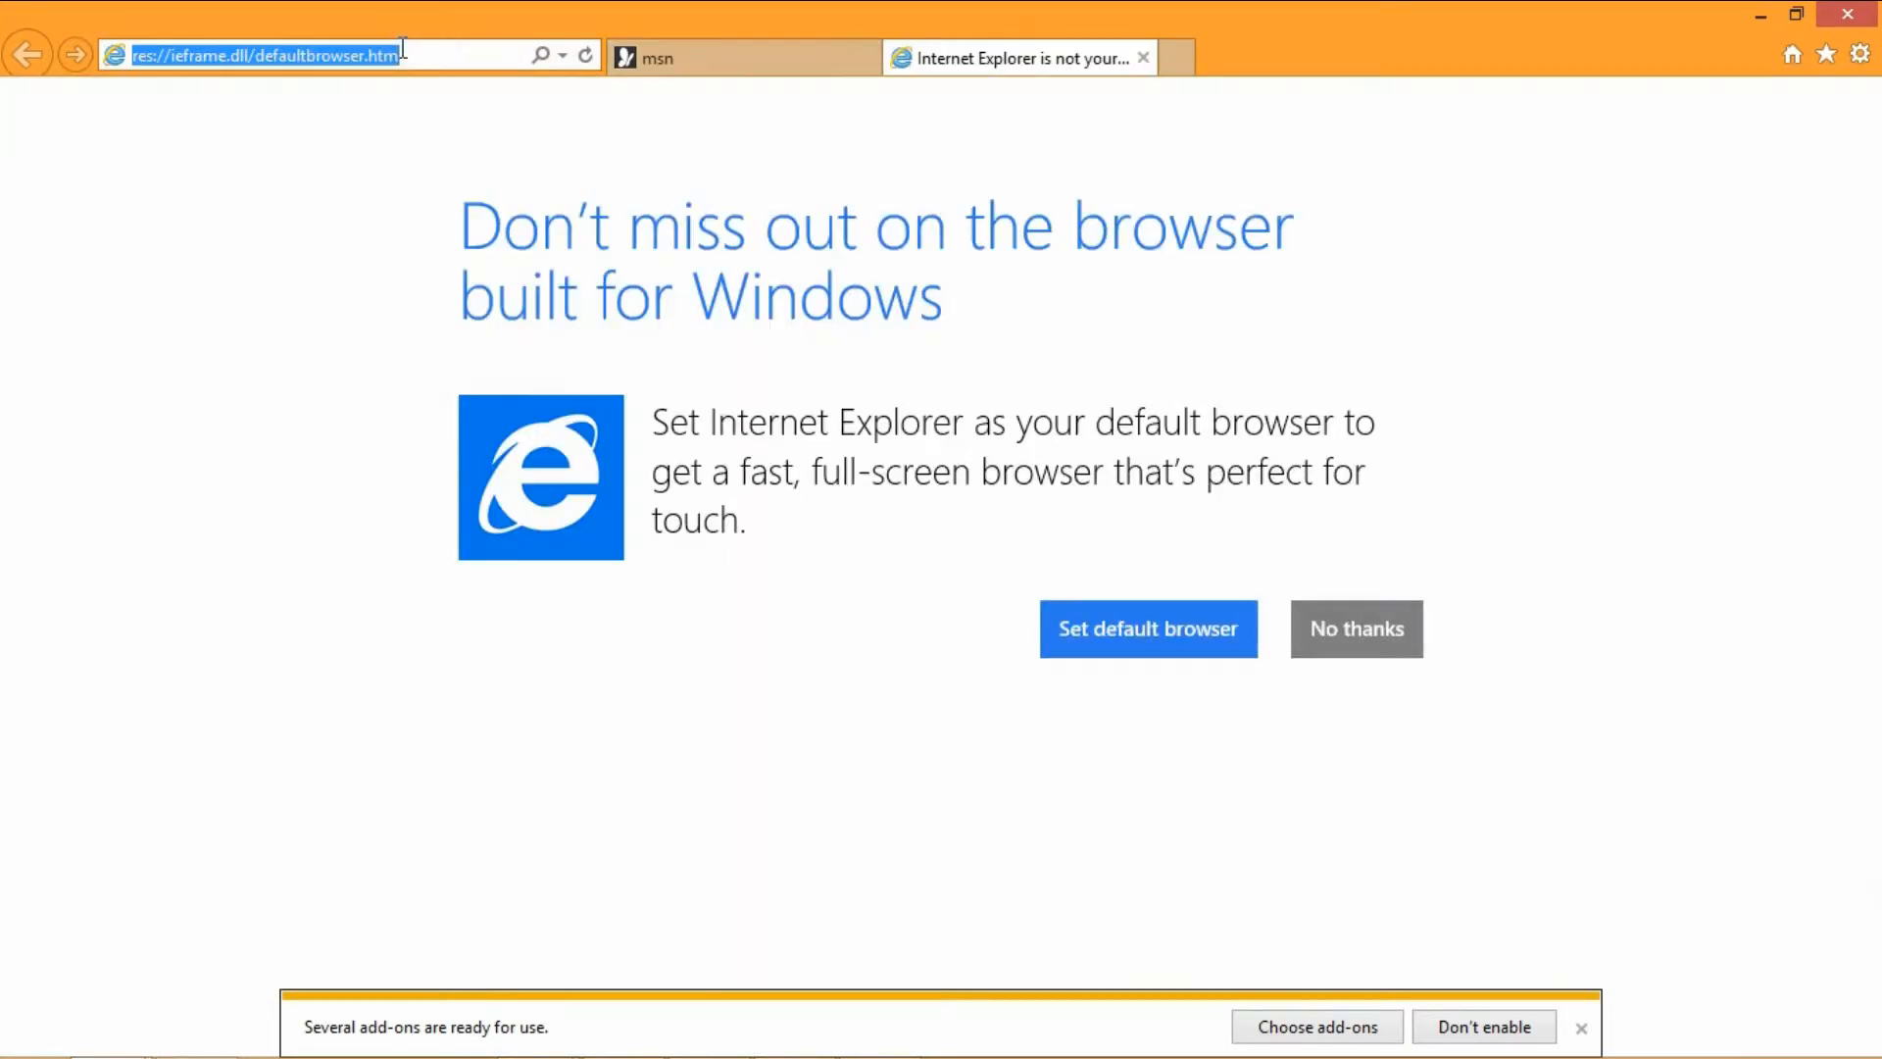
type("fit.hanu.")
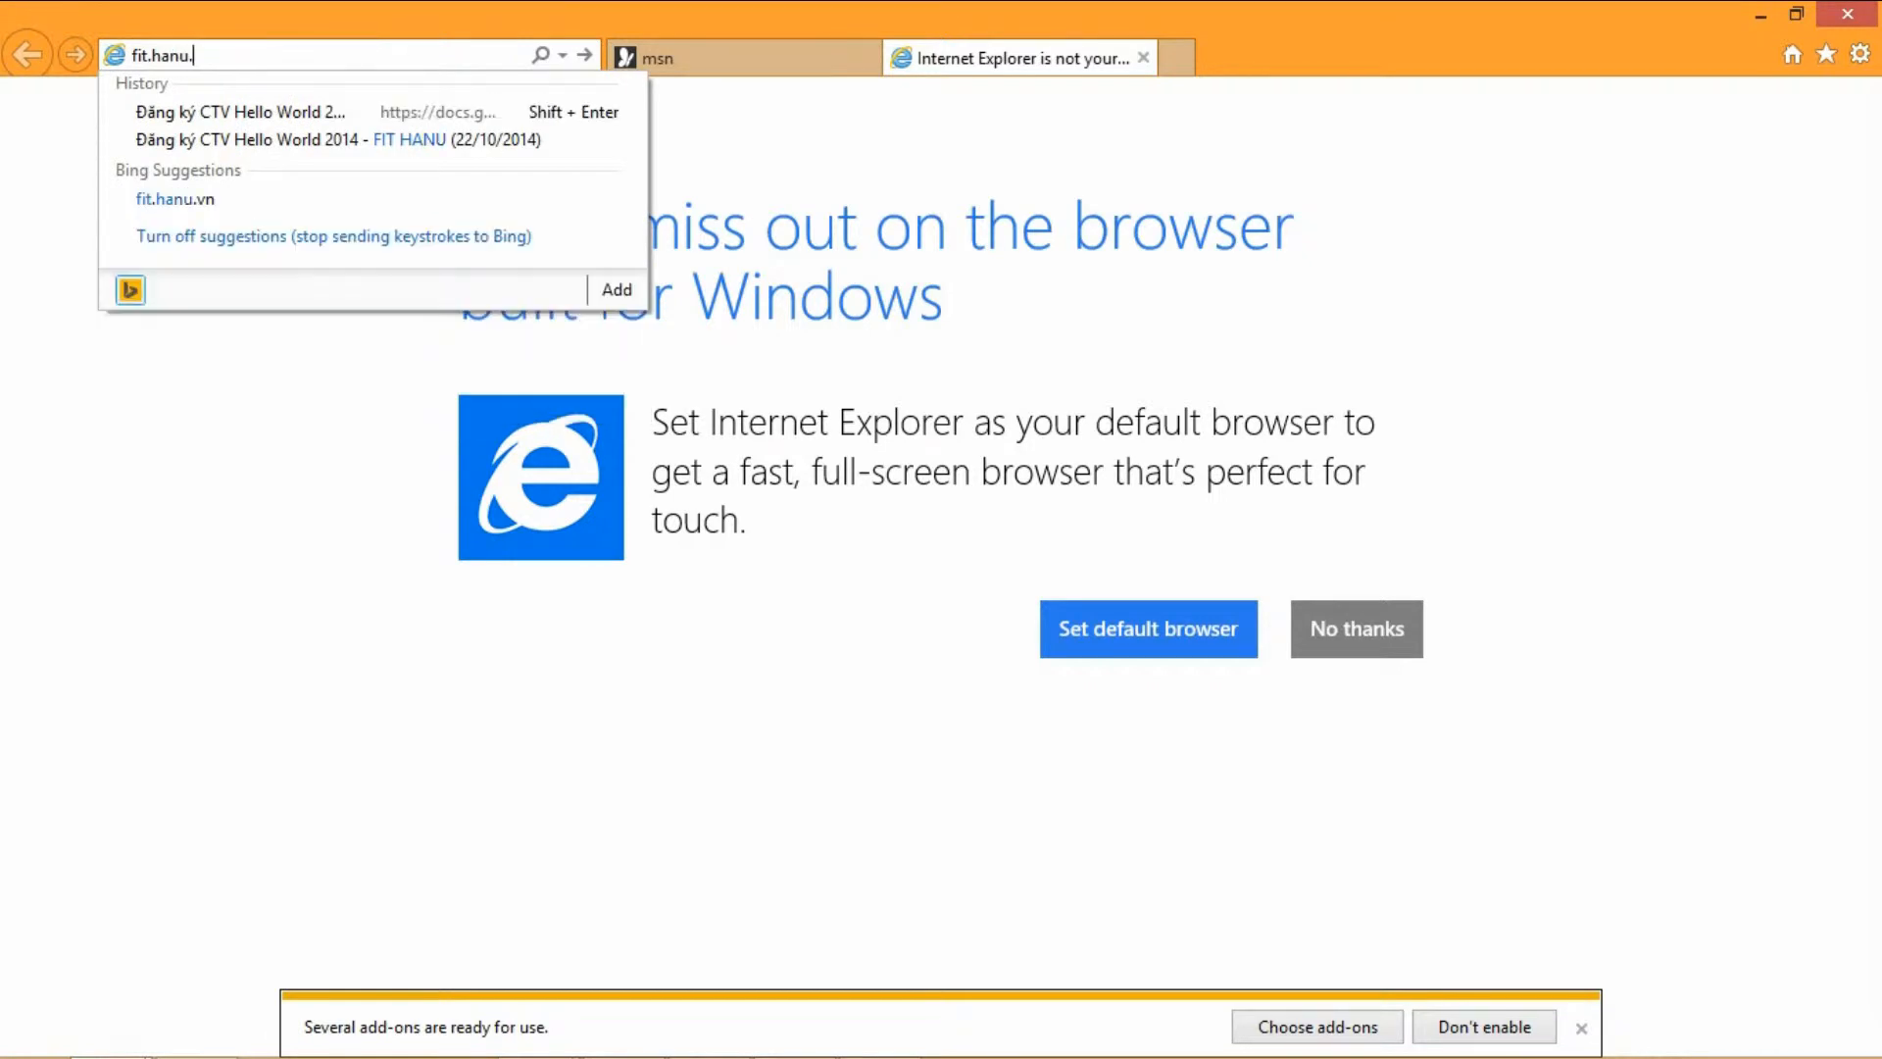
left_click(174, 200)
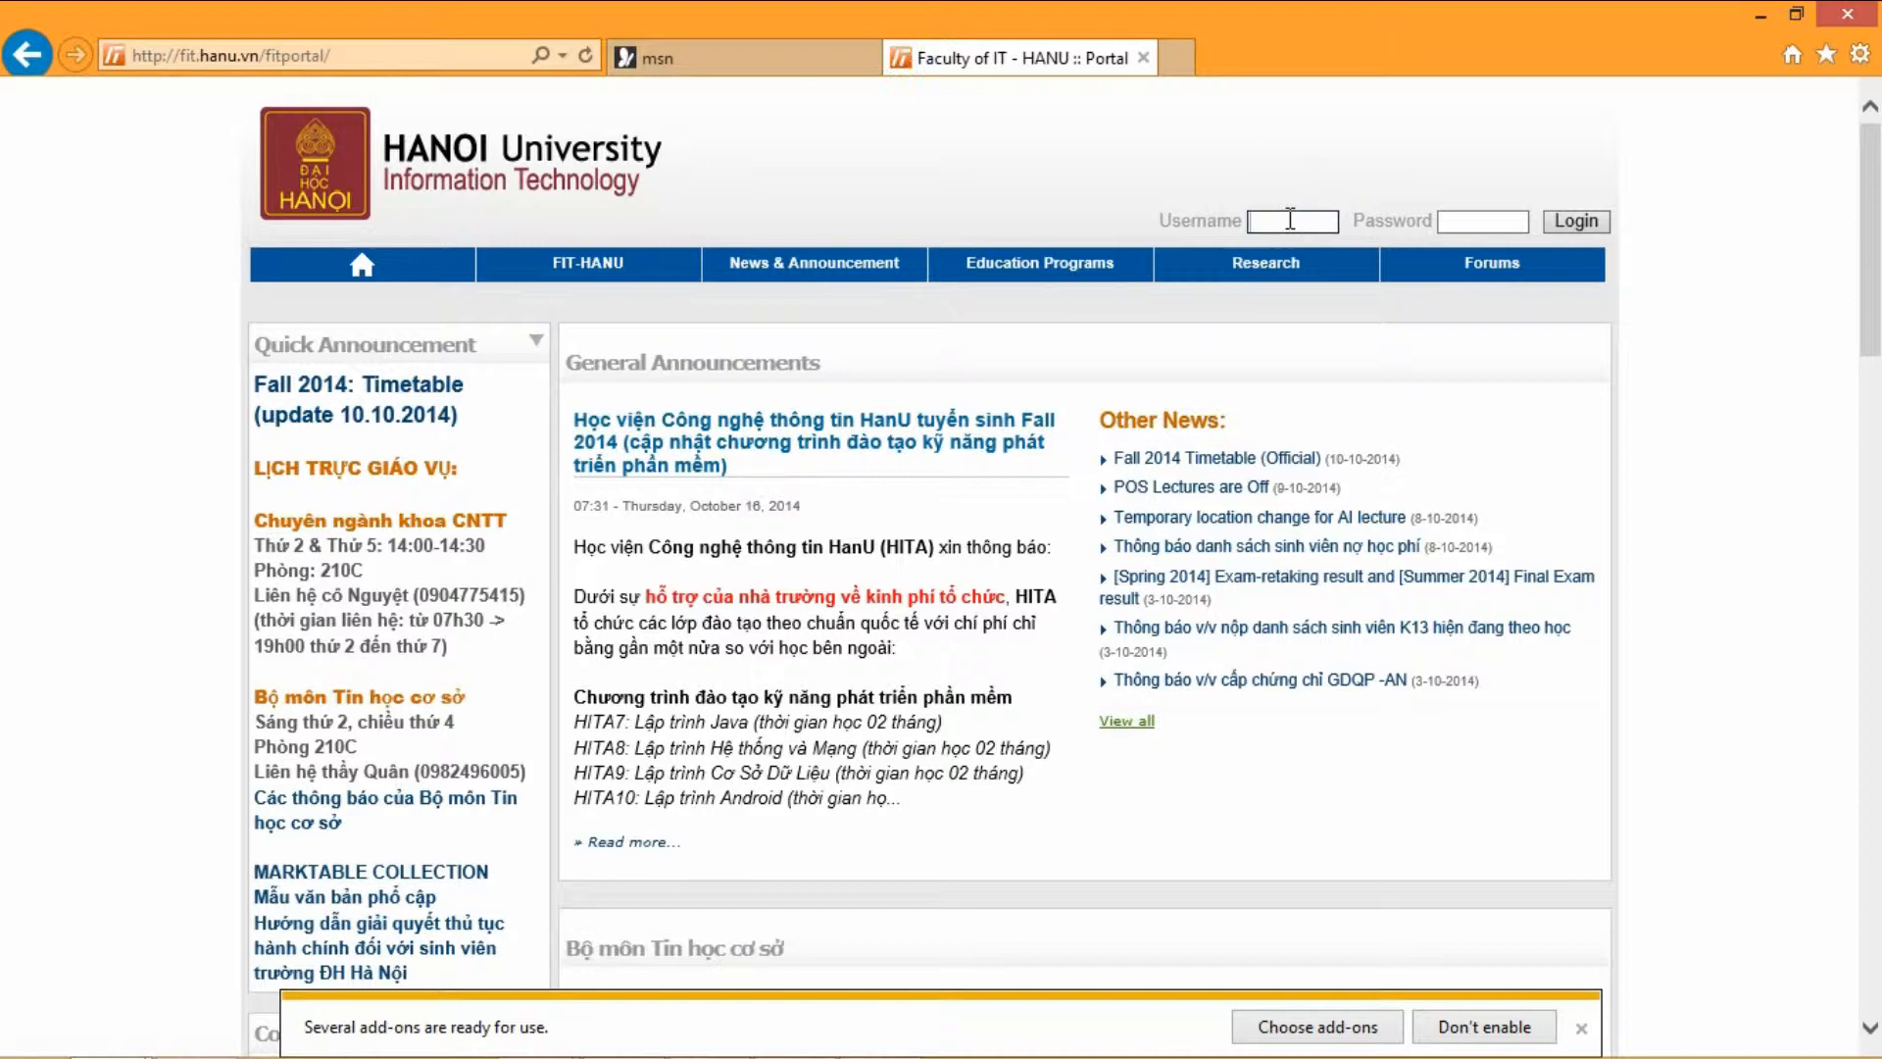
type("201040172")
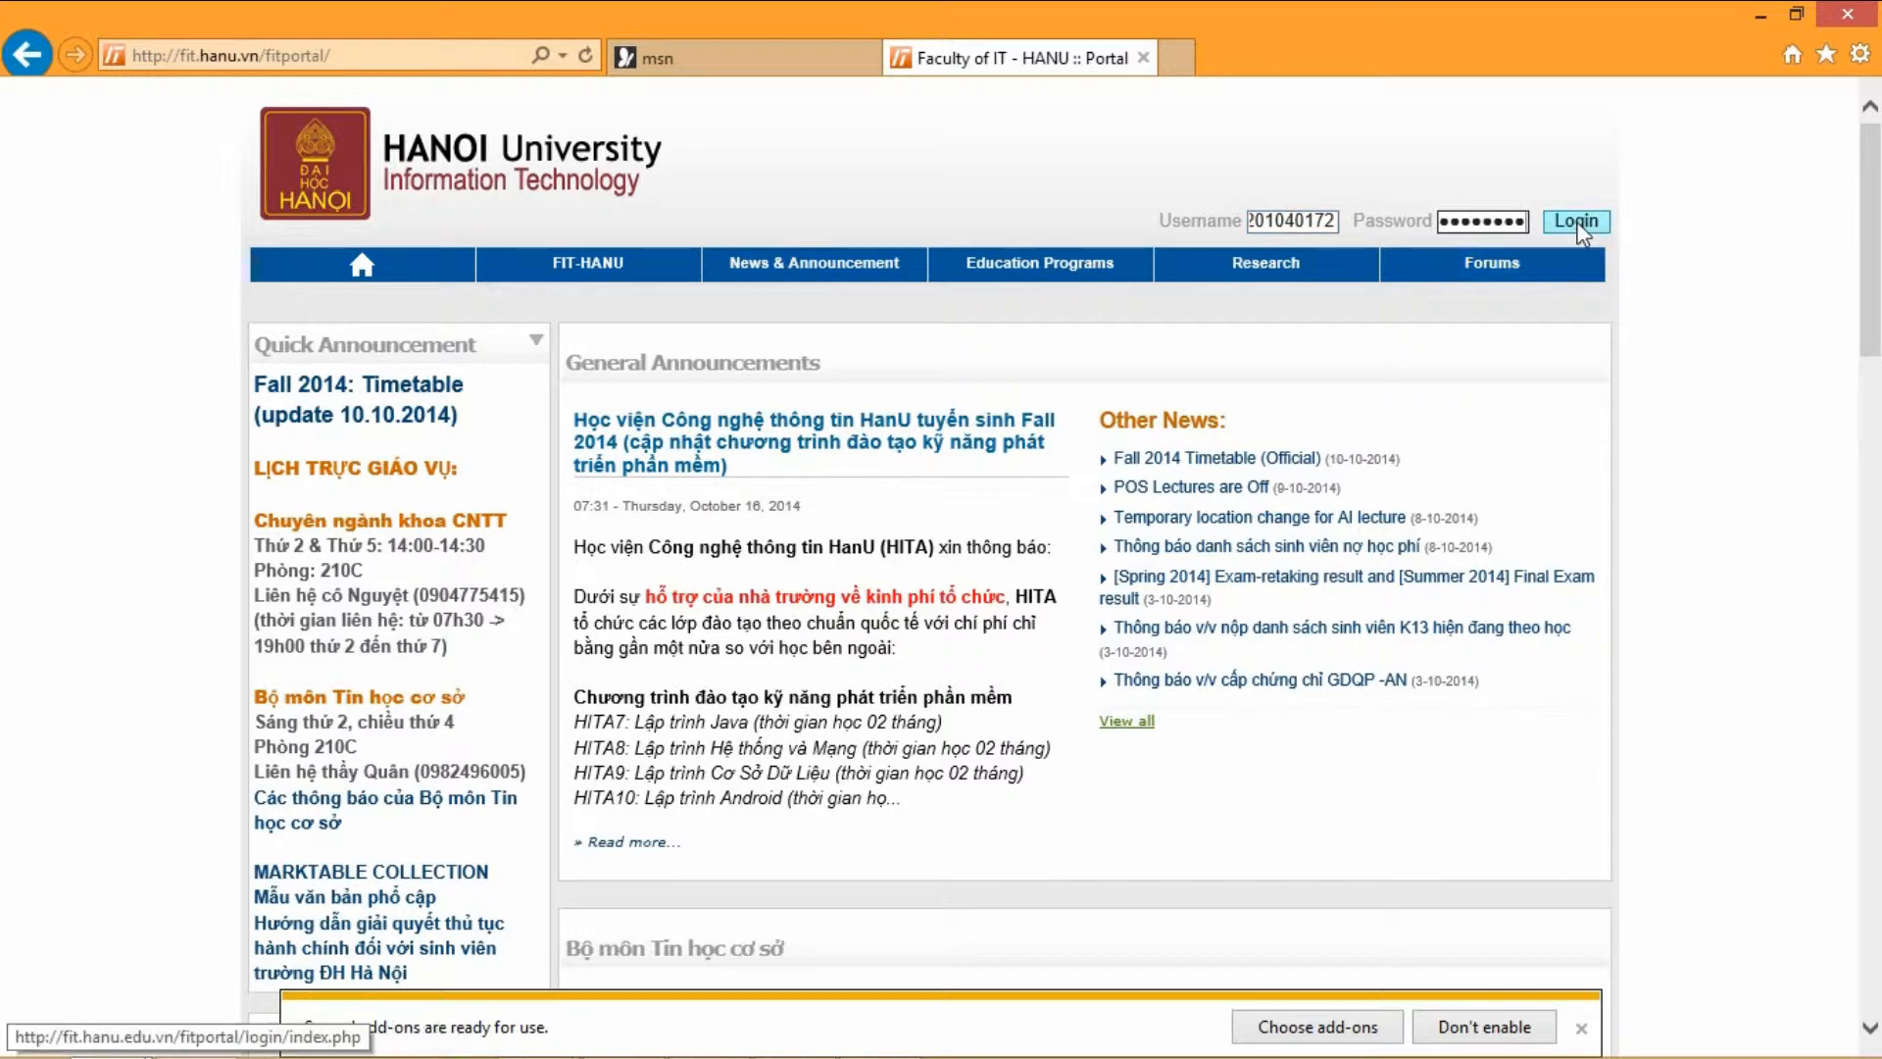
left_click(1576, 221)
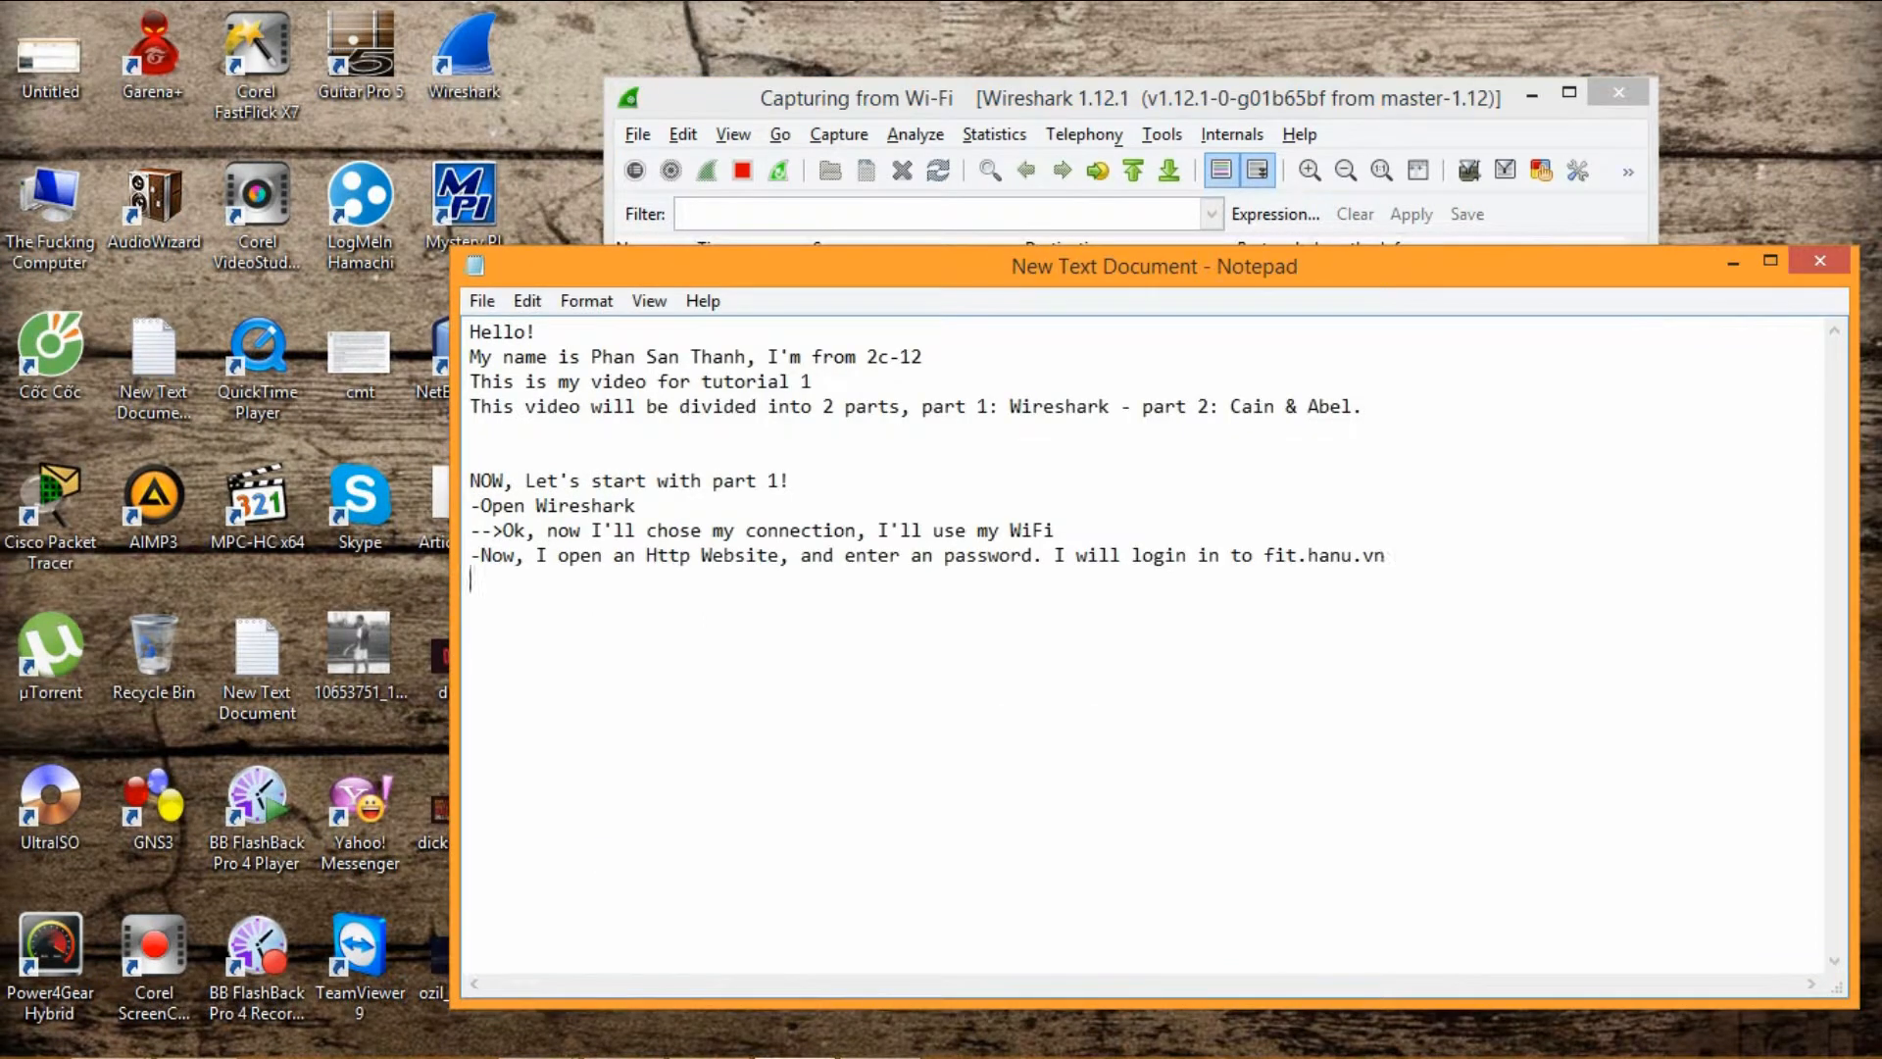
Write '-Ok, now I'll capture the package containing my password'.
type("-Ok, na")
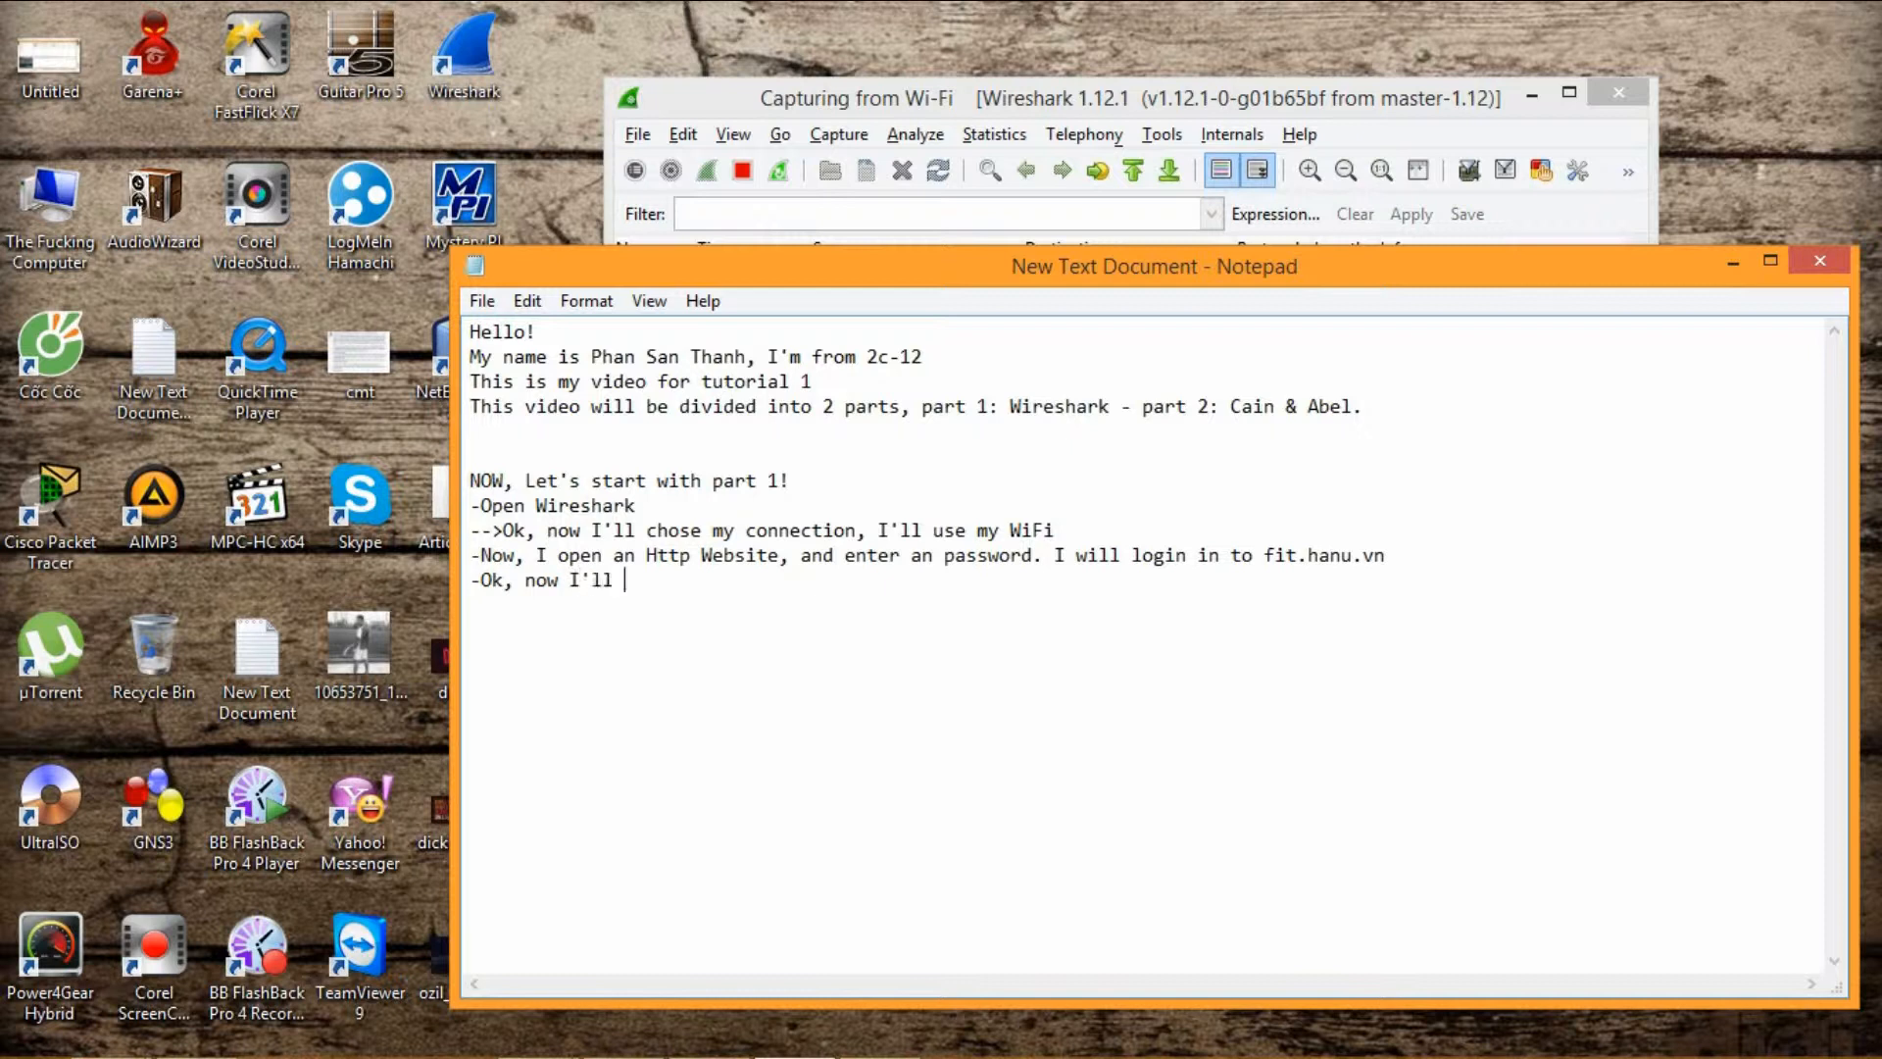
type("capture the")
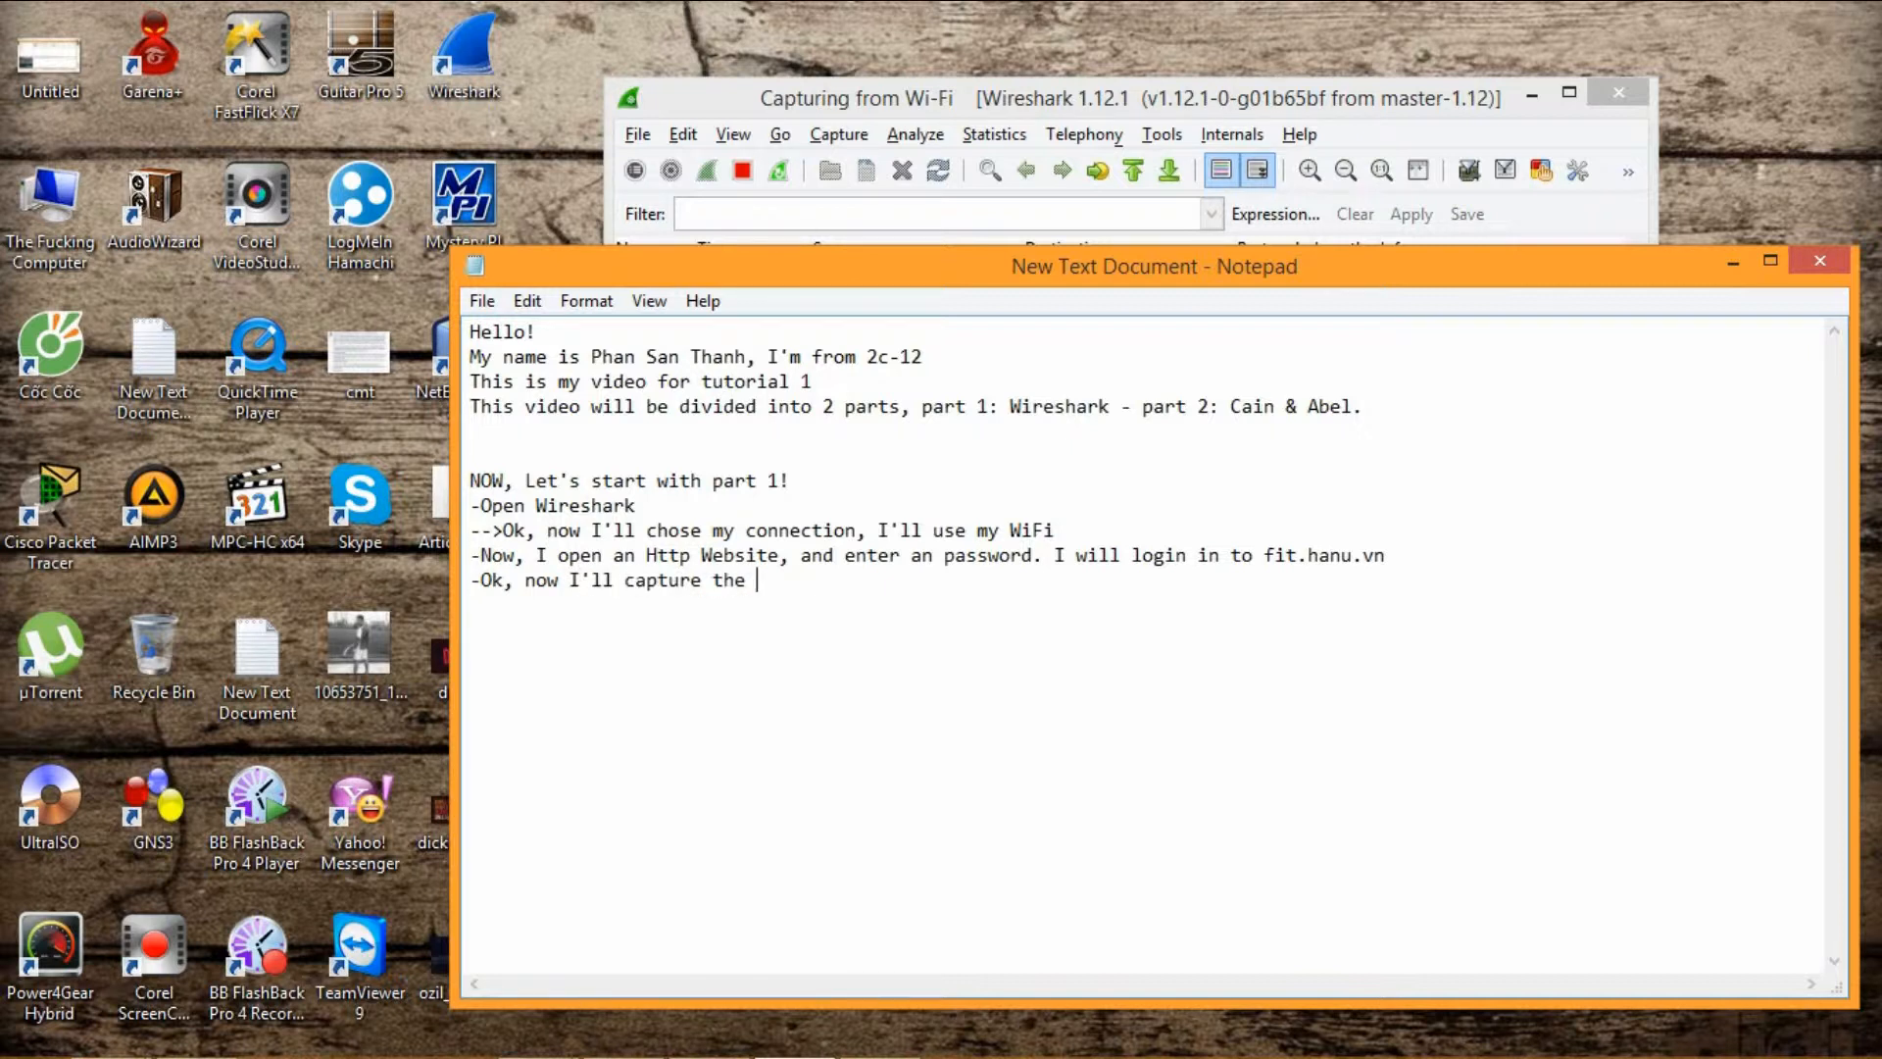
type("package")
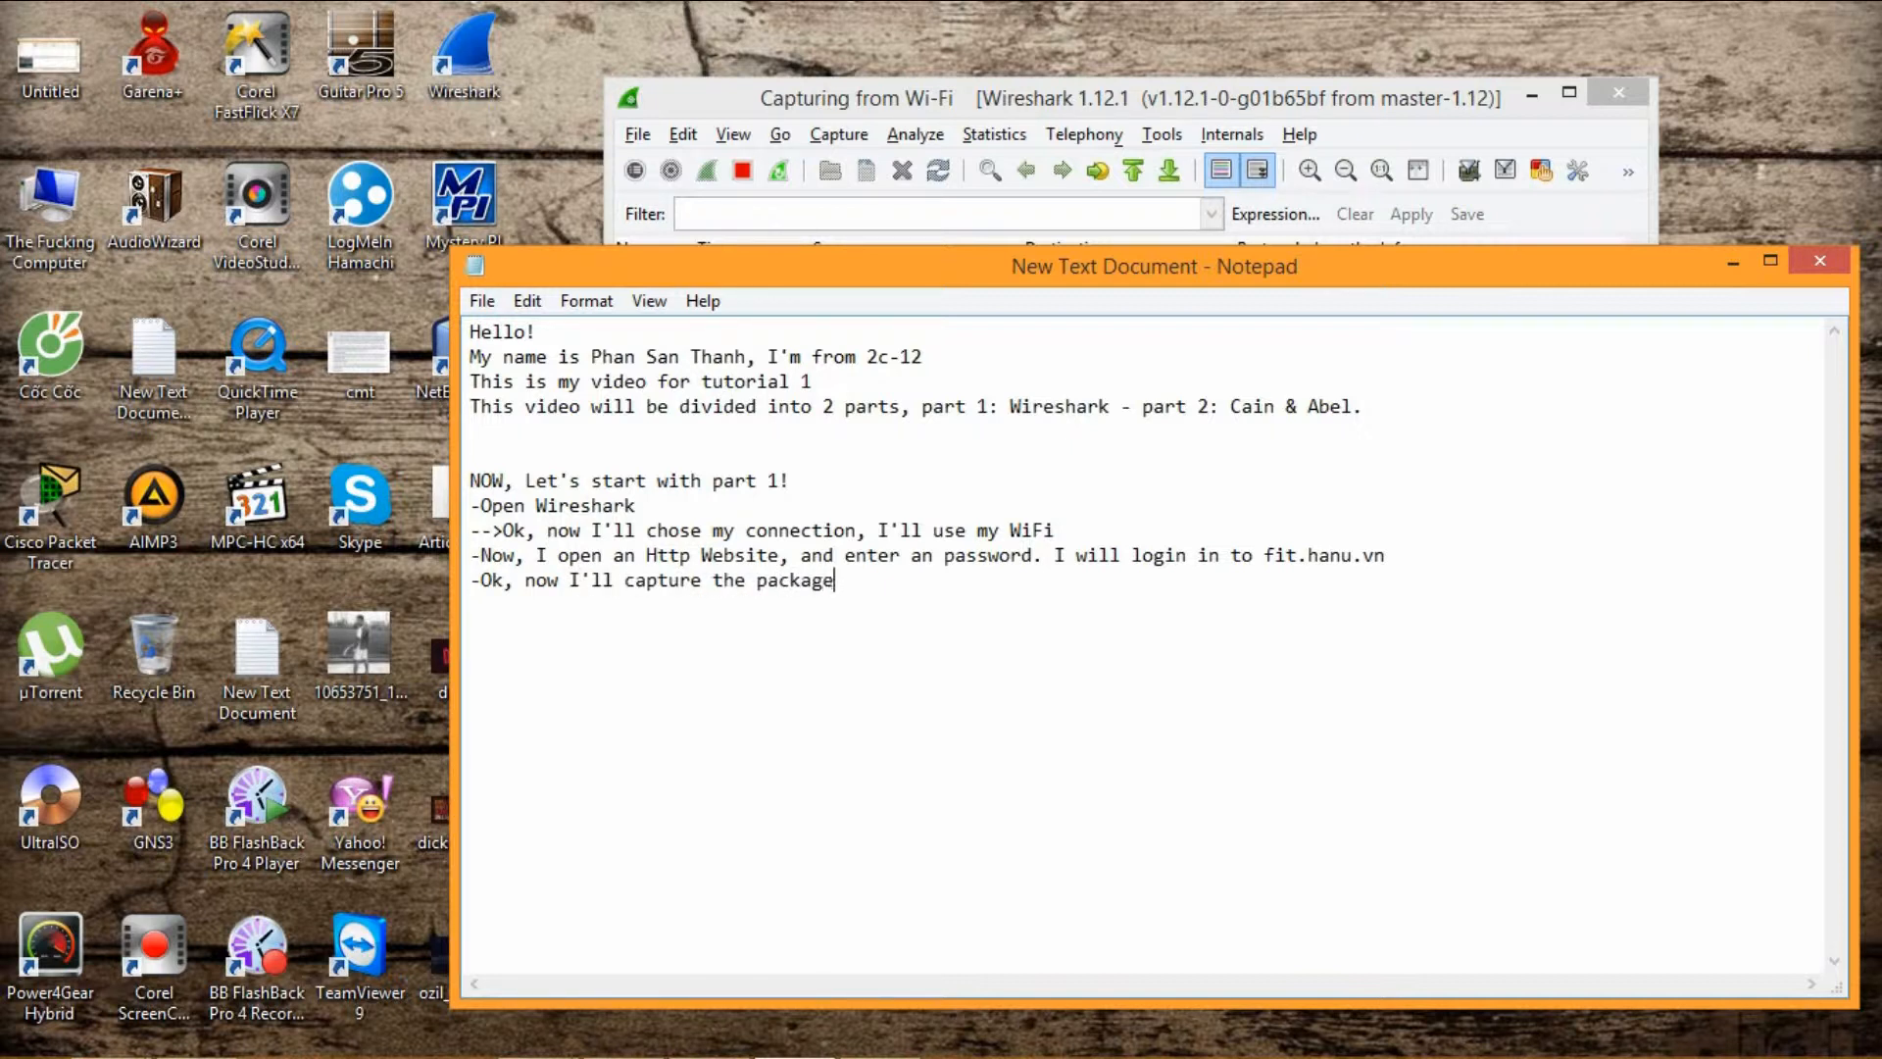
type("con")
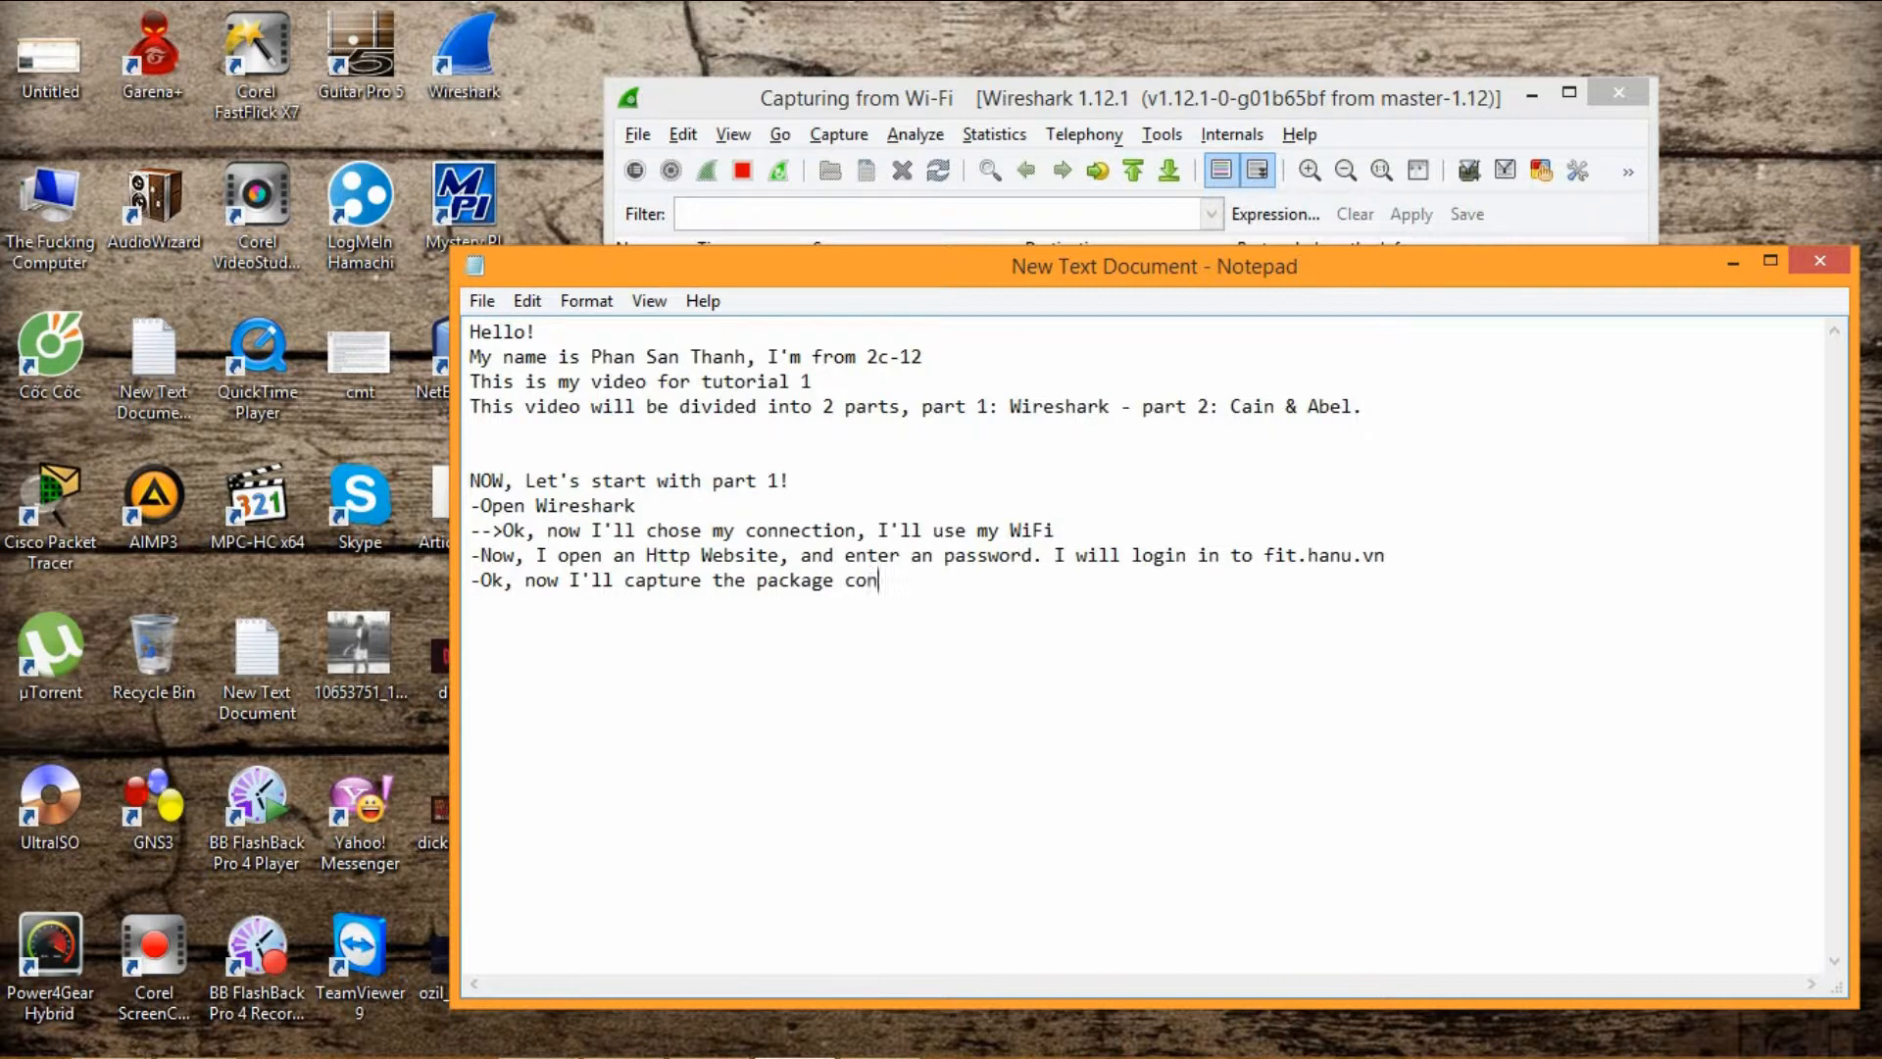
type("taining my p")
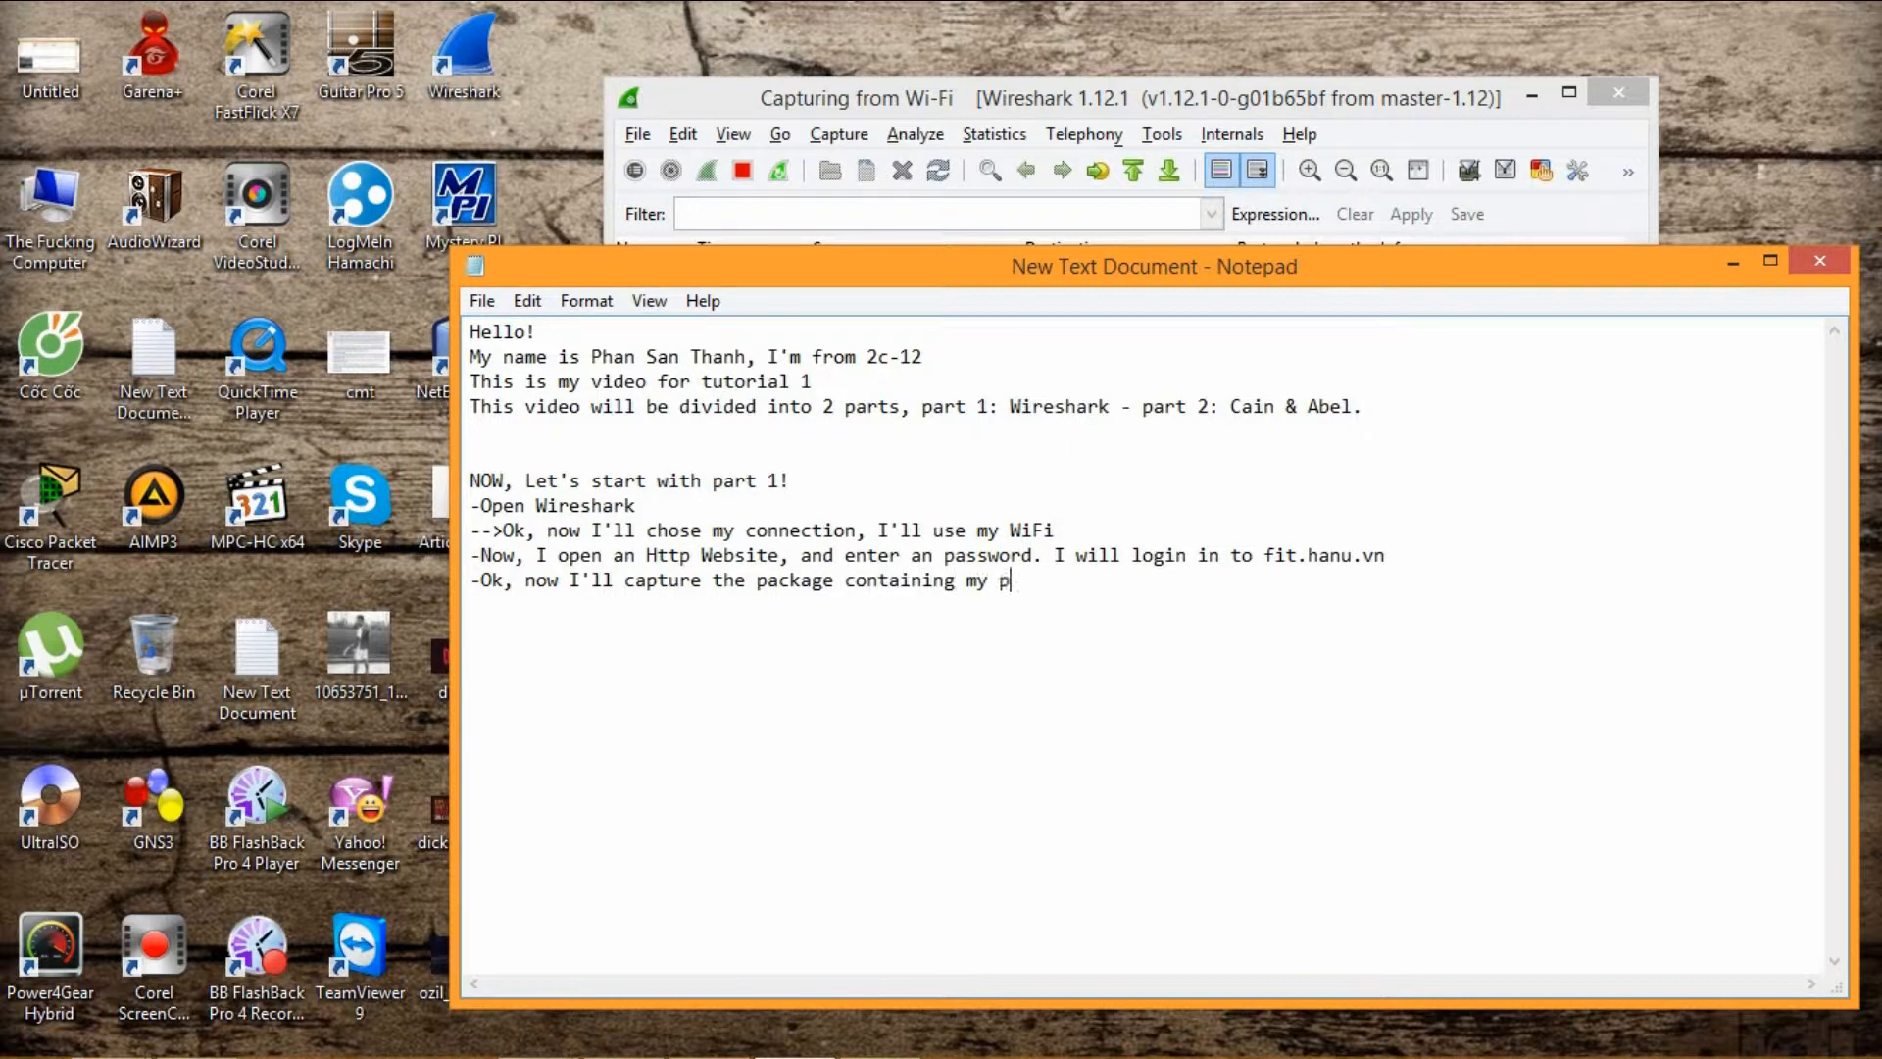
type("assword")
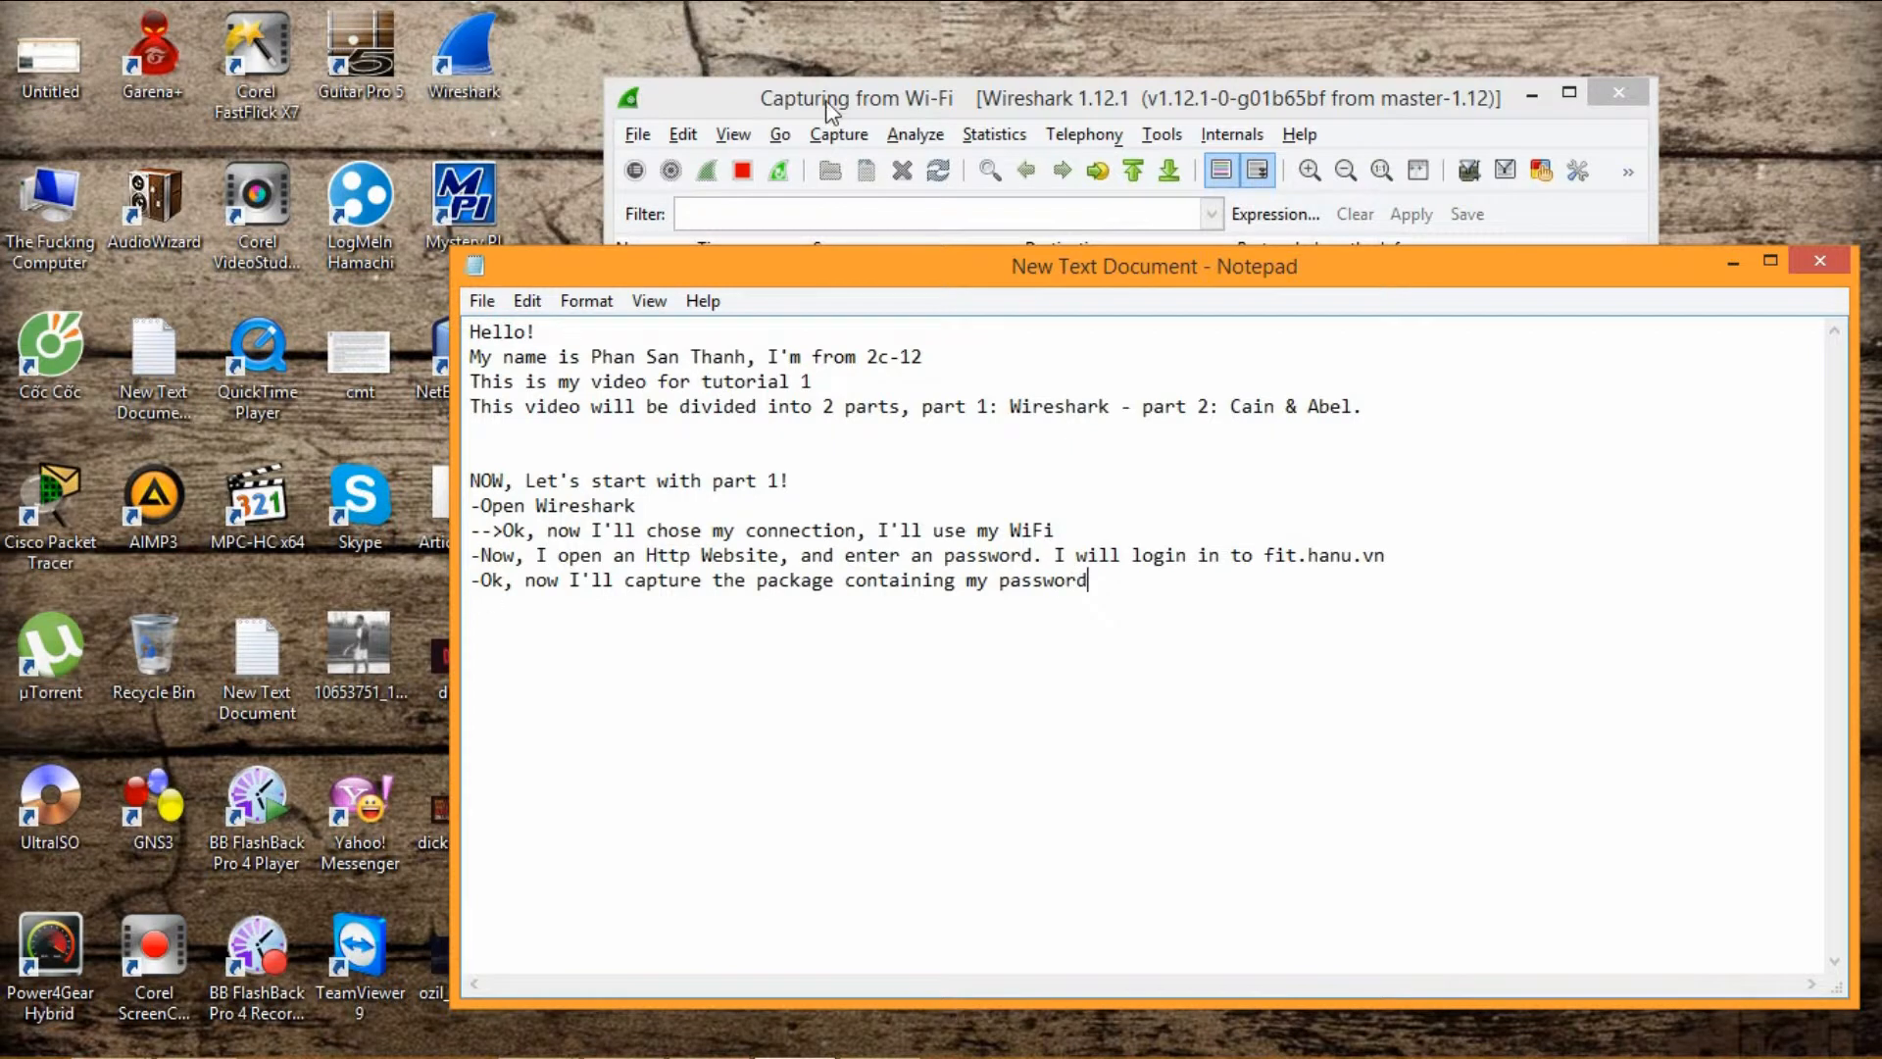
Filter the capture with 'http and frame contains password'.
left_click(857, 98)
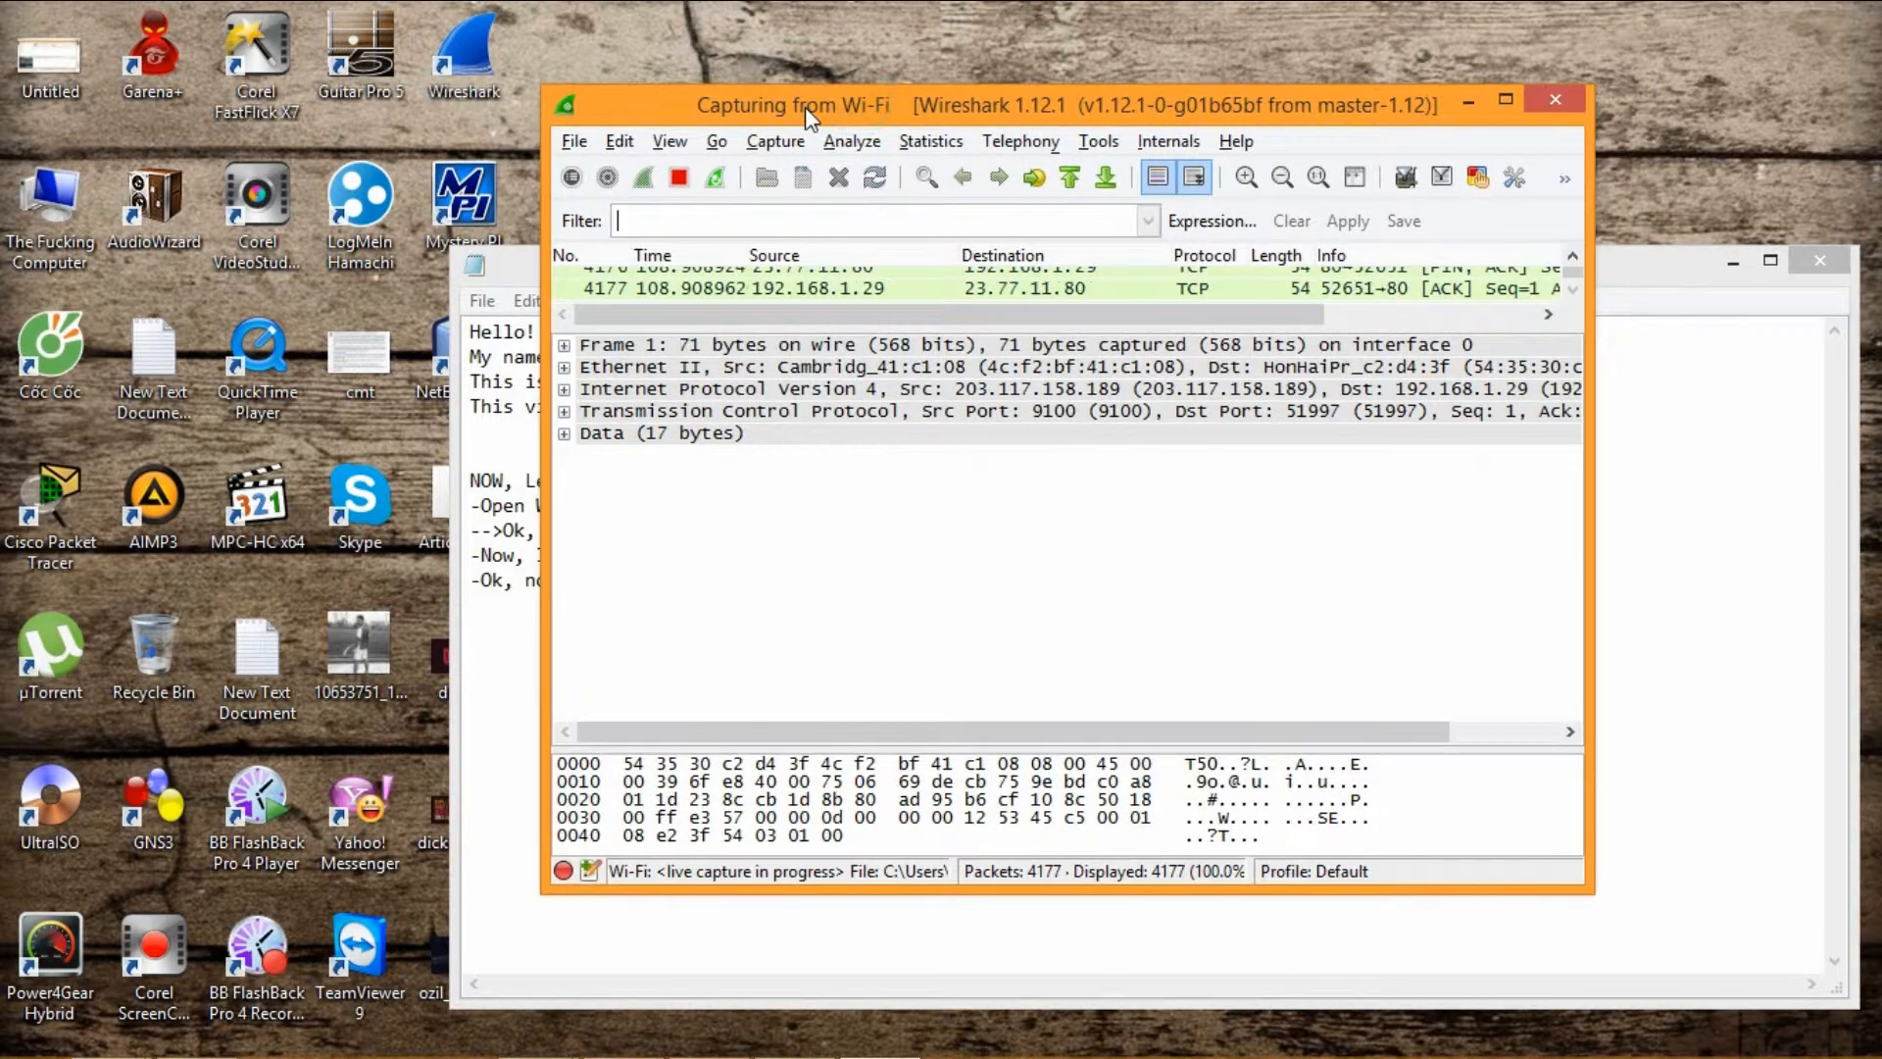
type("http a")
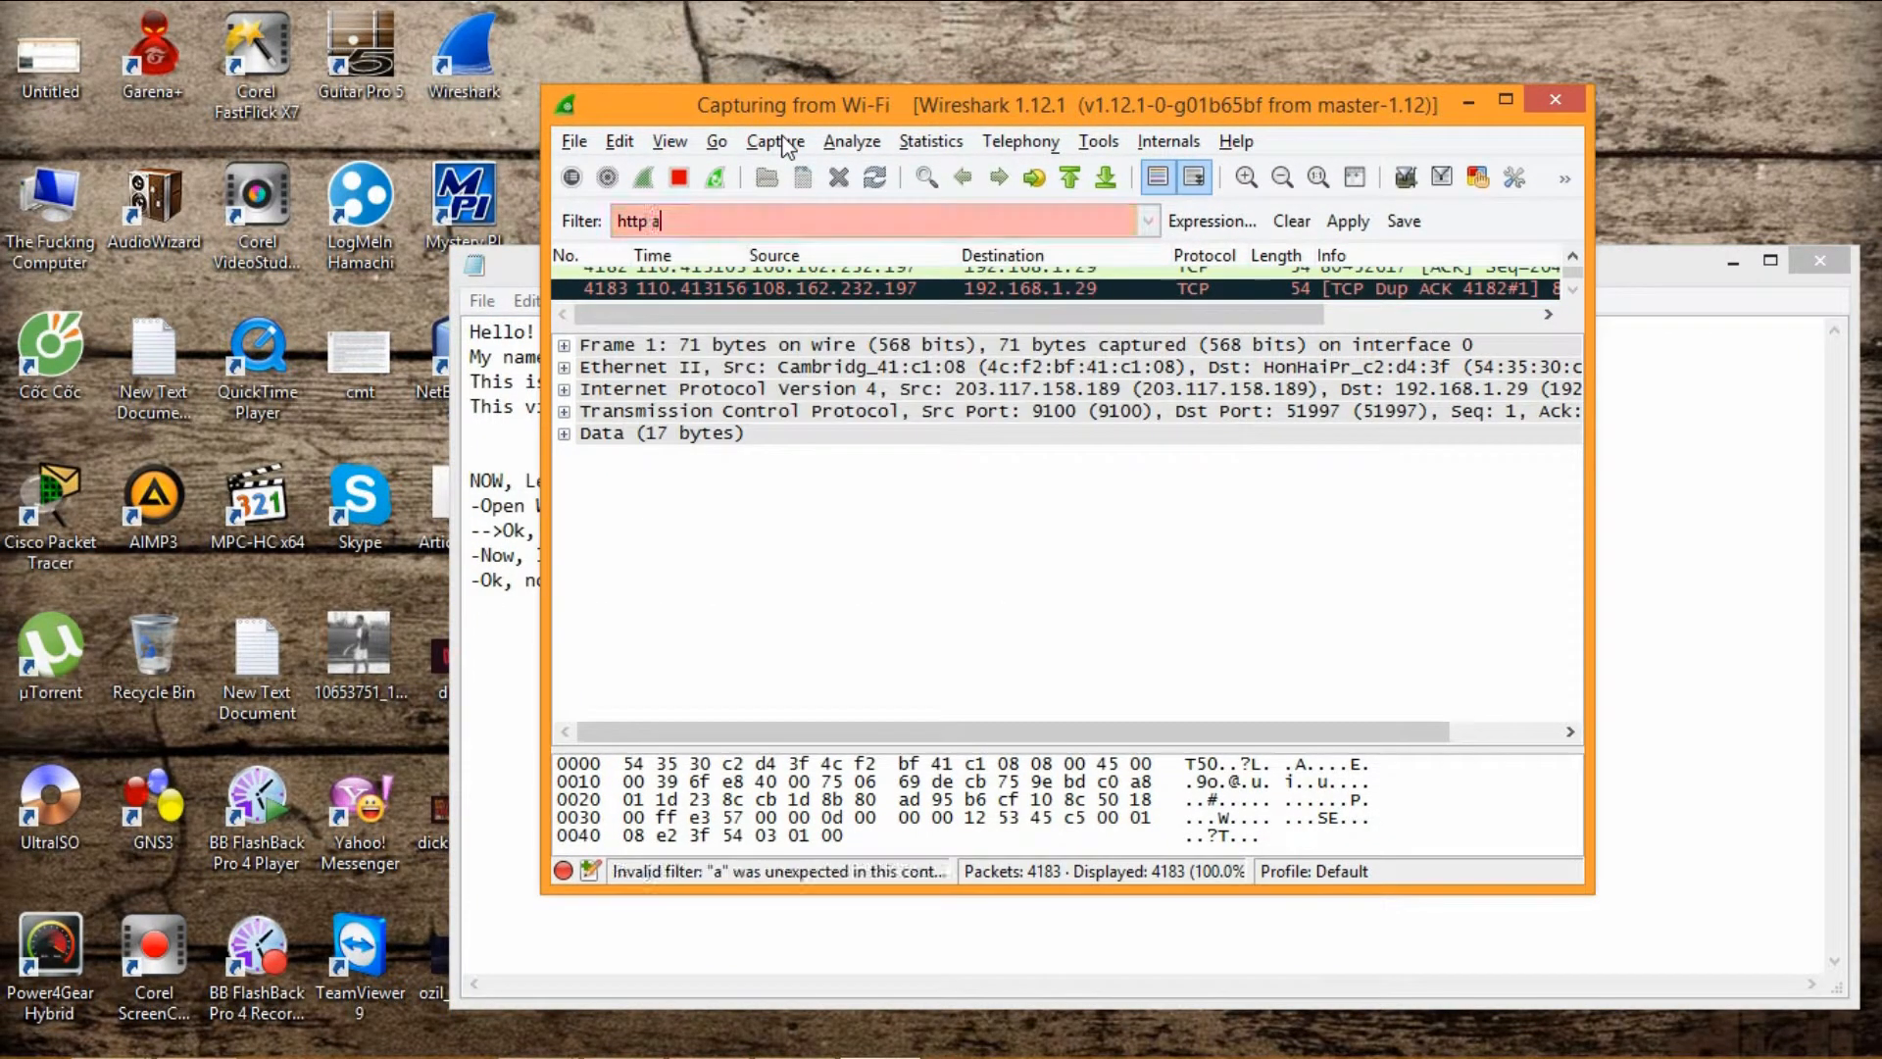
type("nd frame")
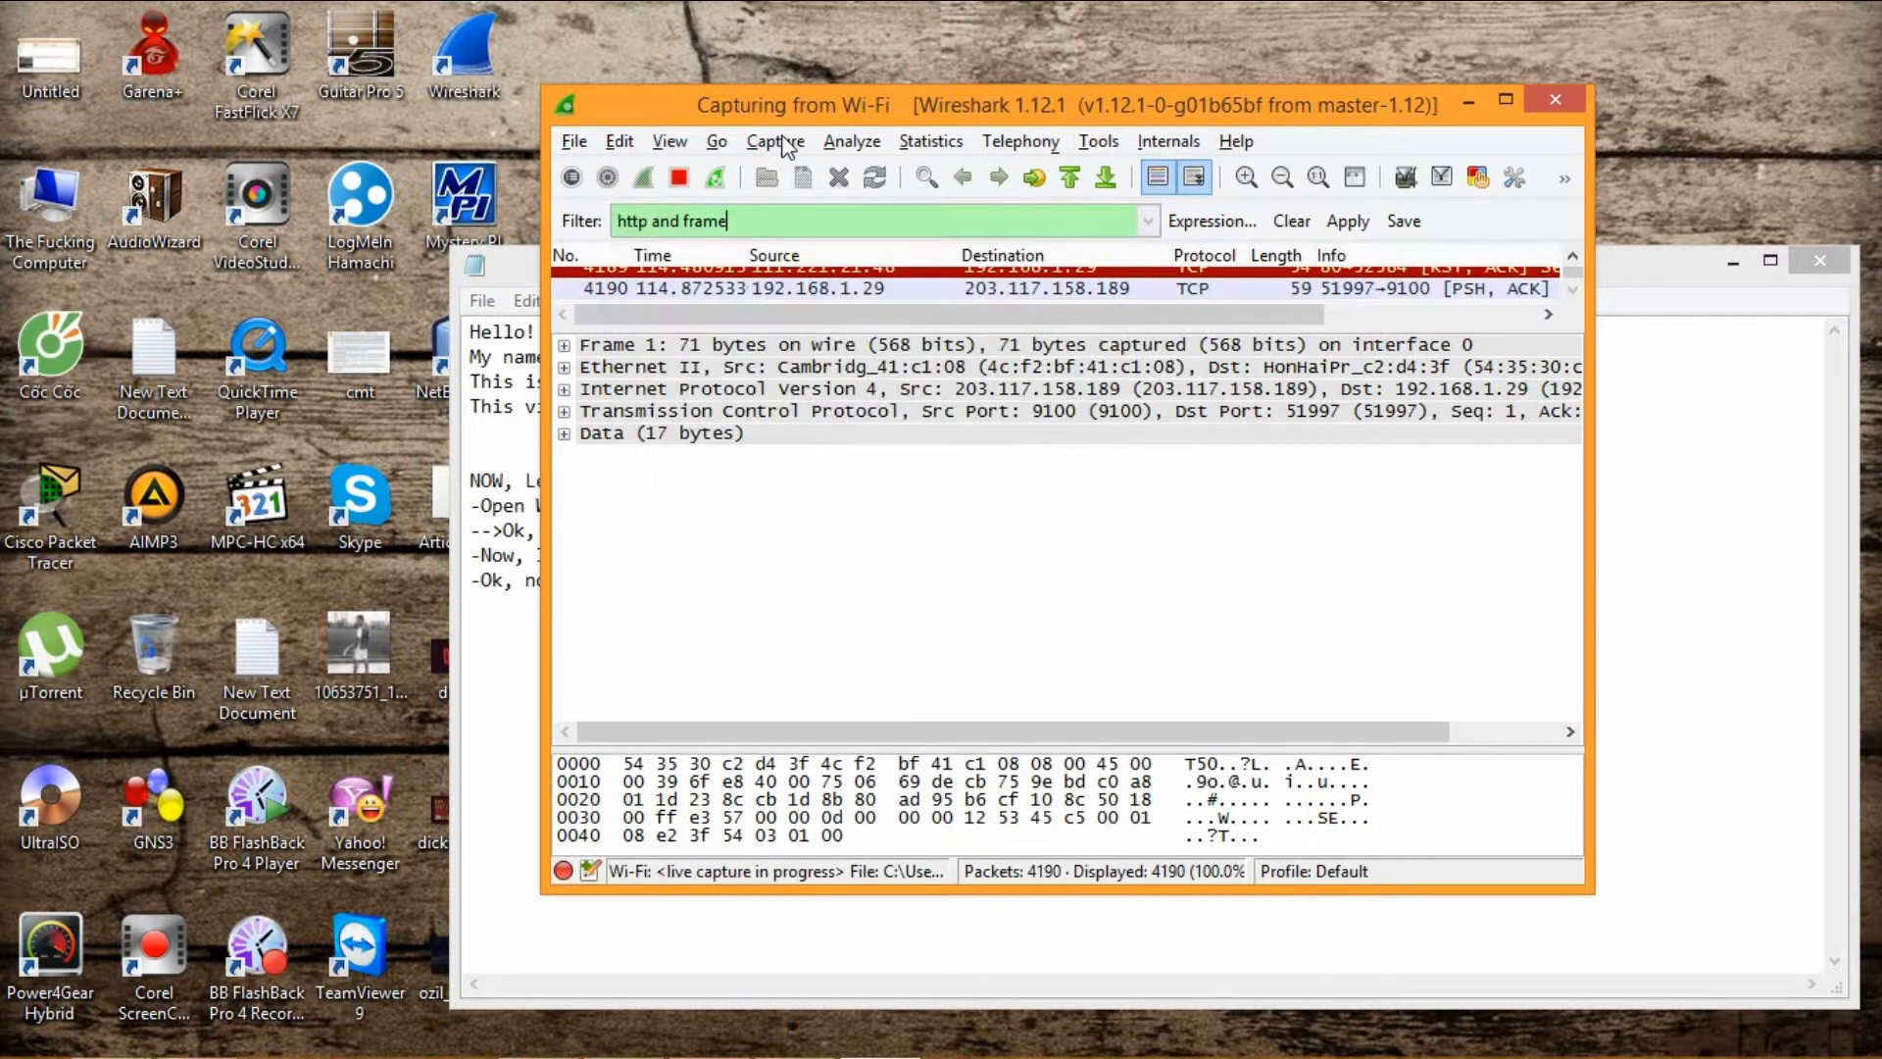
type("contain")
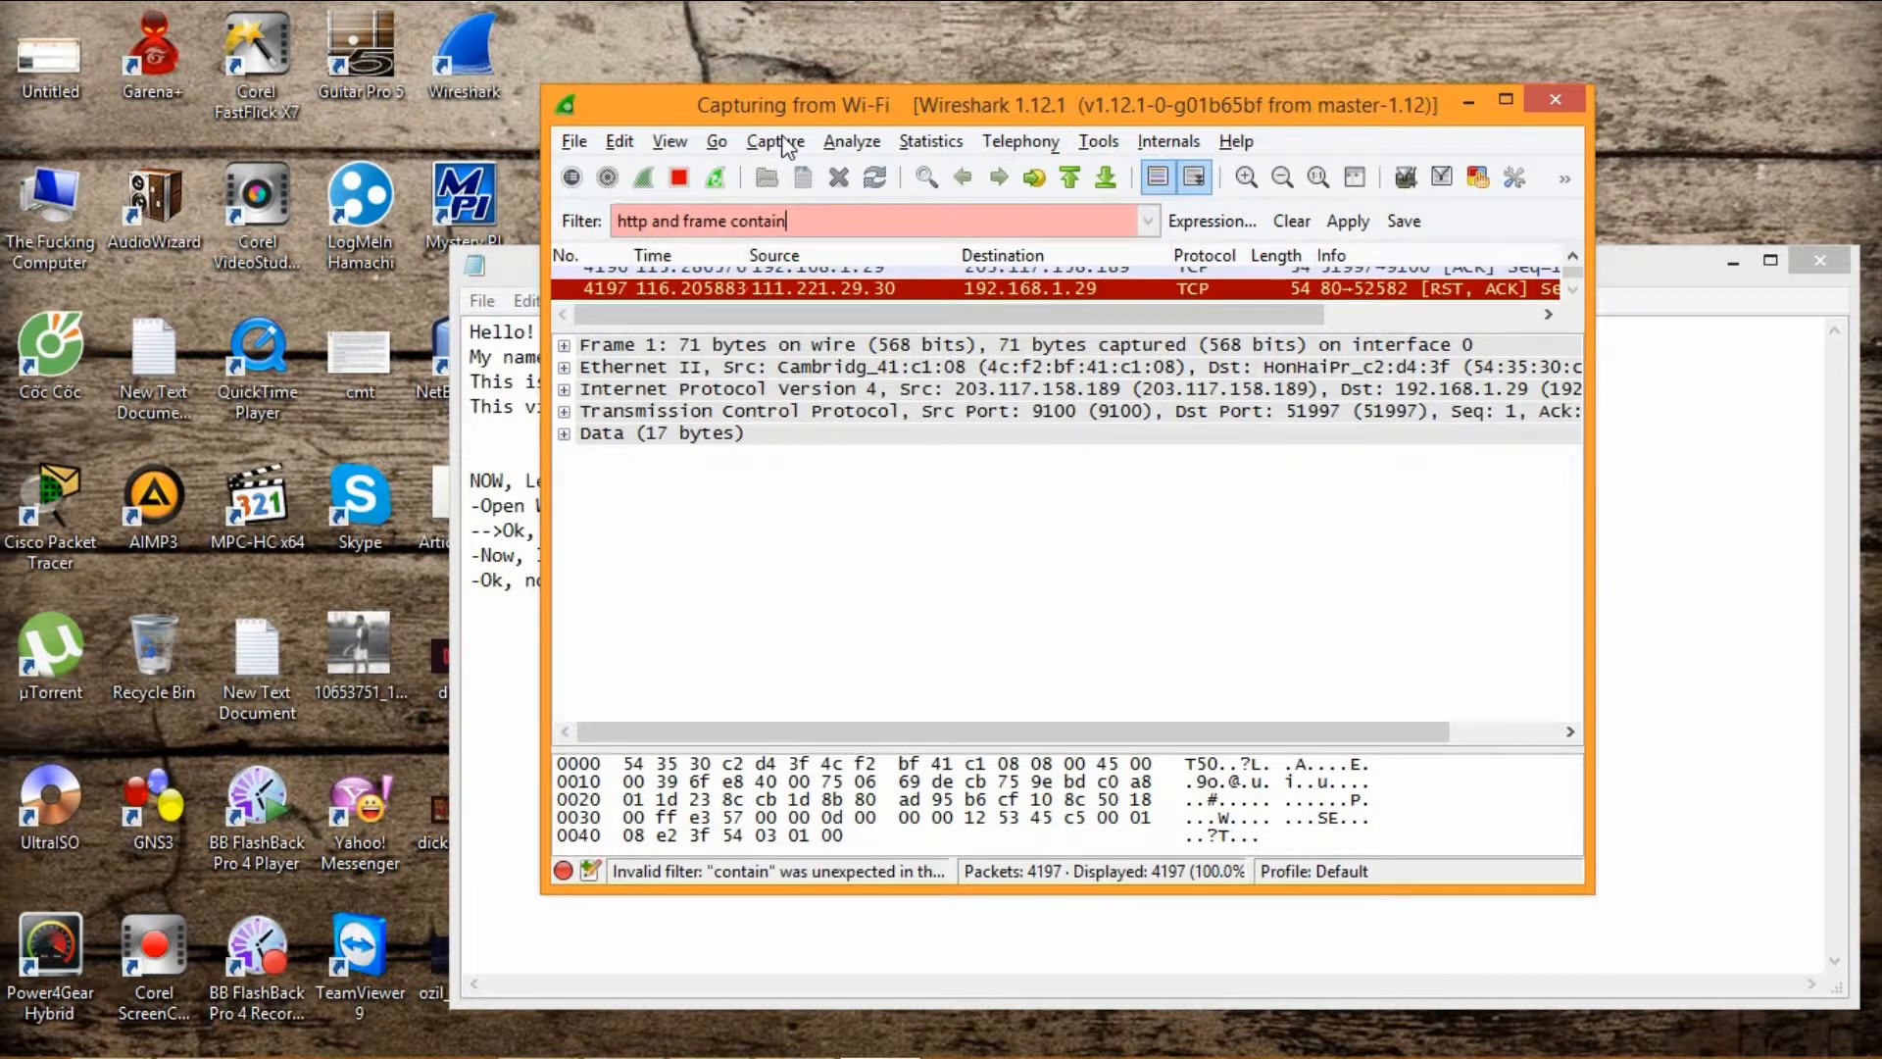
type("pa")
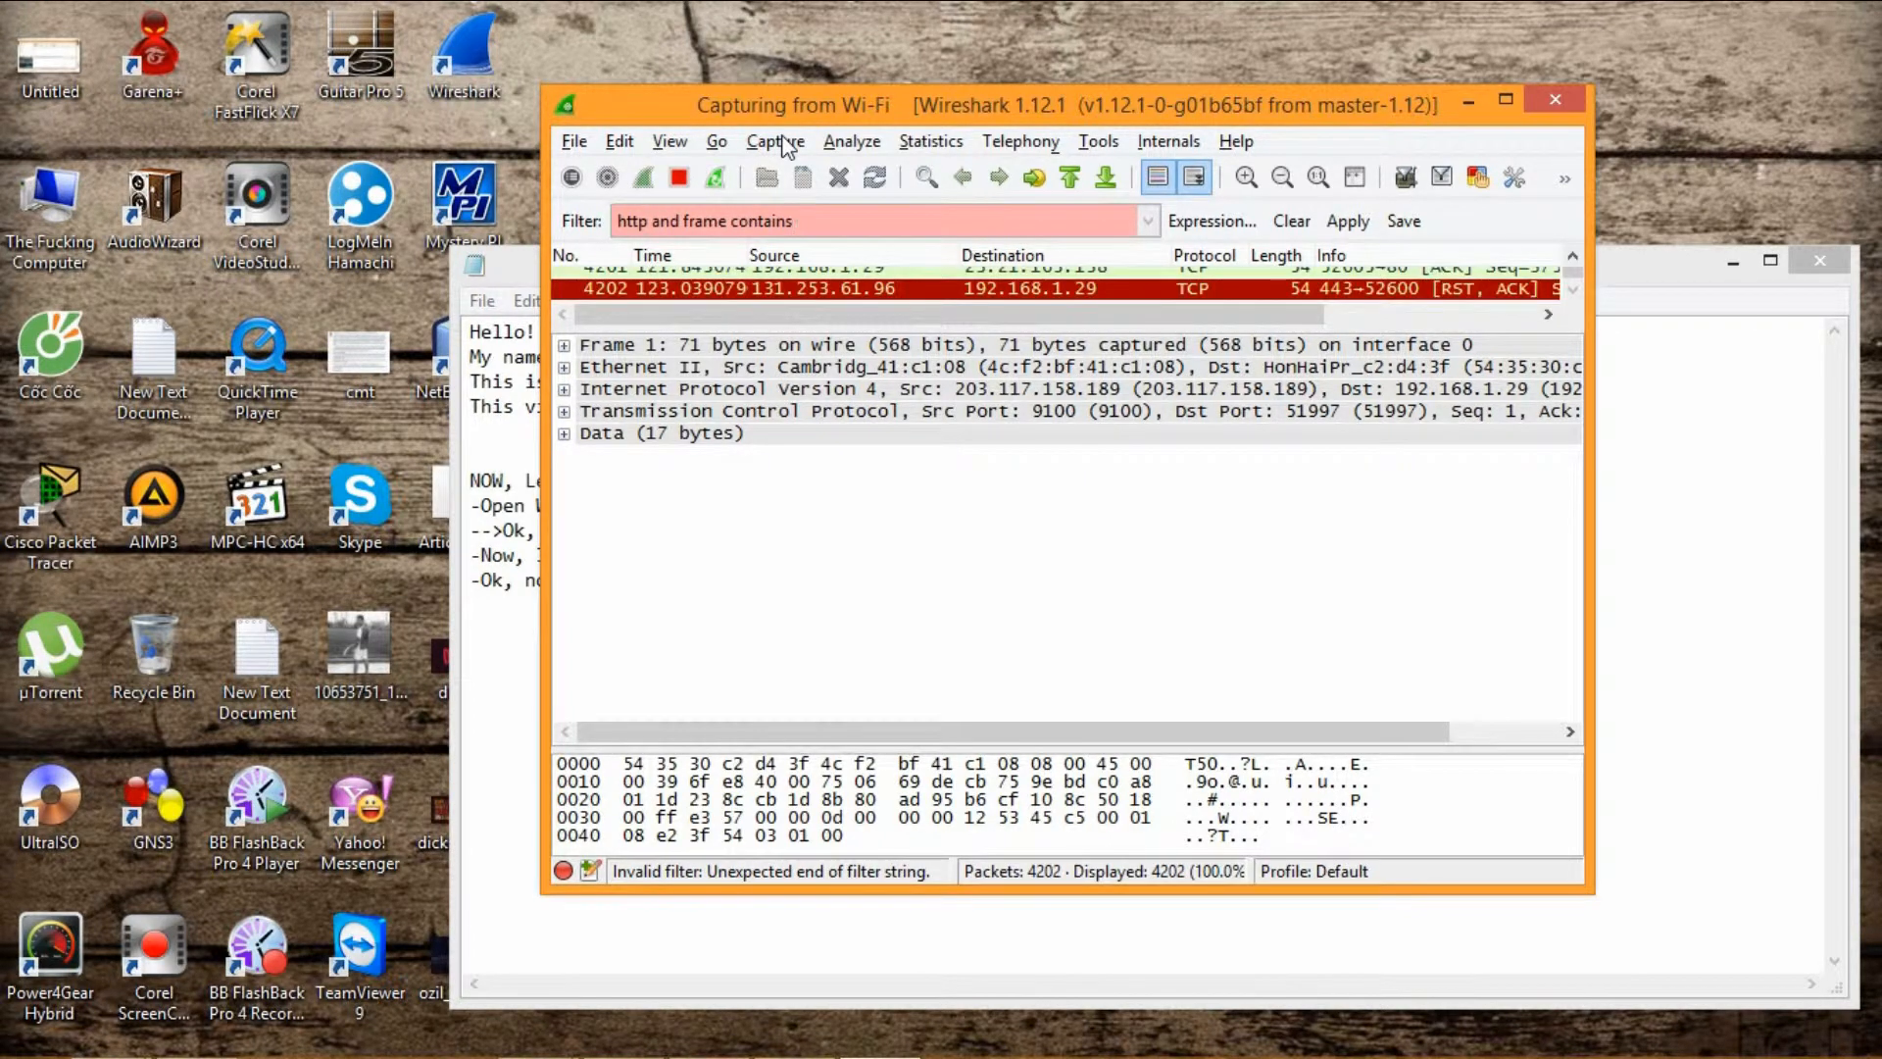
key("BackSpace")
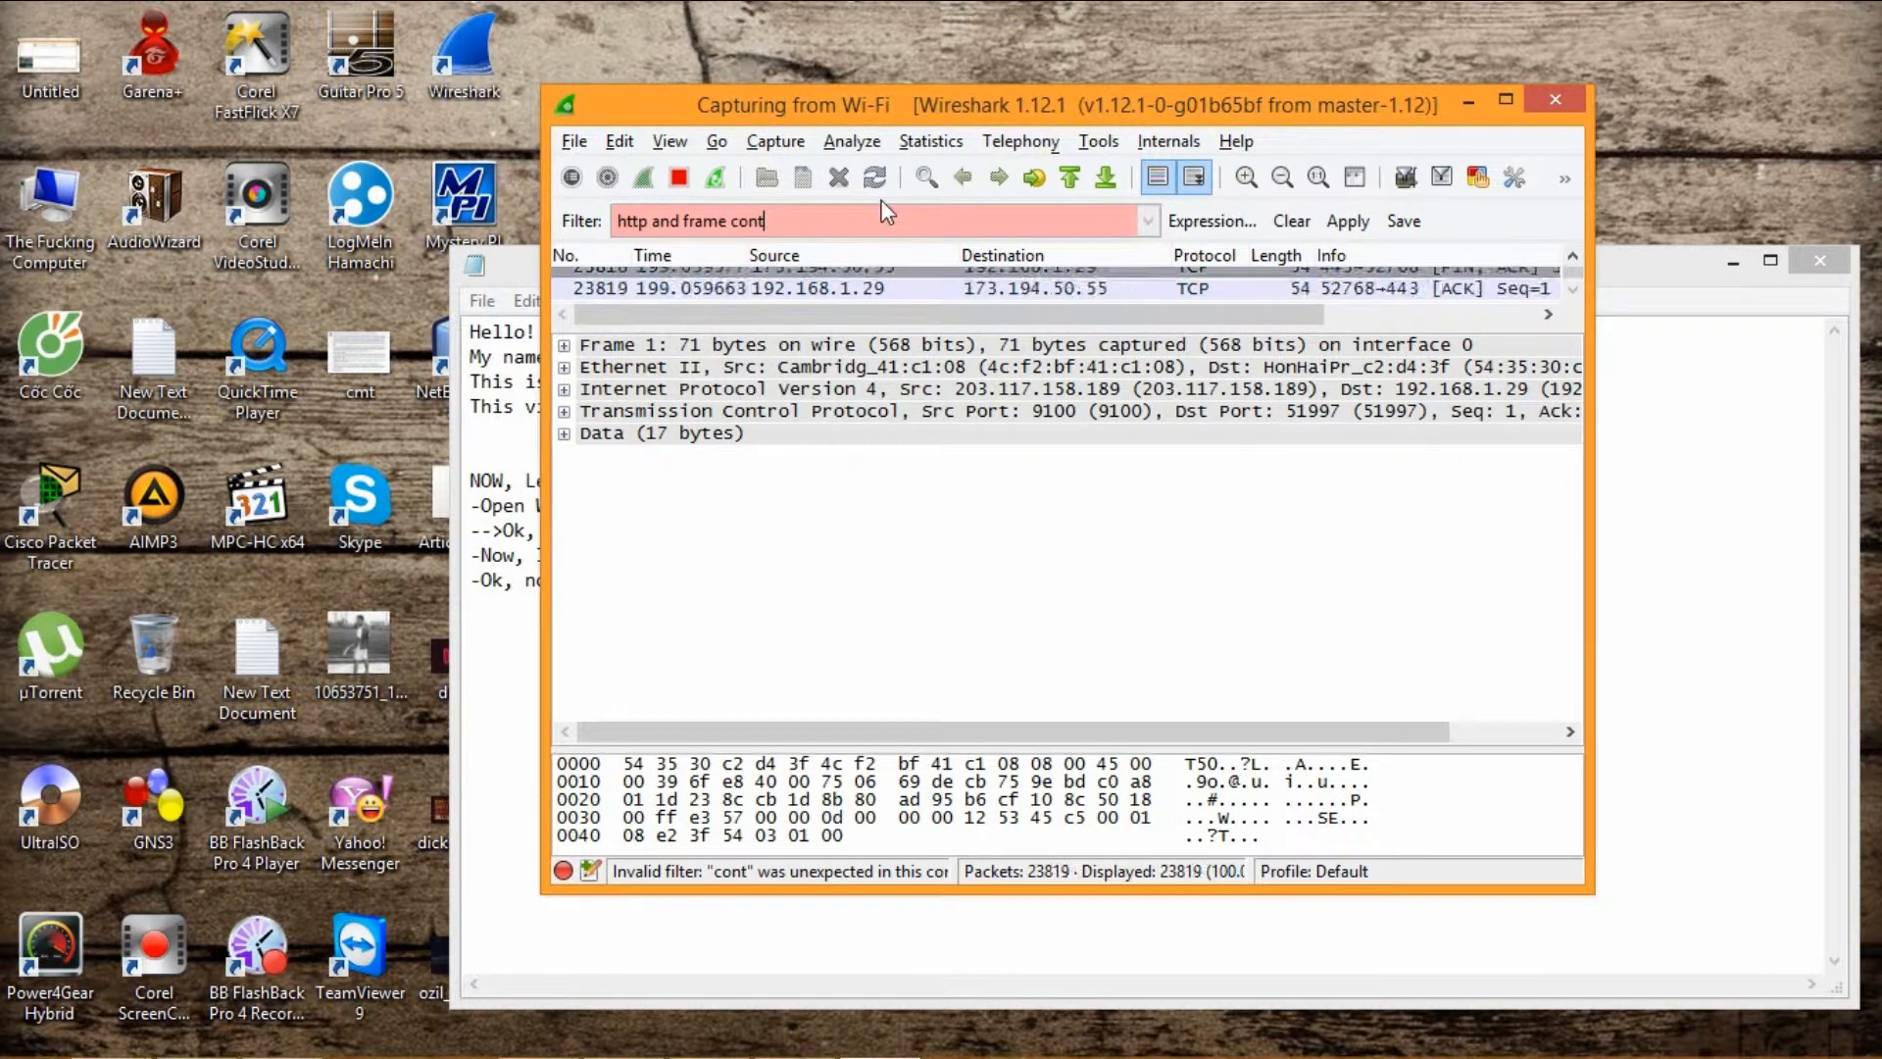
type("ains")
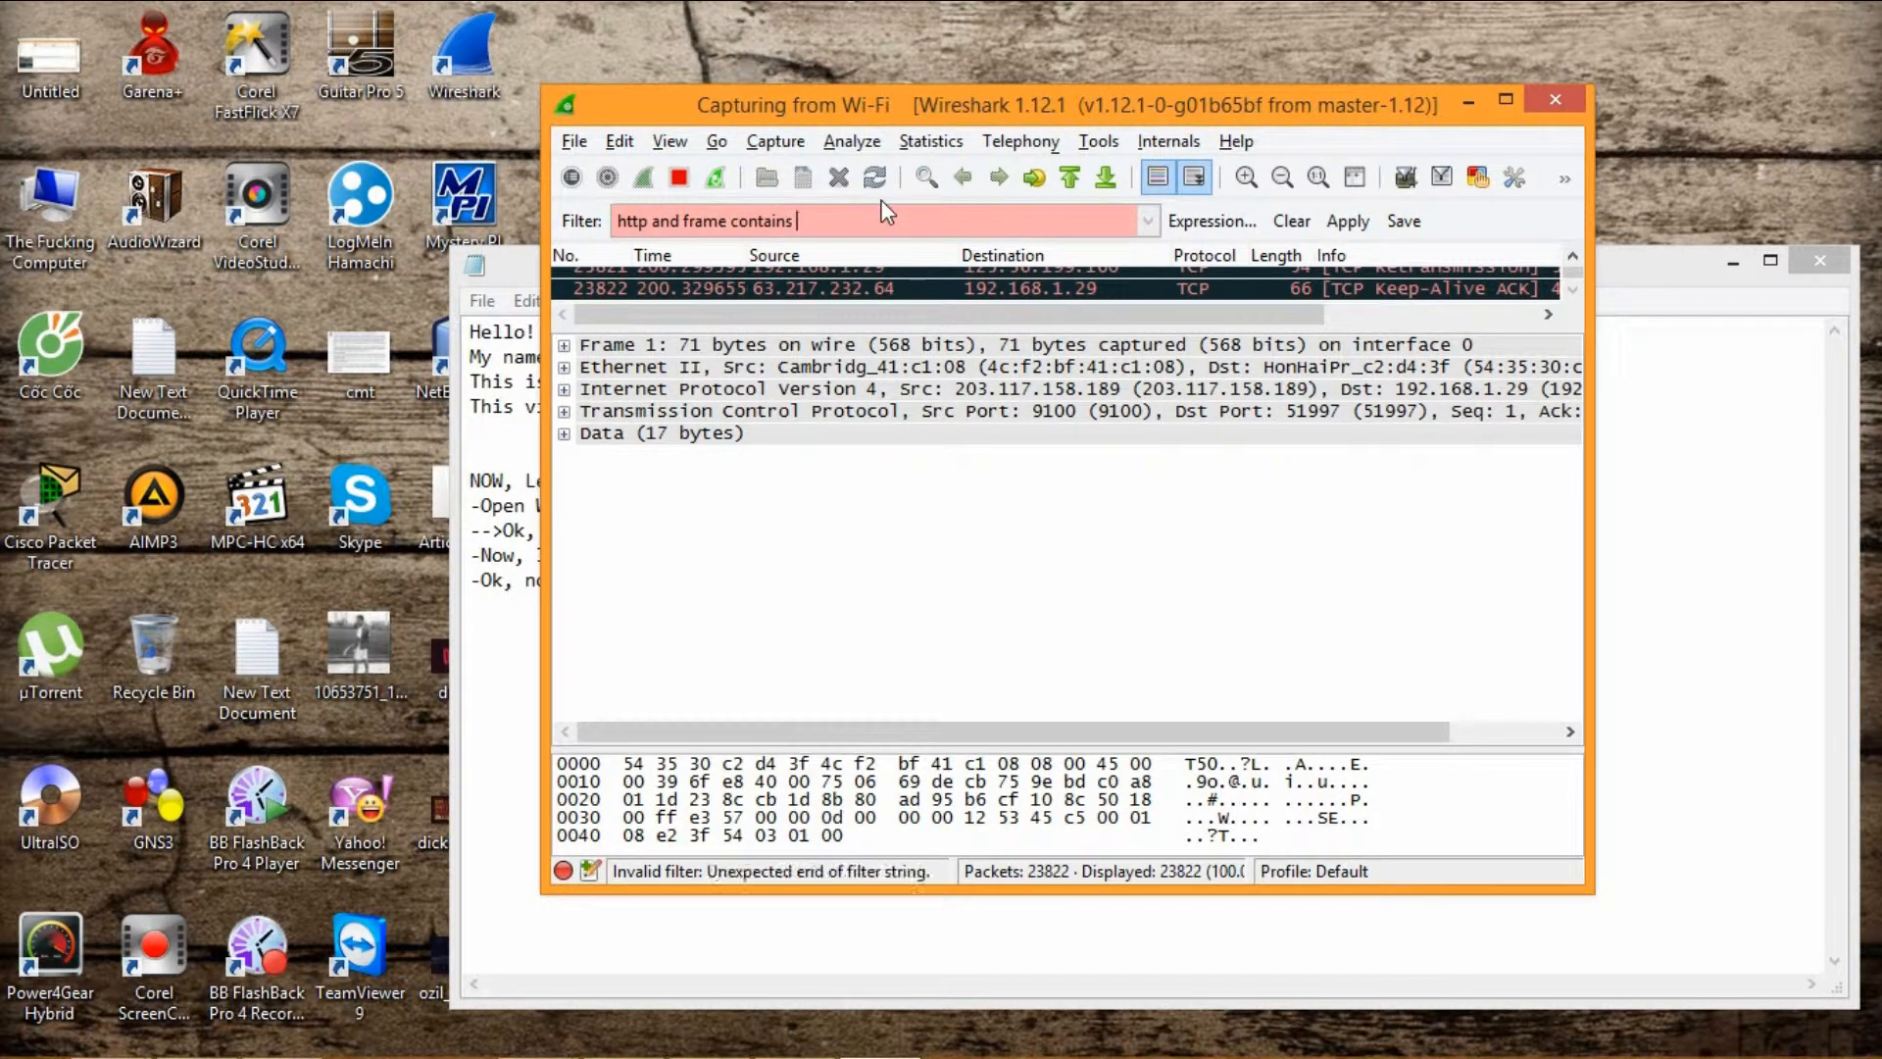
type("password")
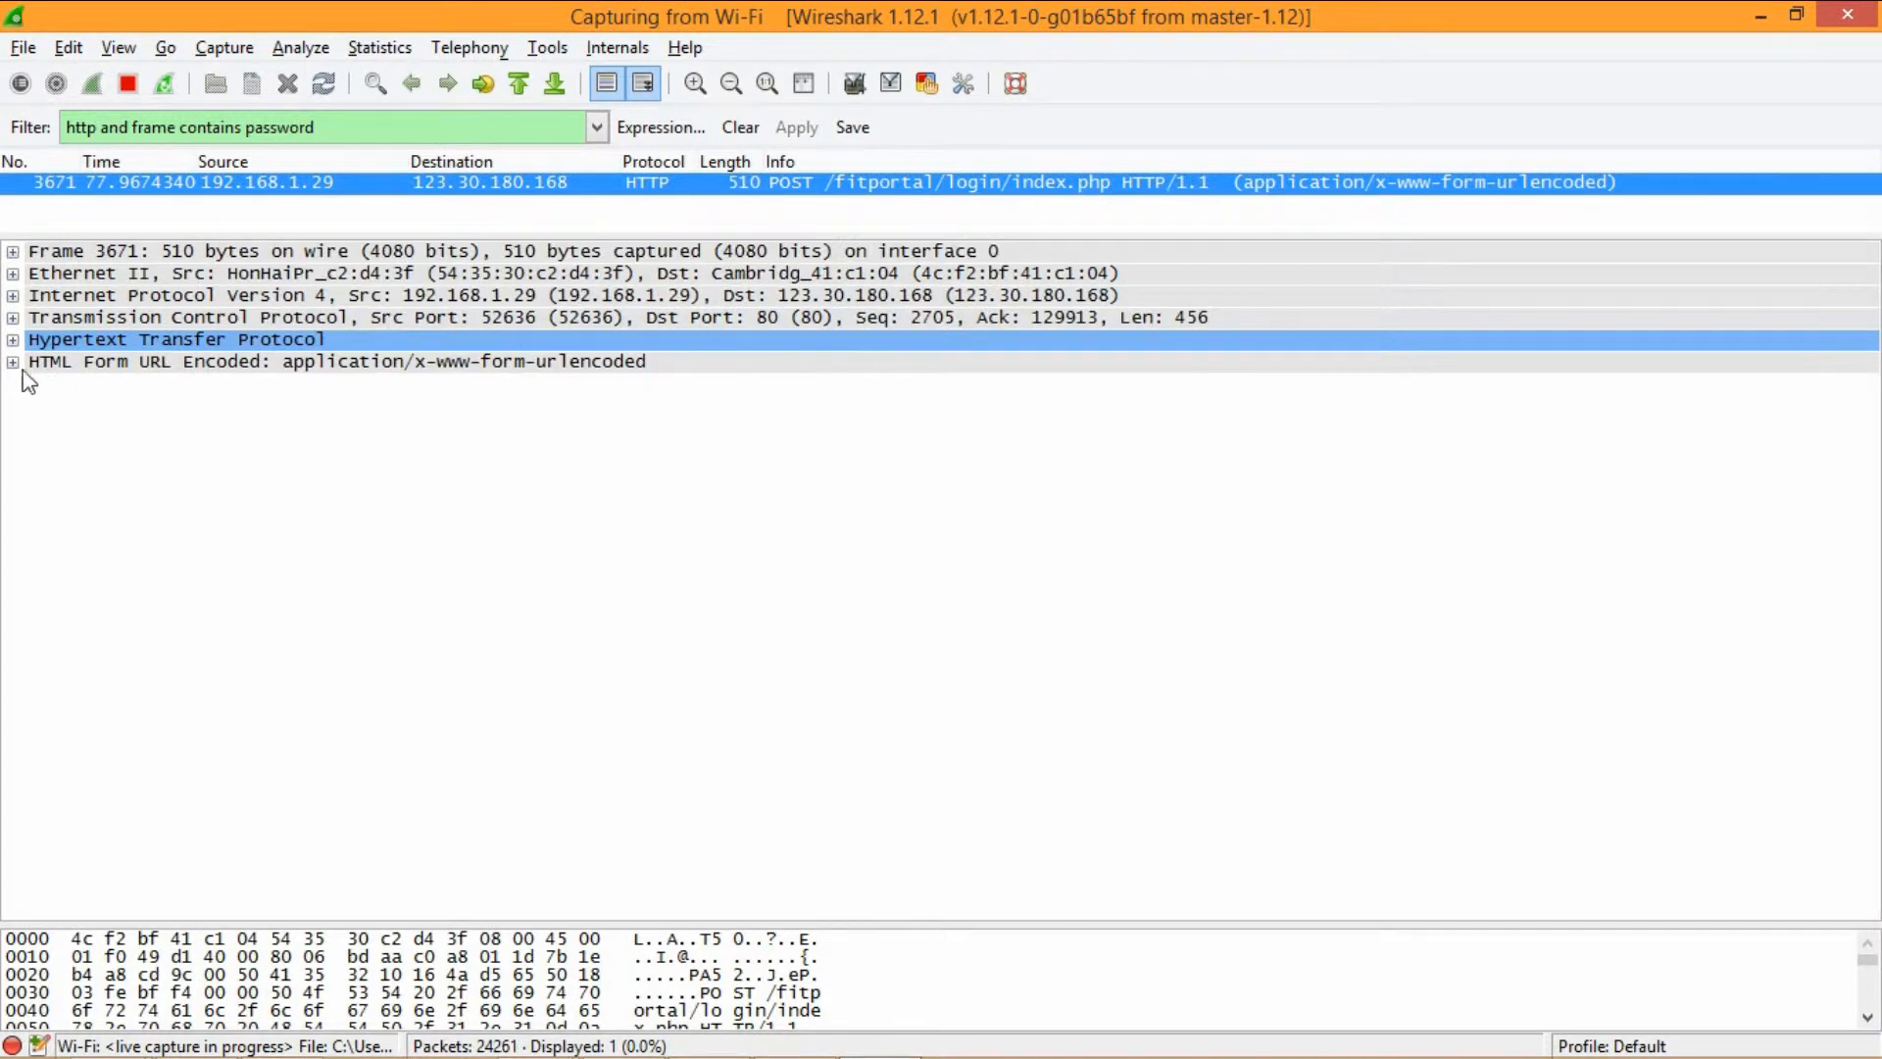
Expand the HTML Form URL Encoded data and inspect the password form item.
left_click(11, 361)
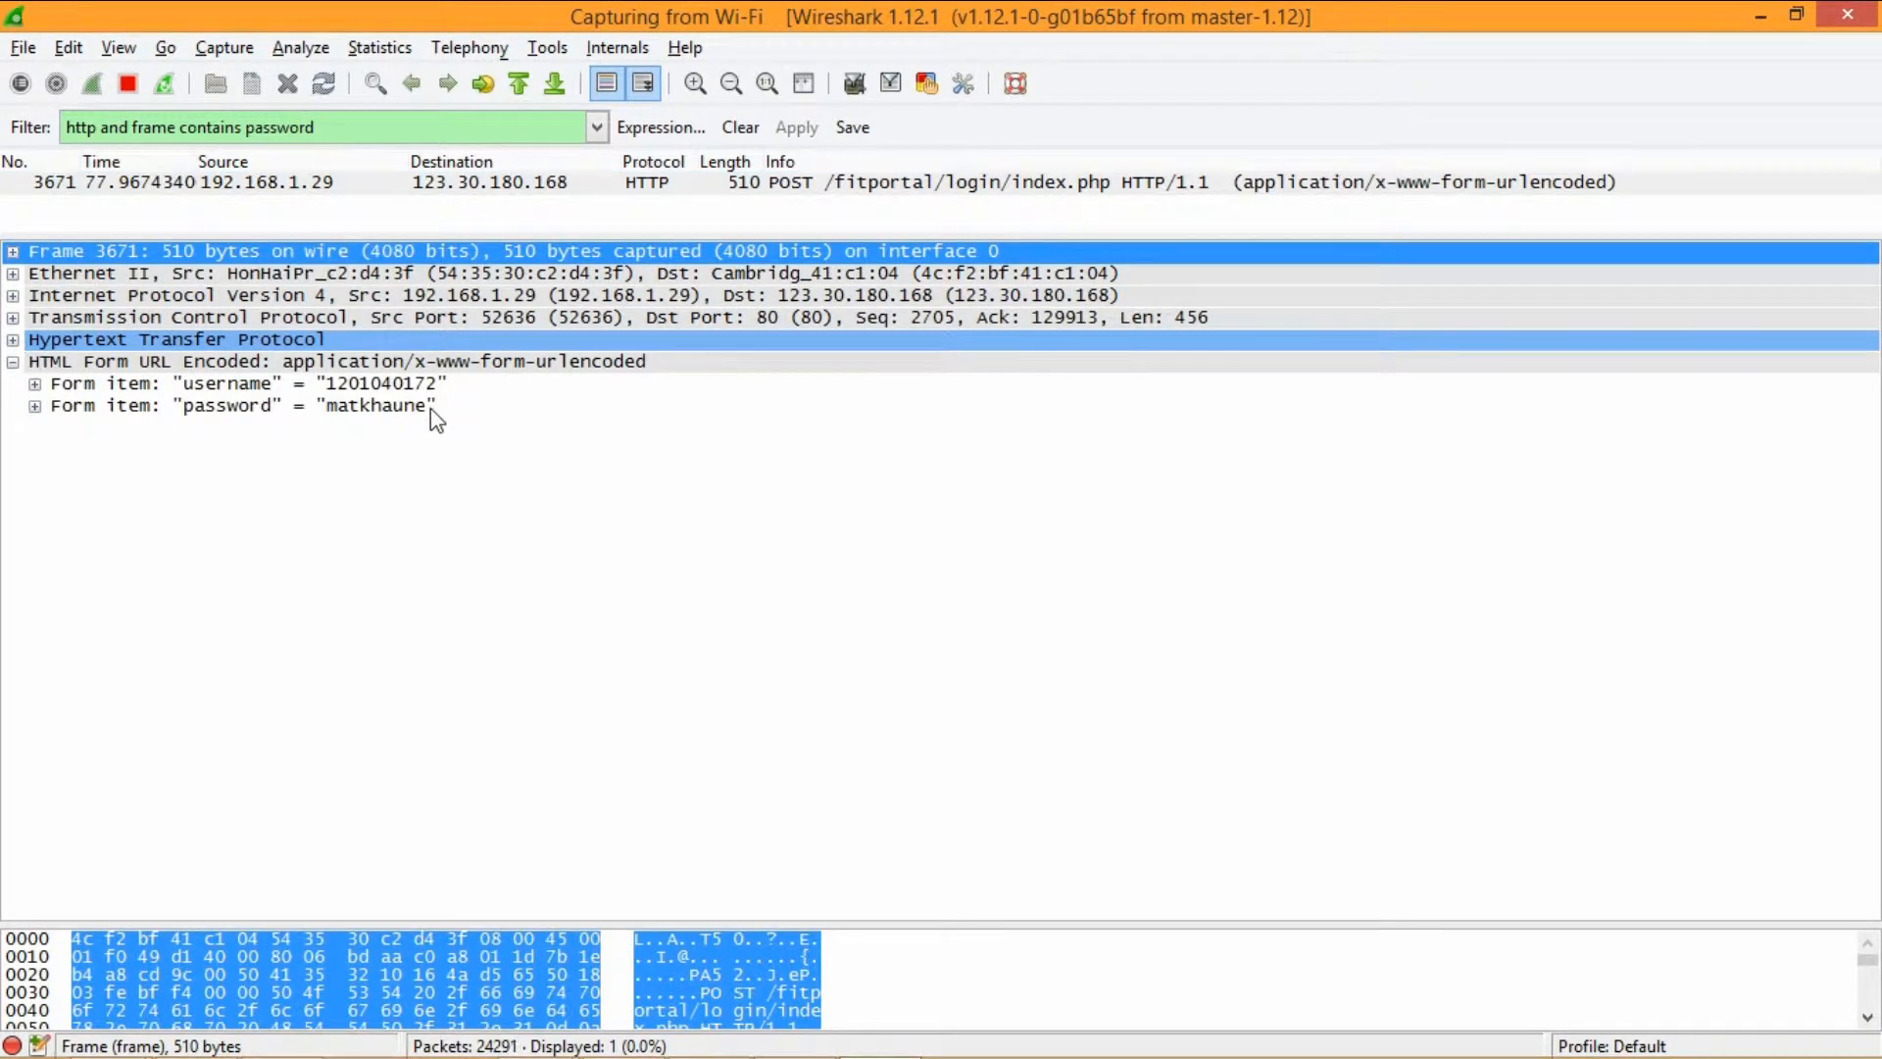
left_click(227, 404)
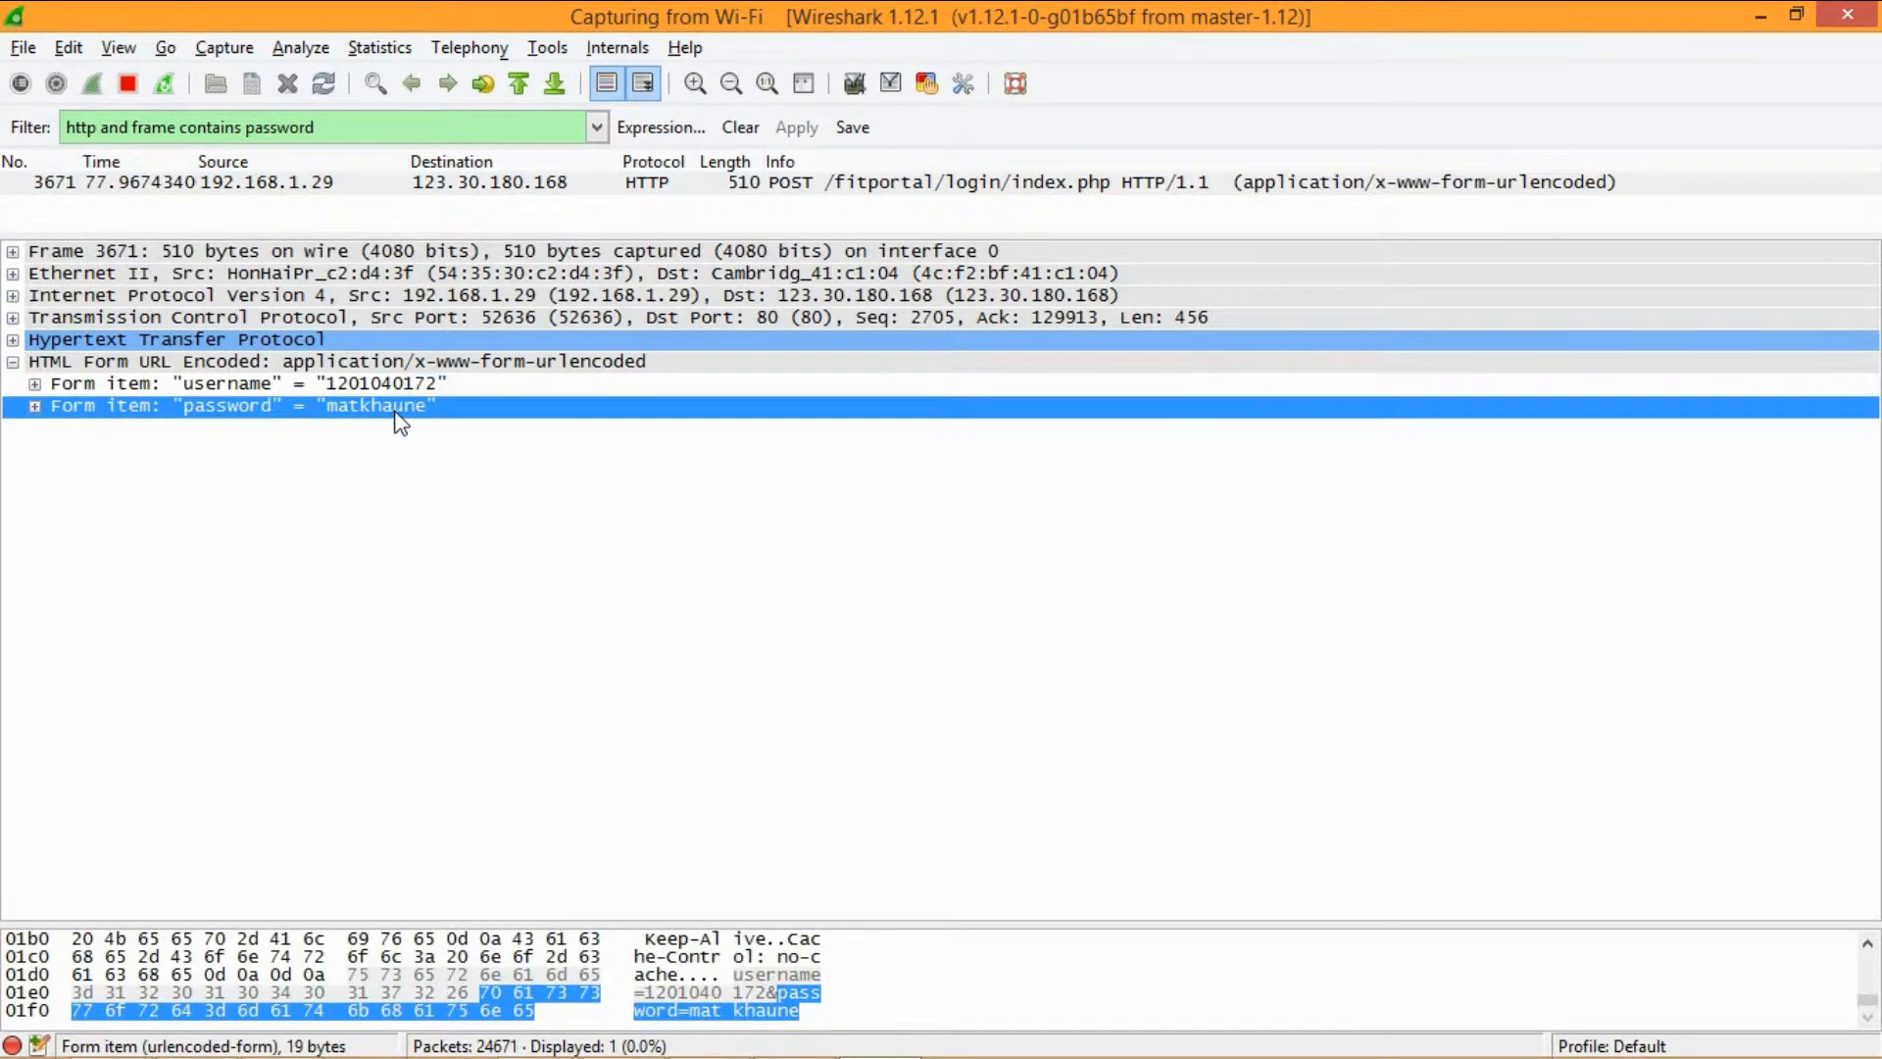
mouse_move(457, 484)
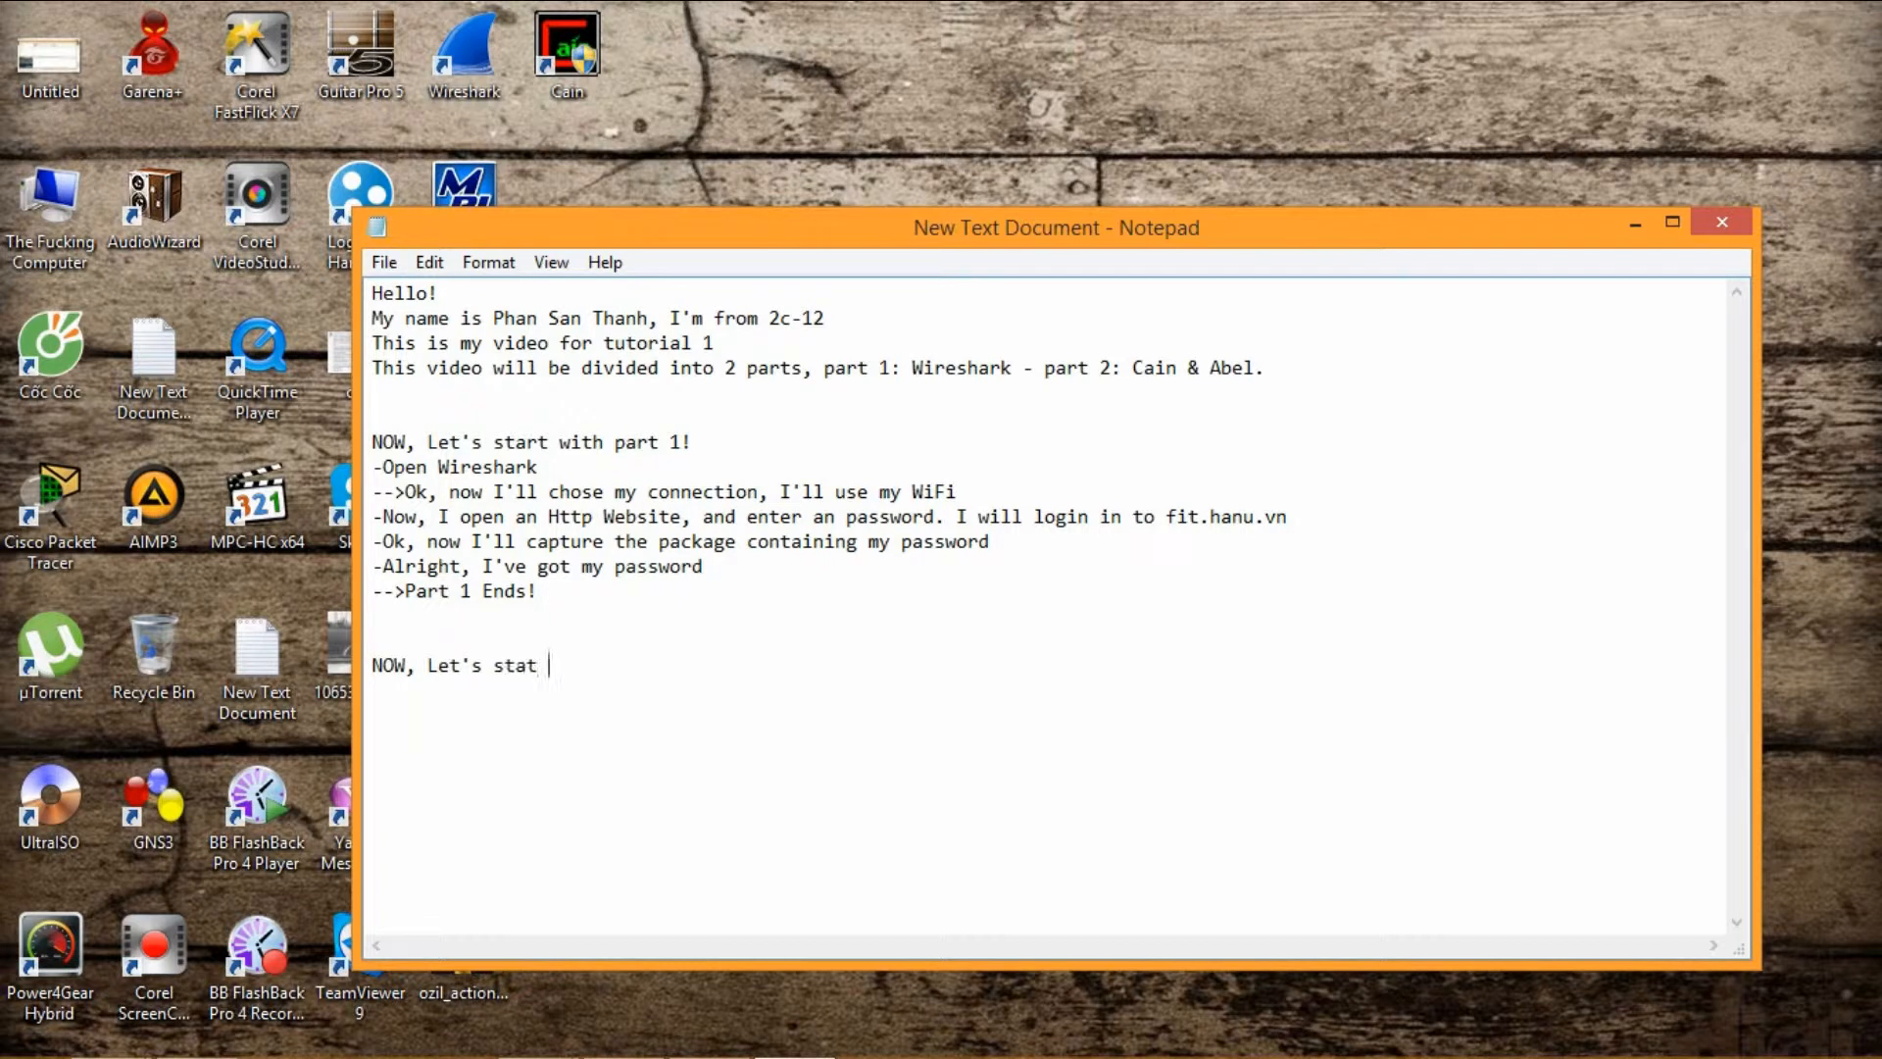
Announce part 2, then start Cain, allowing its changes and acknowledging the firewall warning.
type("part 2!")
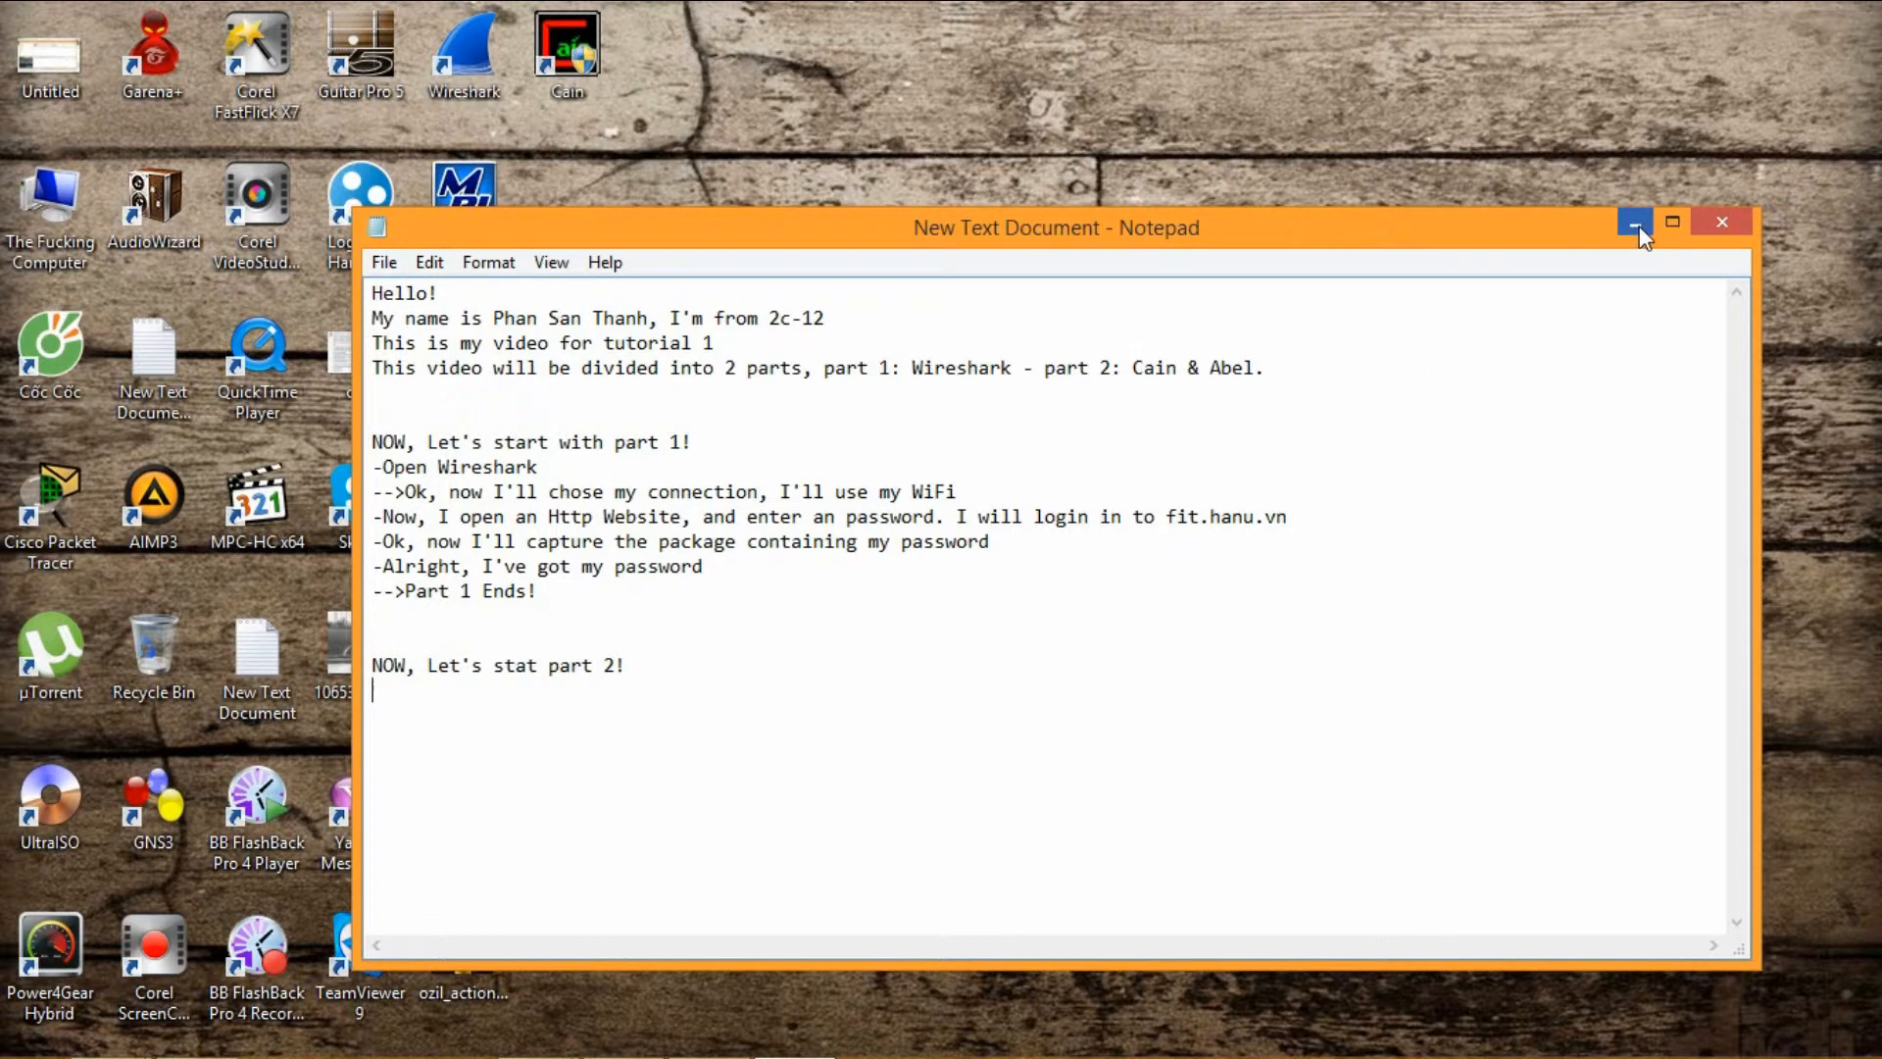
left_click(1633, 221)
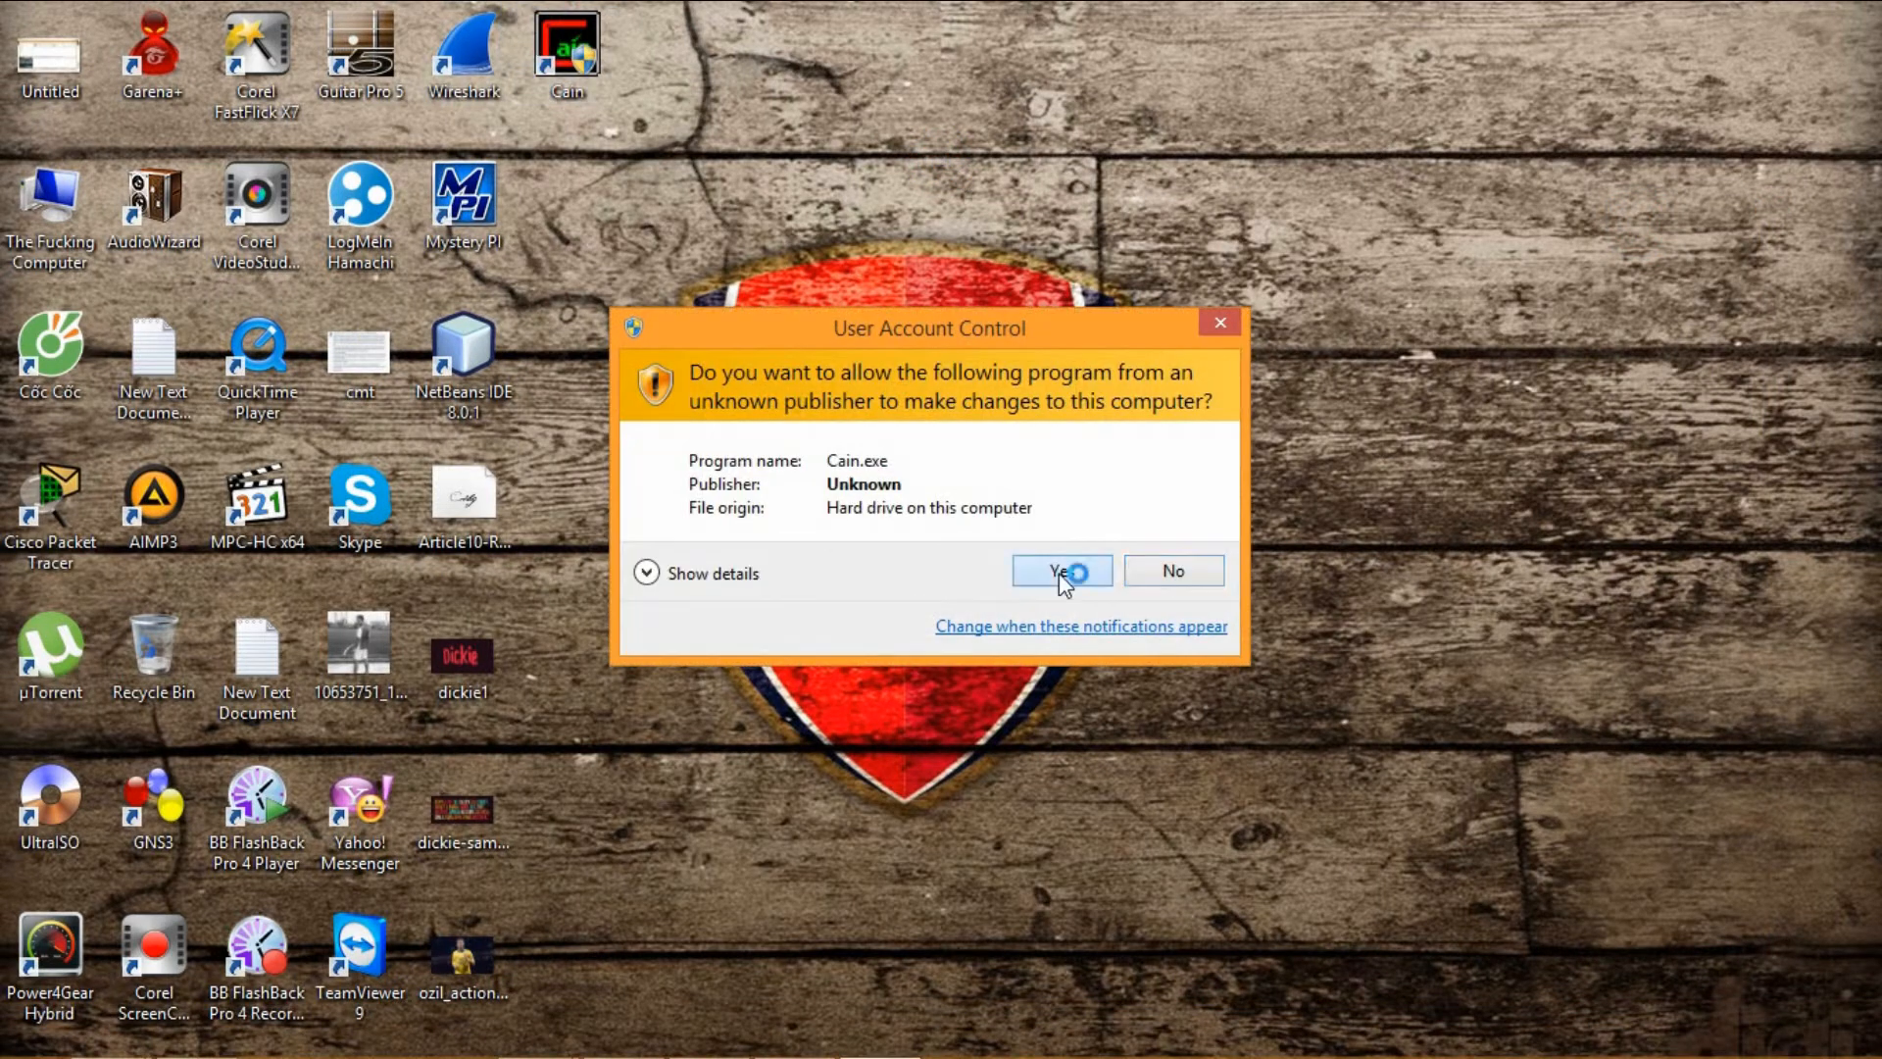
left_click(1060, 570)
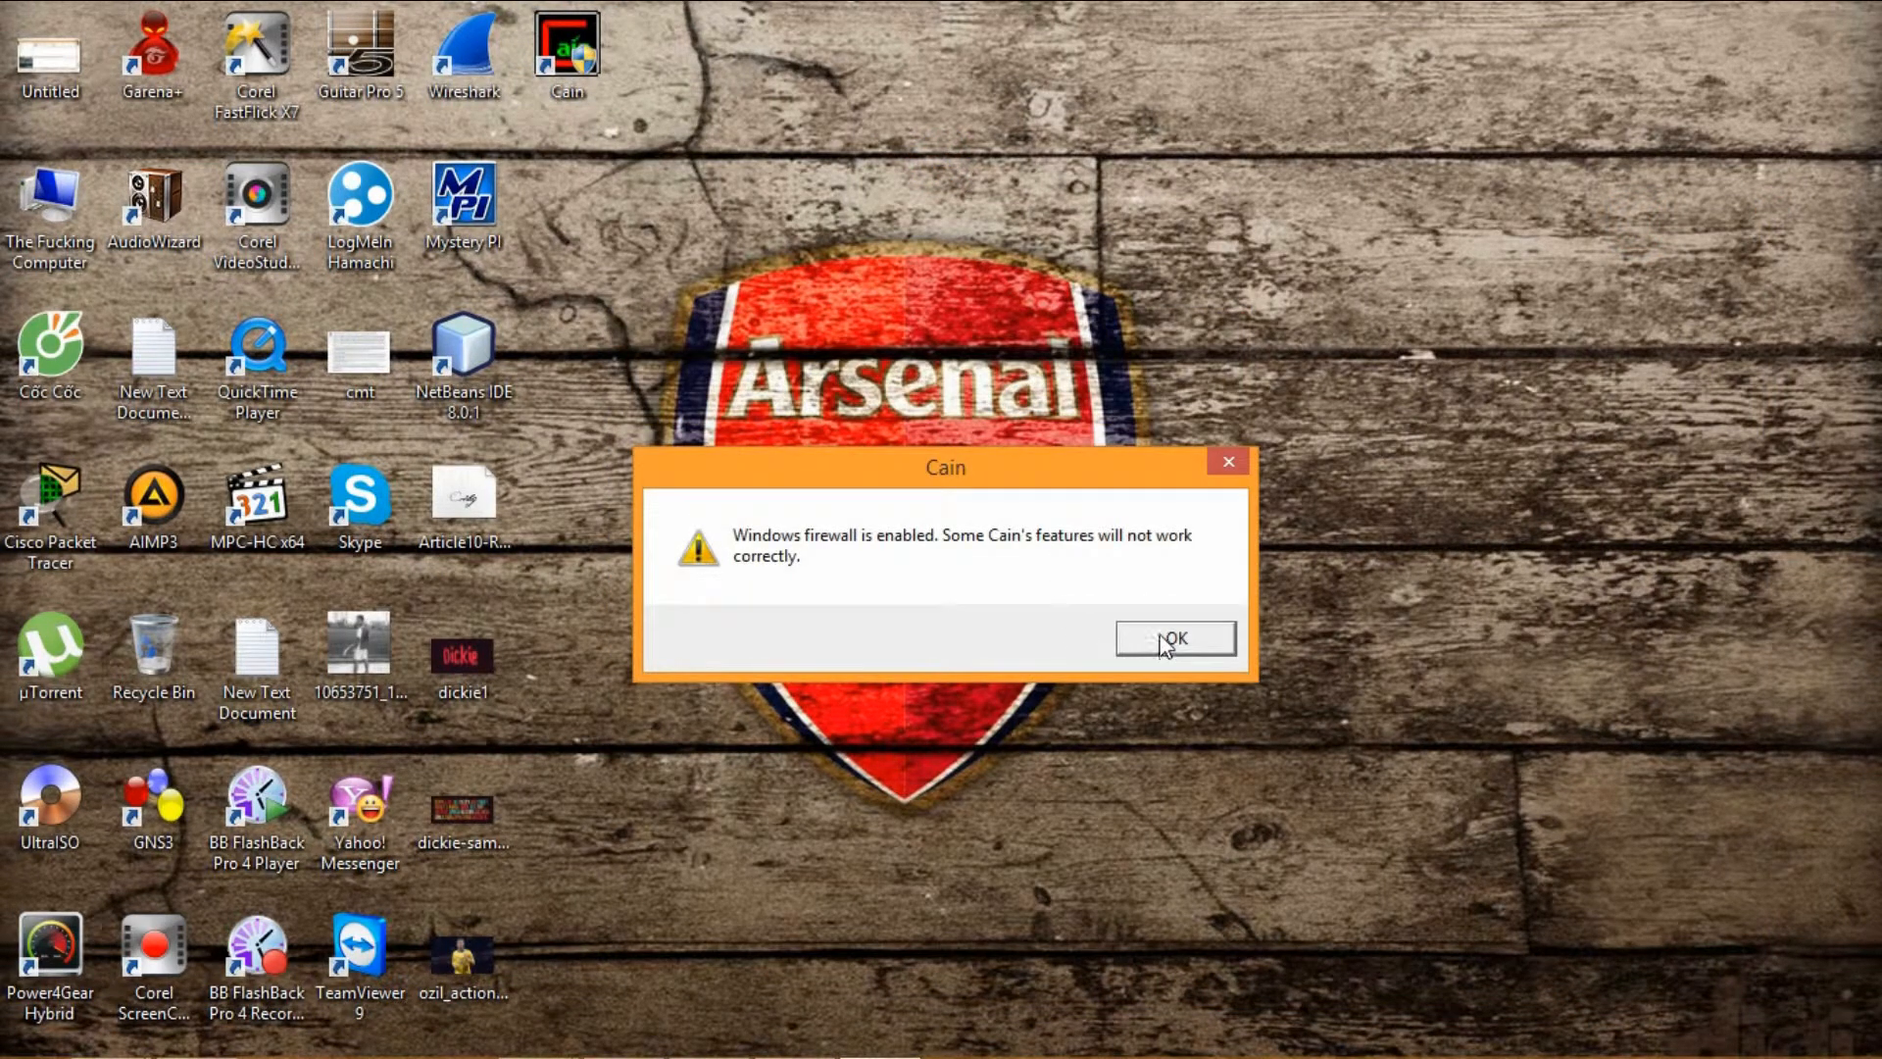
left_click(1174, 637)
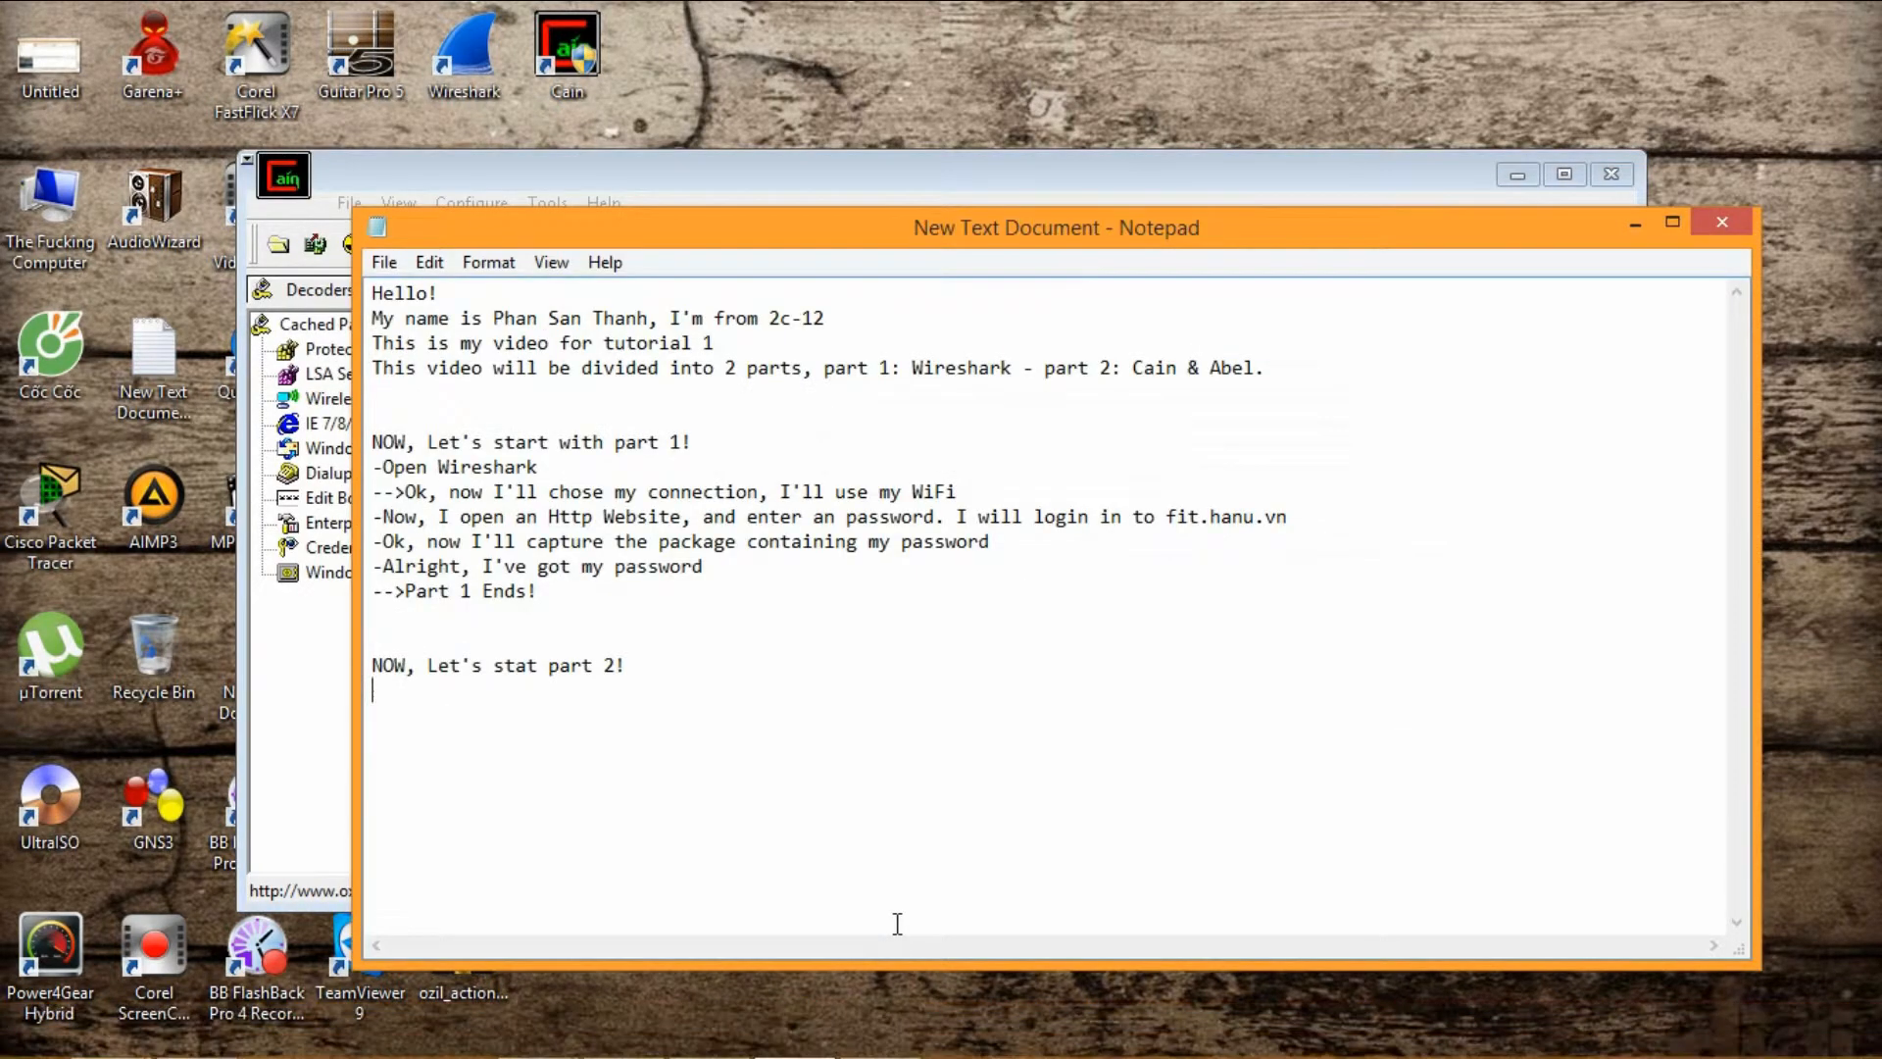
Write '-Opps, first, let me check my ip' in the notes.
type("-O")
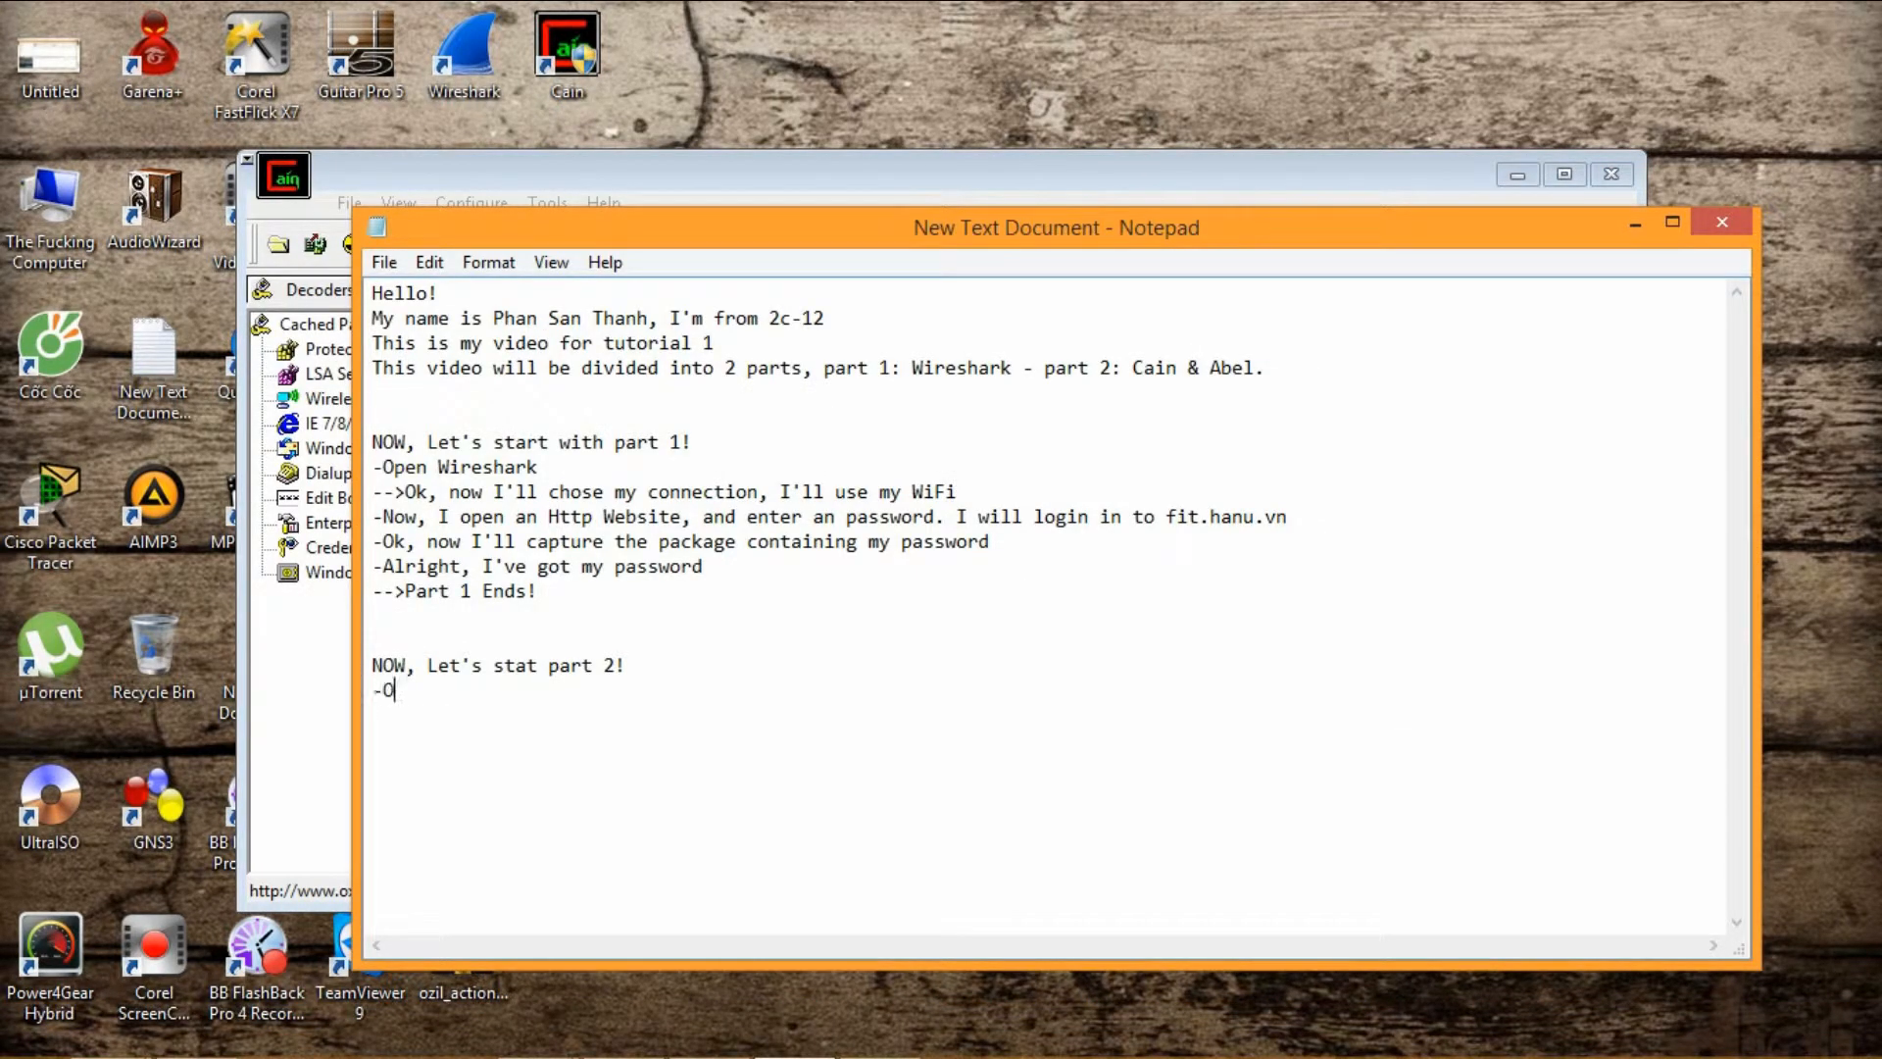
type("pps, fir")
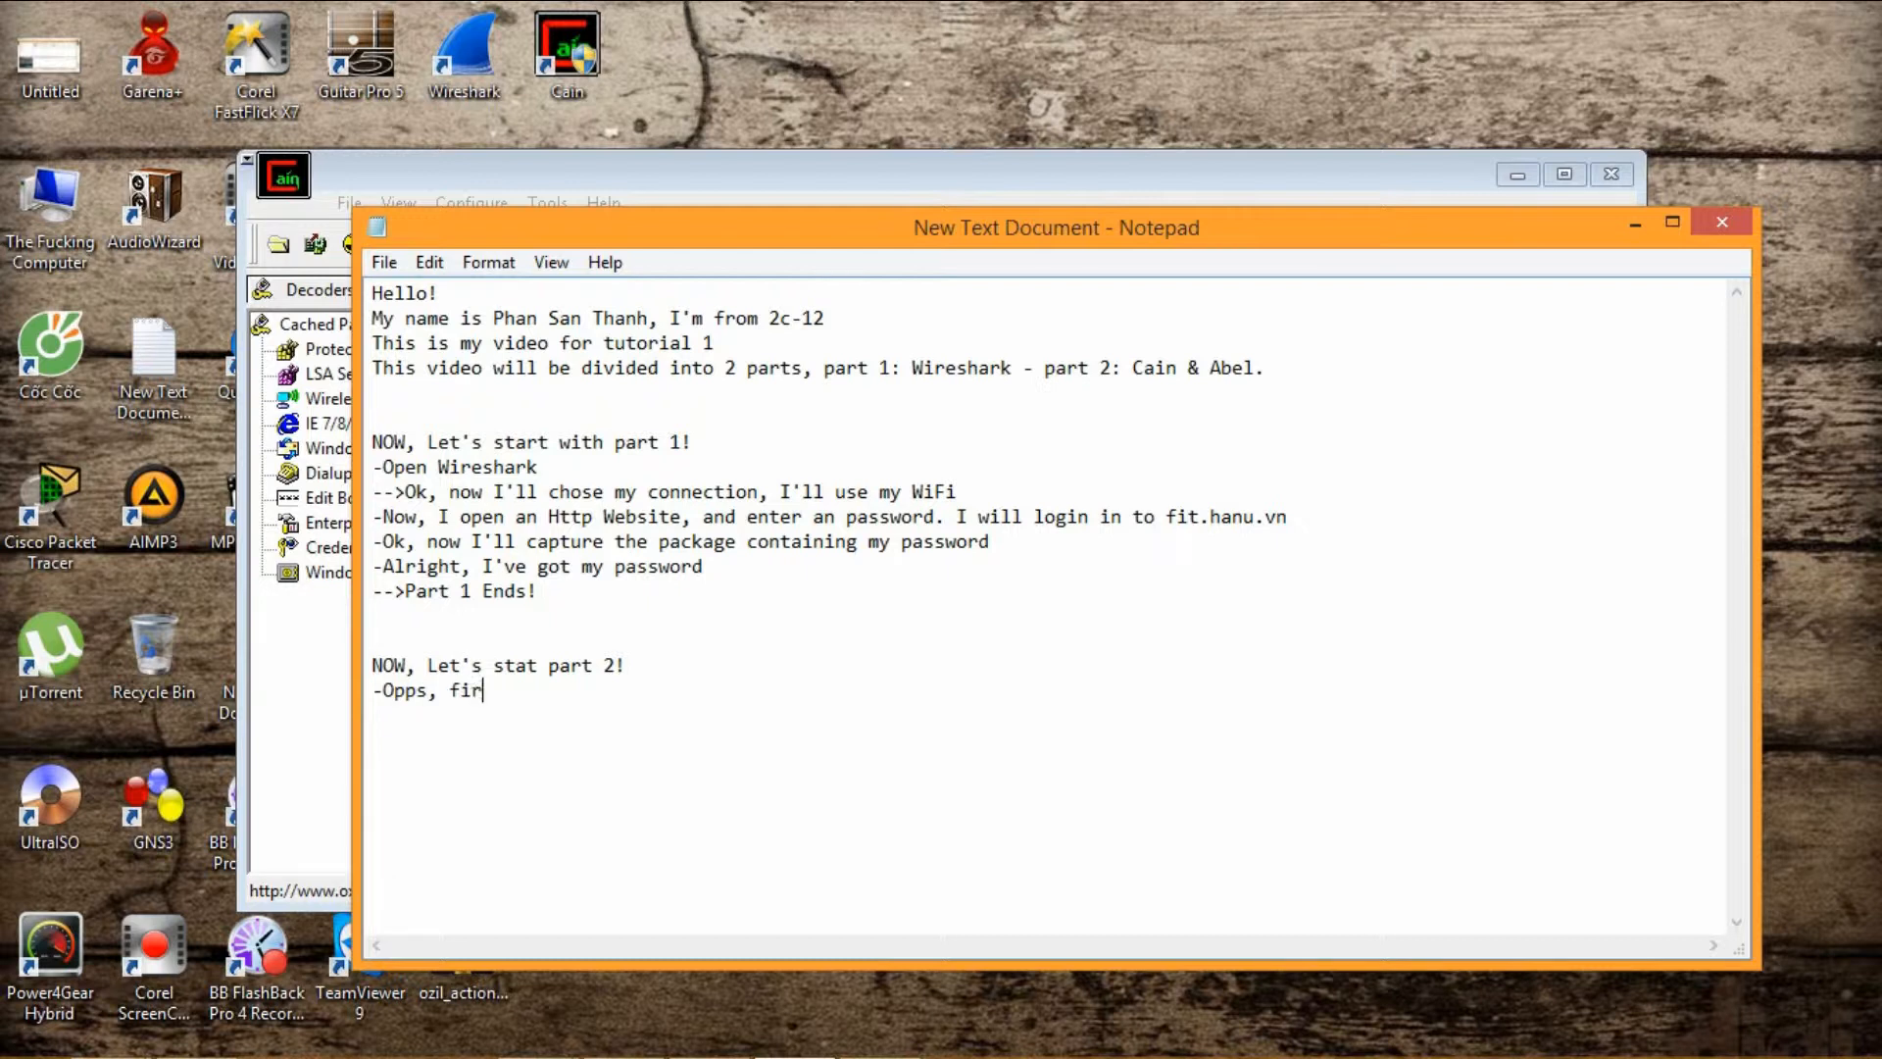
type("st, let m")
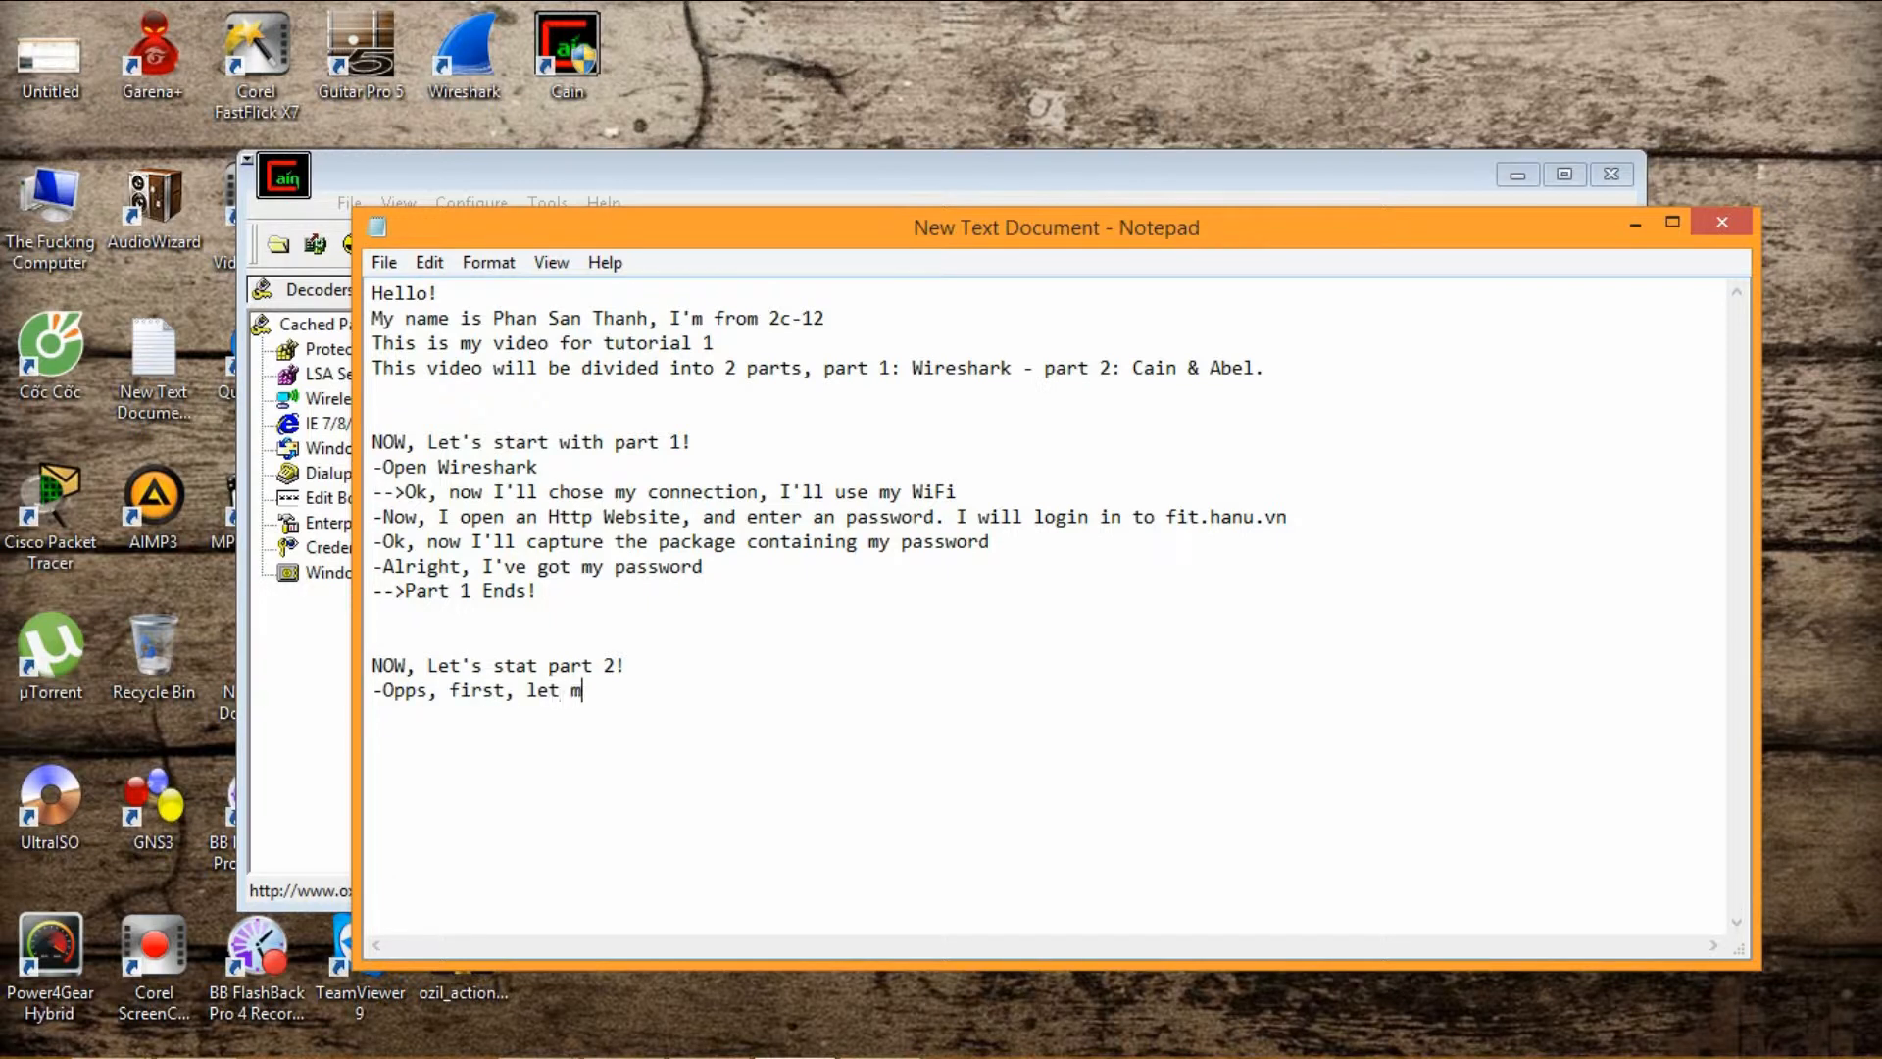
type("e check my ip")
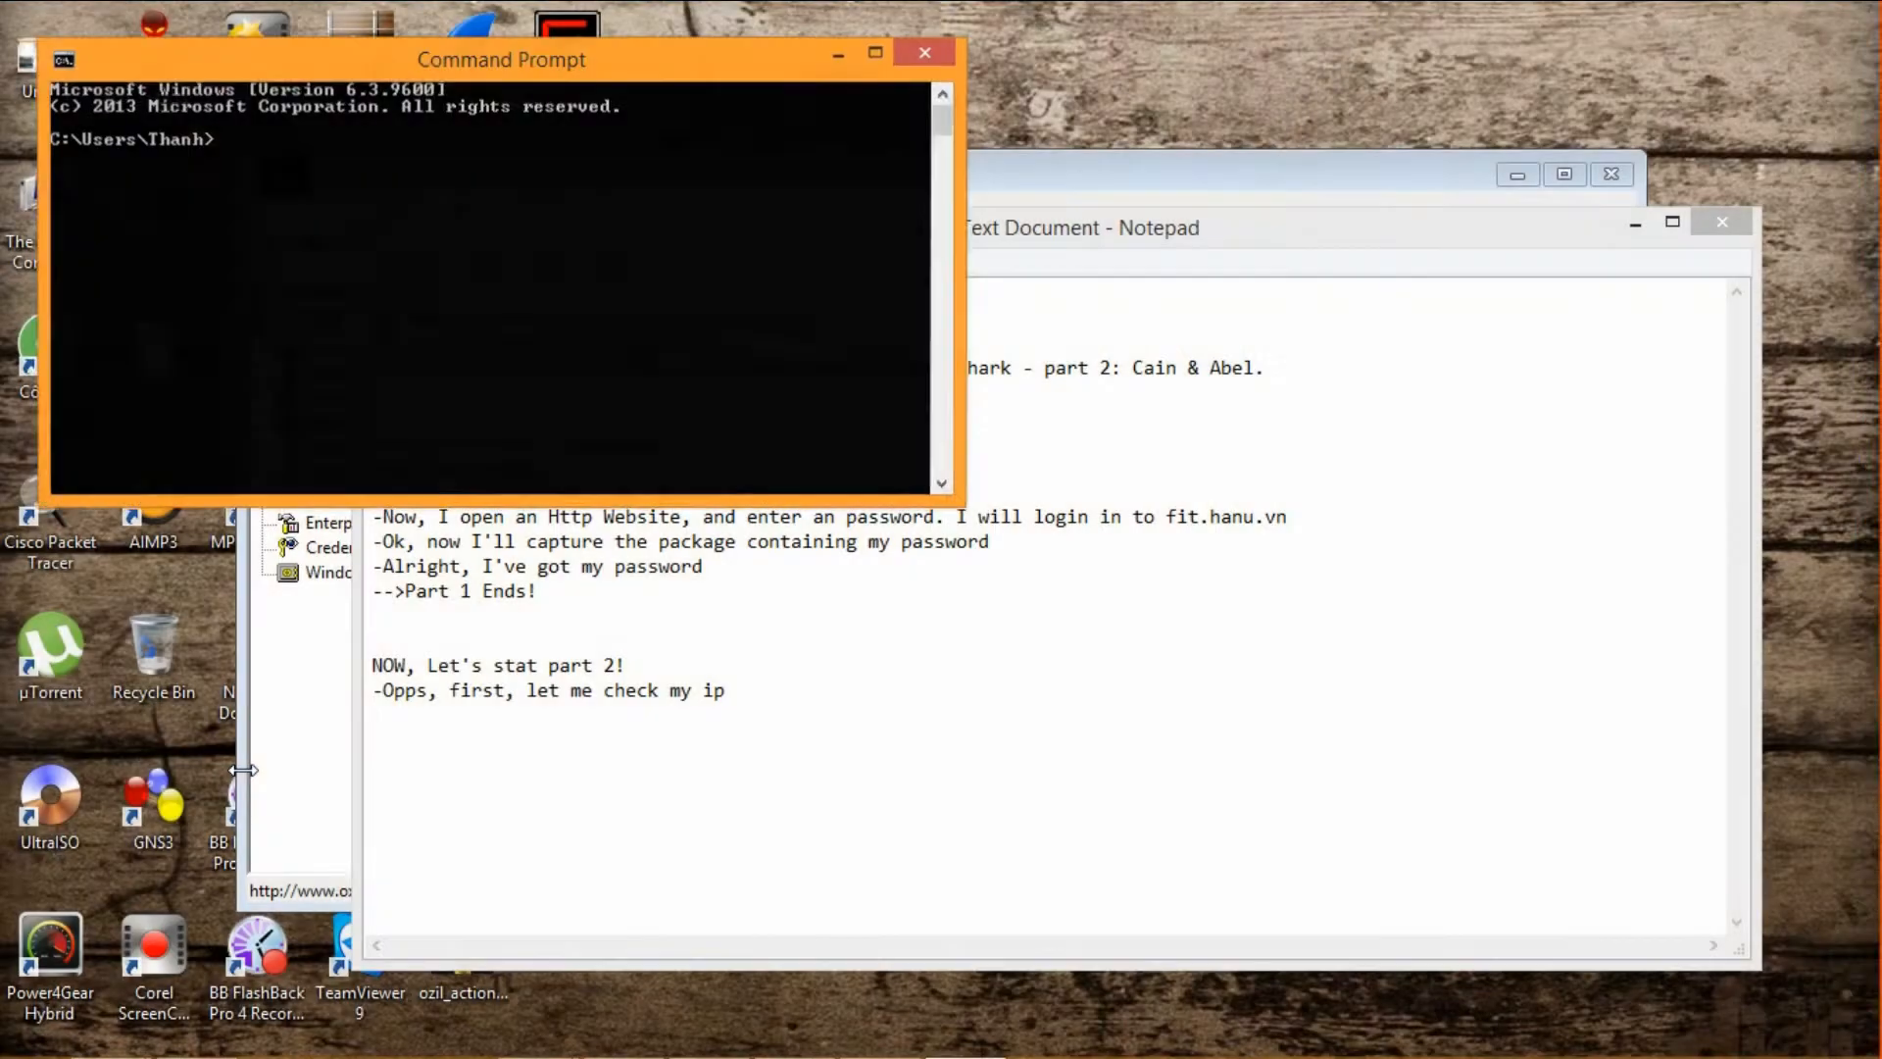
Run ipconfig to find the Wi-Fi address and note 'my ip is 192.168.1.29'.
type("ipconf")
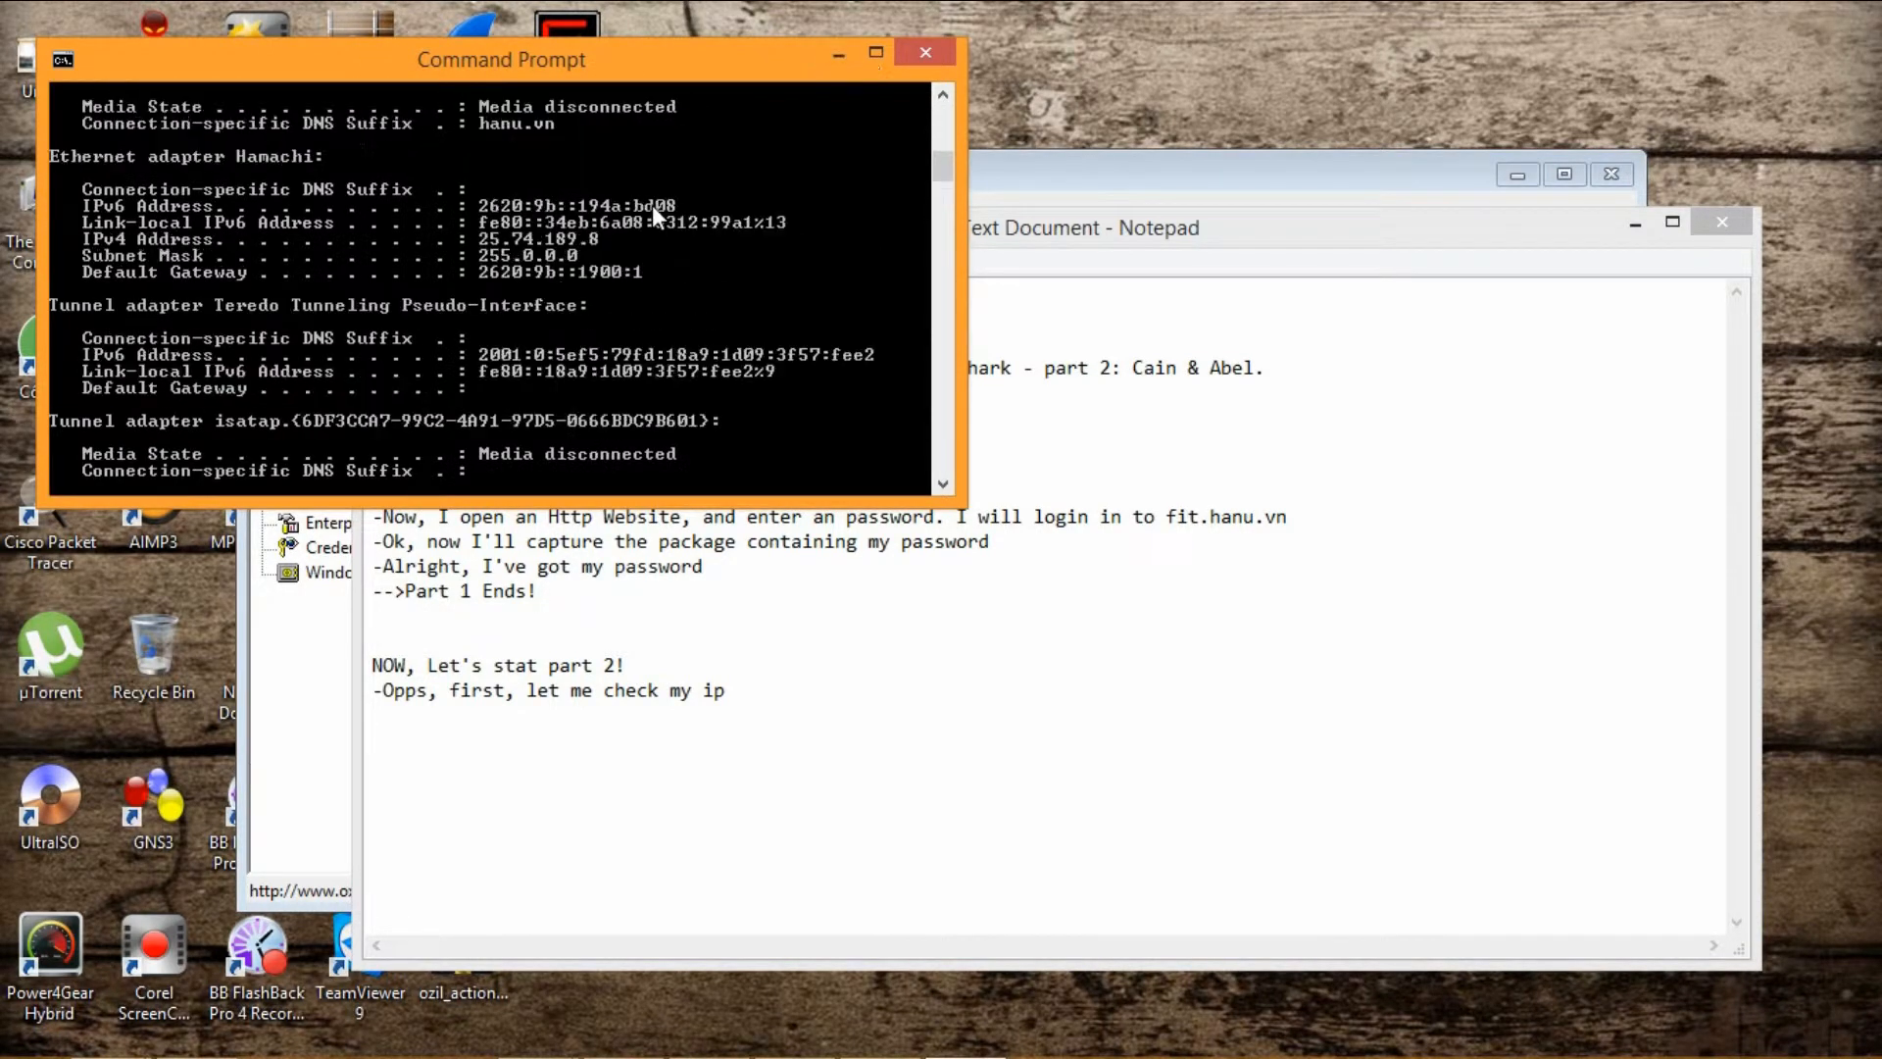
scroll("up", 3)
type("-Ok, my ip")
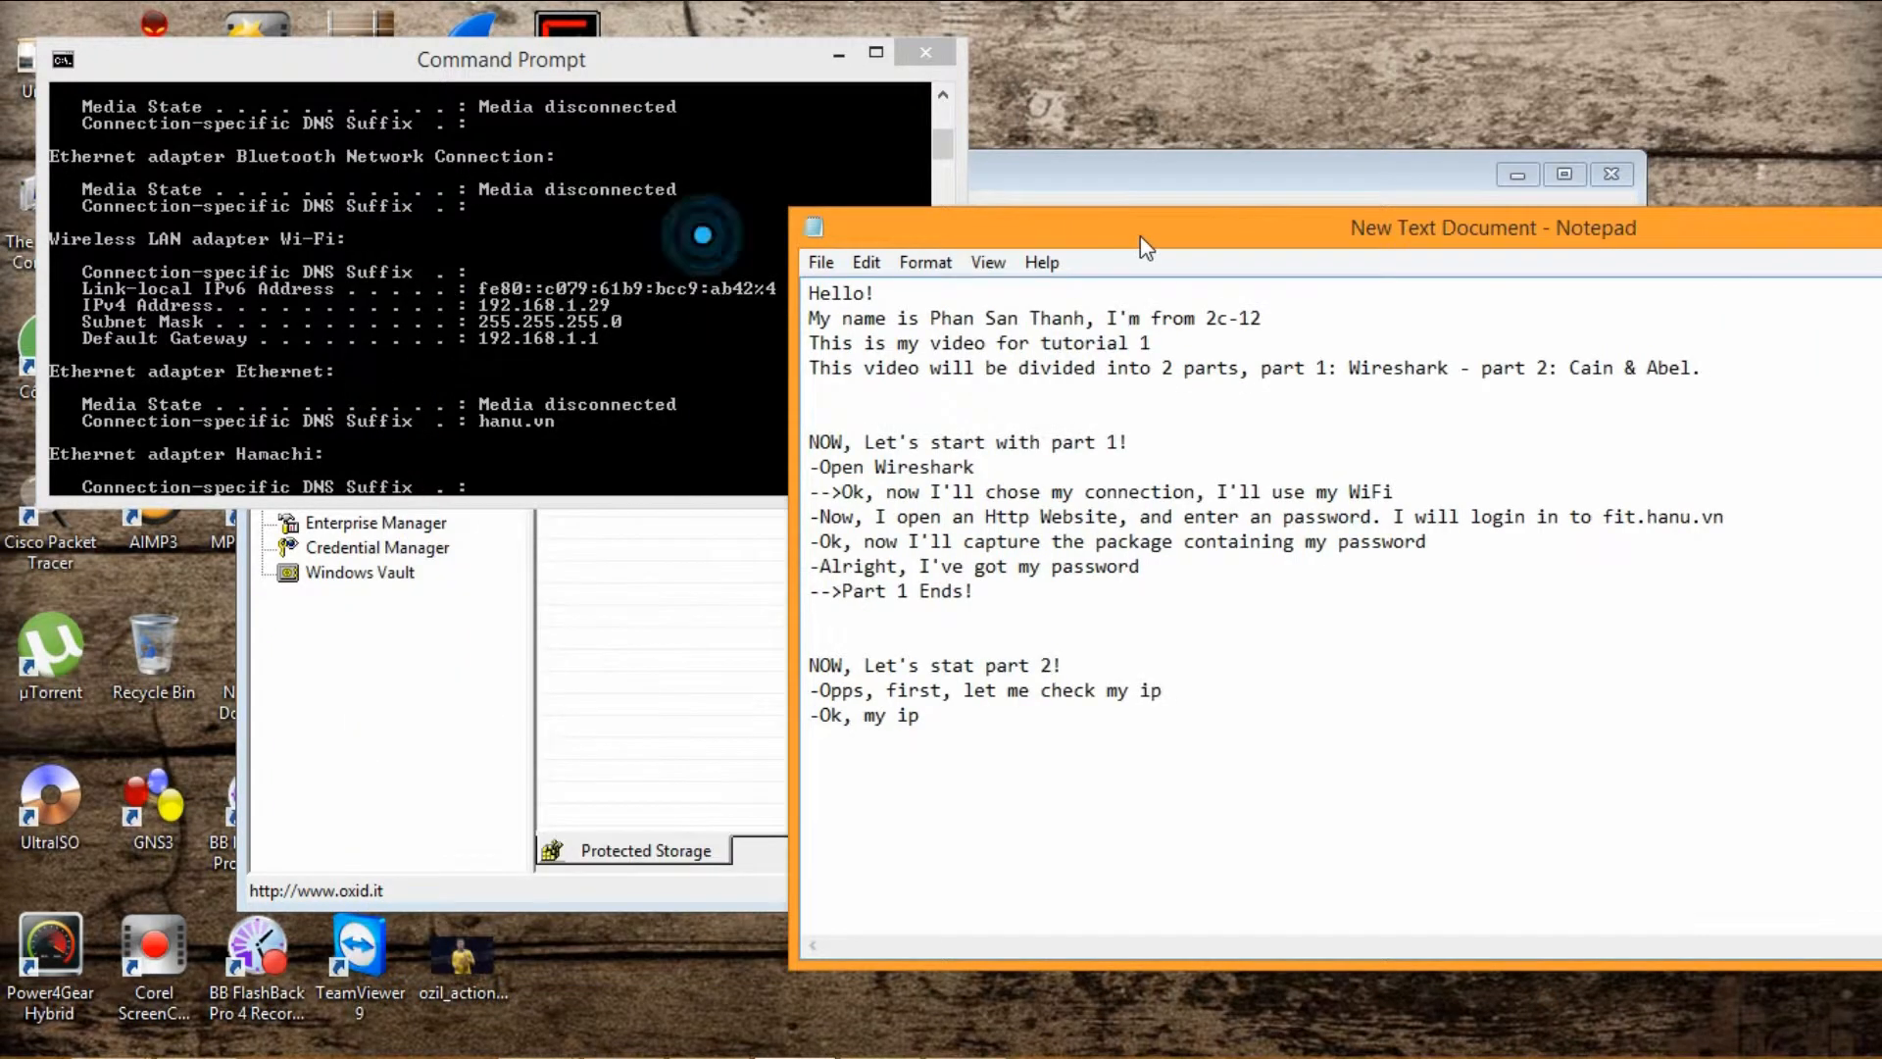
type("is 192.16")
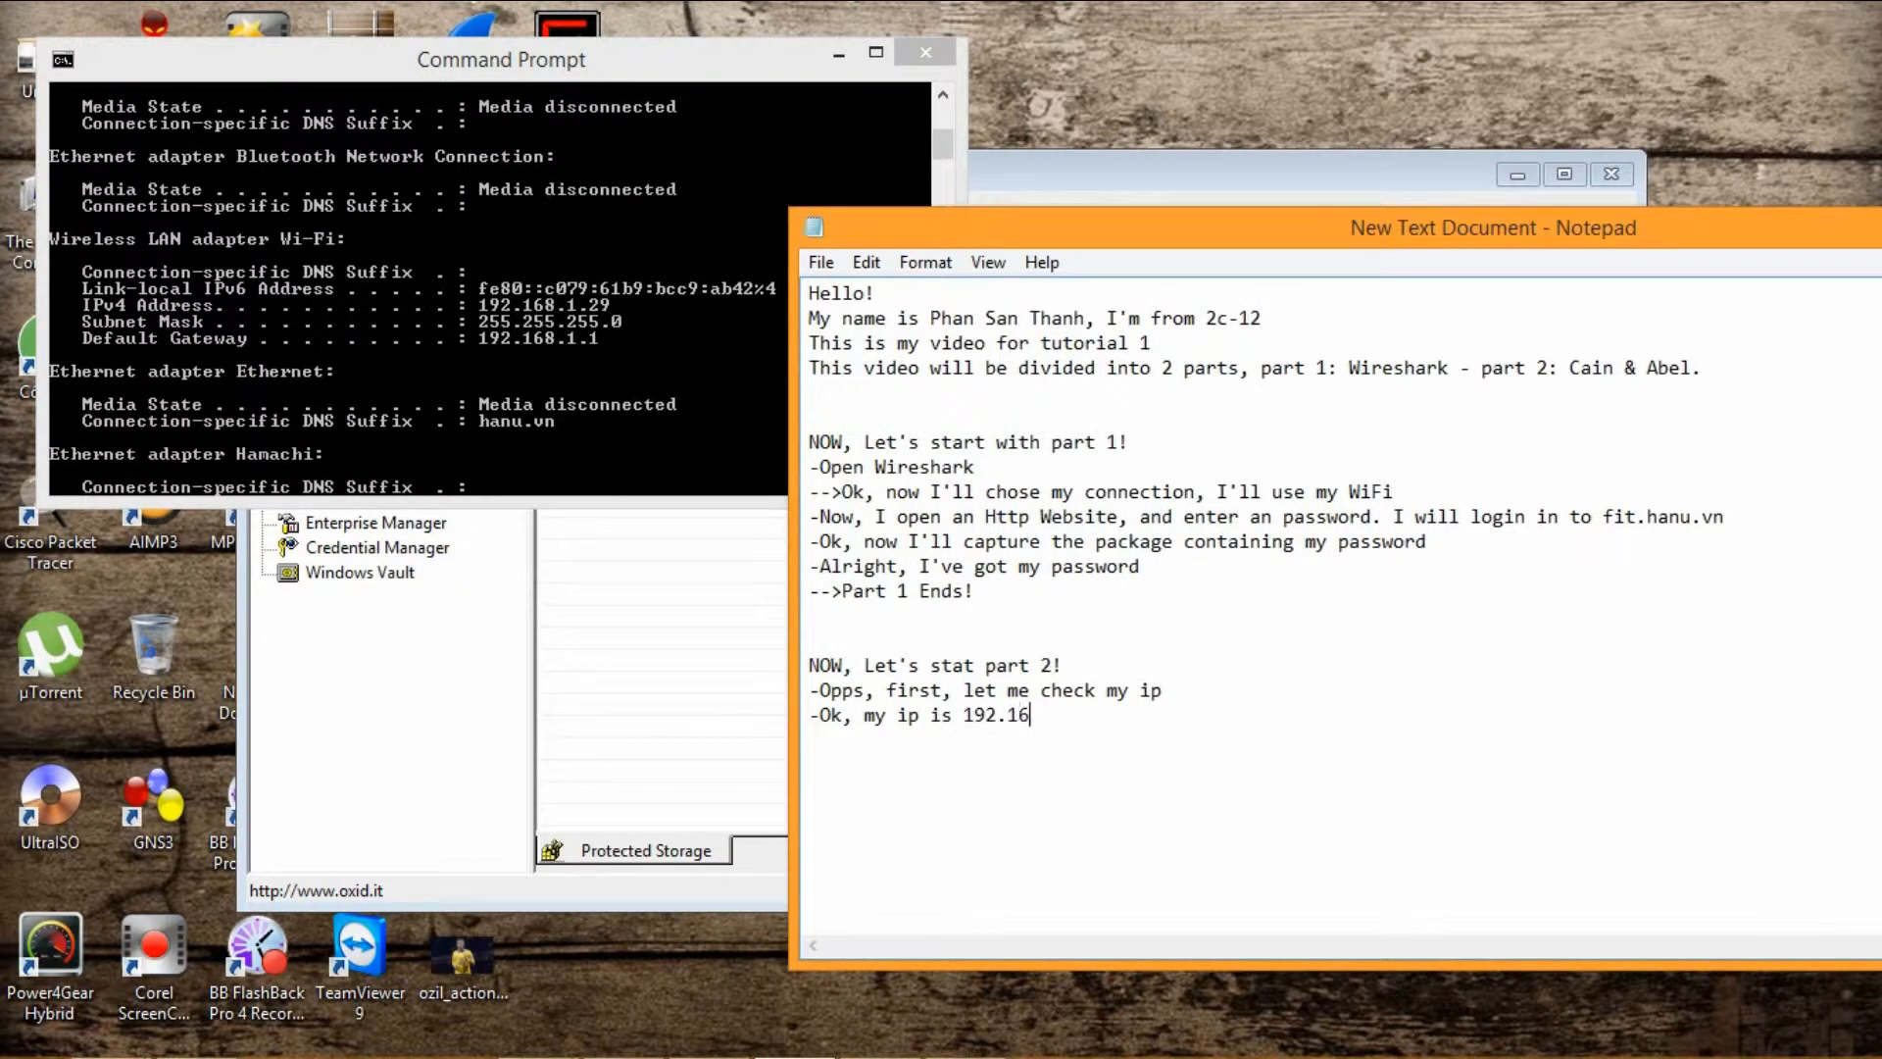
type("8.1.29")
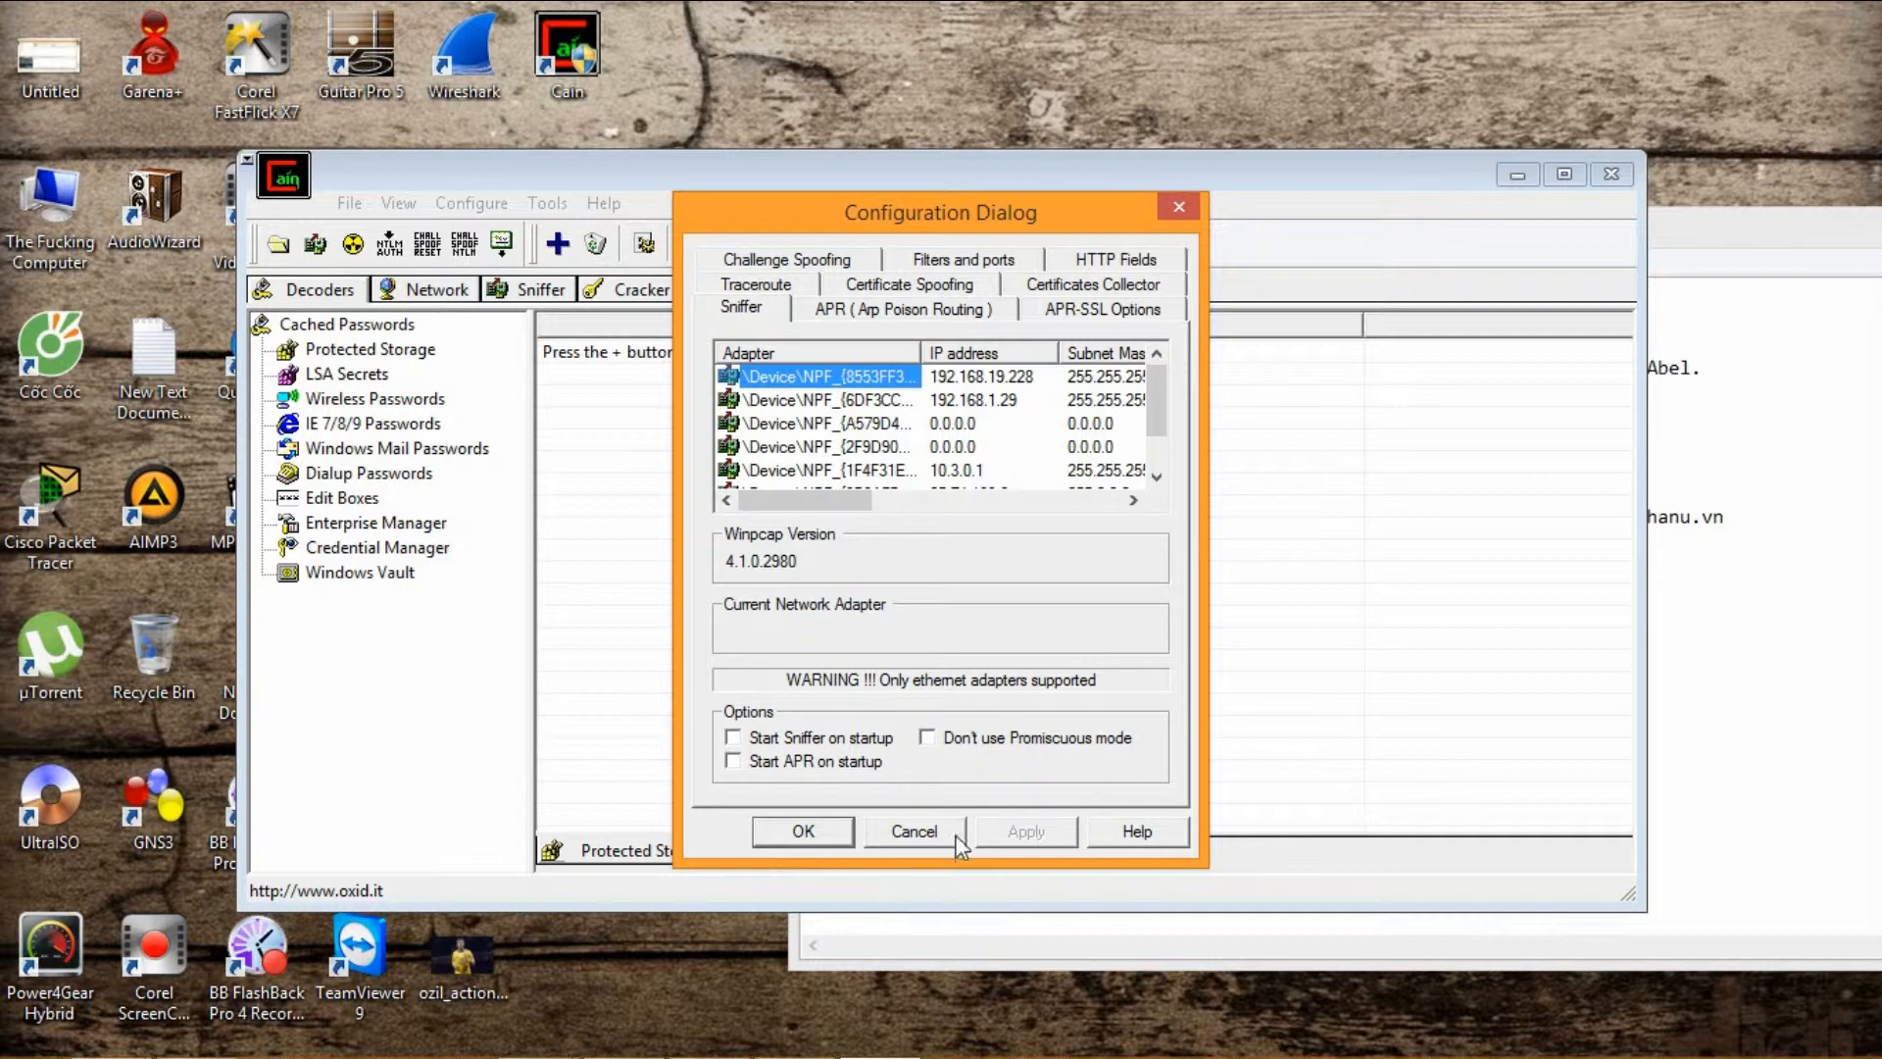
mouse_move(1004, 522)
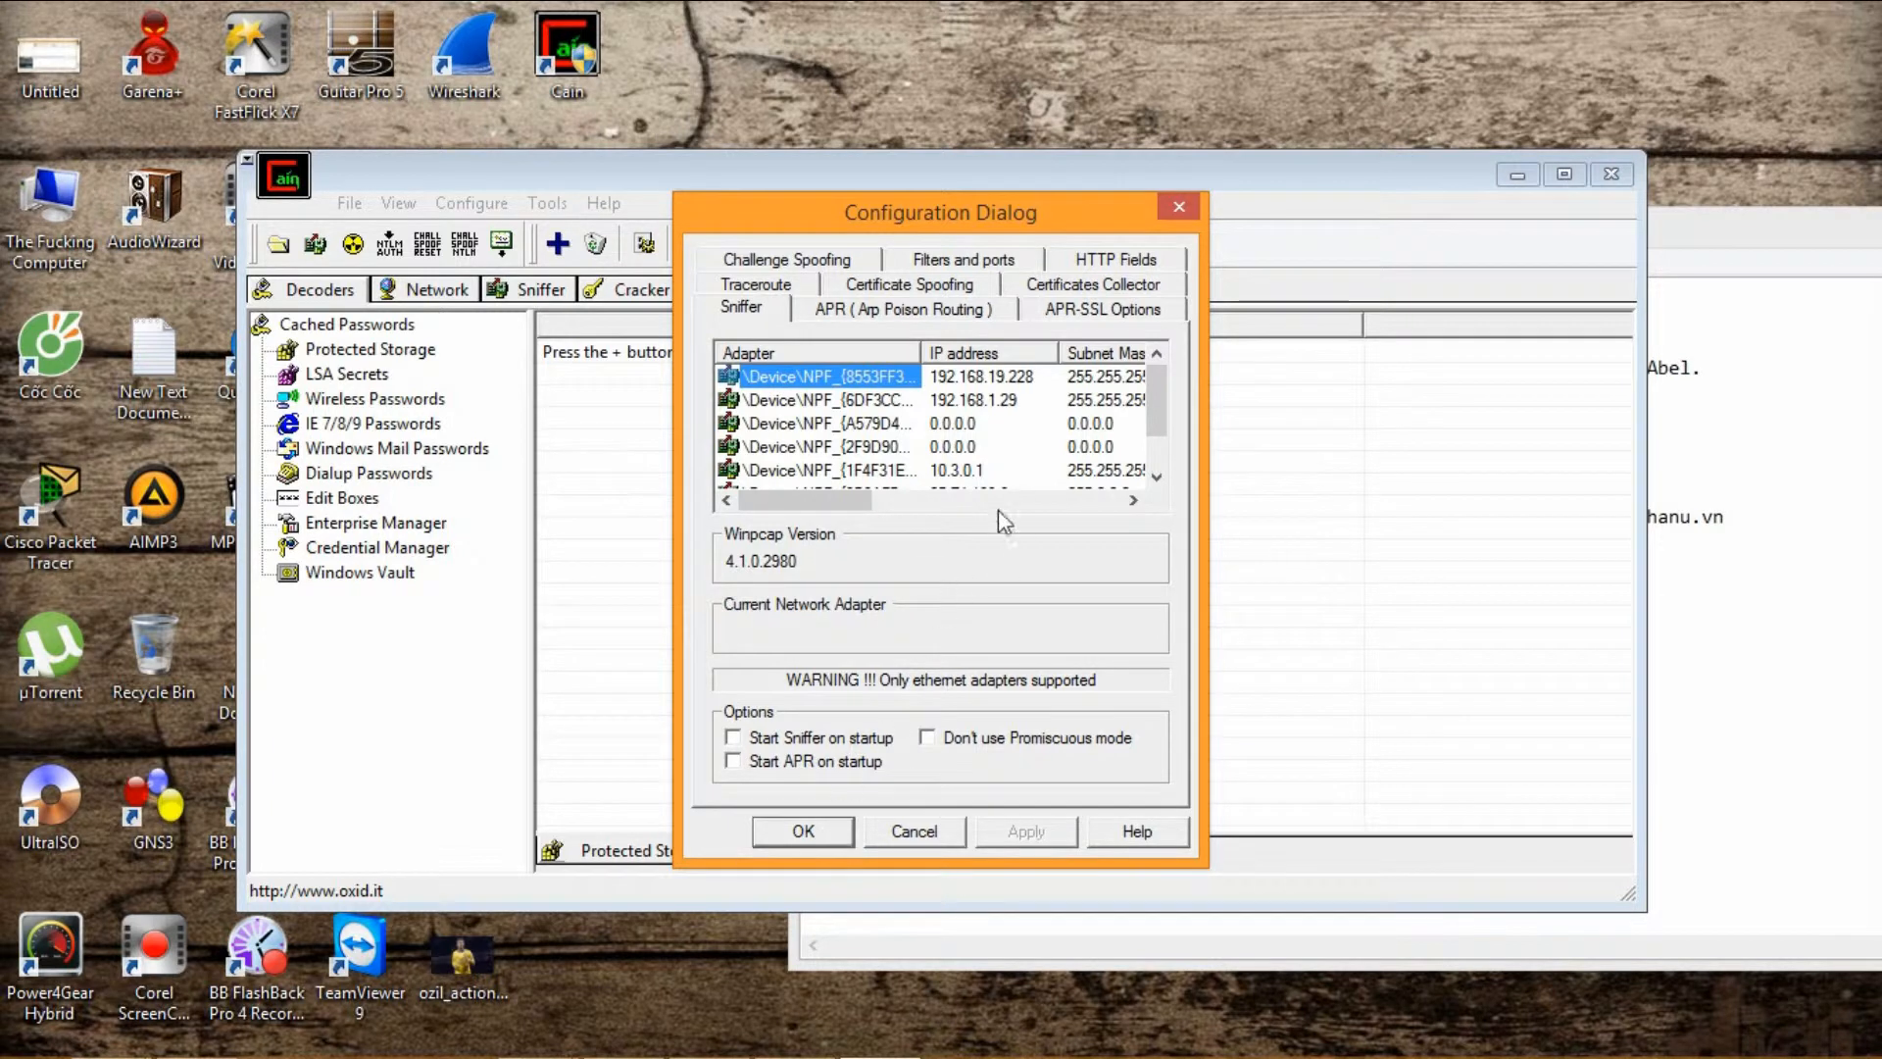
Select the 192.168.1.29 adapter for Cain's sniffer and allow it through the firewall.
scroll("down", 3)
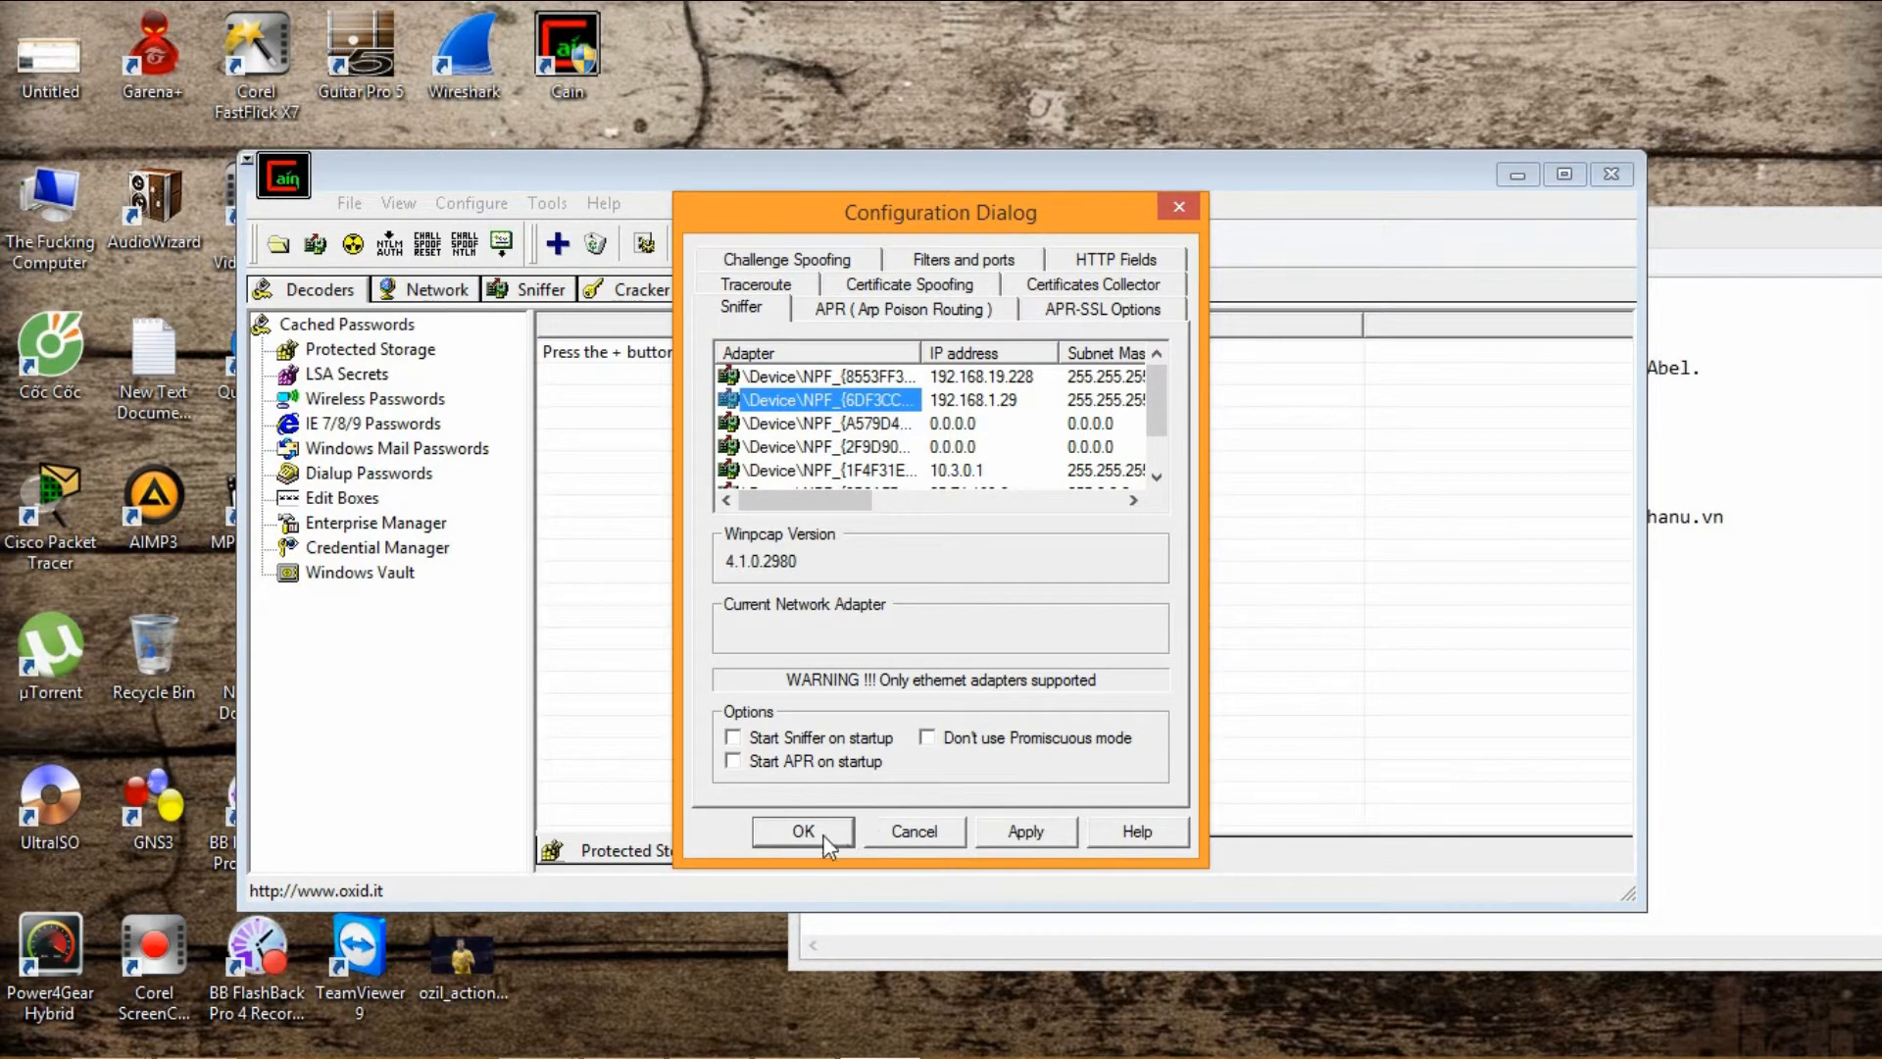
left_click(804, 831)
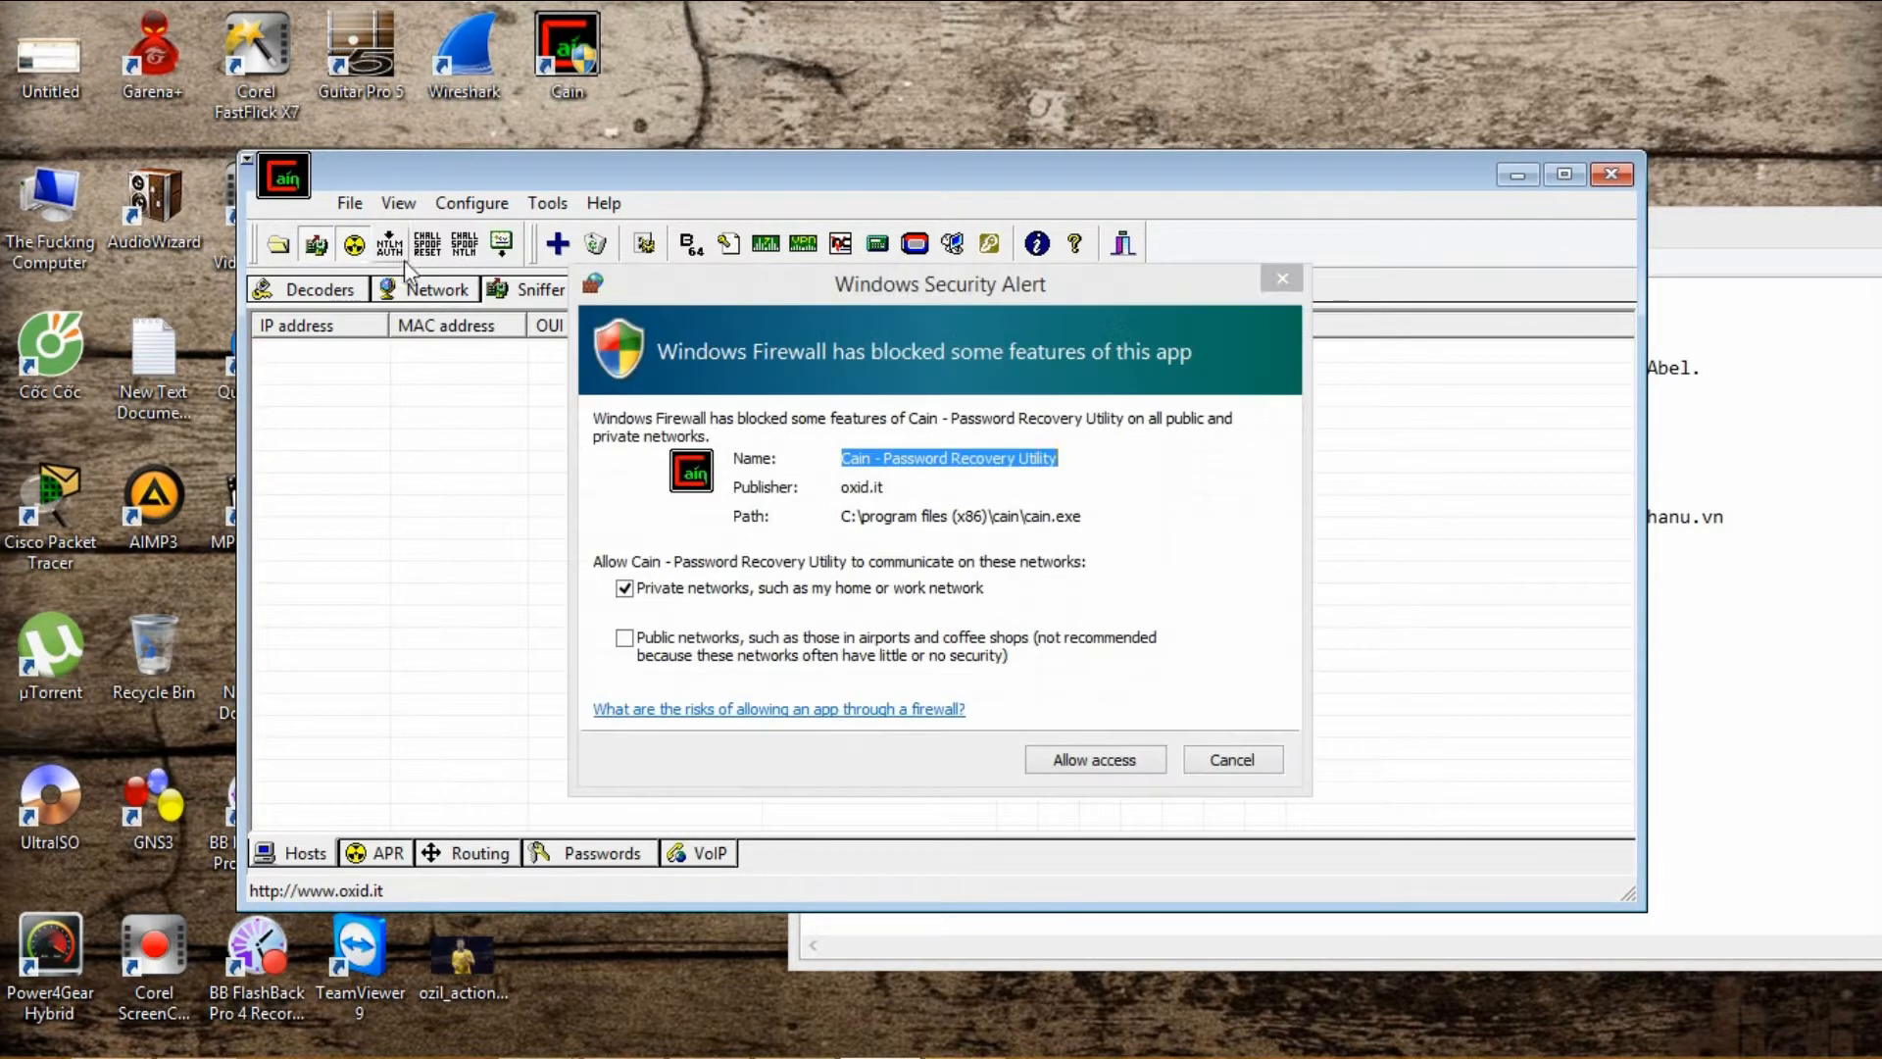
left_click(1092, 758)
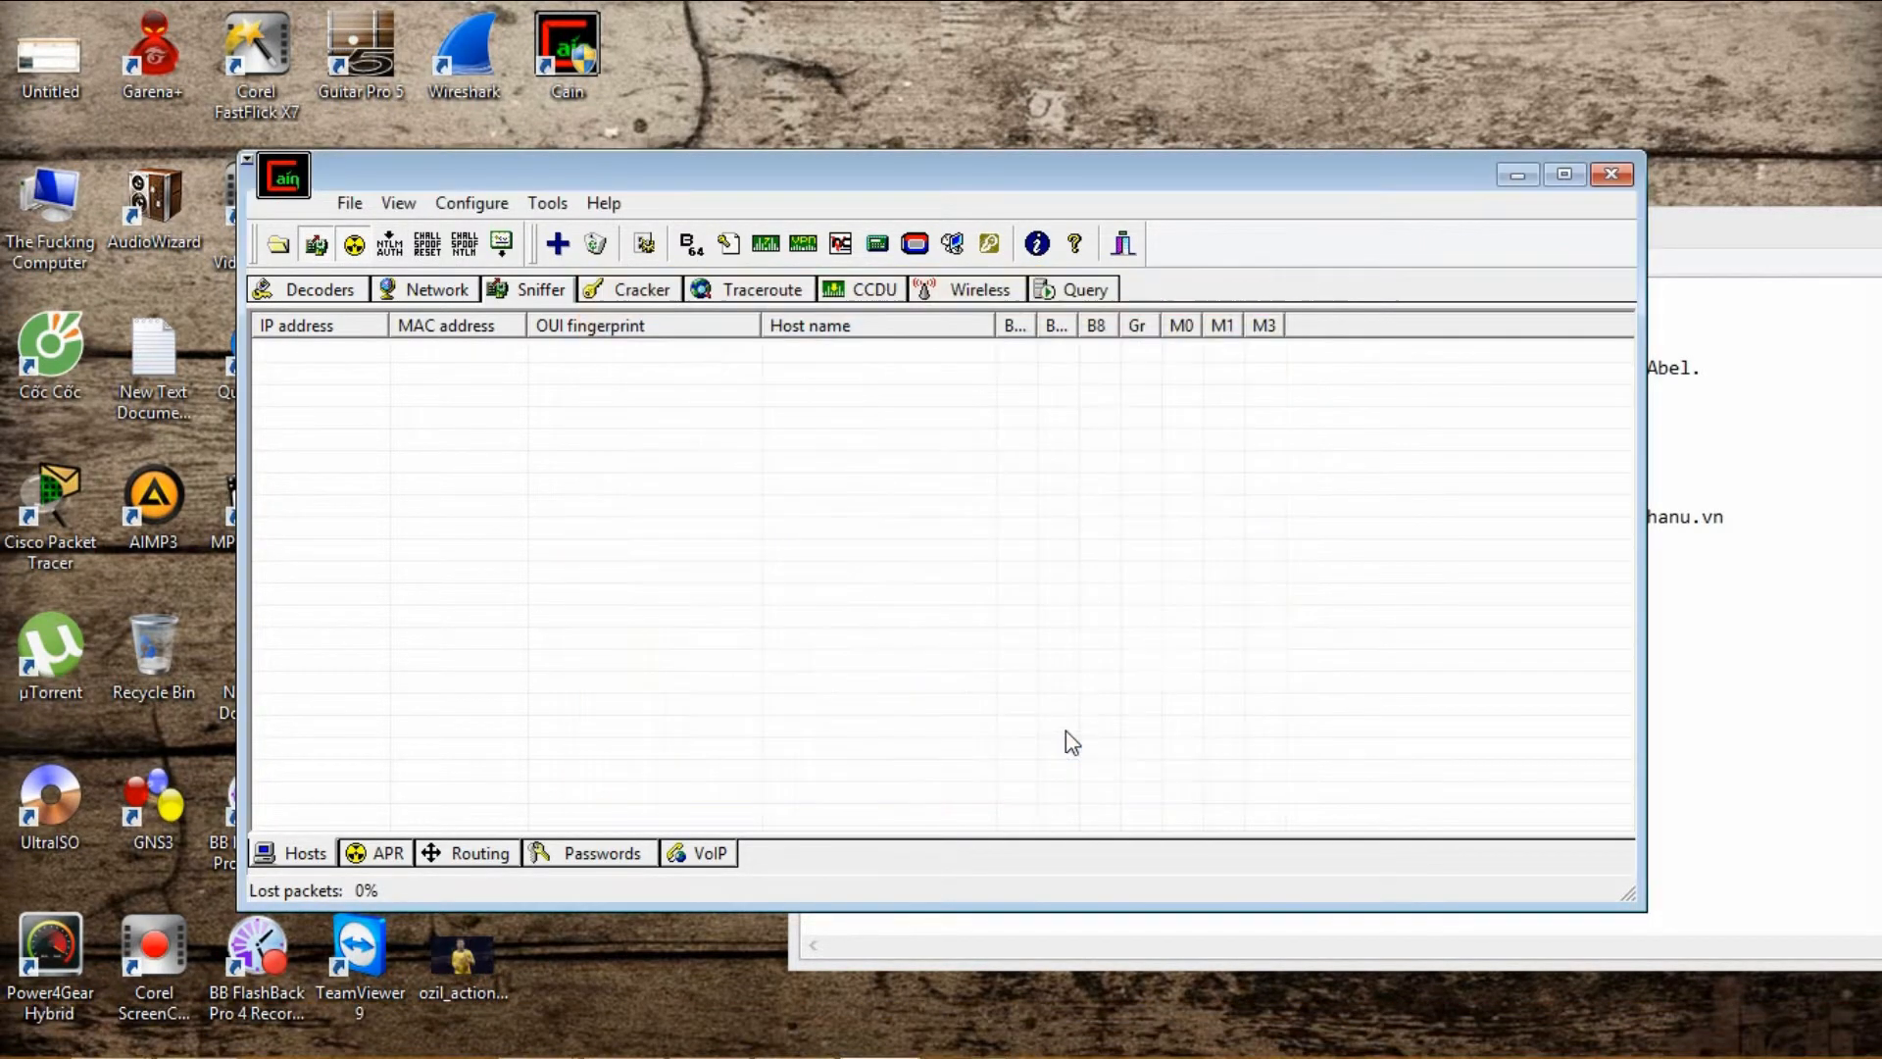
mouse_move(1574, 598)
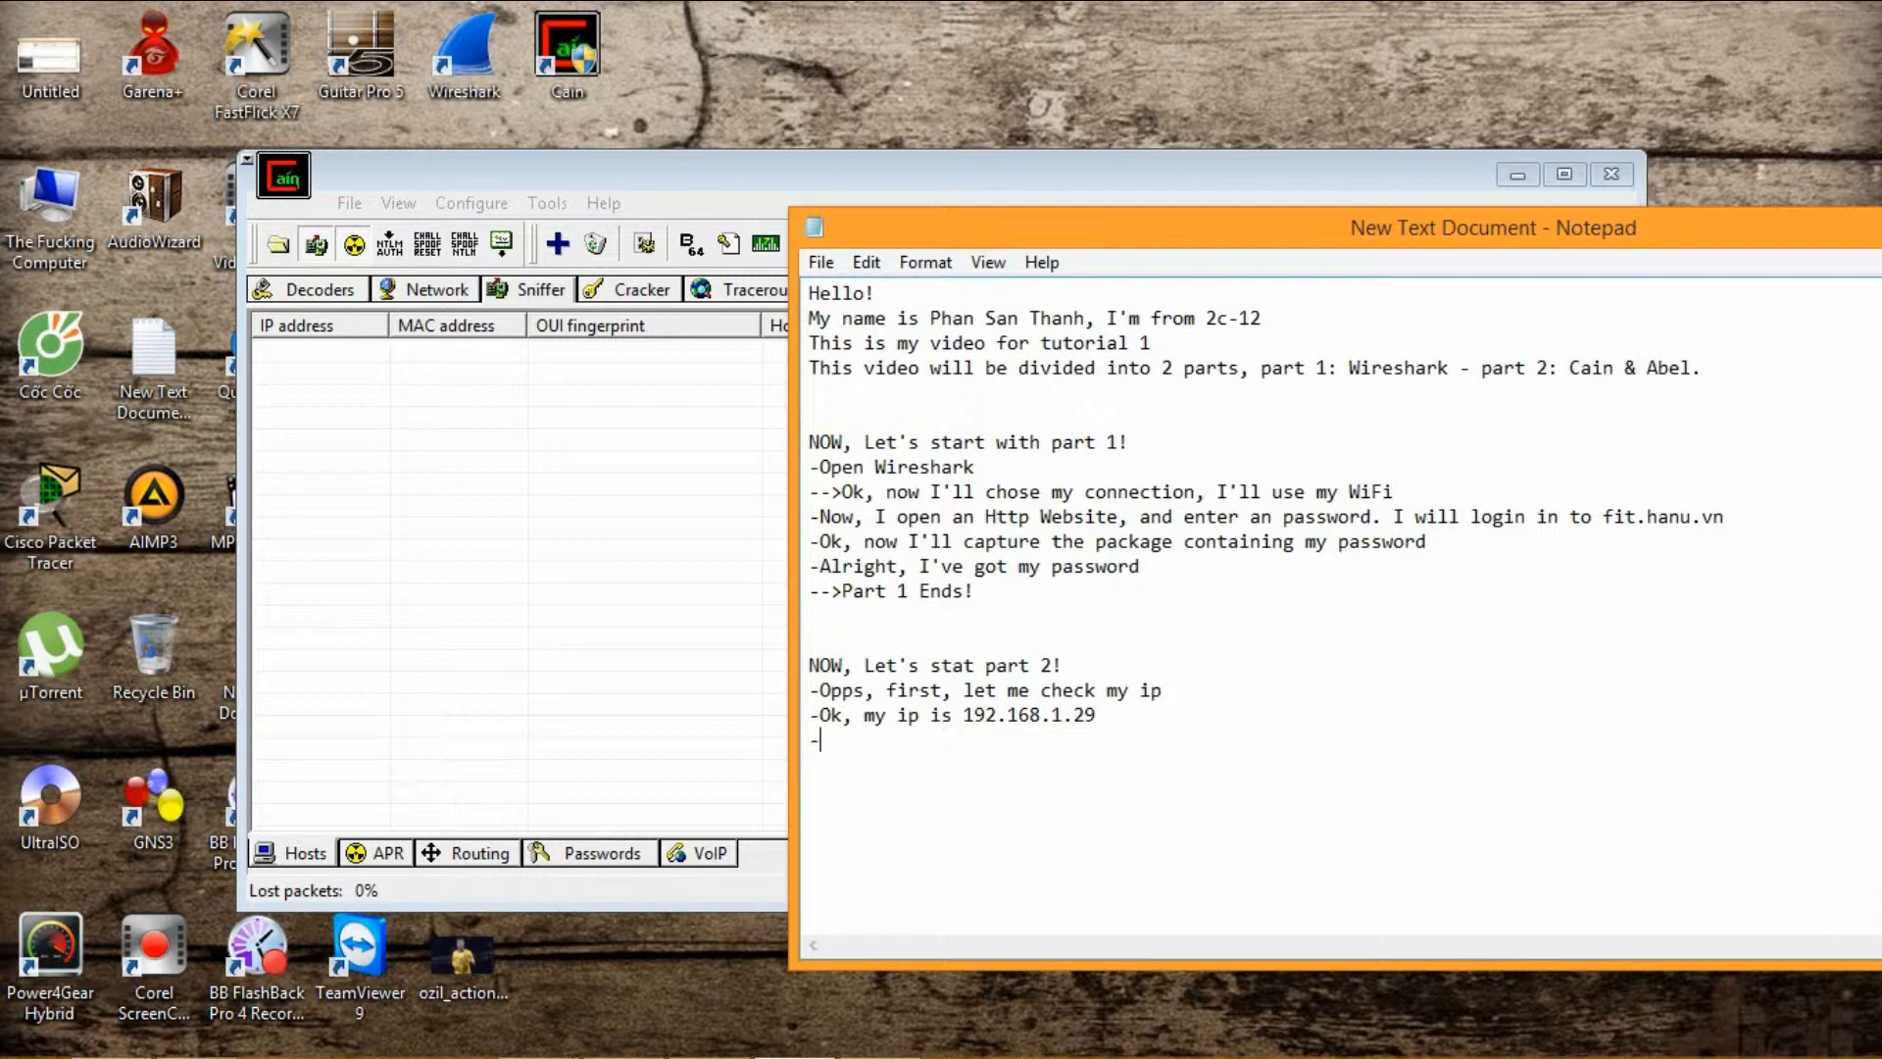
Add the narration line 'Press "+" to add' to the part 2 notes.
type("Press \"")
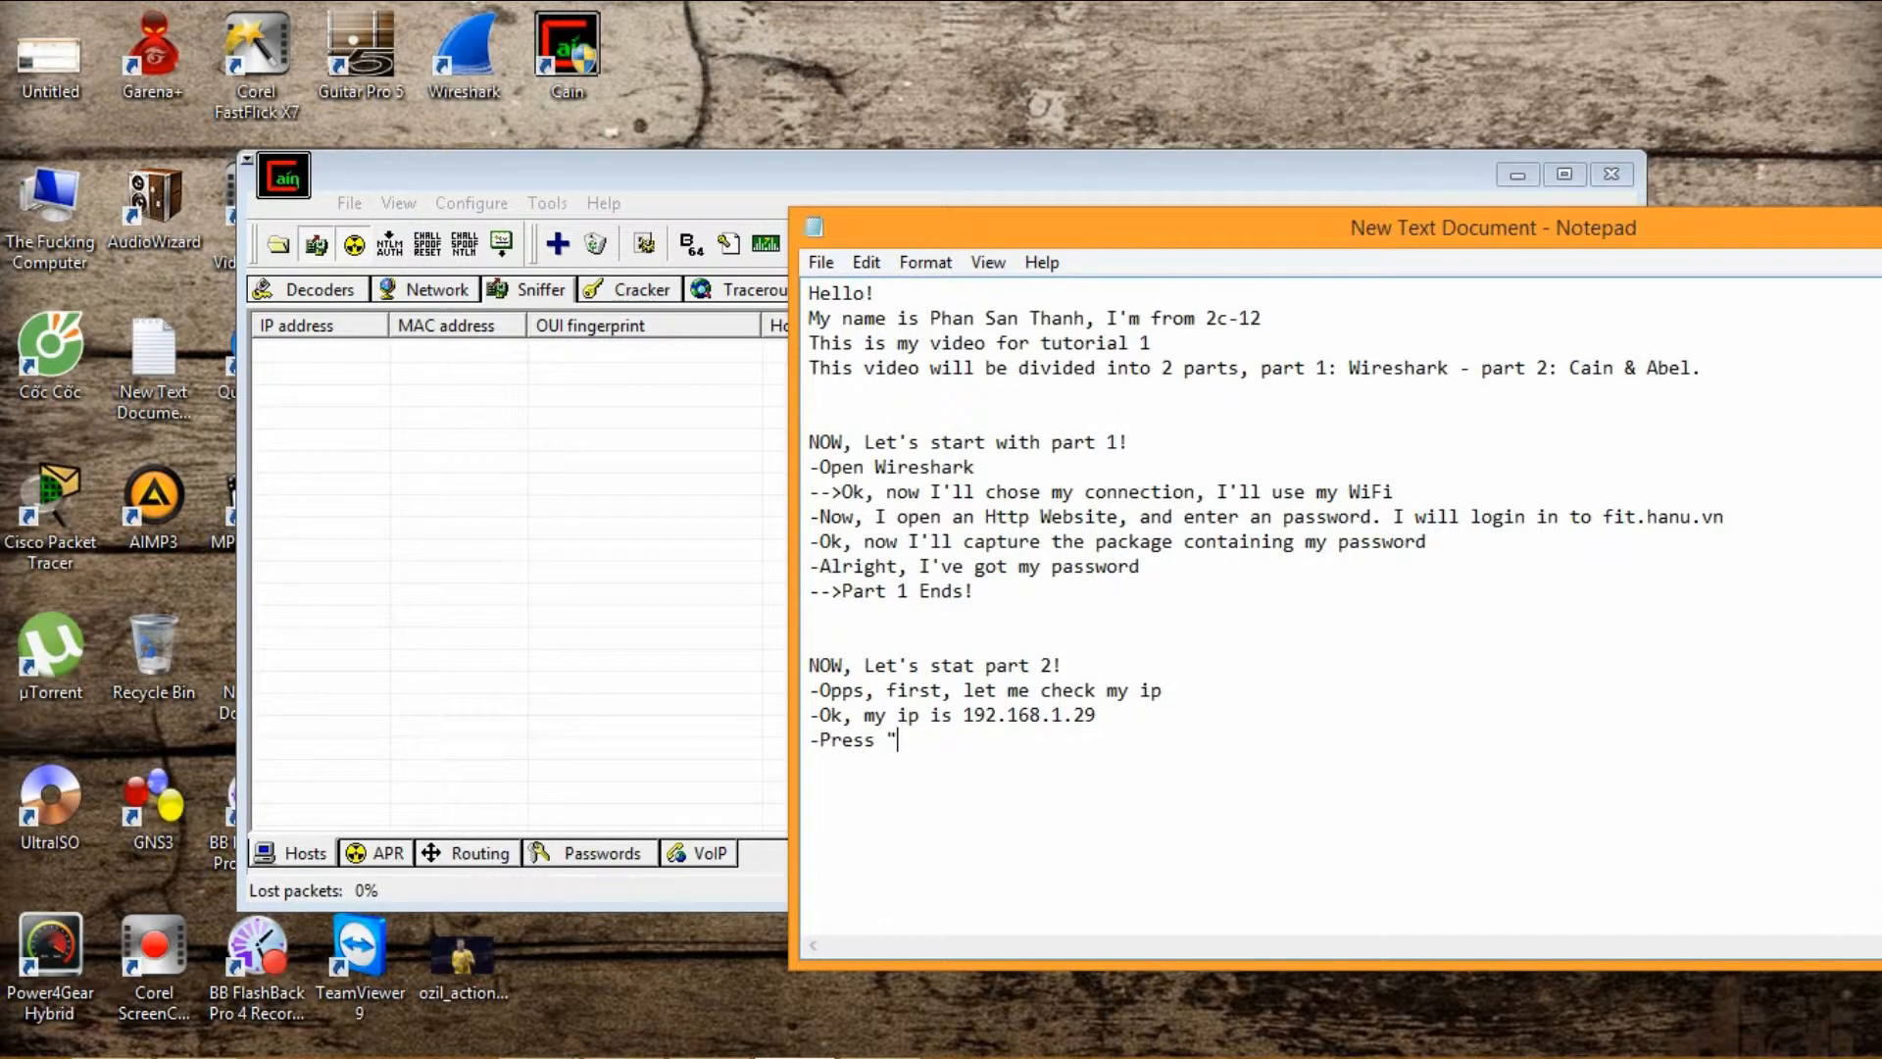
type("+\" to add")
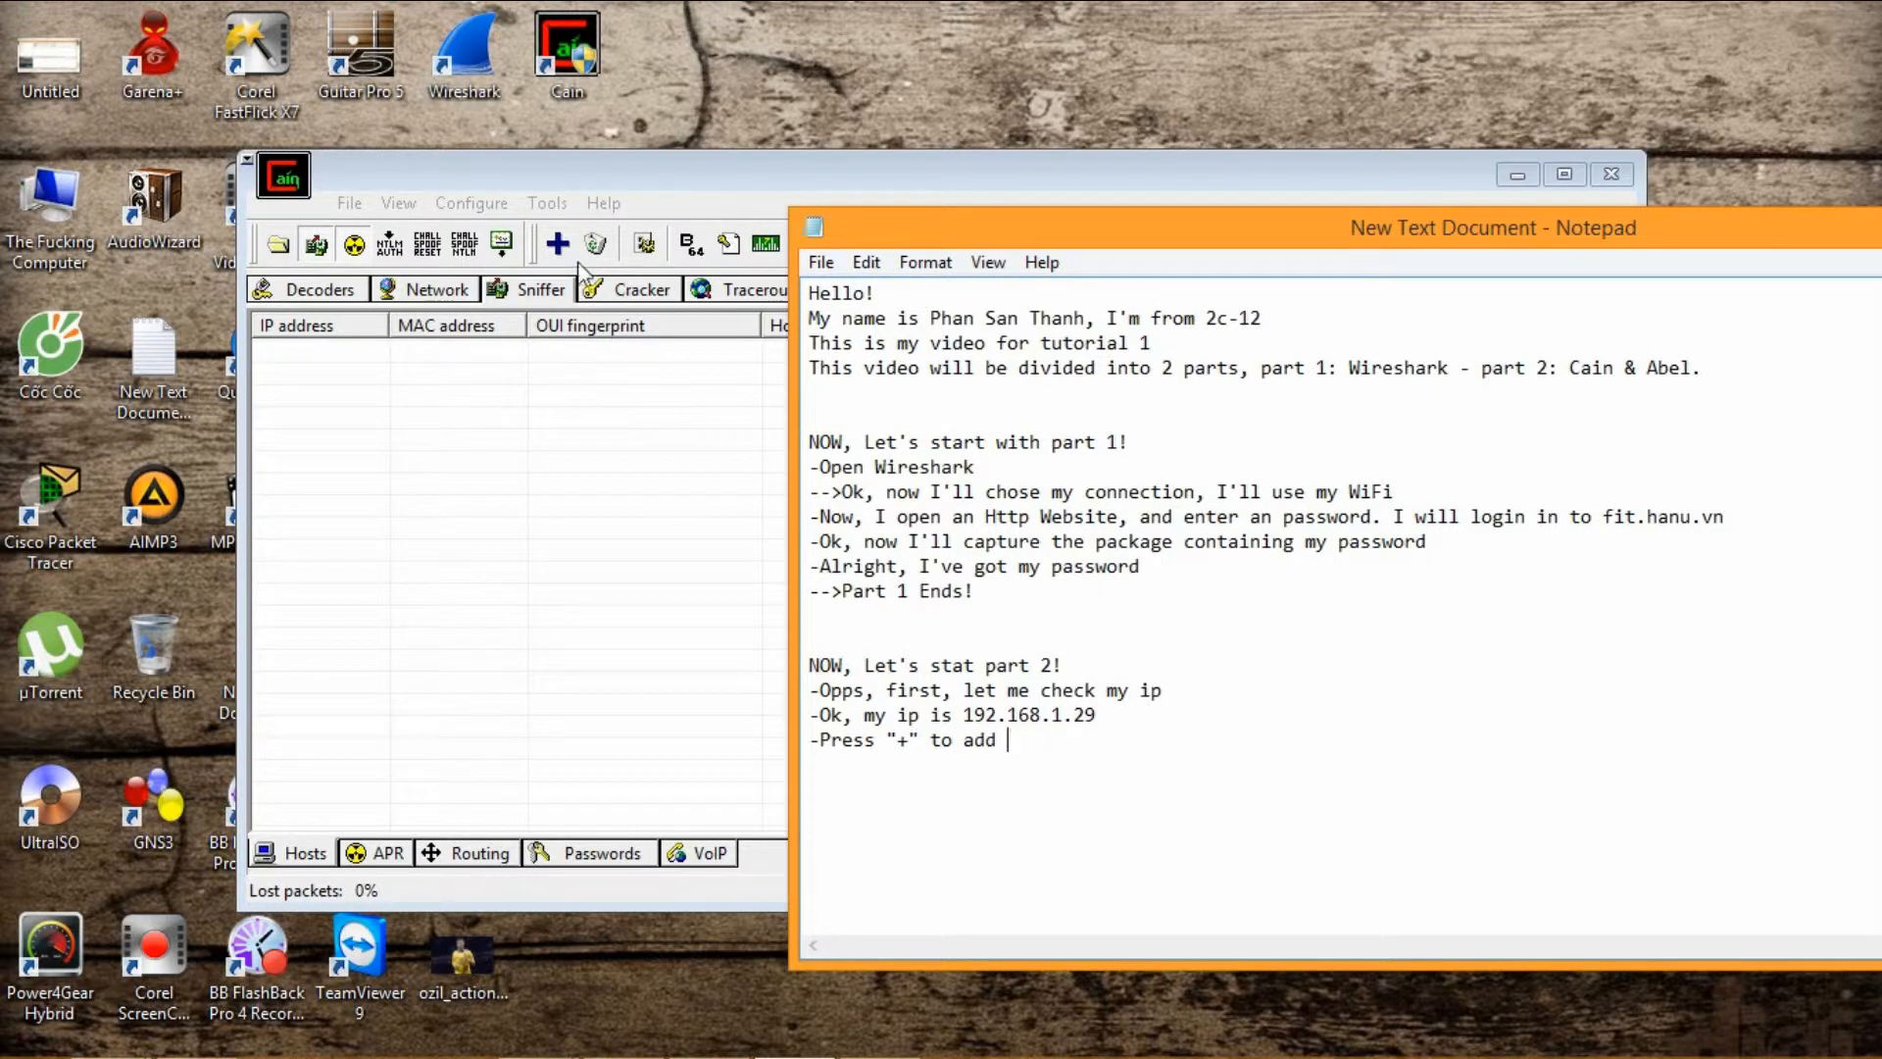
Run a host scan over the range 192.168.1.1–254 with all ARP tests enabled.
left_click(555, 243)
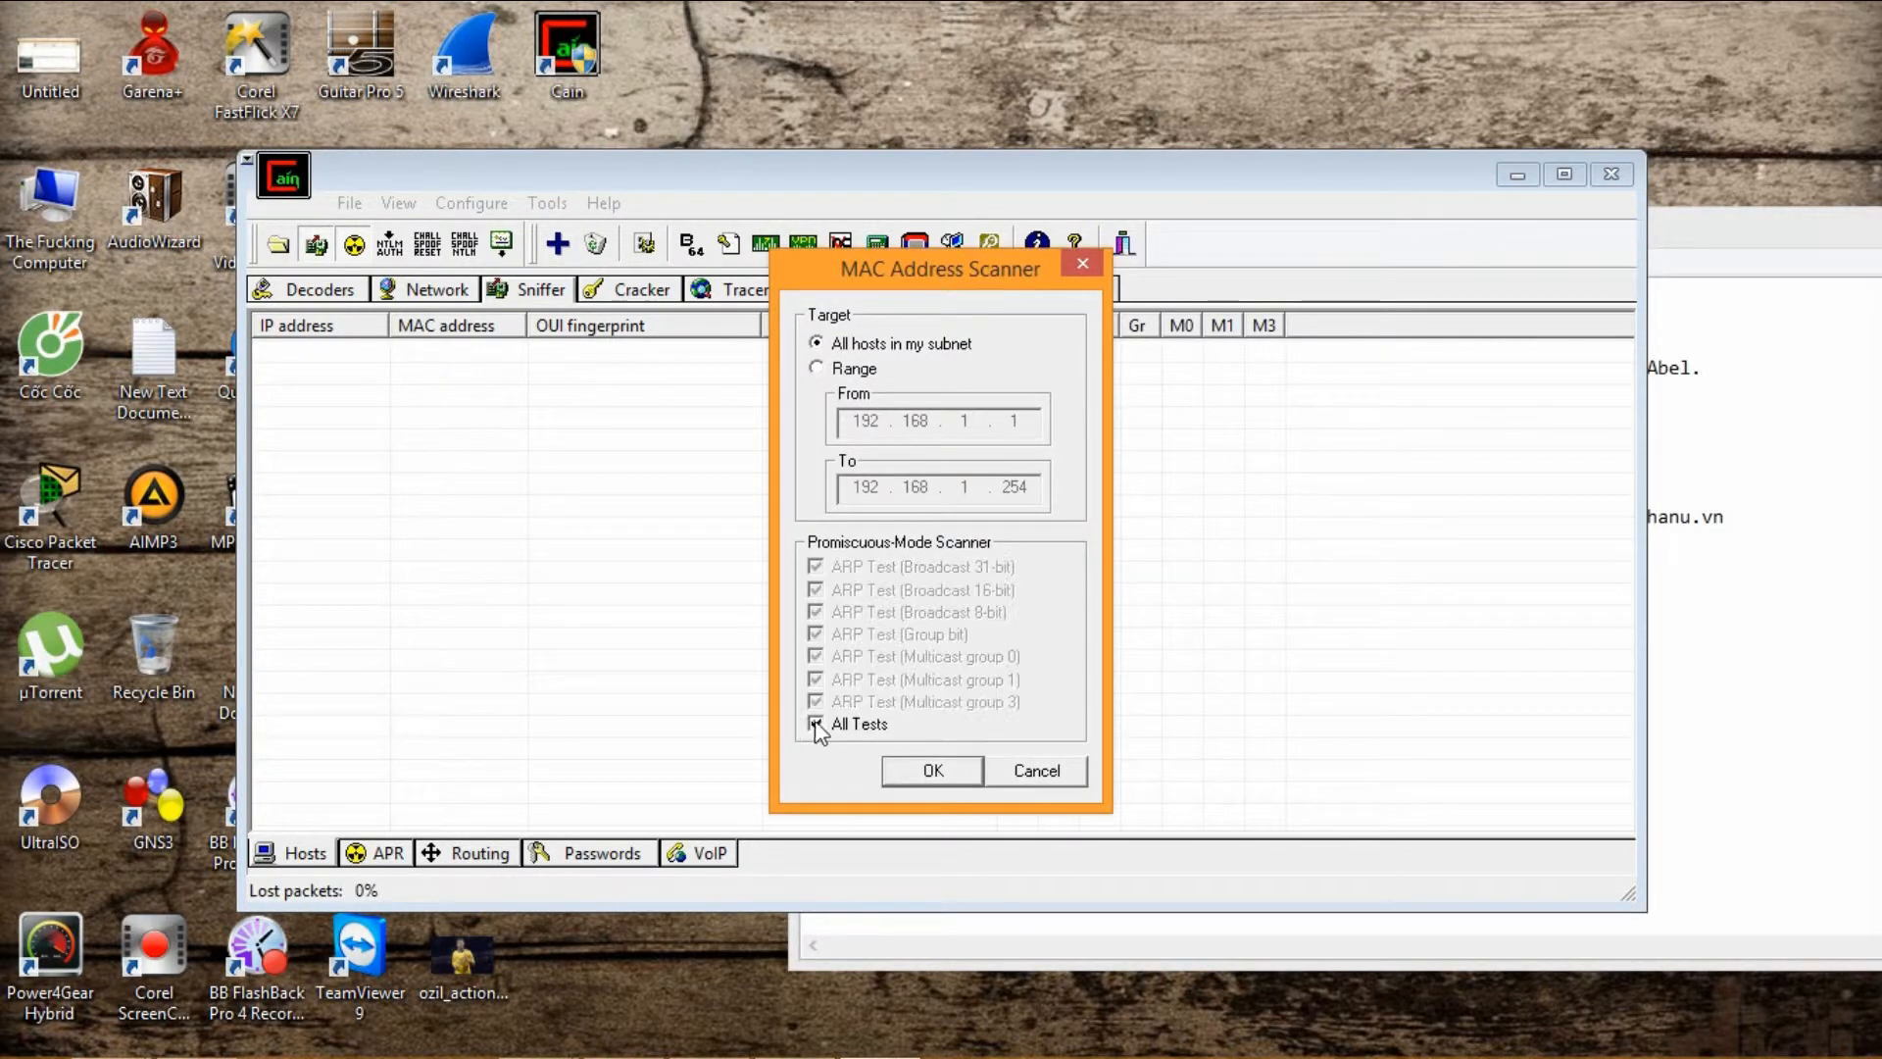
left_click(815, 723)
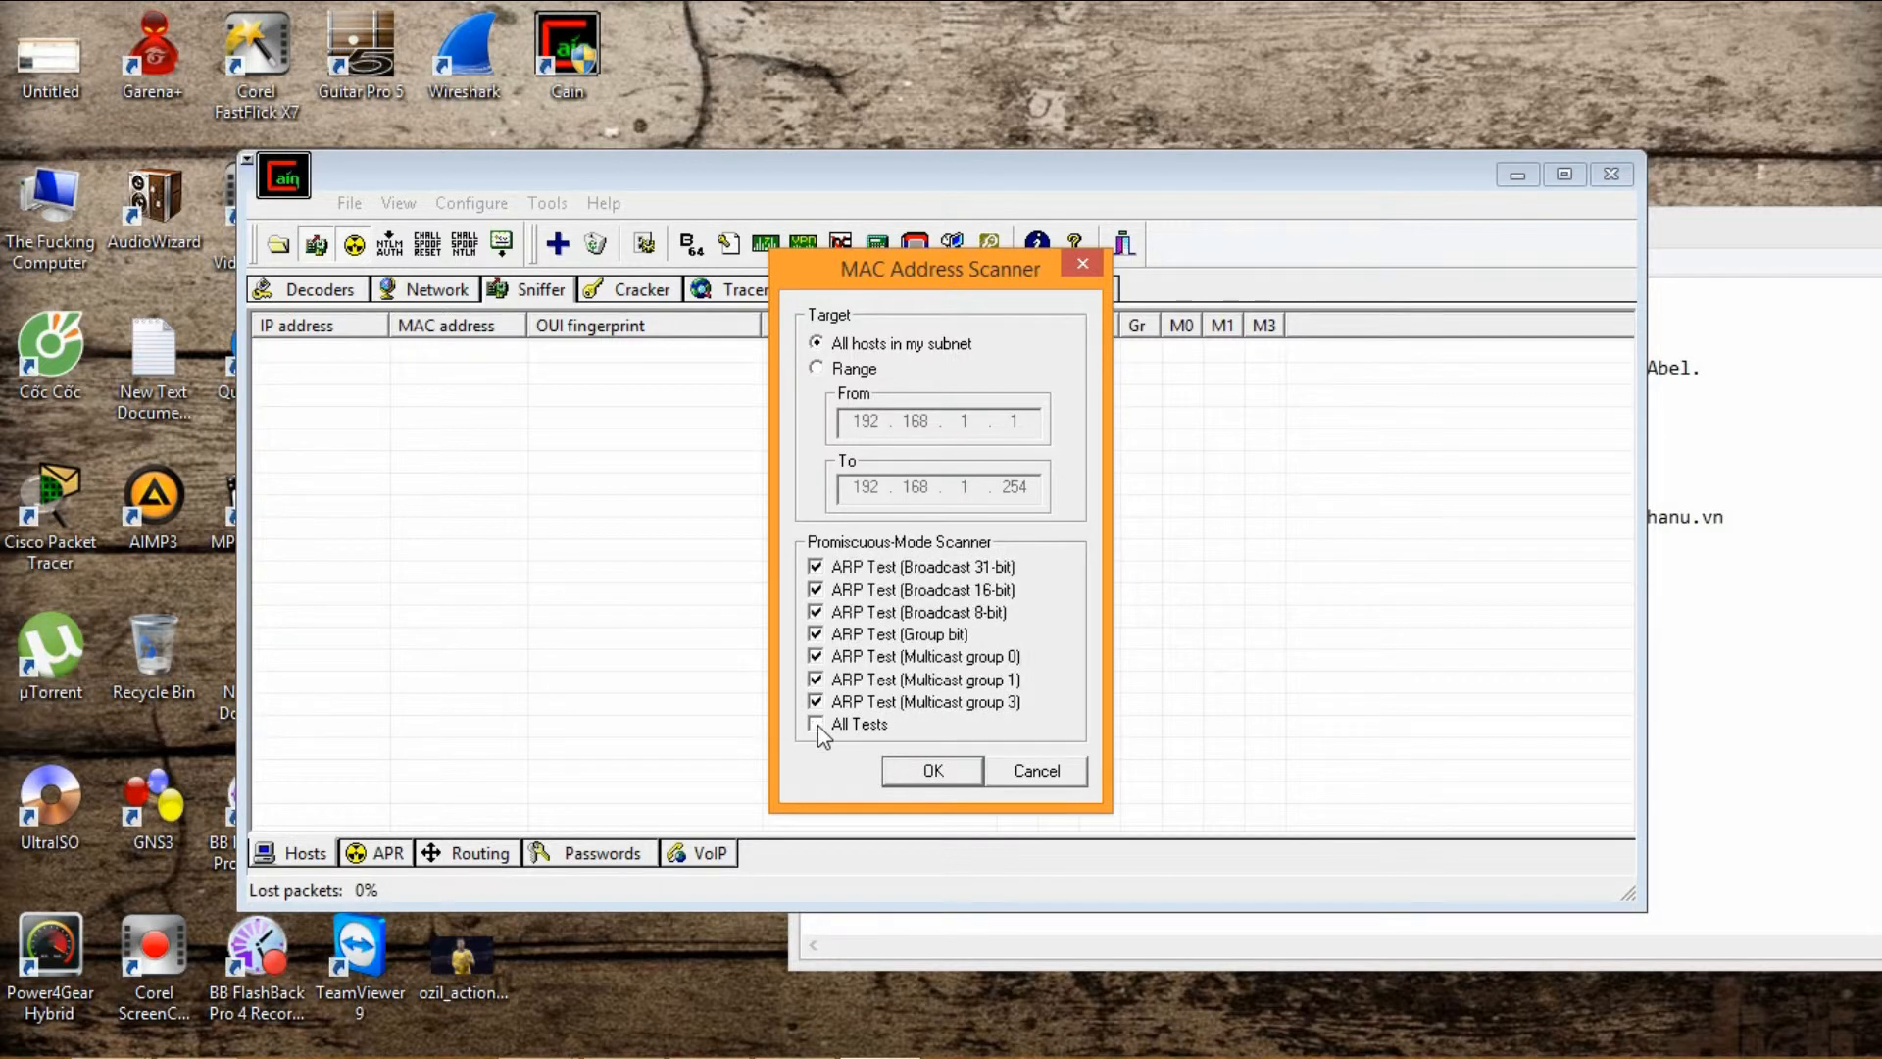
left_click(818, 368)
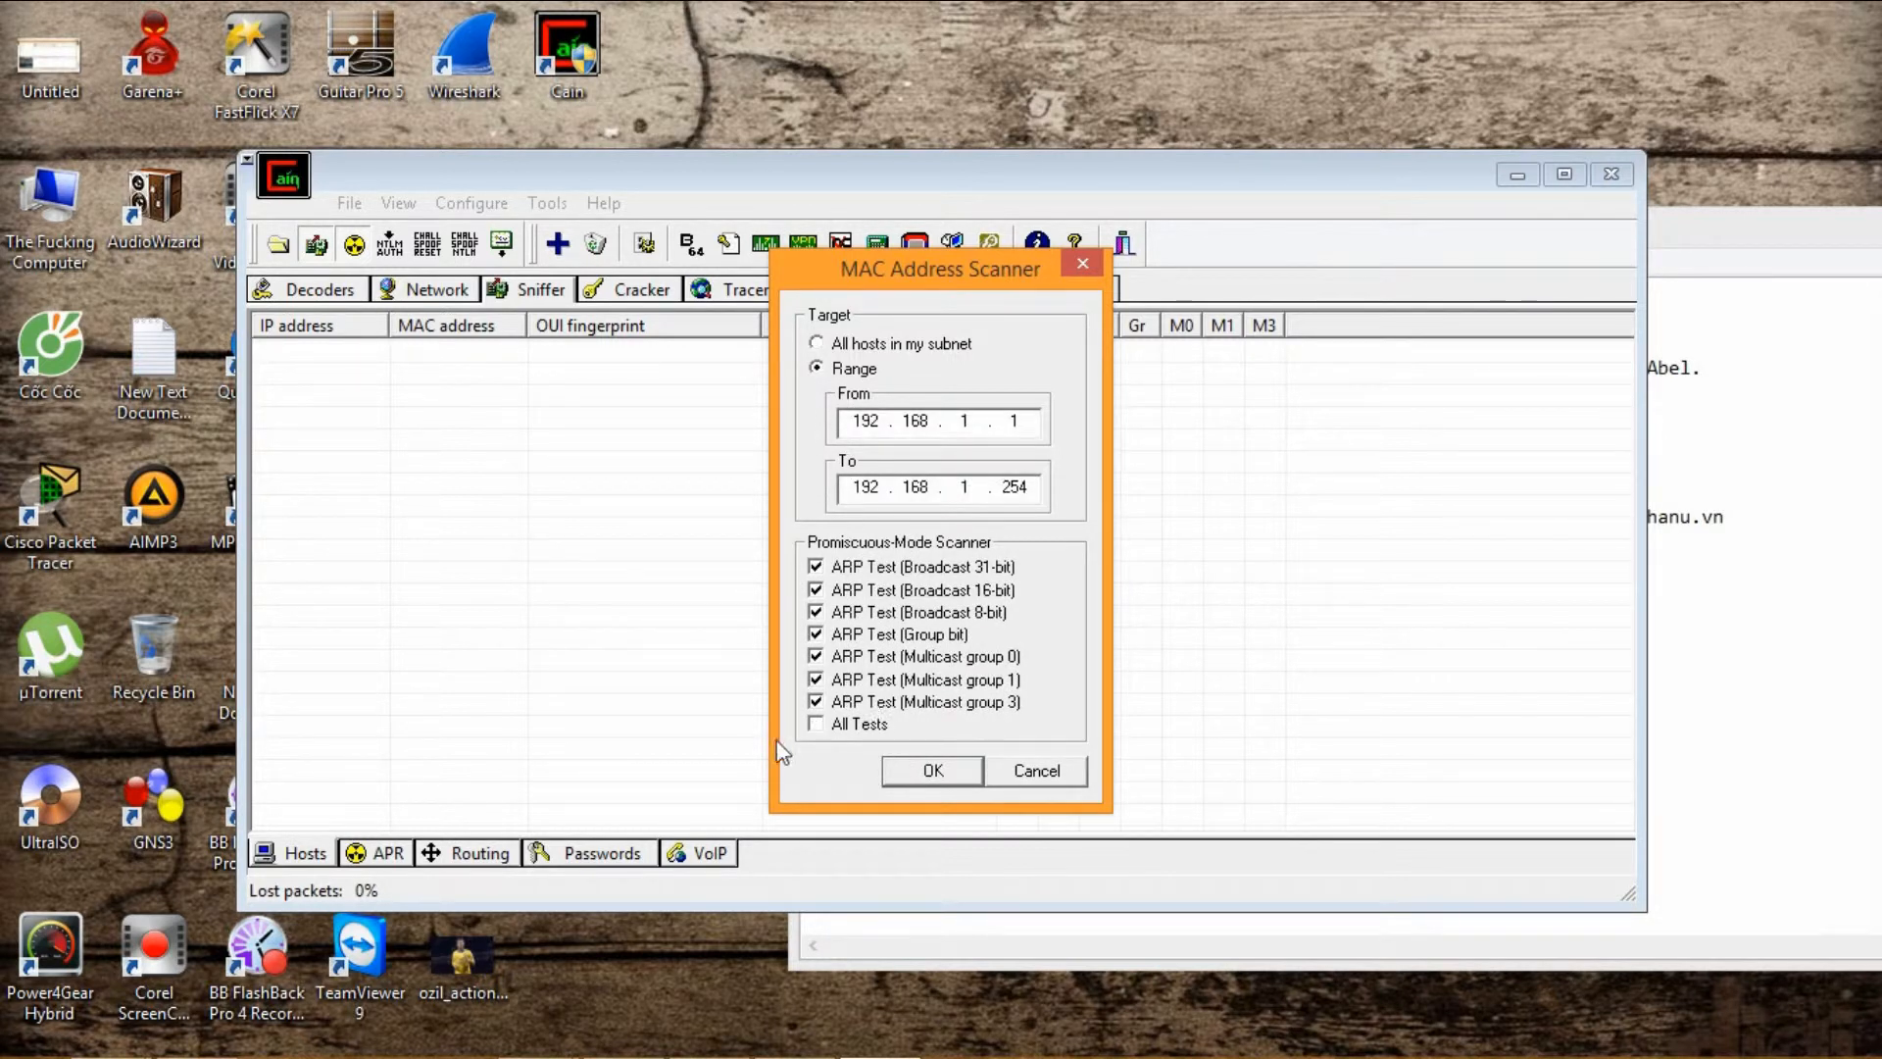
left_click(816, 723)
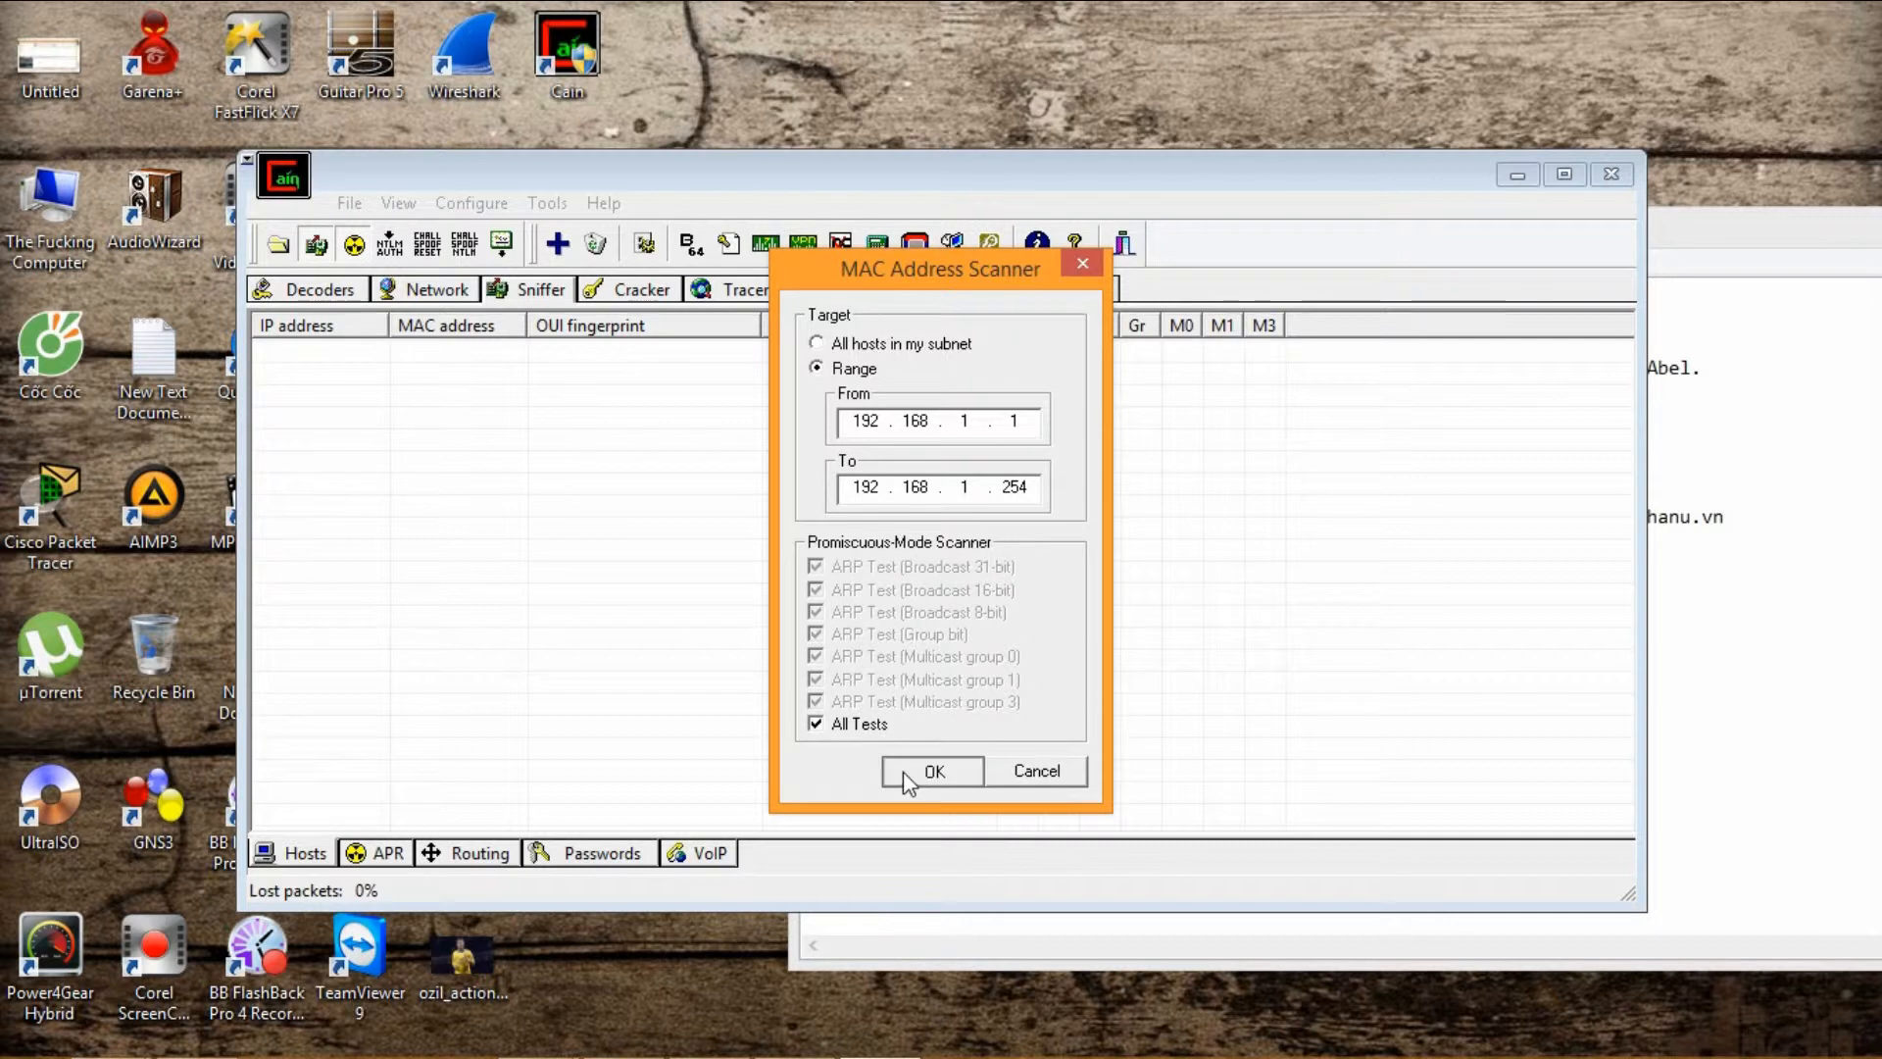
left_click(931, 770)
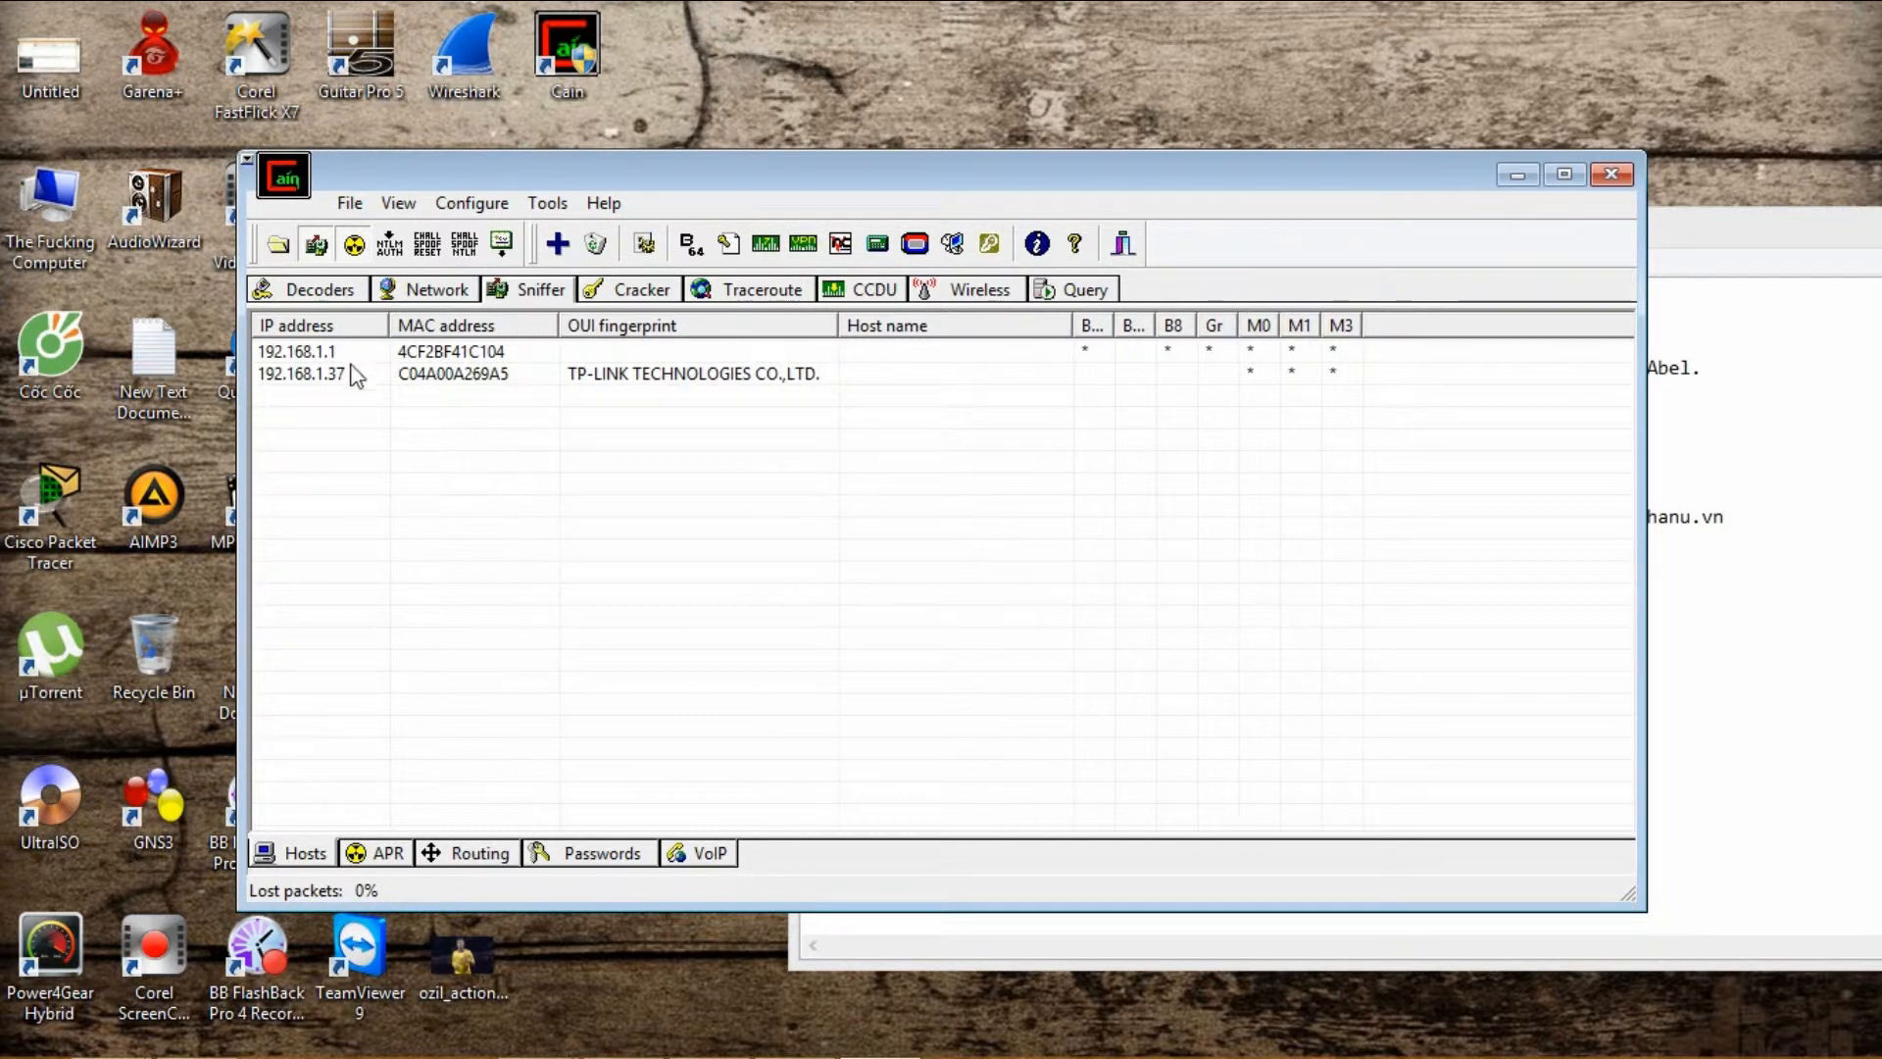
Select the discovered hosts 192.168.1.37 and 192.168.1.1 and move to the APR view.
left_click(300, 372)
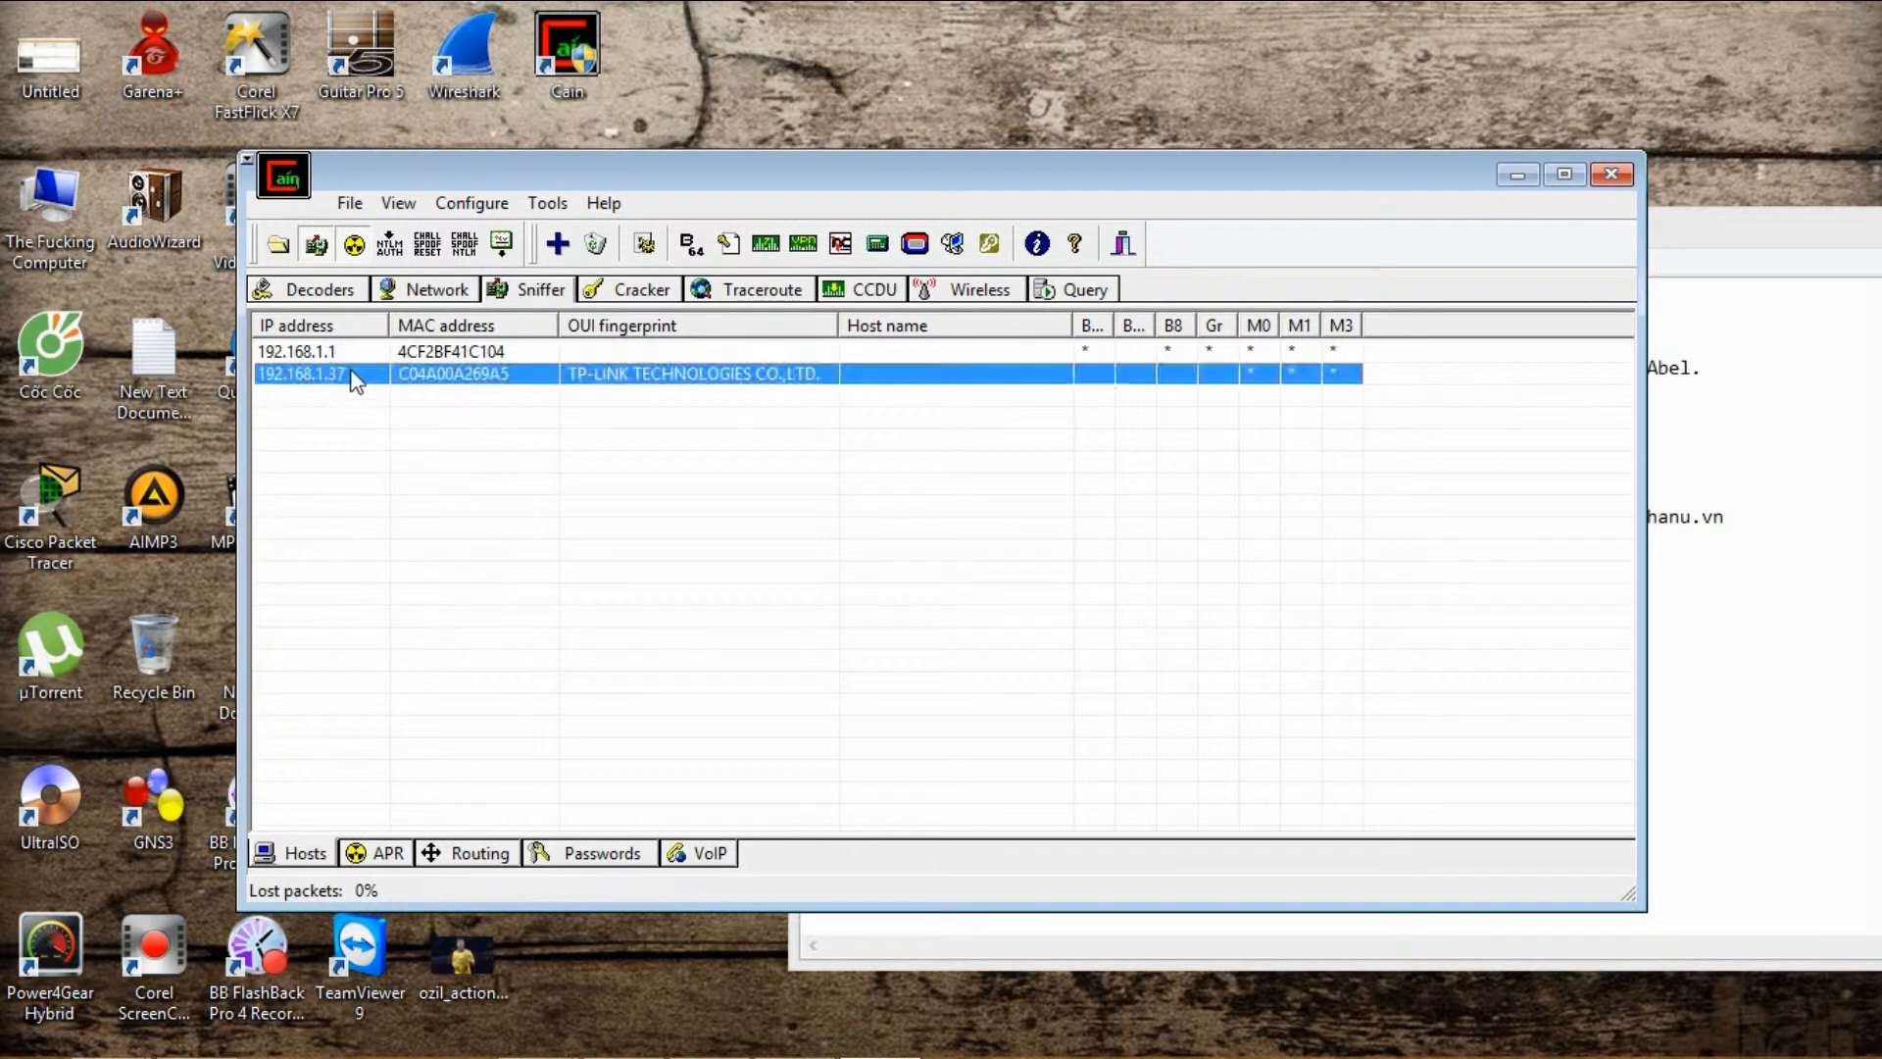
left_click(300, 351)
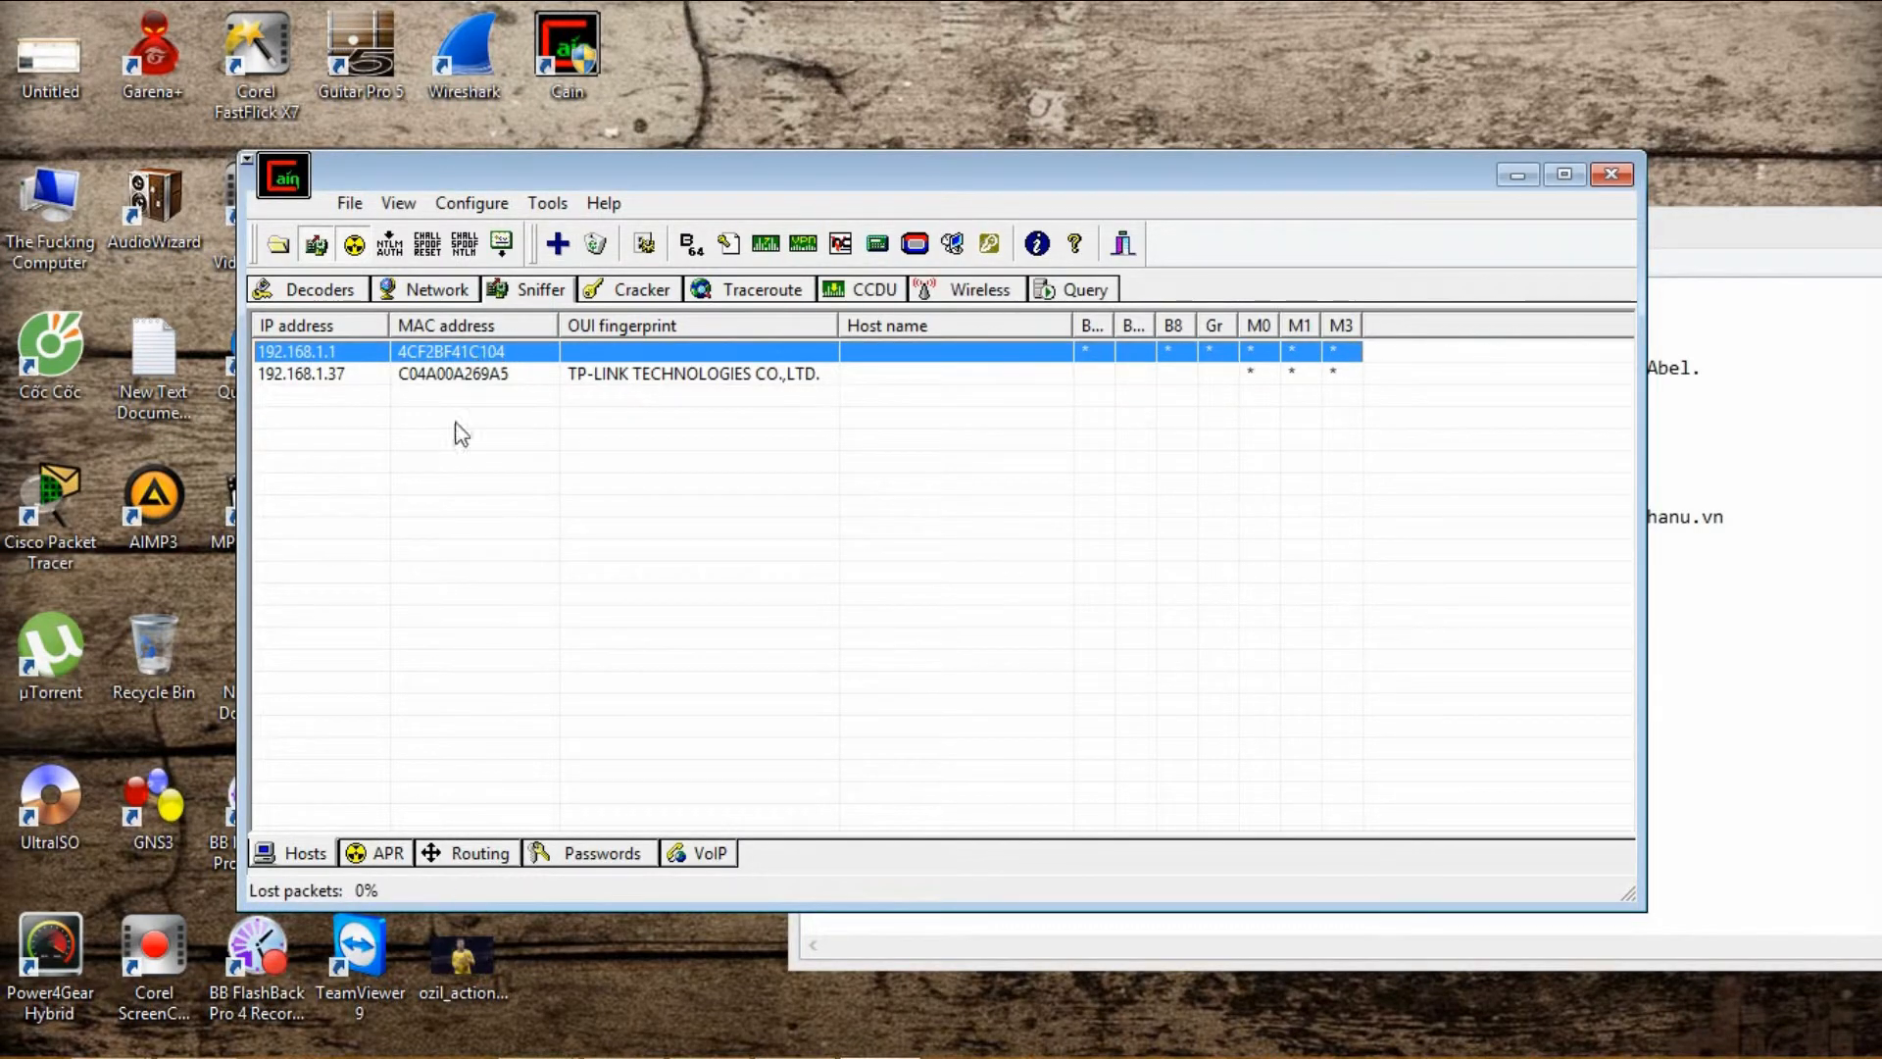
left_click(386, 852)
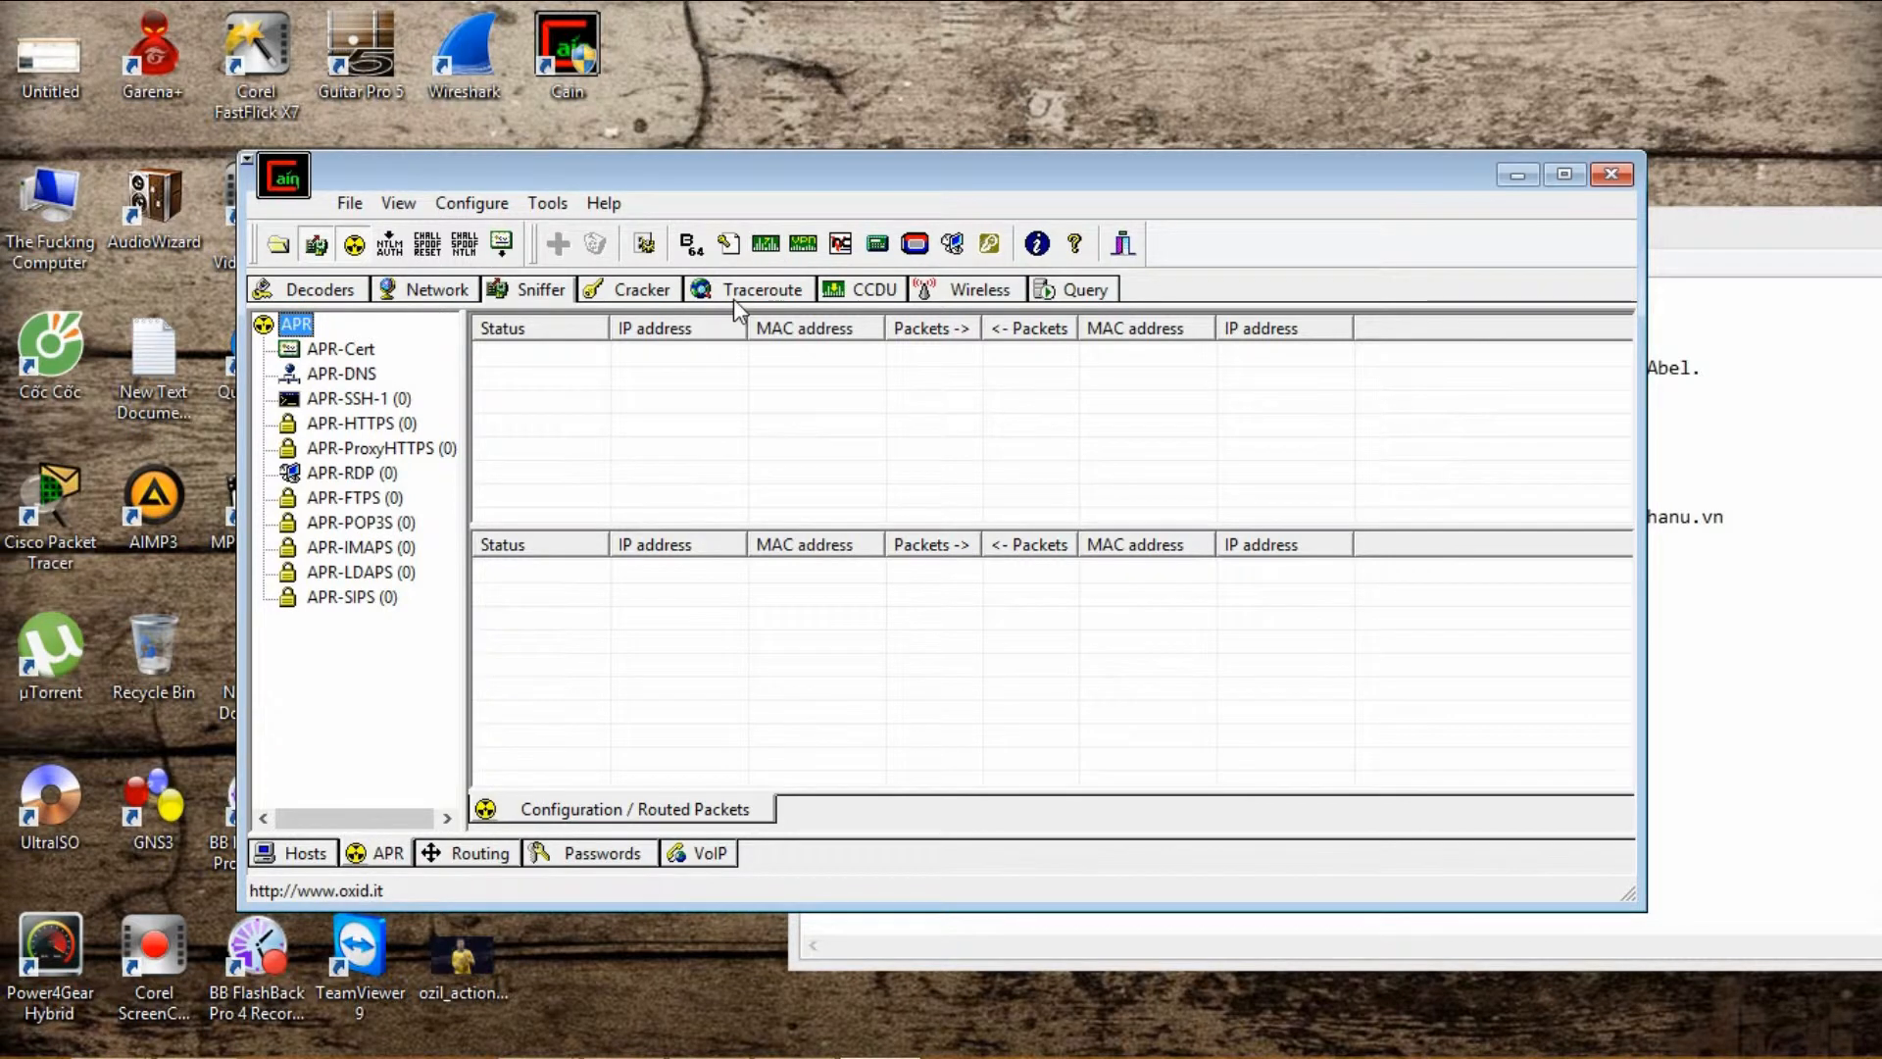
Add an ARP poison routing entry between gateway 192.168.1.1 and host 192.168.1.37.
left_click(555, 243)
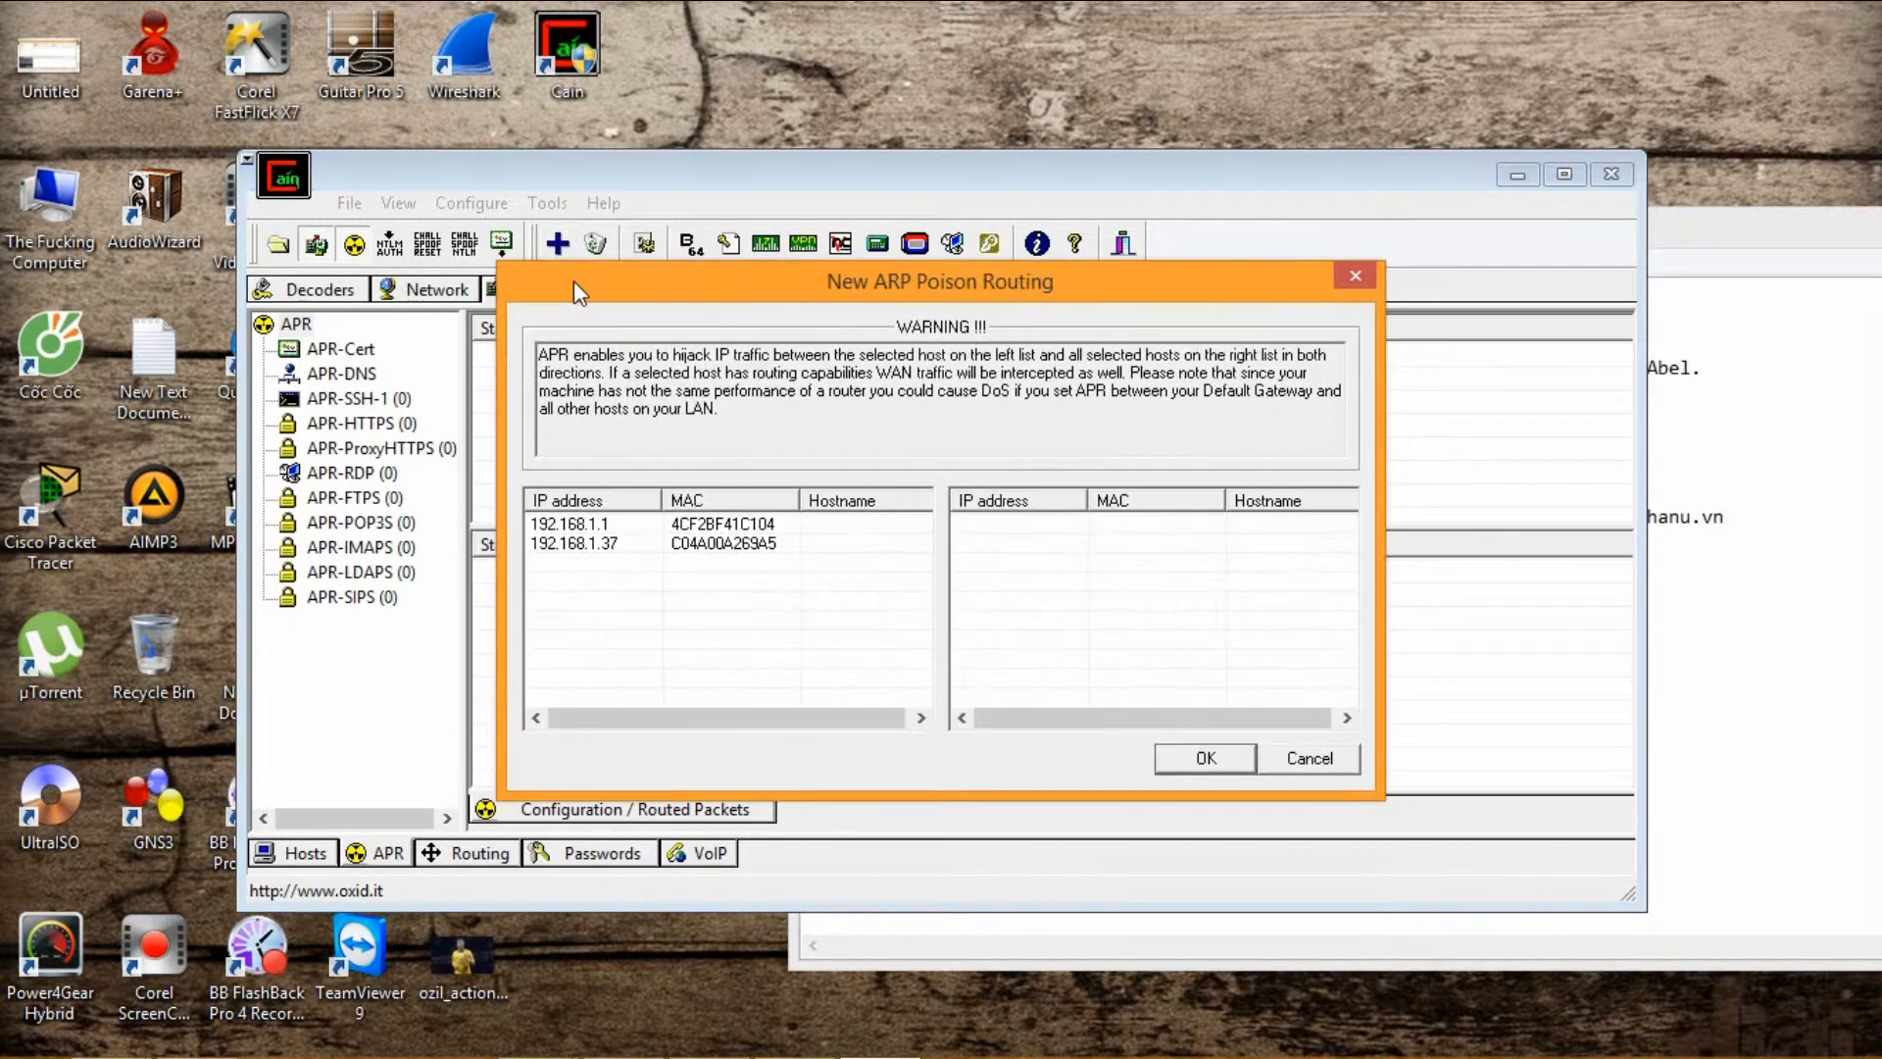
left_click(588, 522)
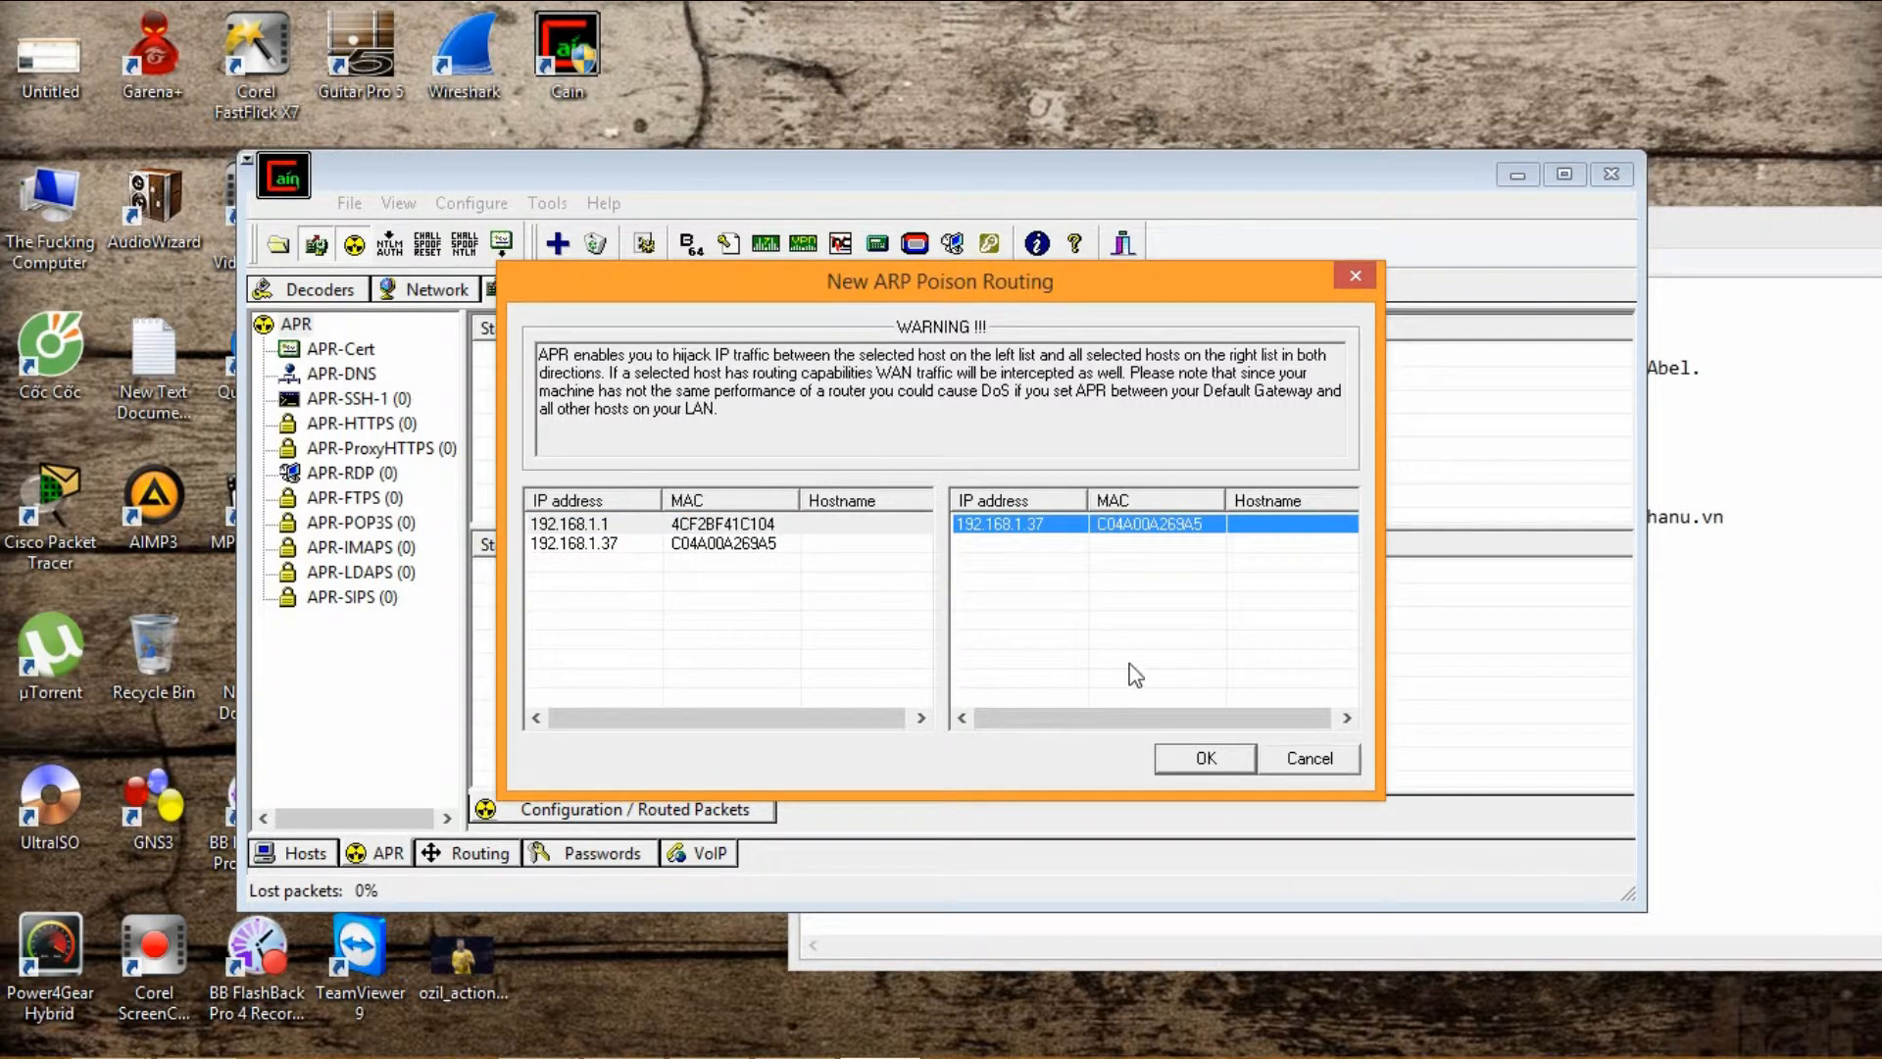
left_click(1204, 757)
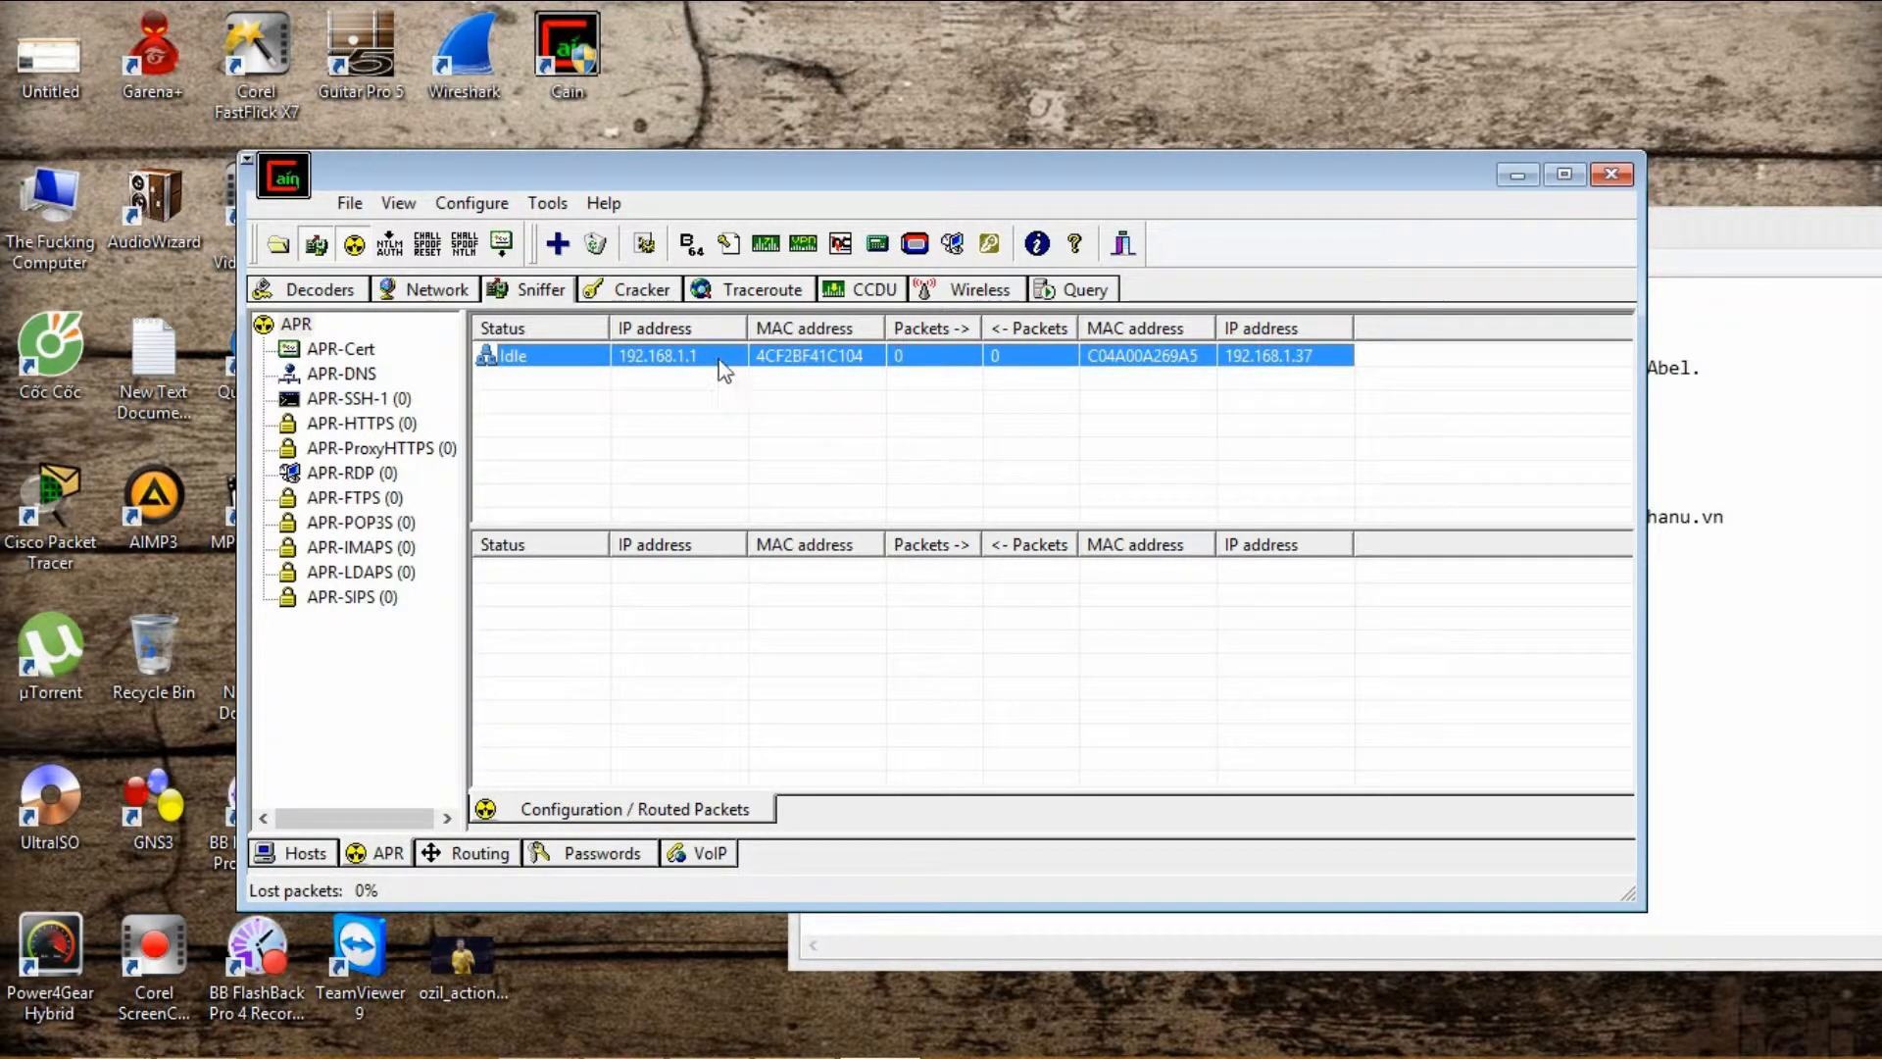
Start ARP poisoning on the 192.168.1.1–192.168.1.37 route from its context menu.
right_click(658, 355)
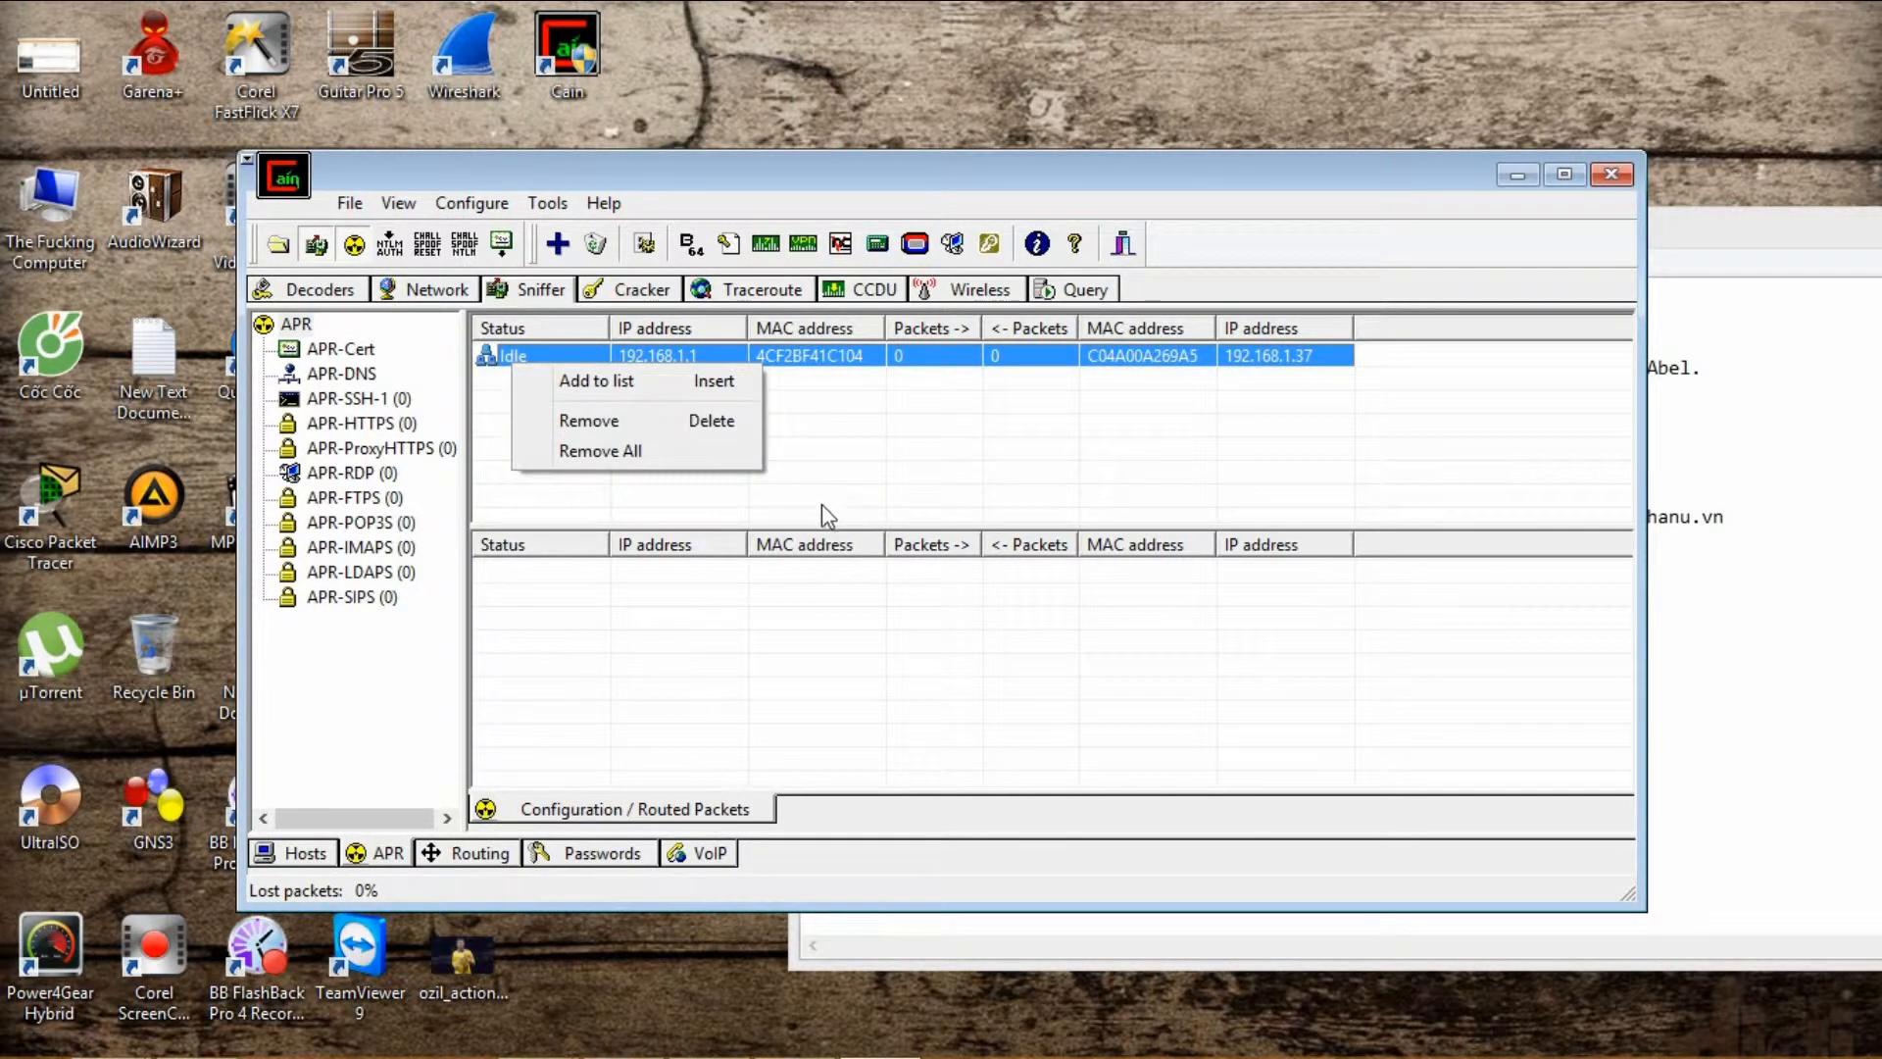
left_click(629, 453)
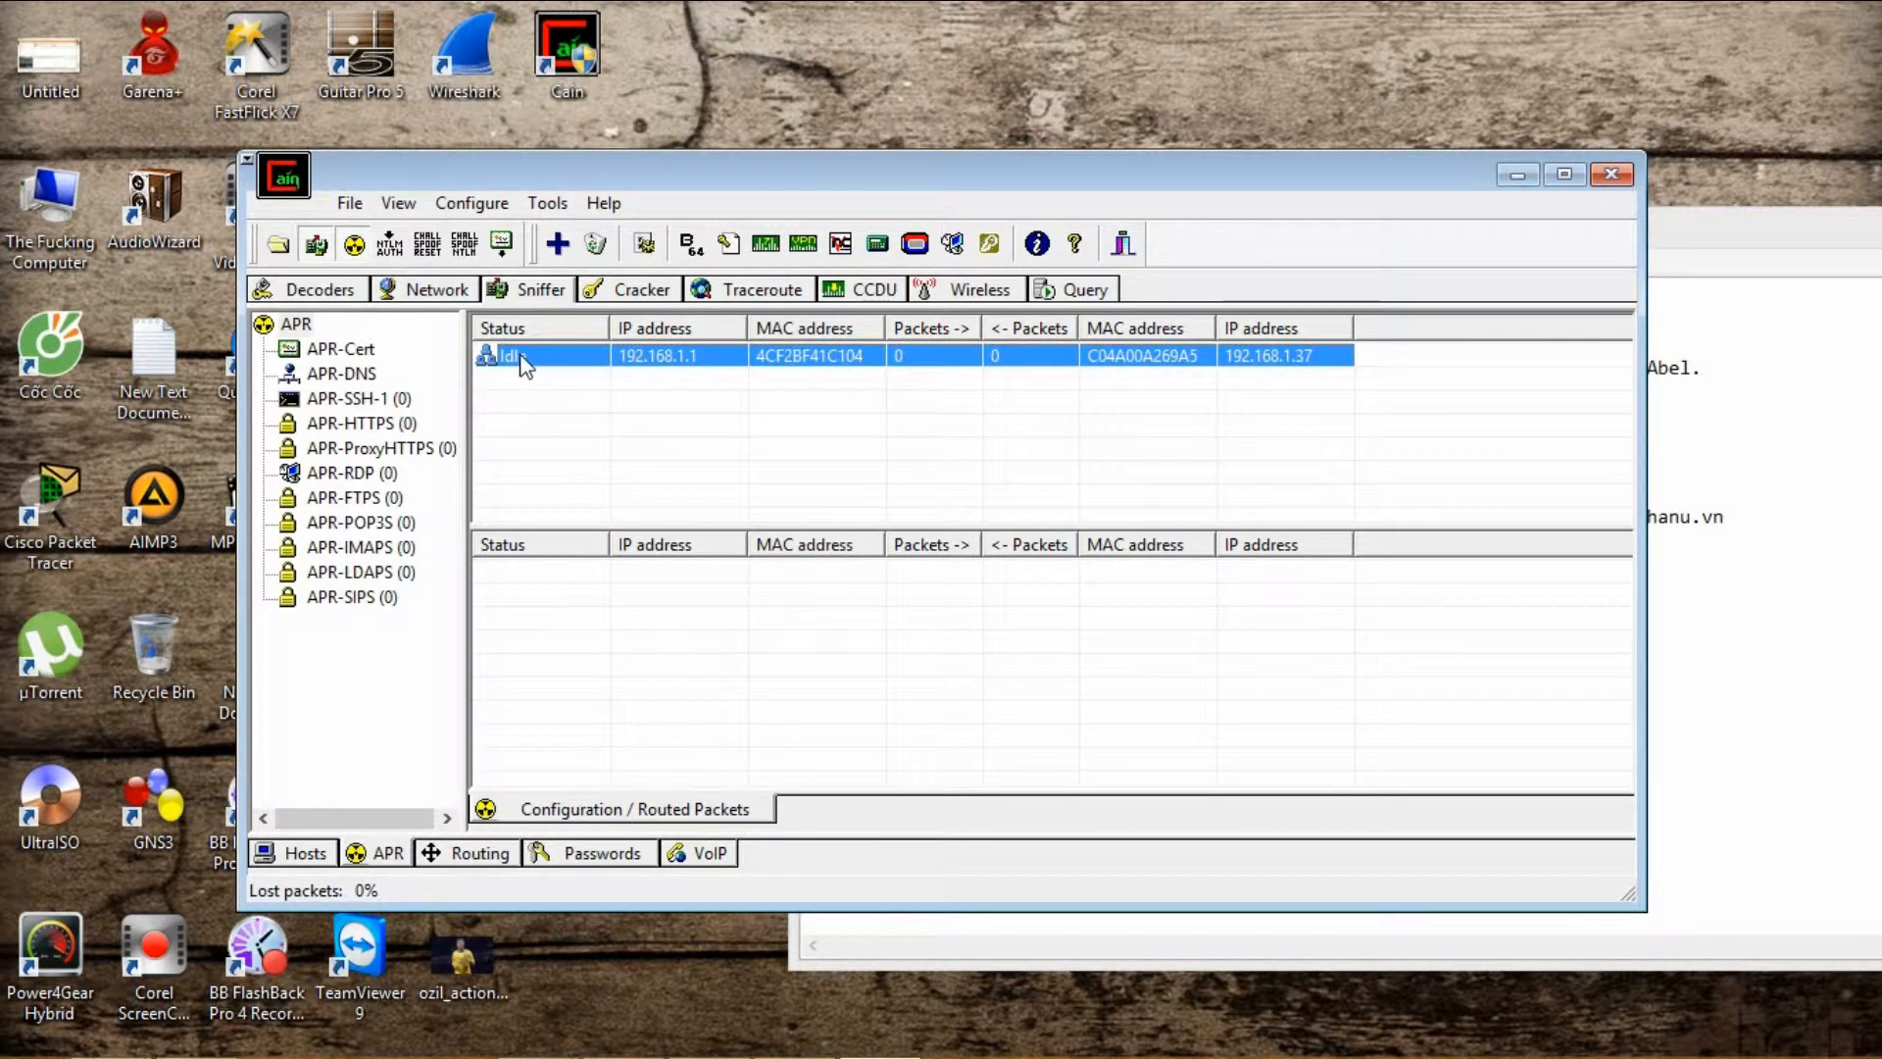
mouse_move(502, 243)
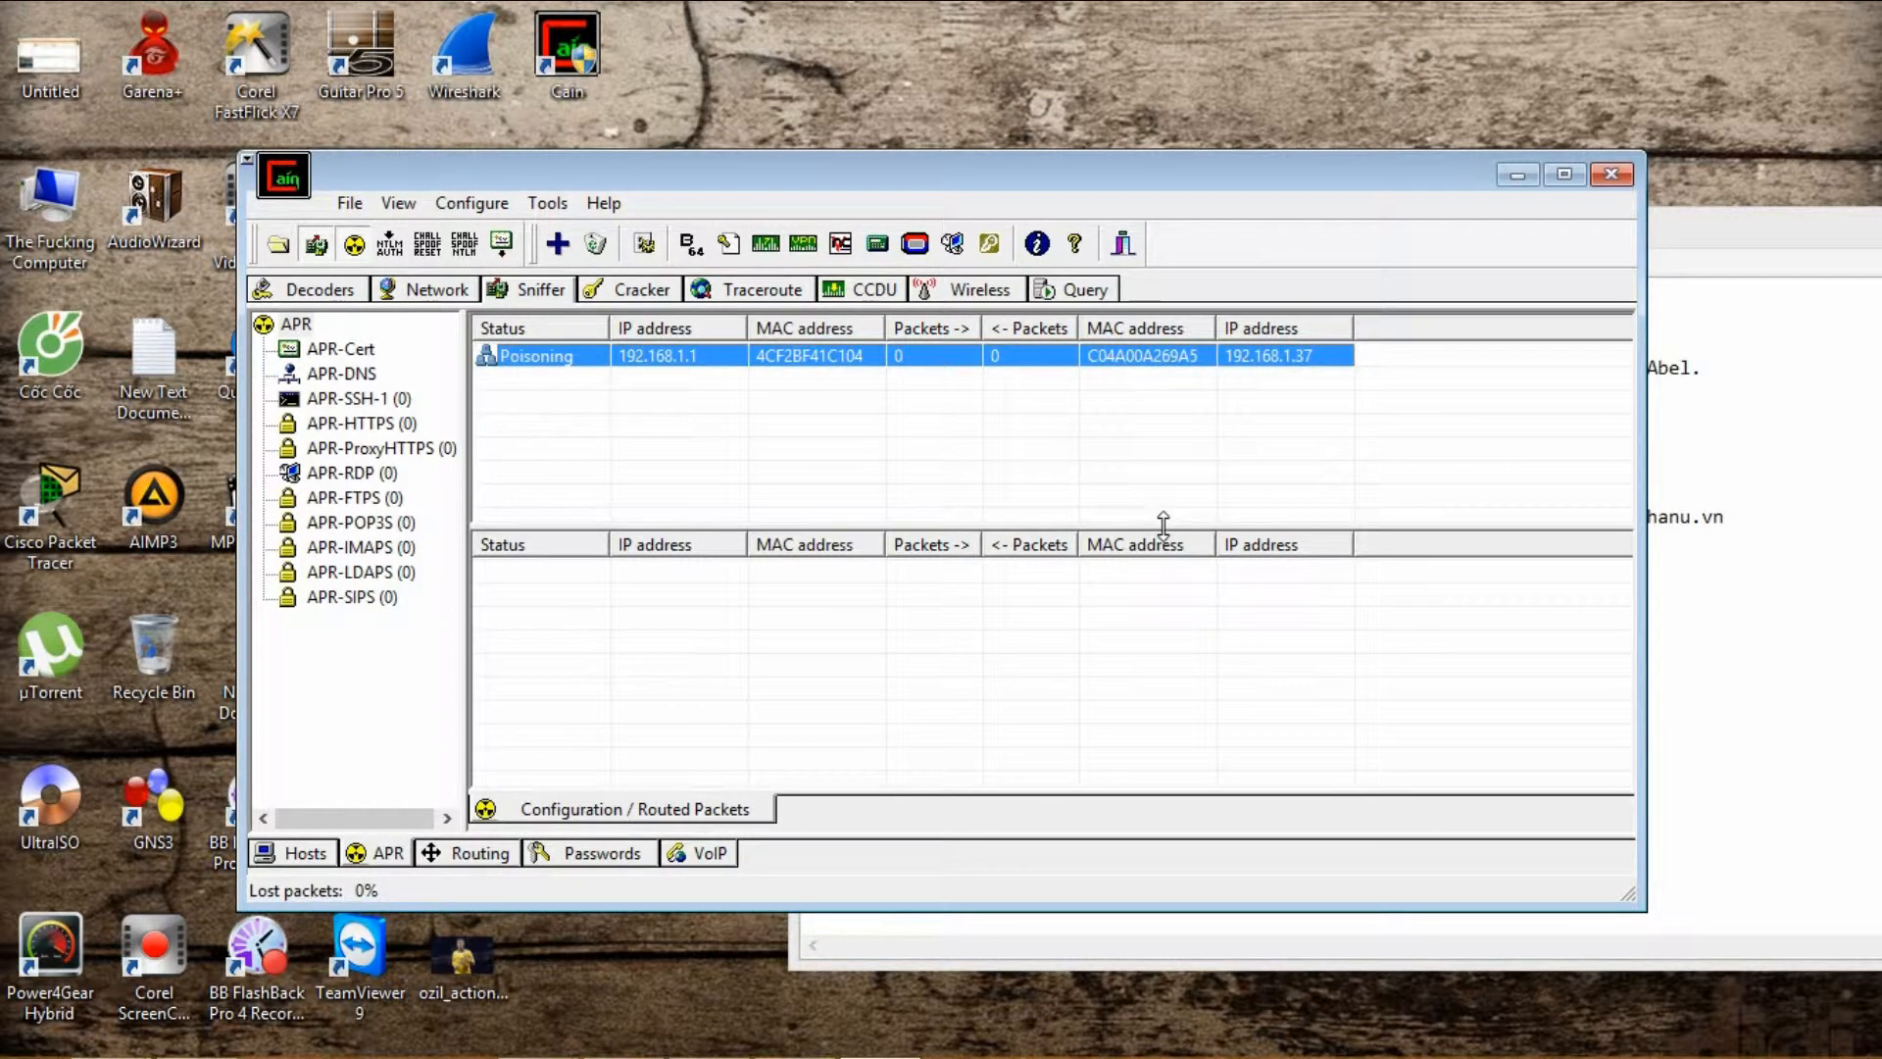
mouse_move(849, 459)
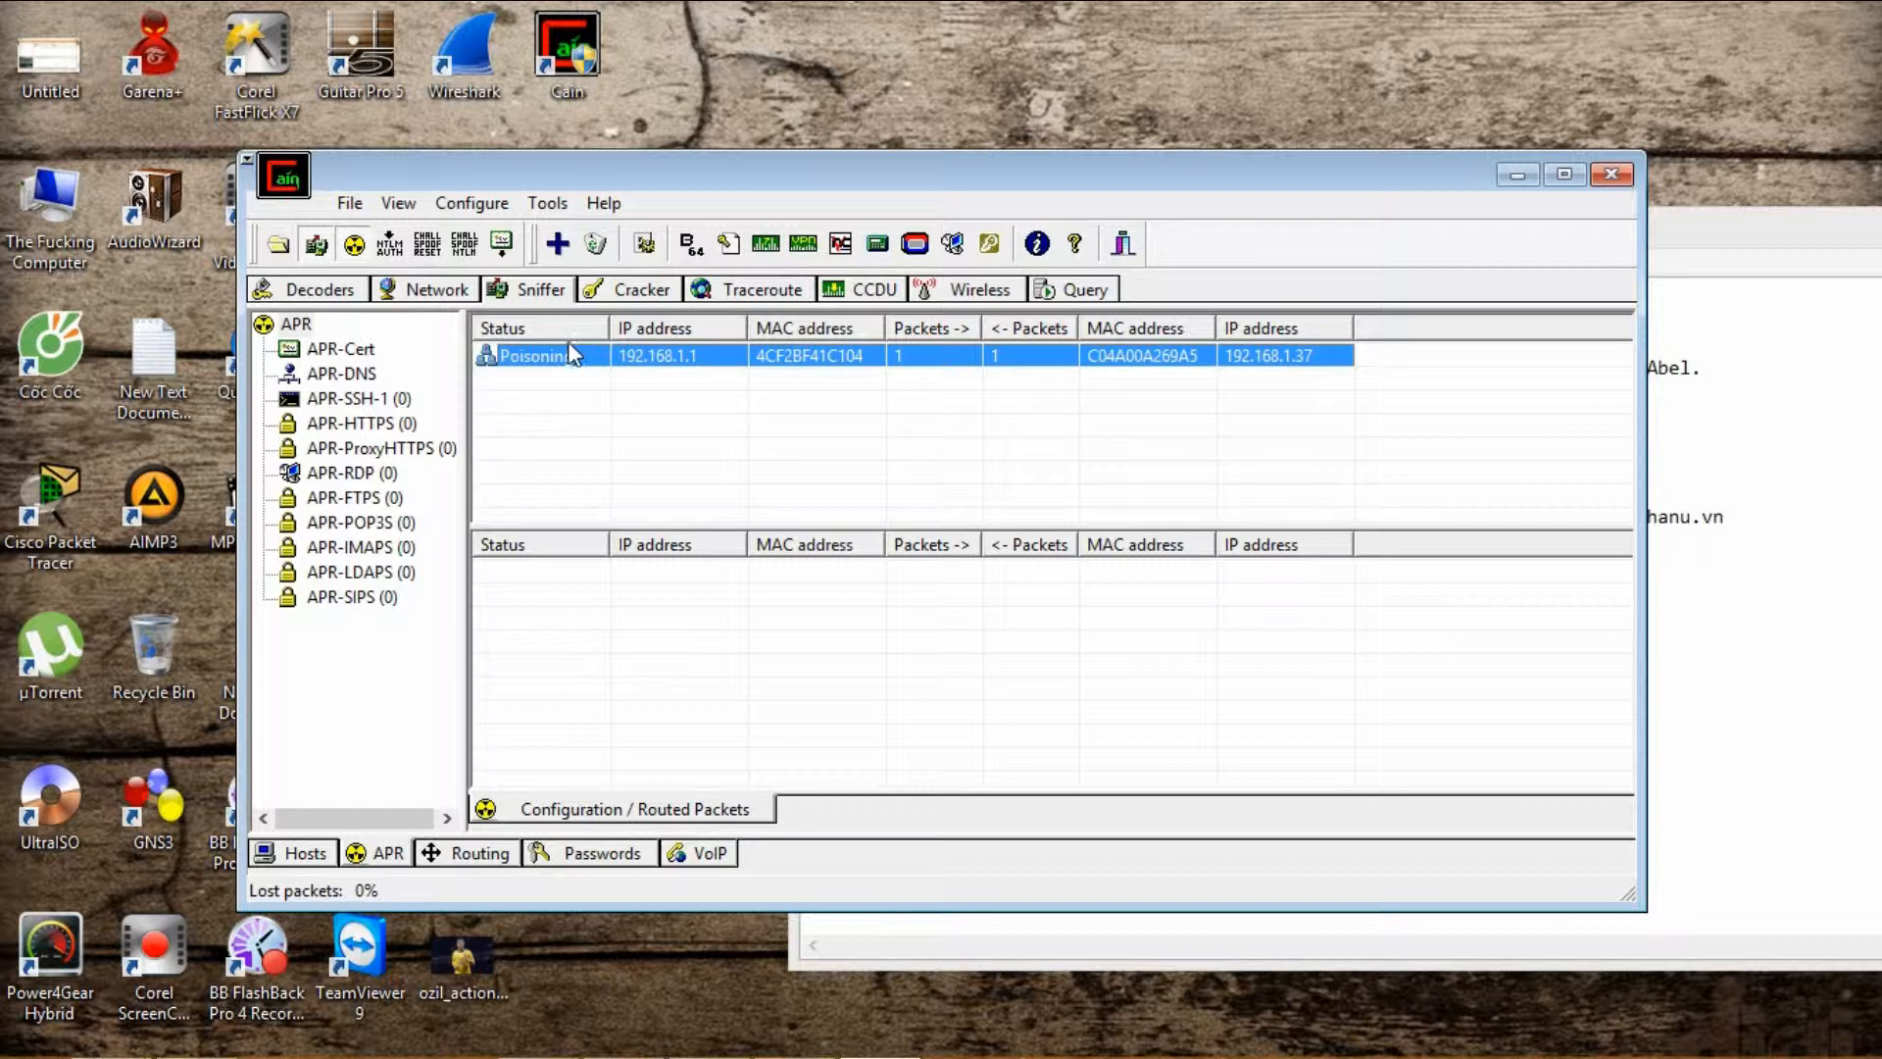
mouse_move(558, 365)
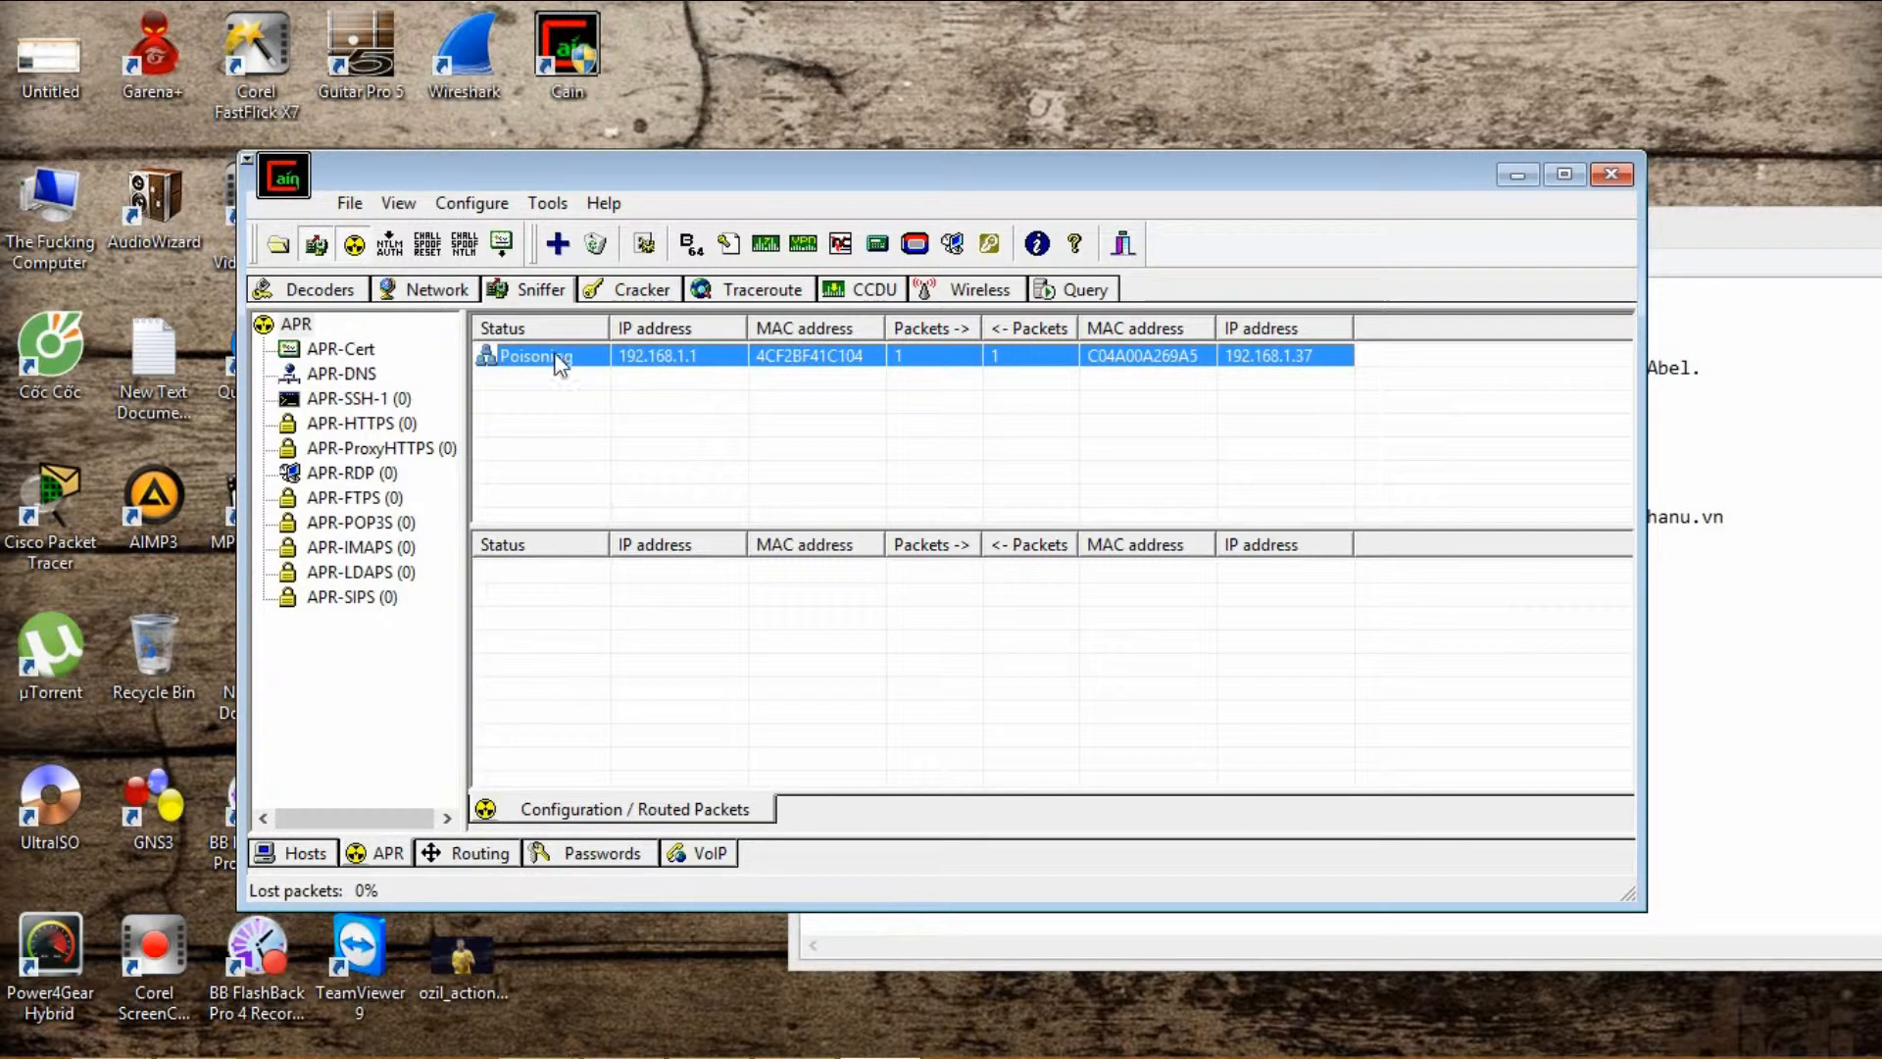
right_click(541, 355)
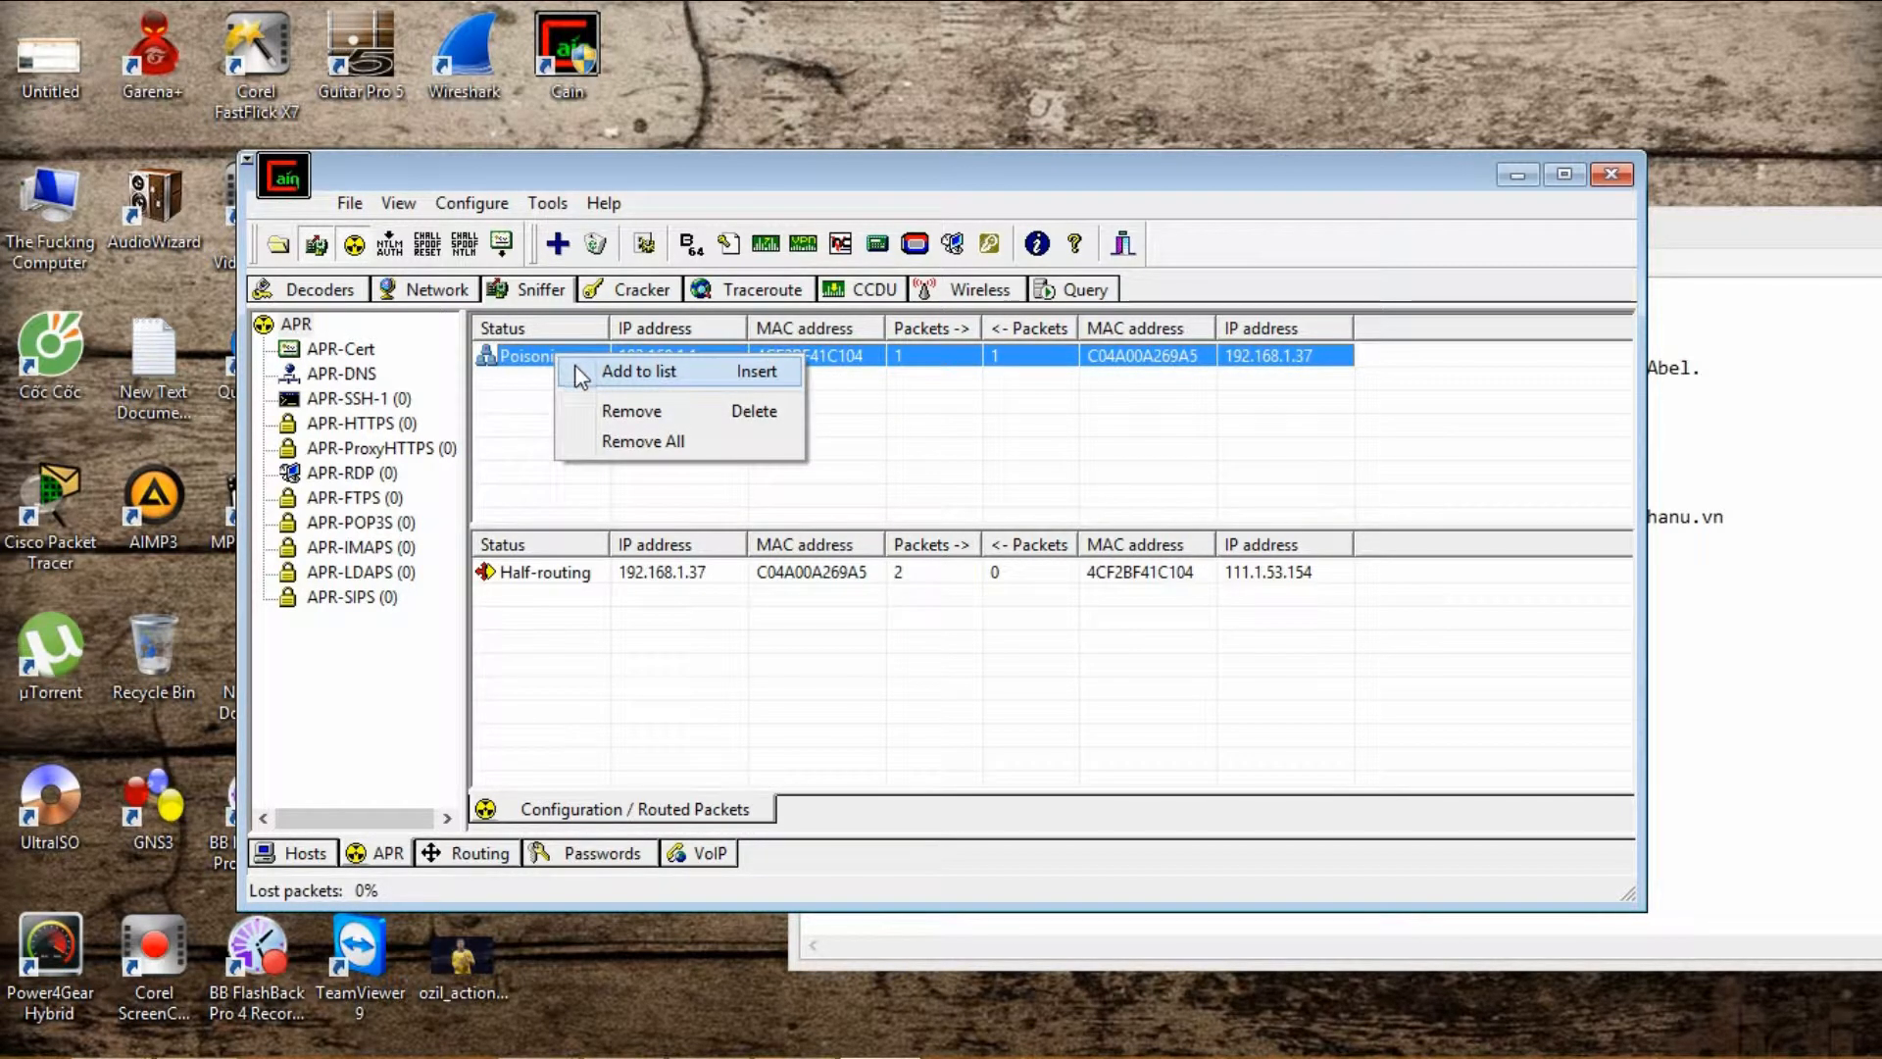
mouse_move(576, 588)
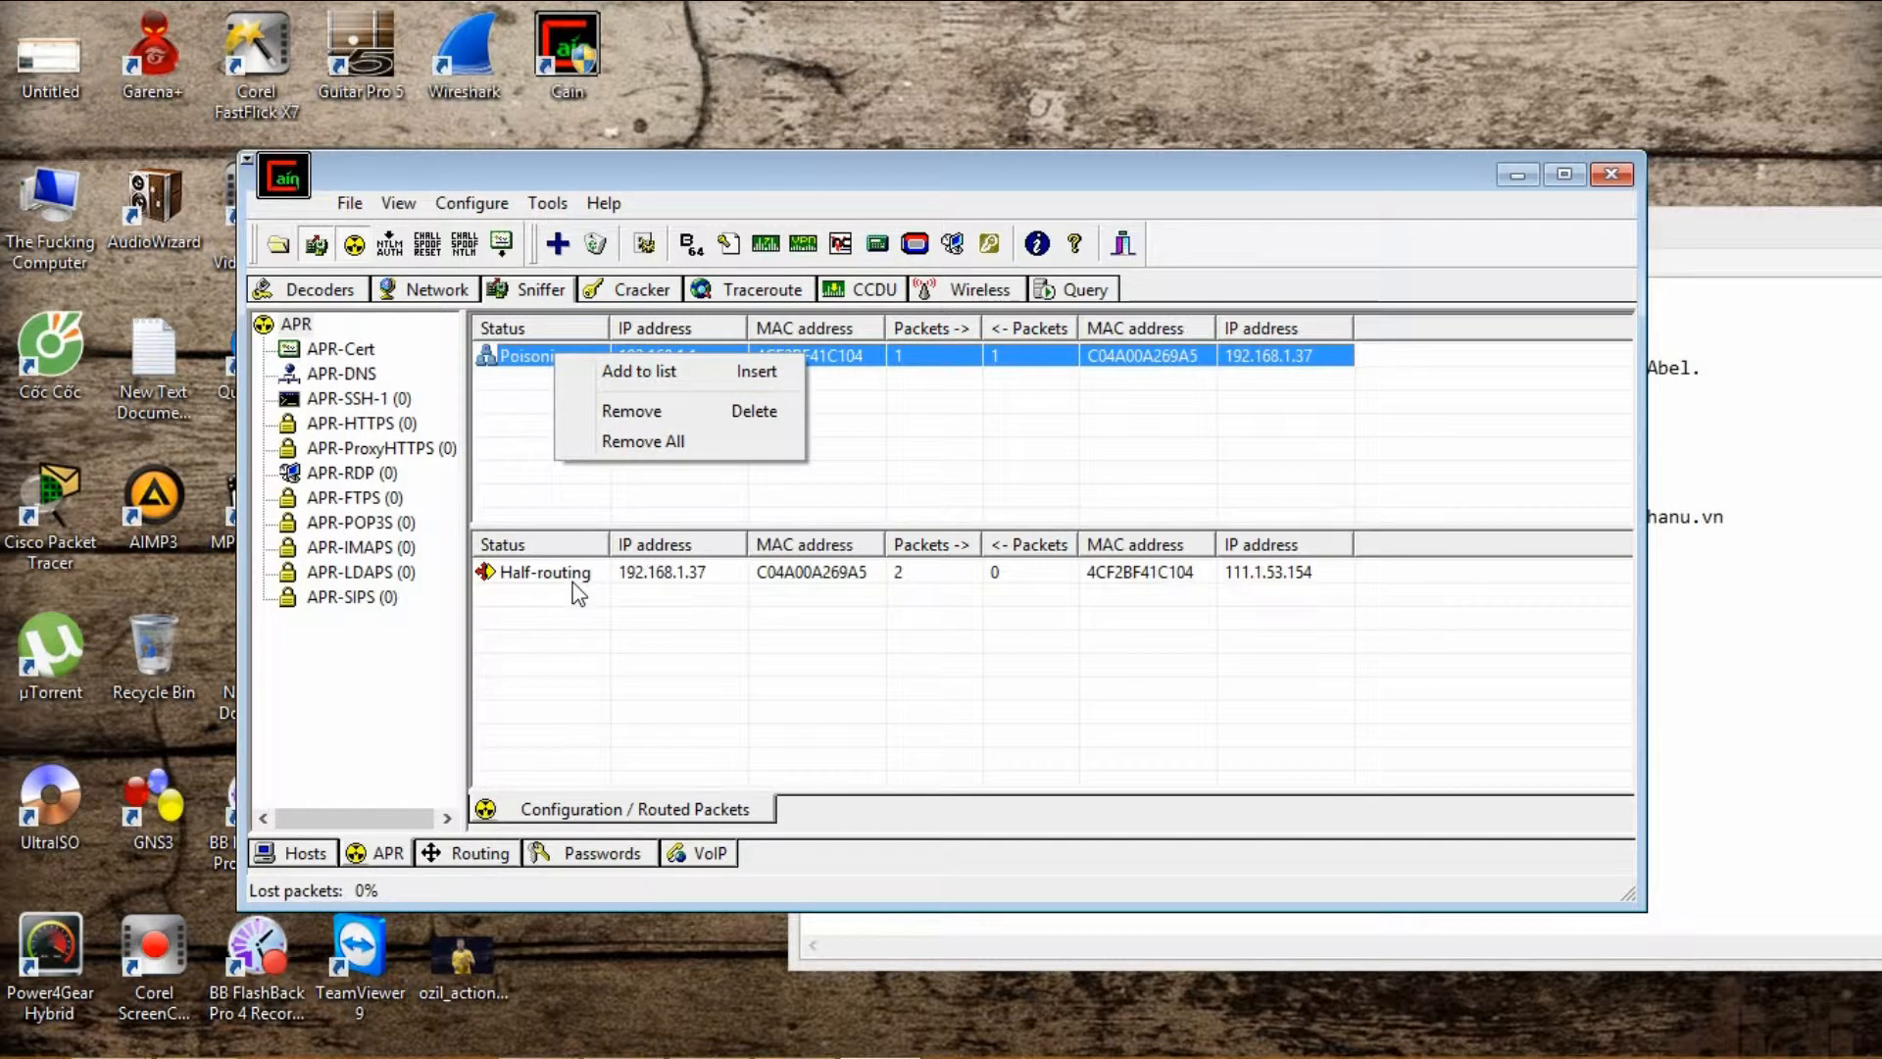
left_click(543, 570)
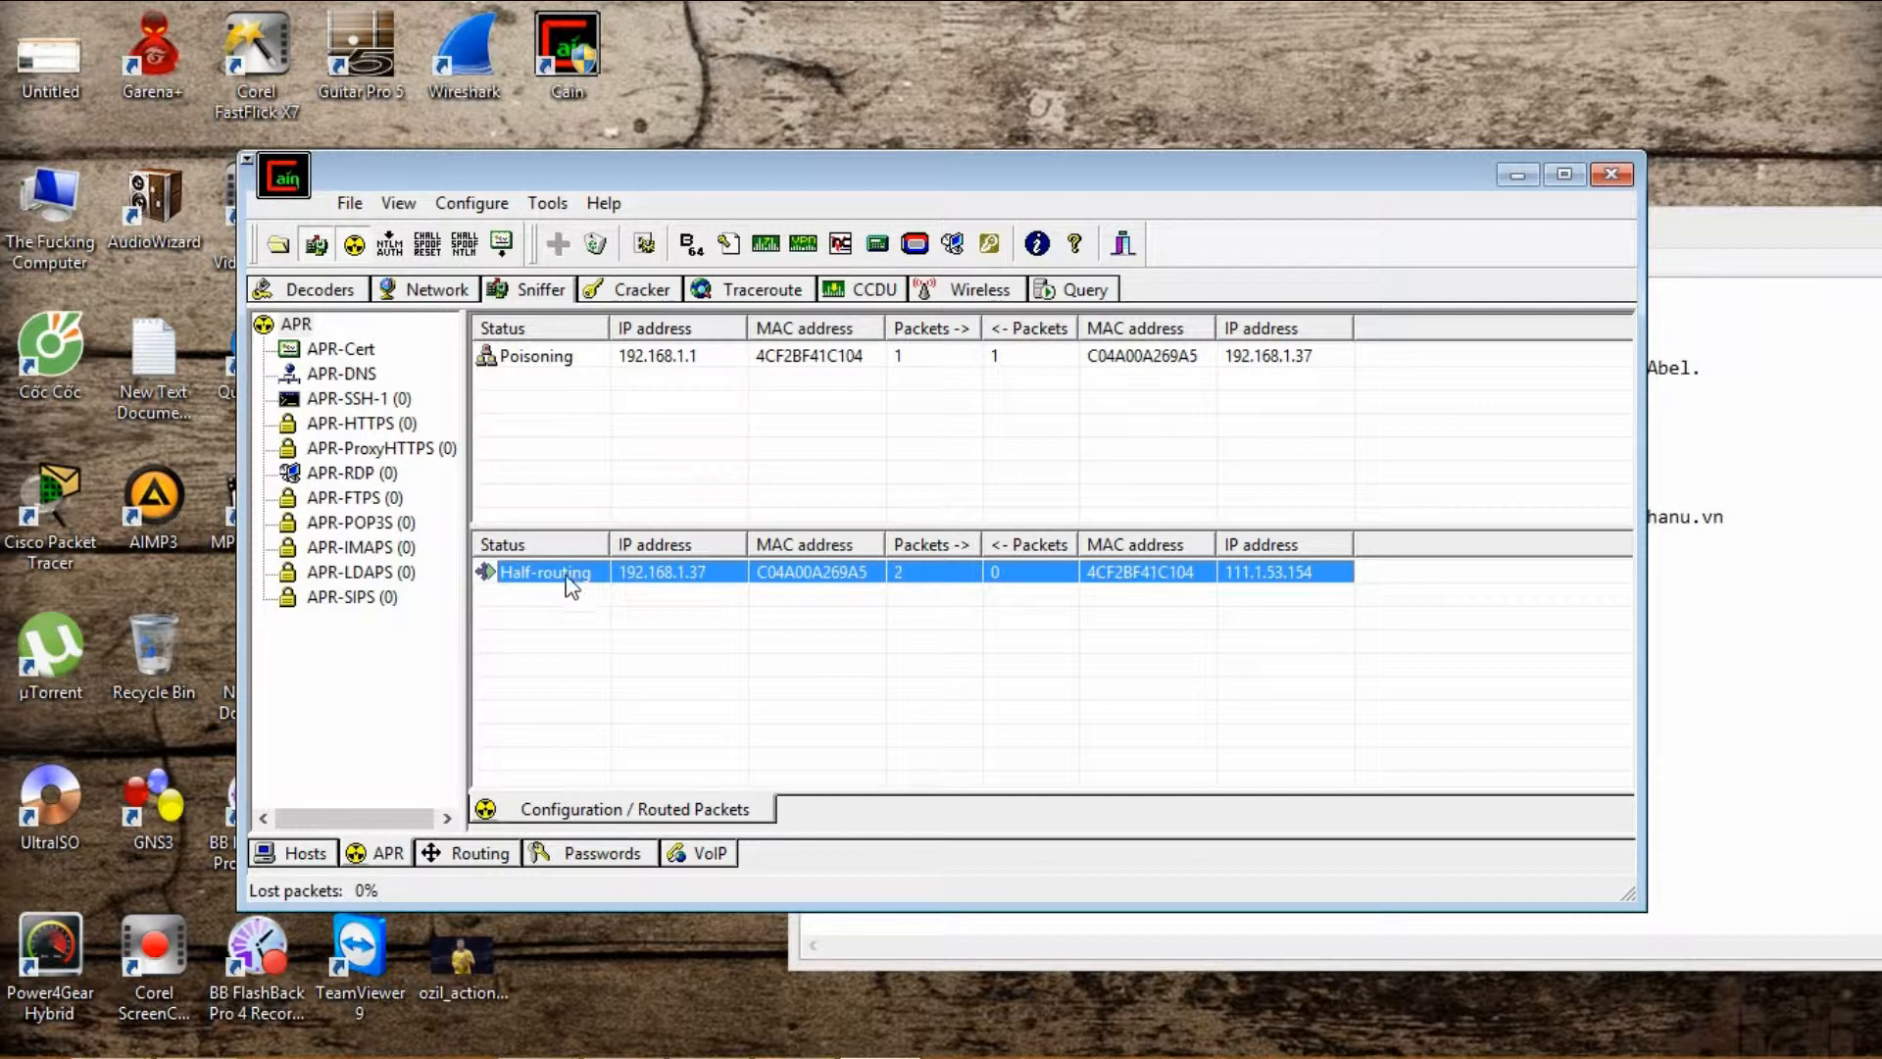
Dismiss a second poison routing dialog and bring the Notepad notes to the front.
left_click(555, 243)
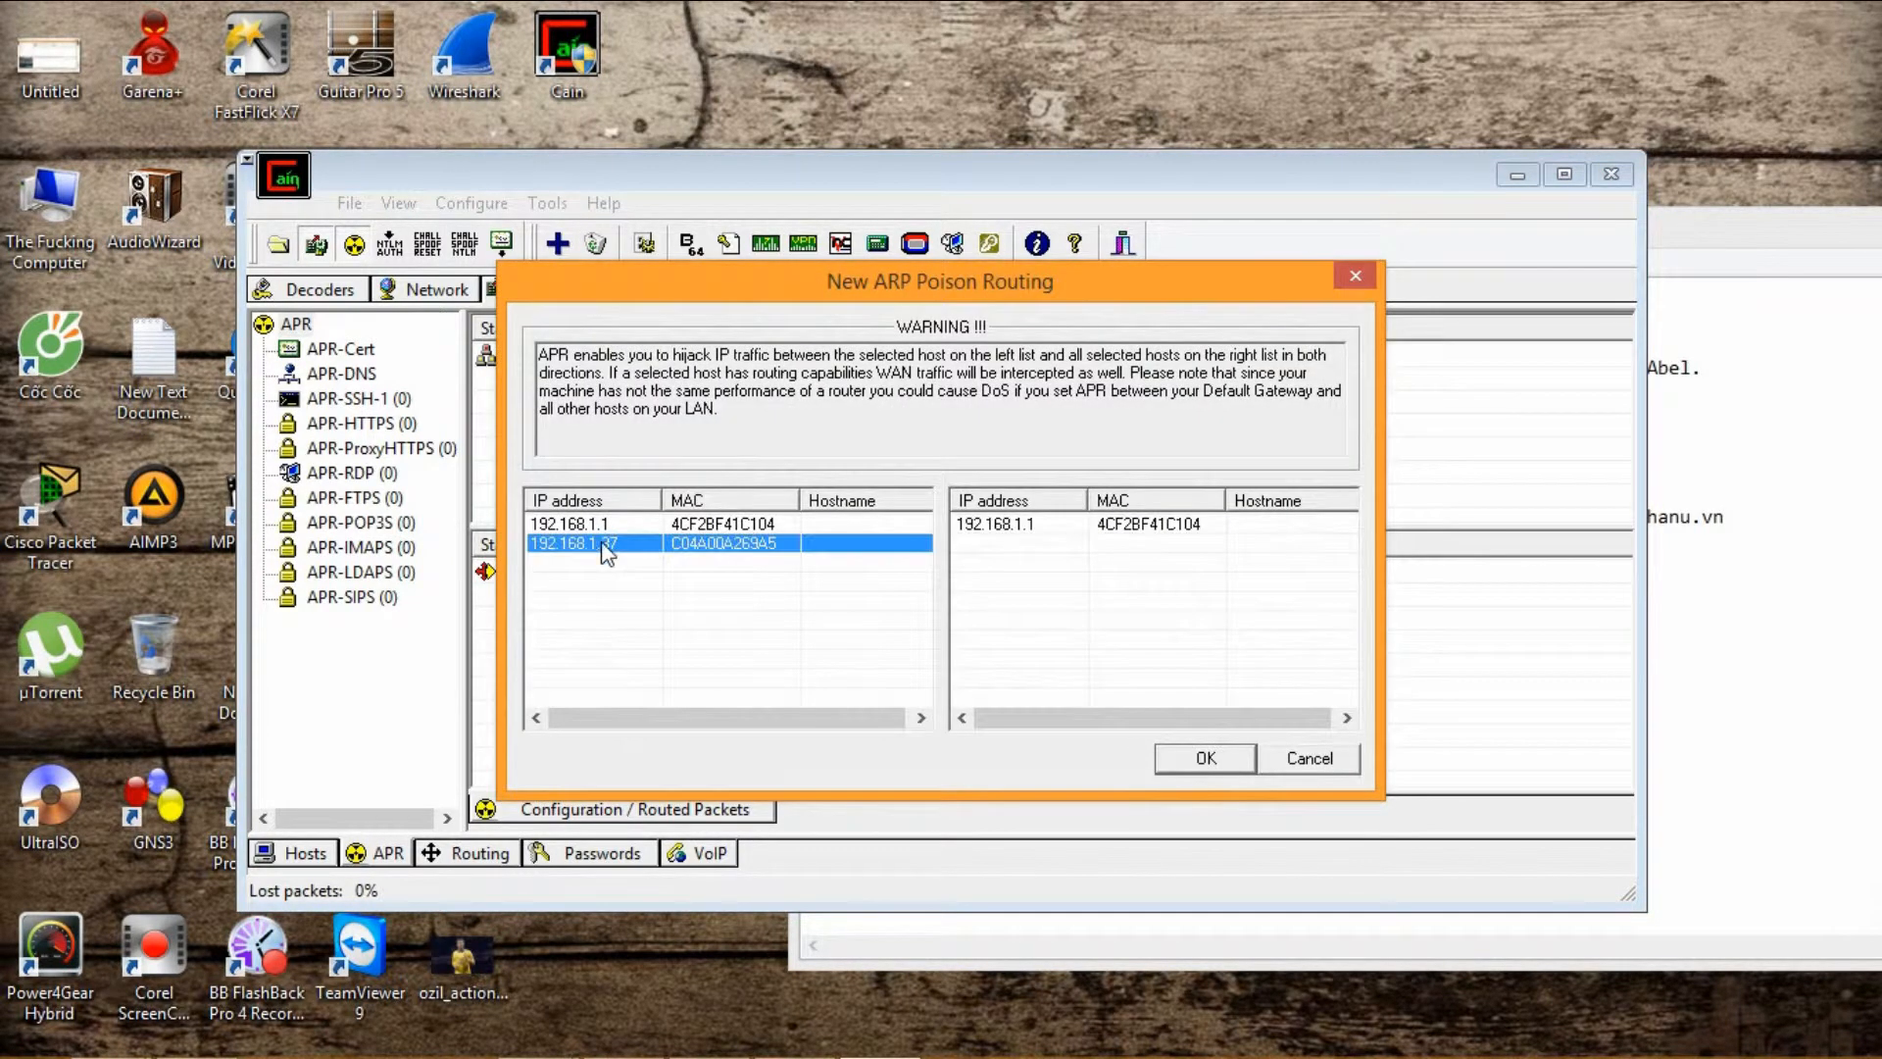
left_click(1204, 756)
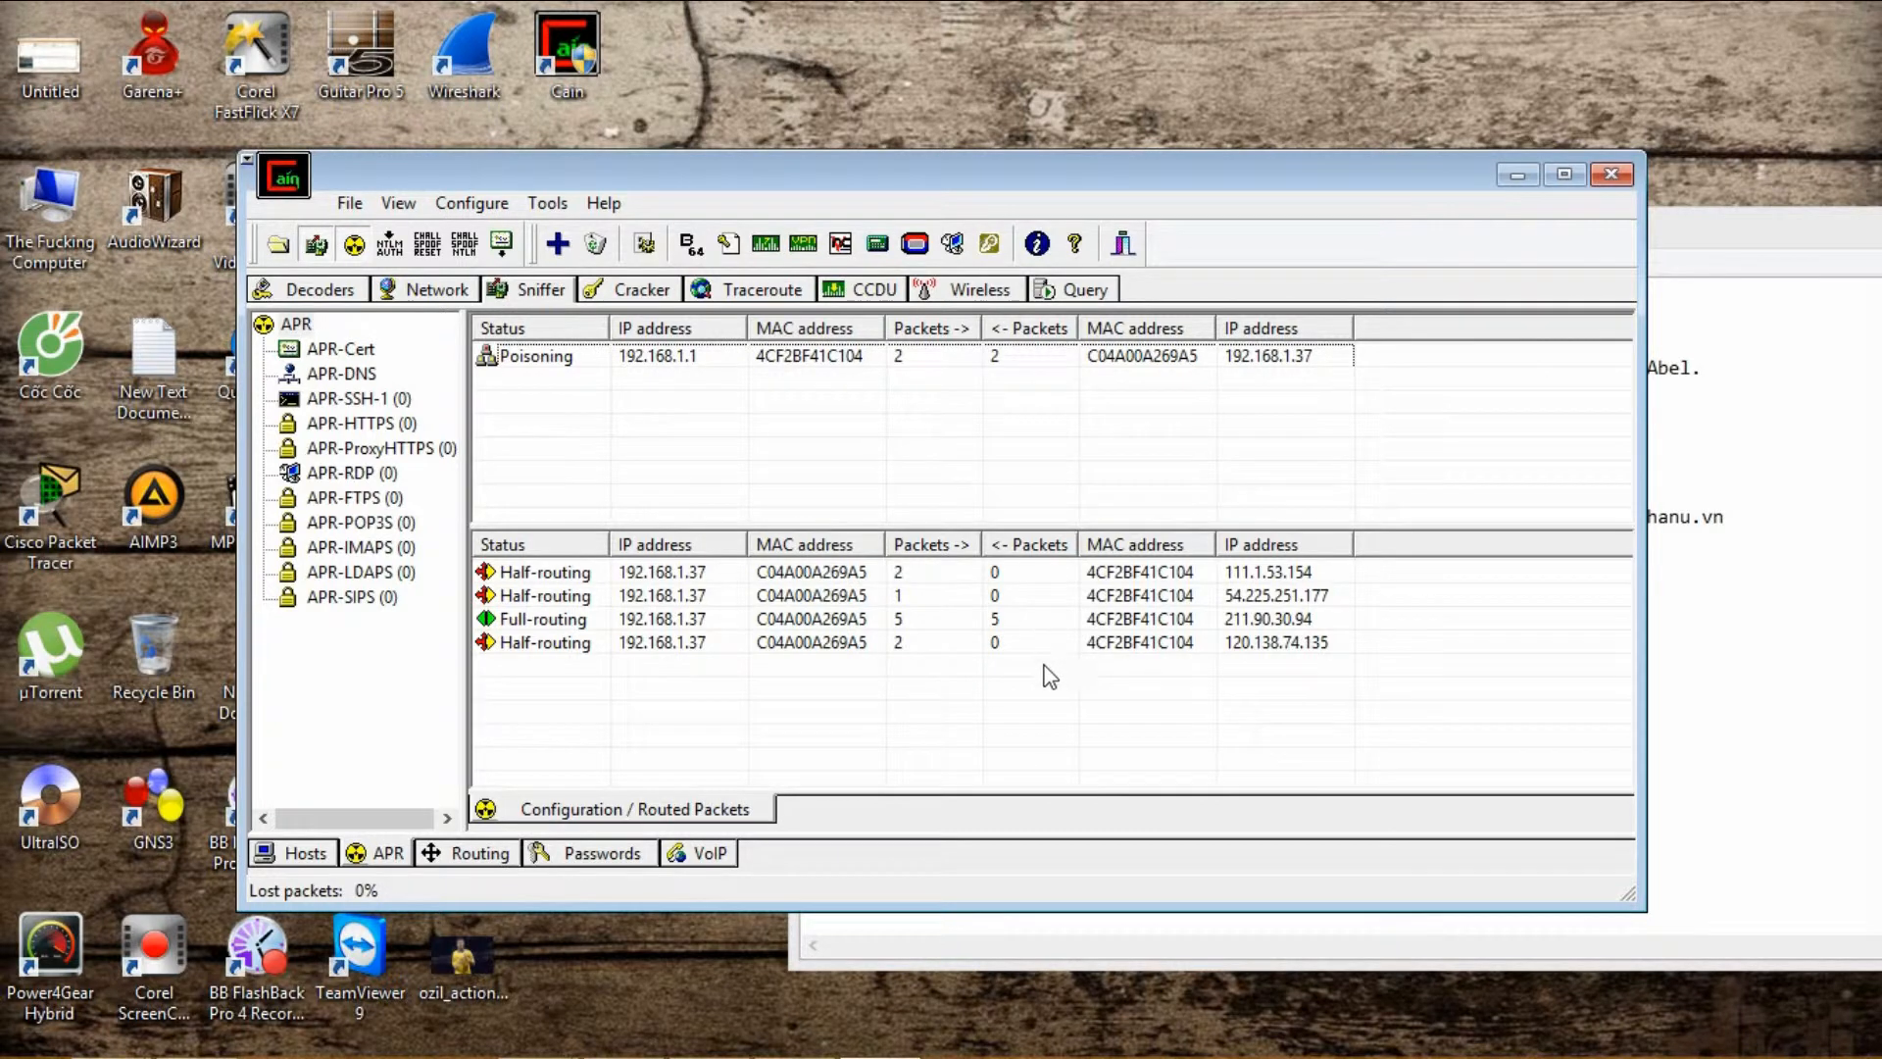
left_click(786, 618)
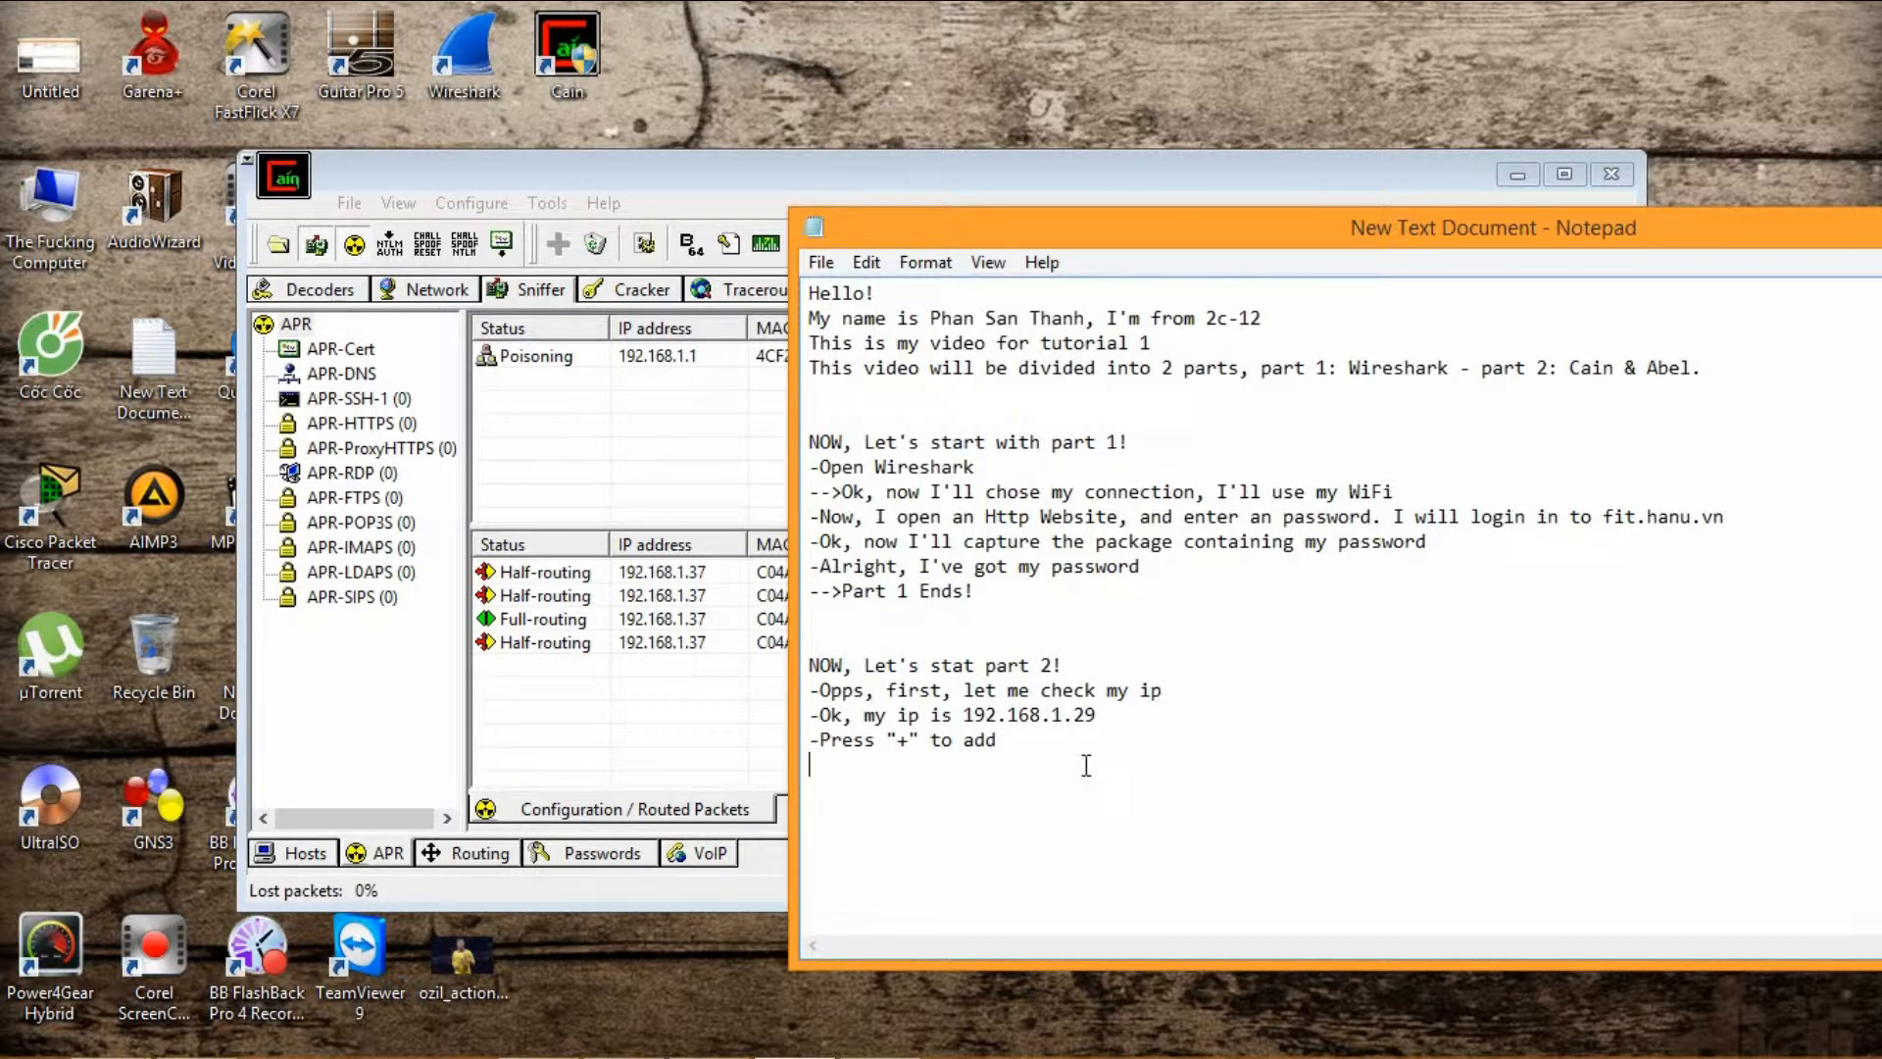
Add the narration line '-Ok, let's see the packages' to the notes.
type("-Ok,")
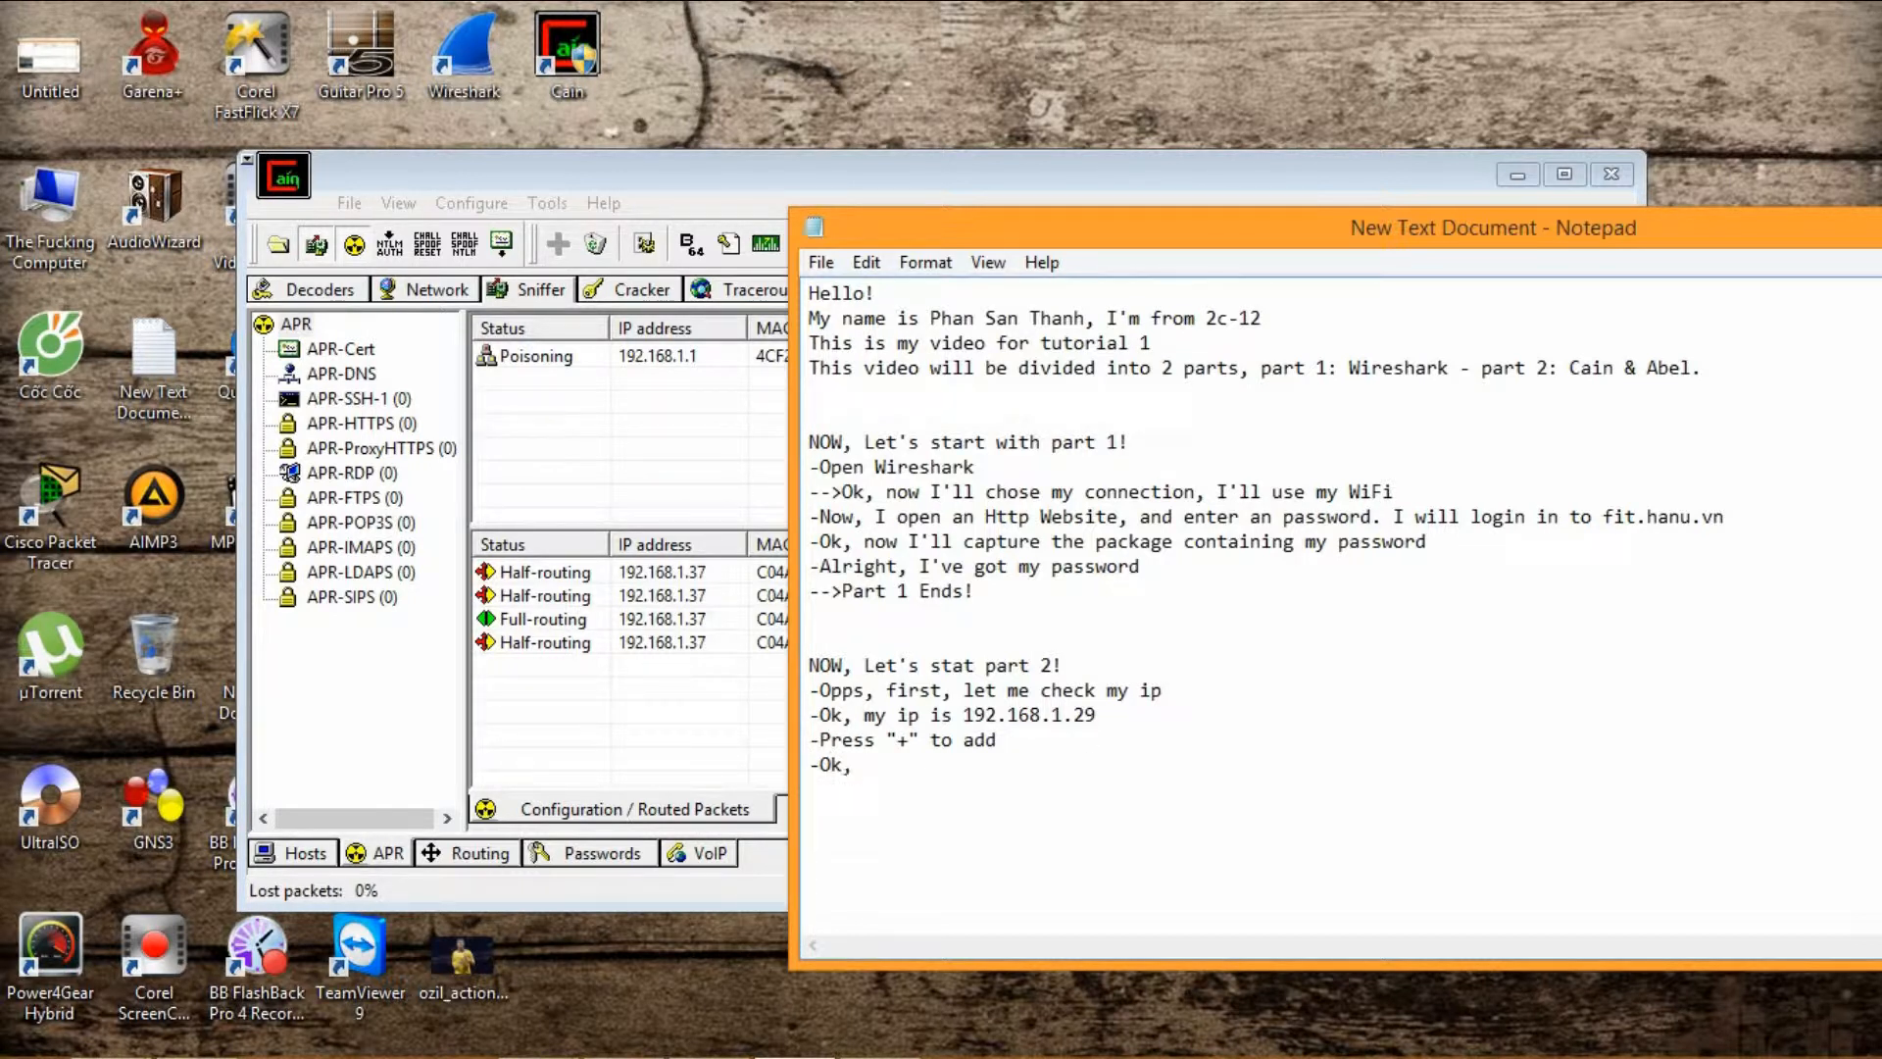
type("let's")
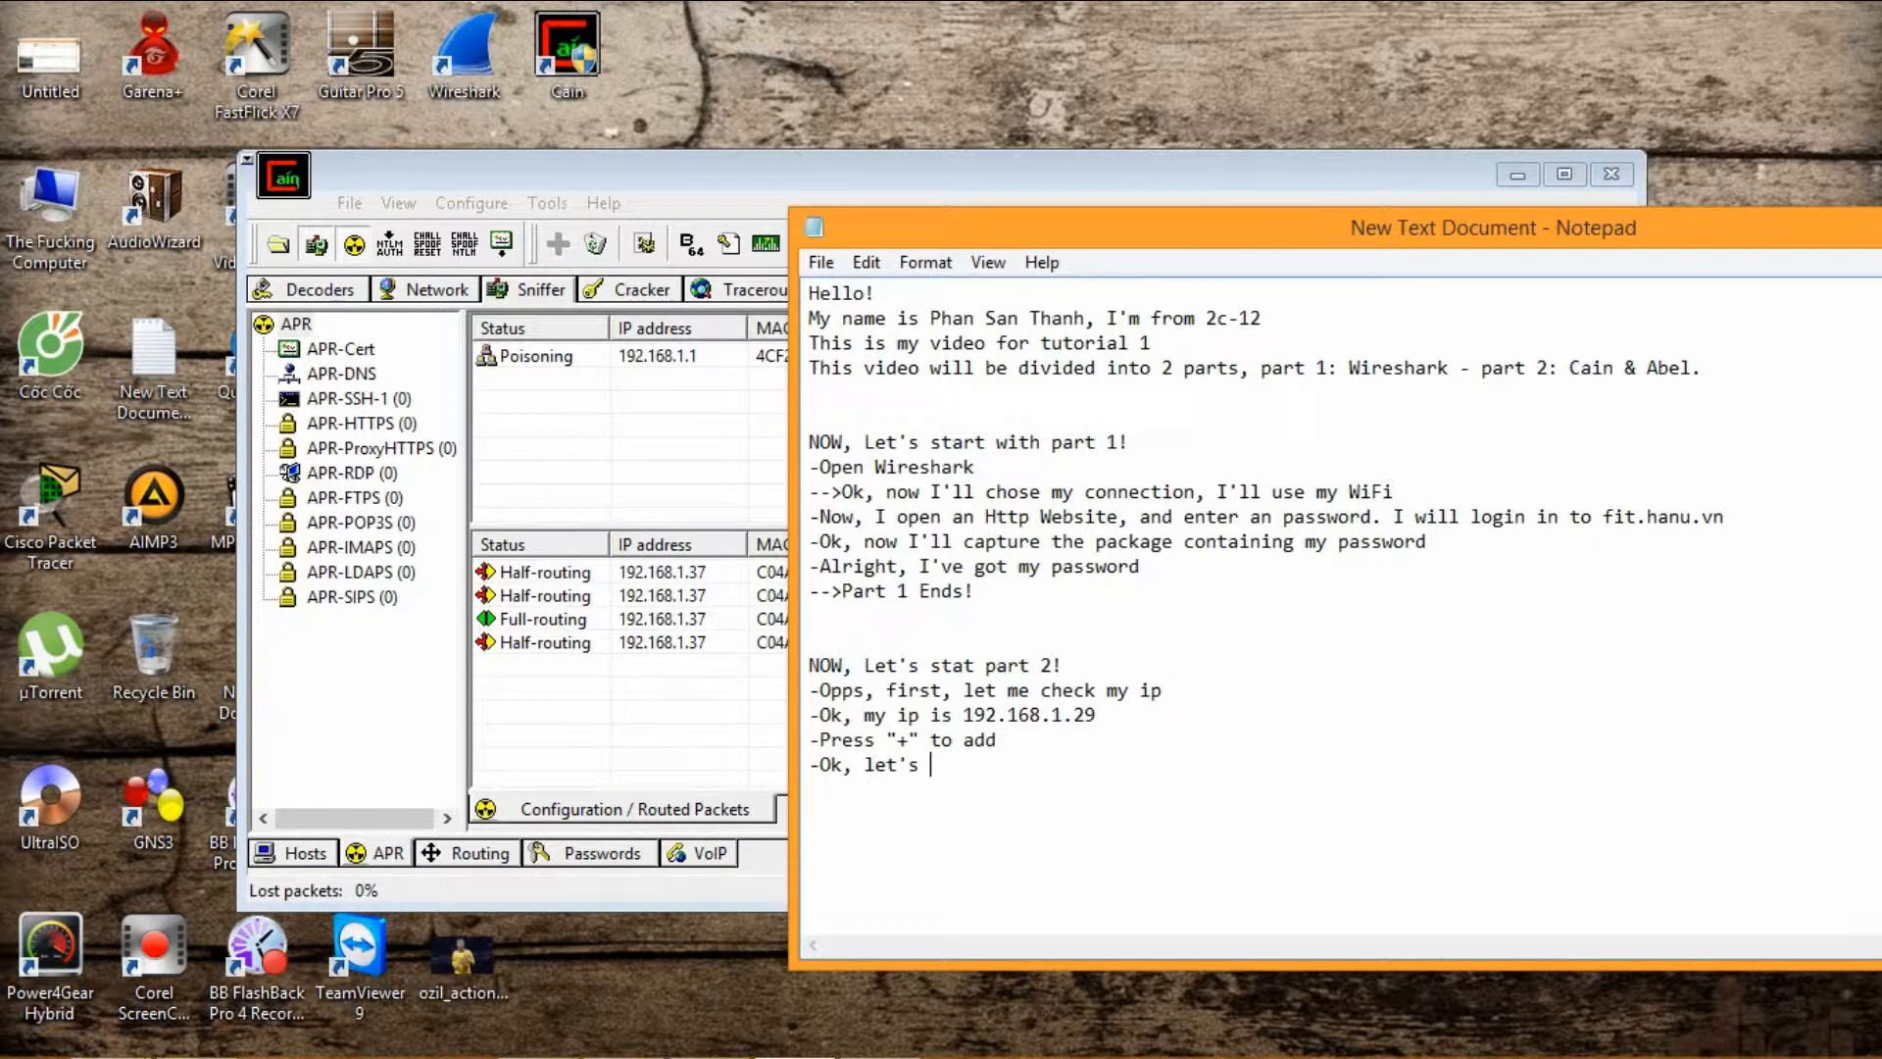
type("see the packa")
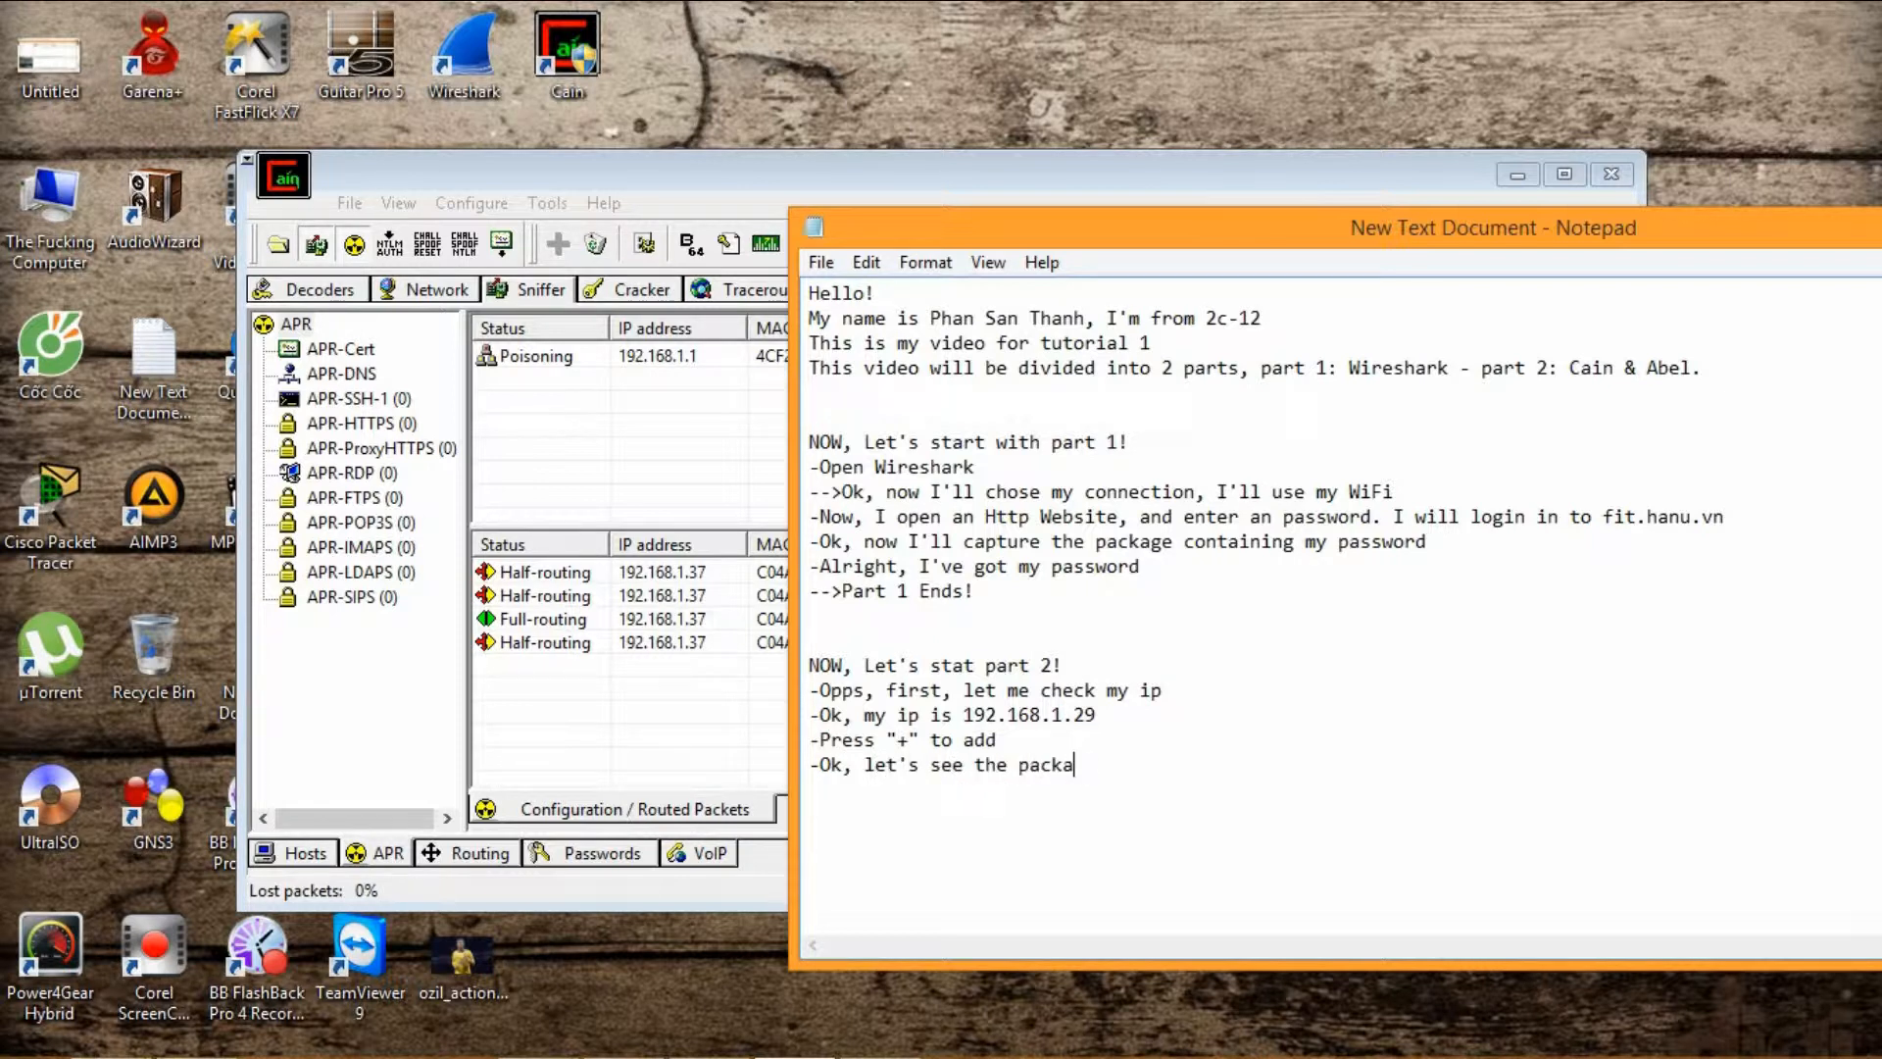
left_click(600, 852)
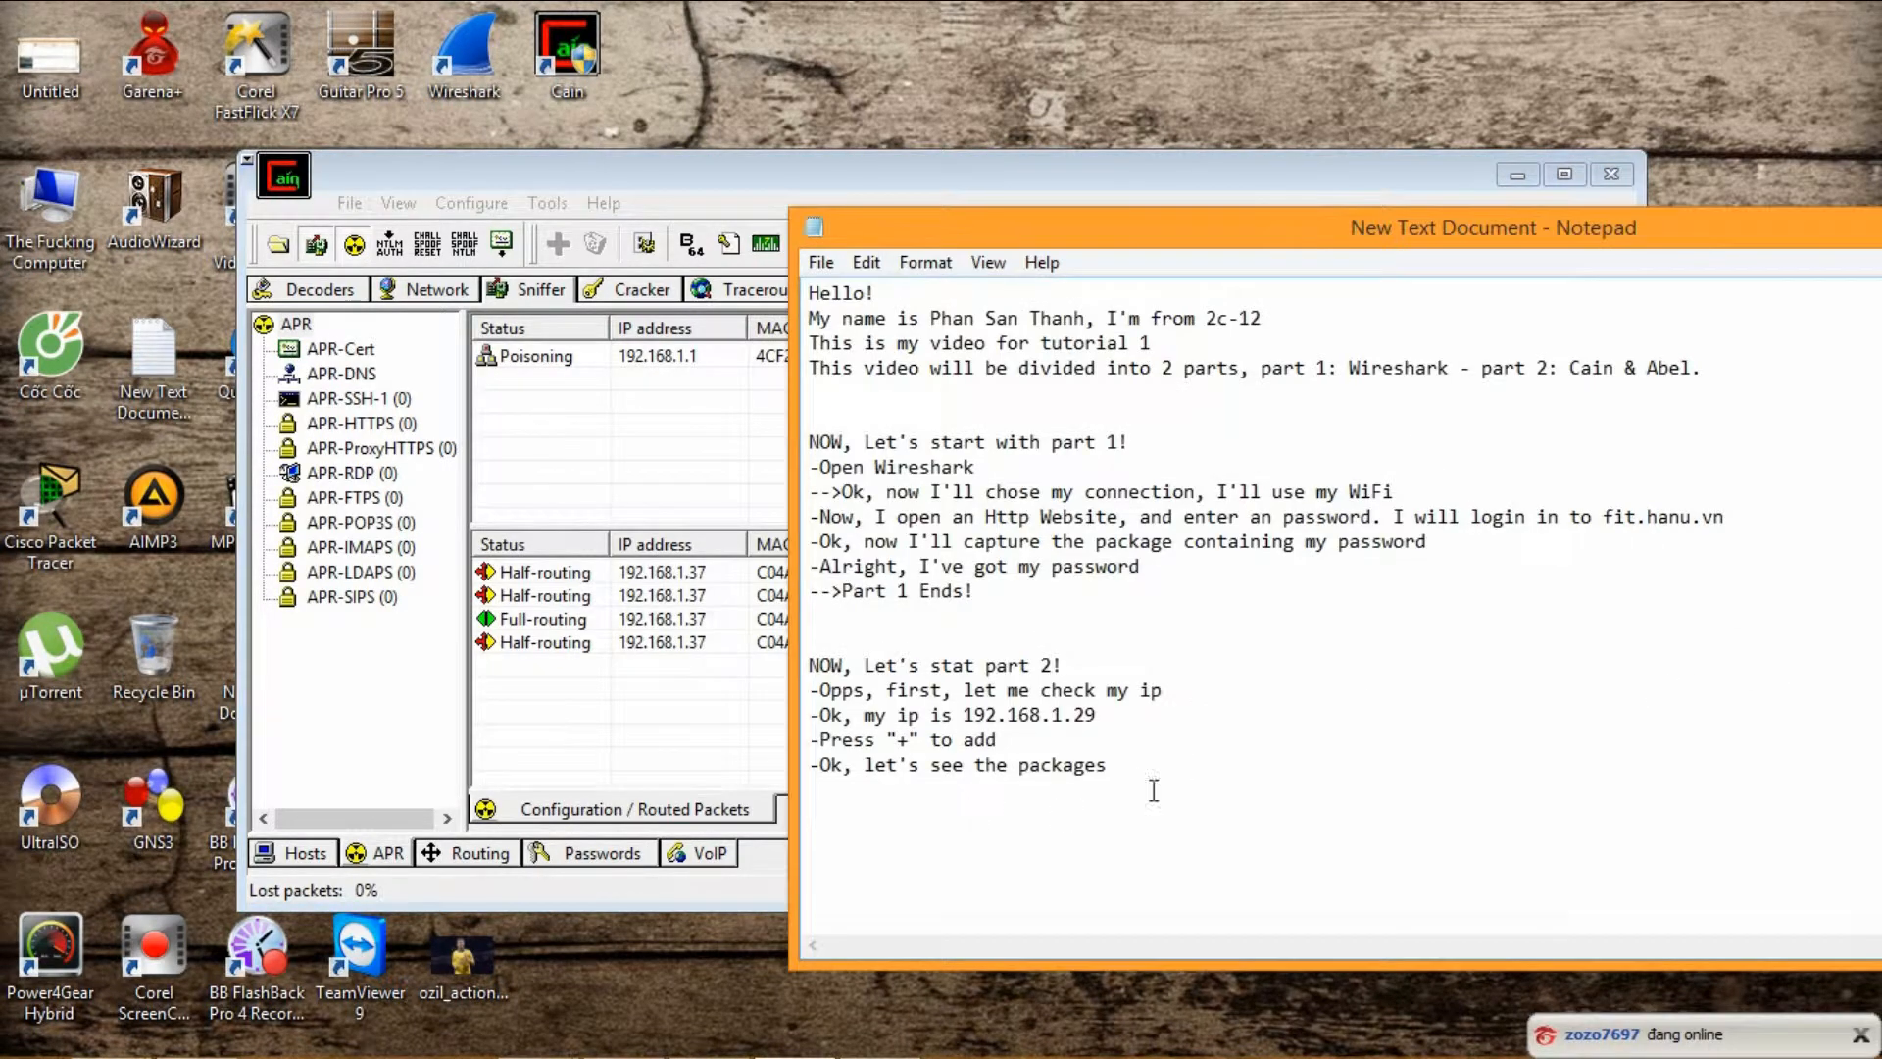
Add the narration line '-Now I'll login FIT again' to the notes.
type("-Now")
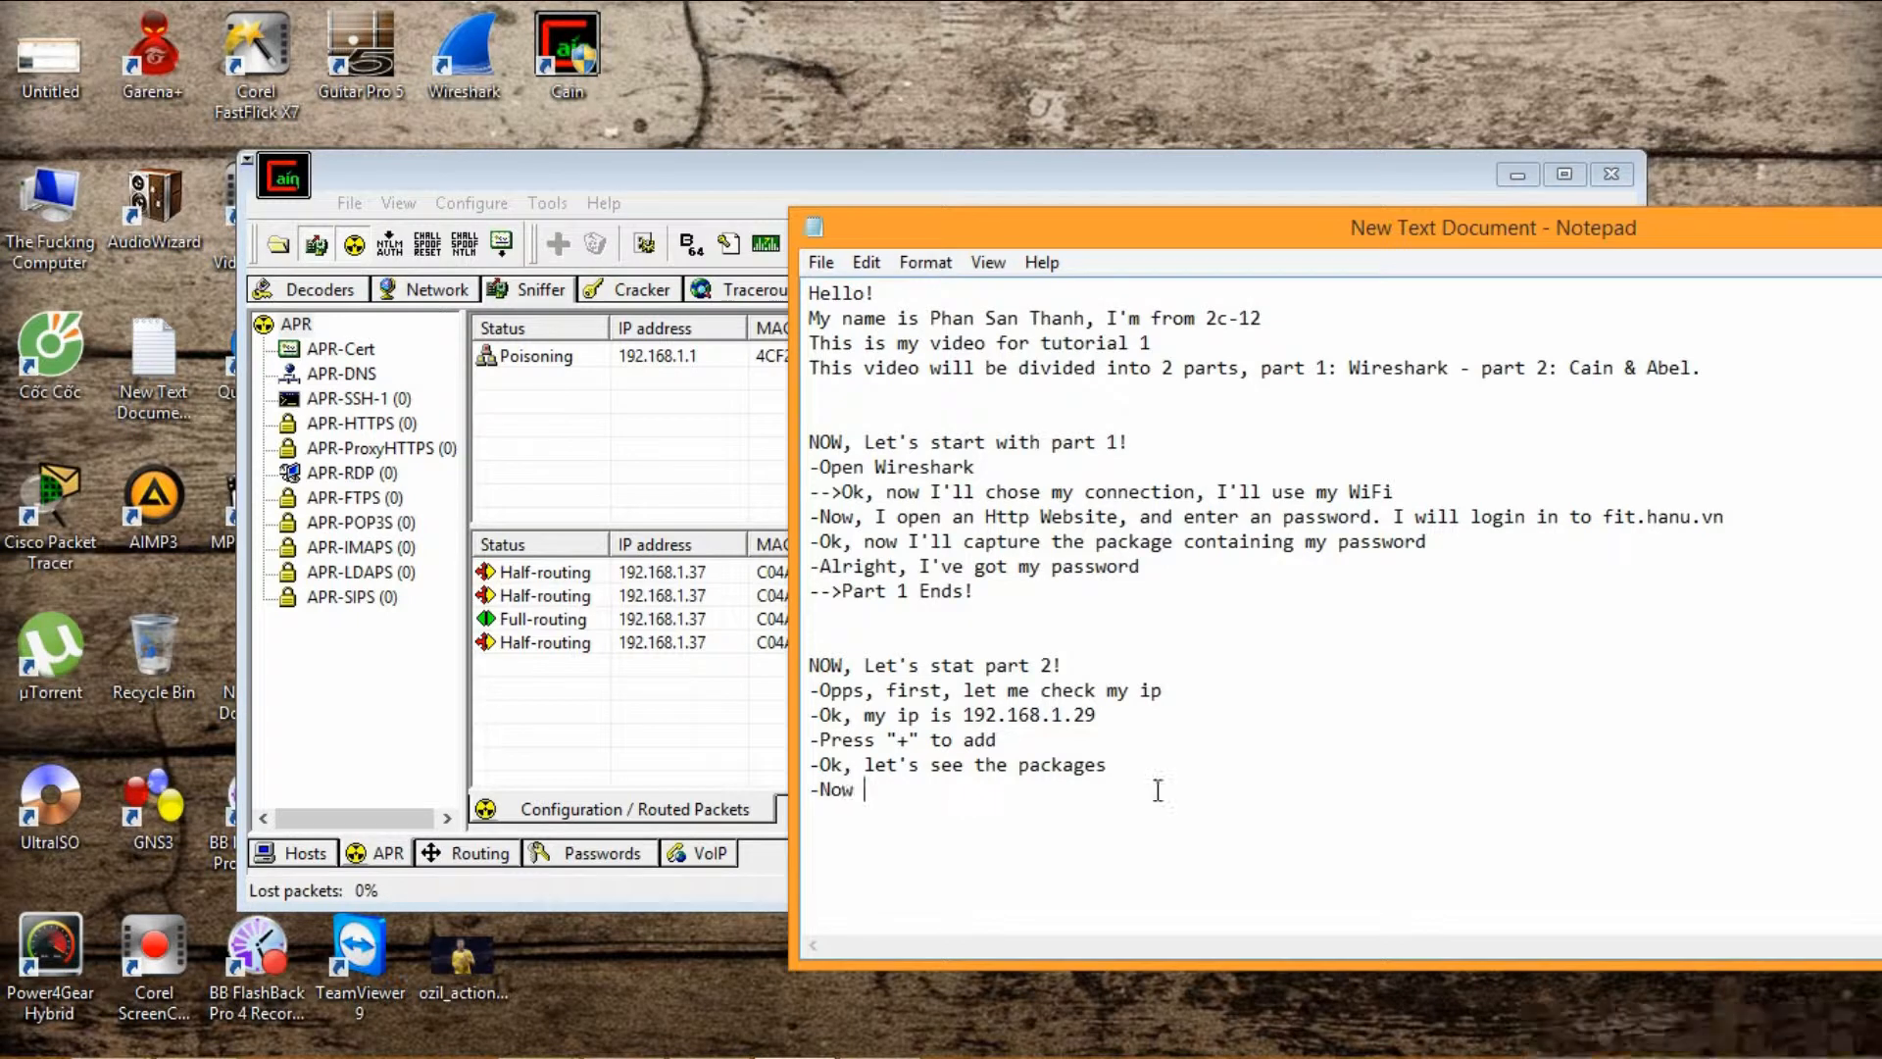
type("I'll")
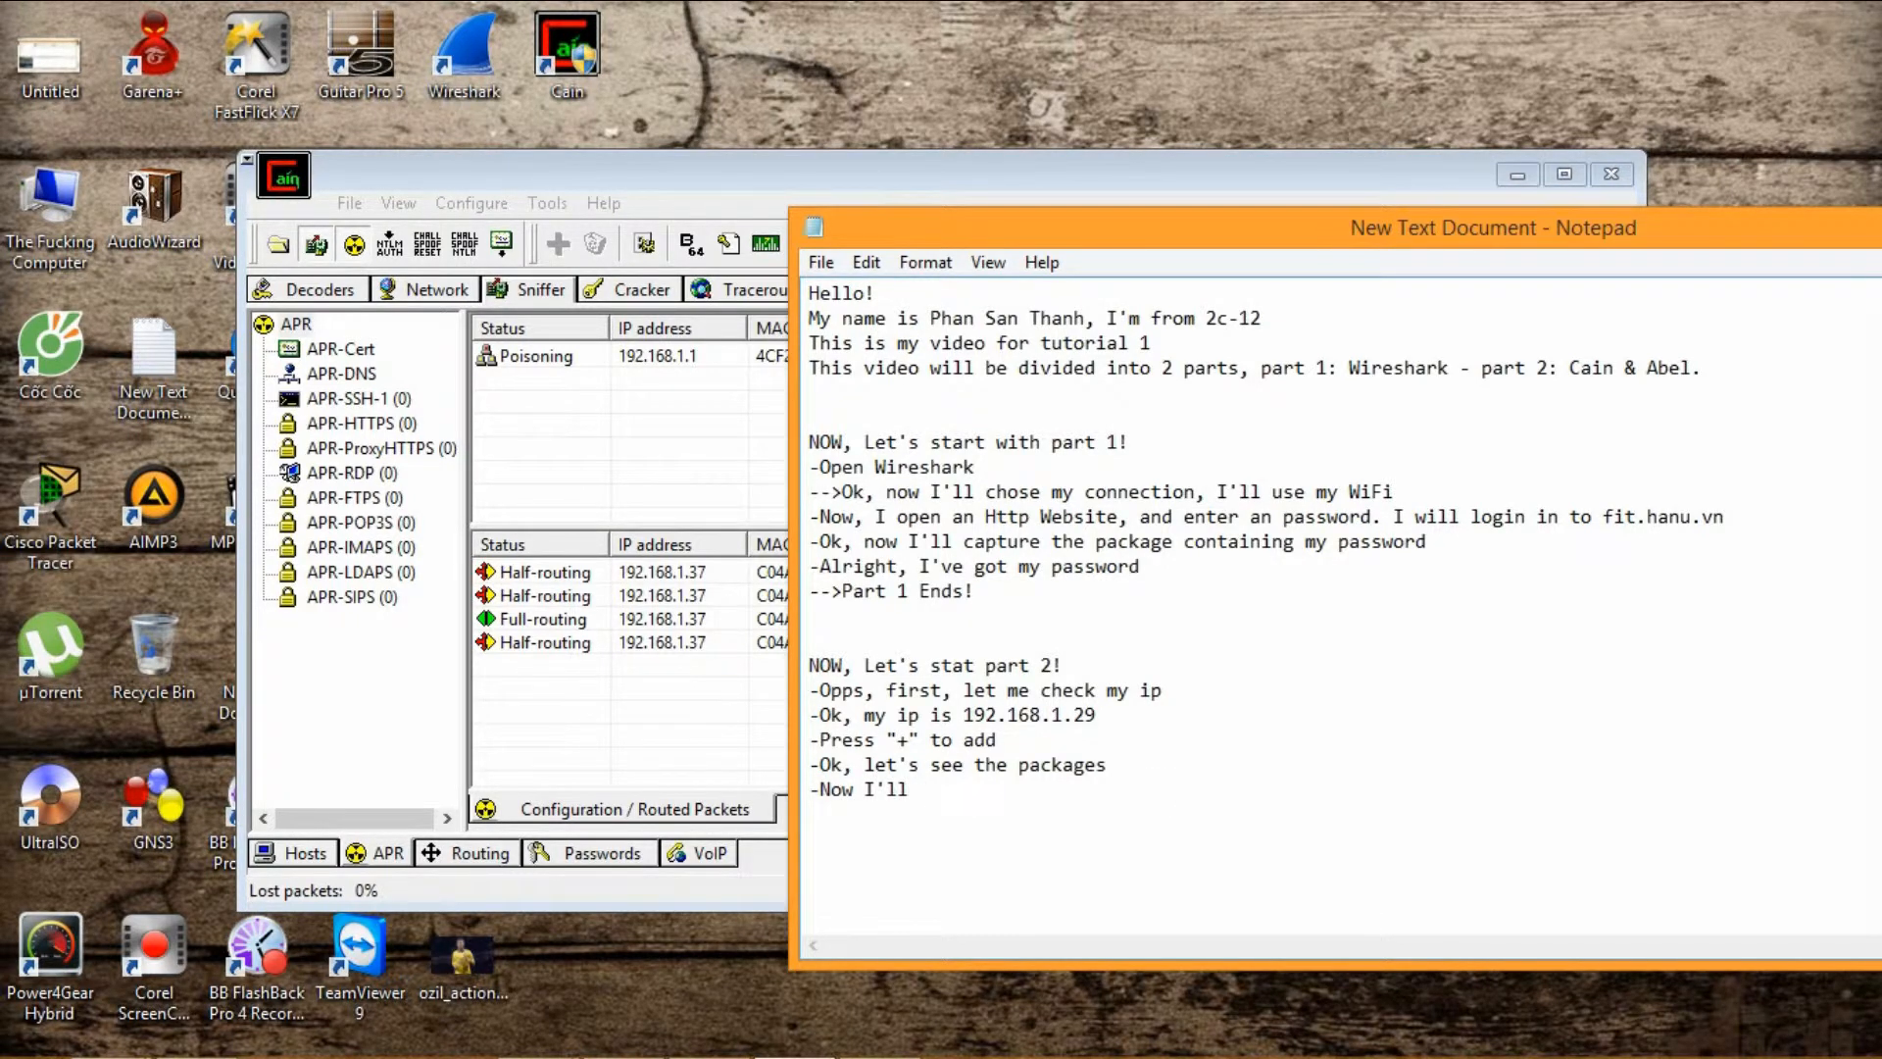
type("login")
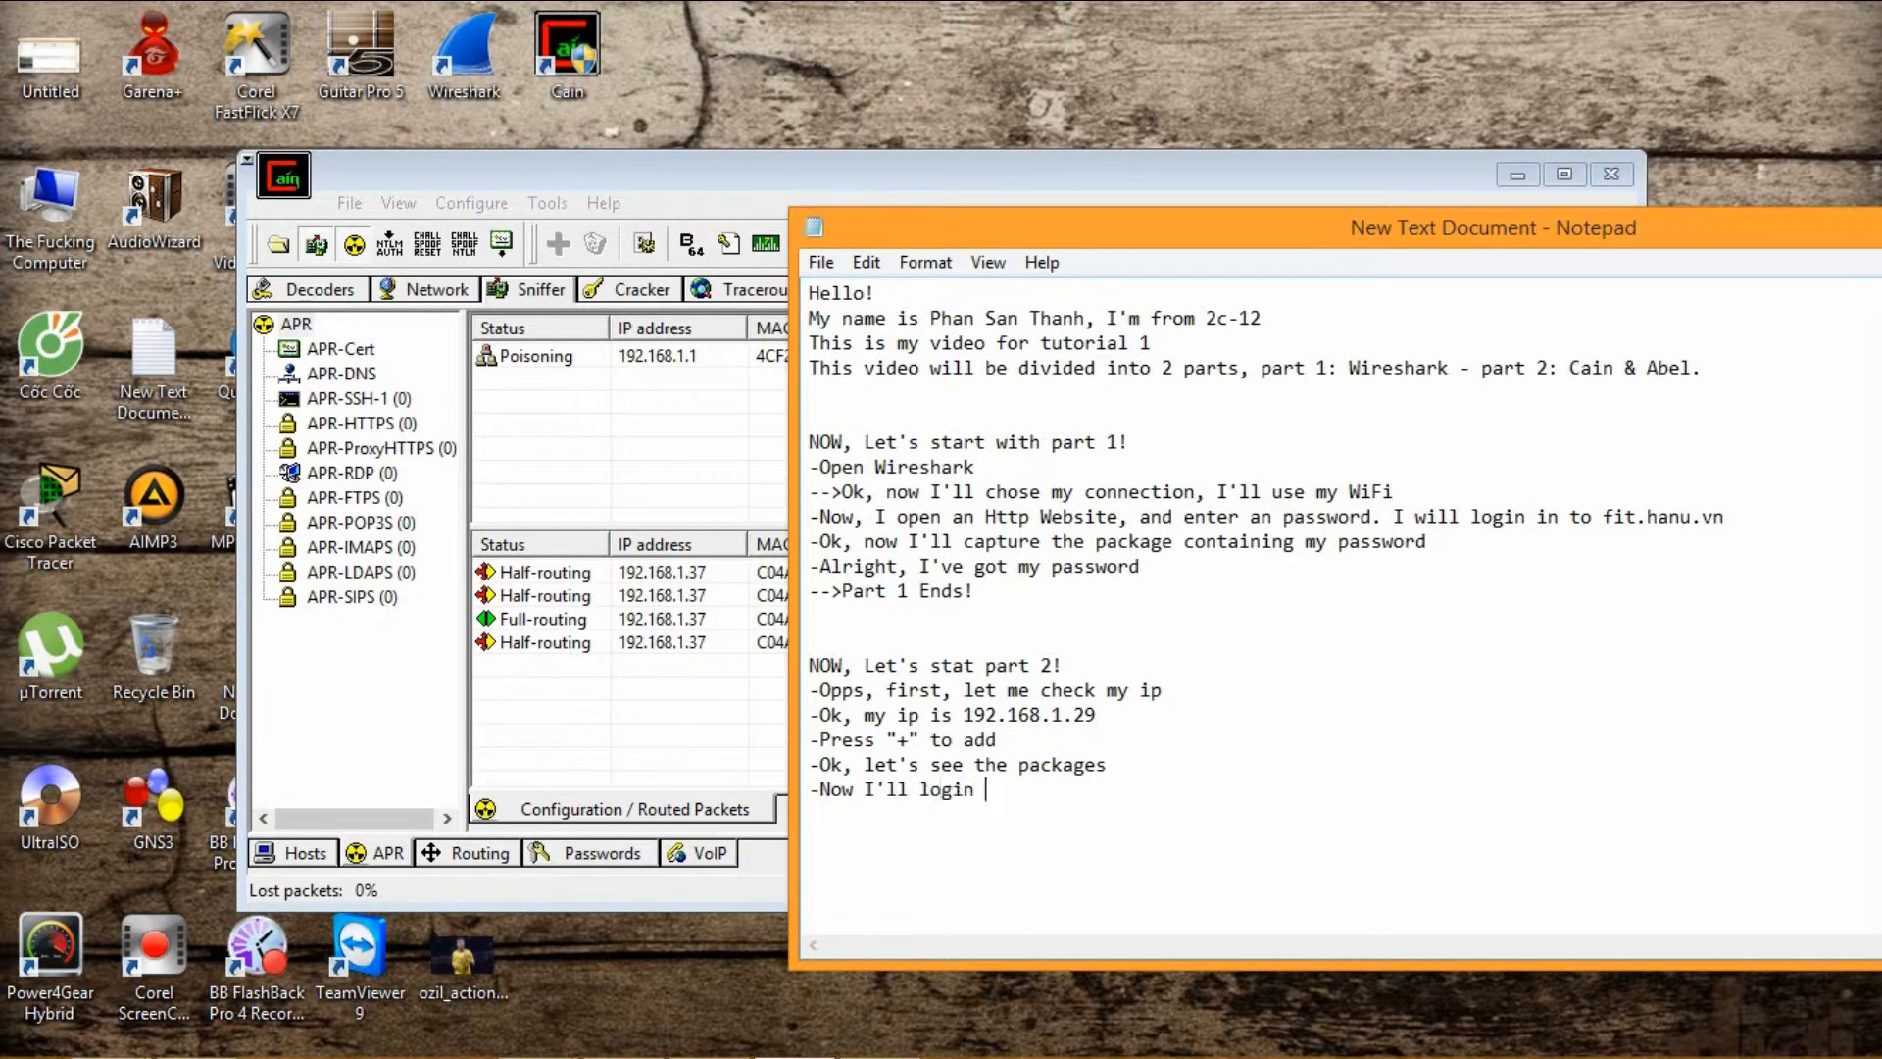
type("FIT")
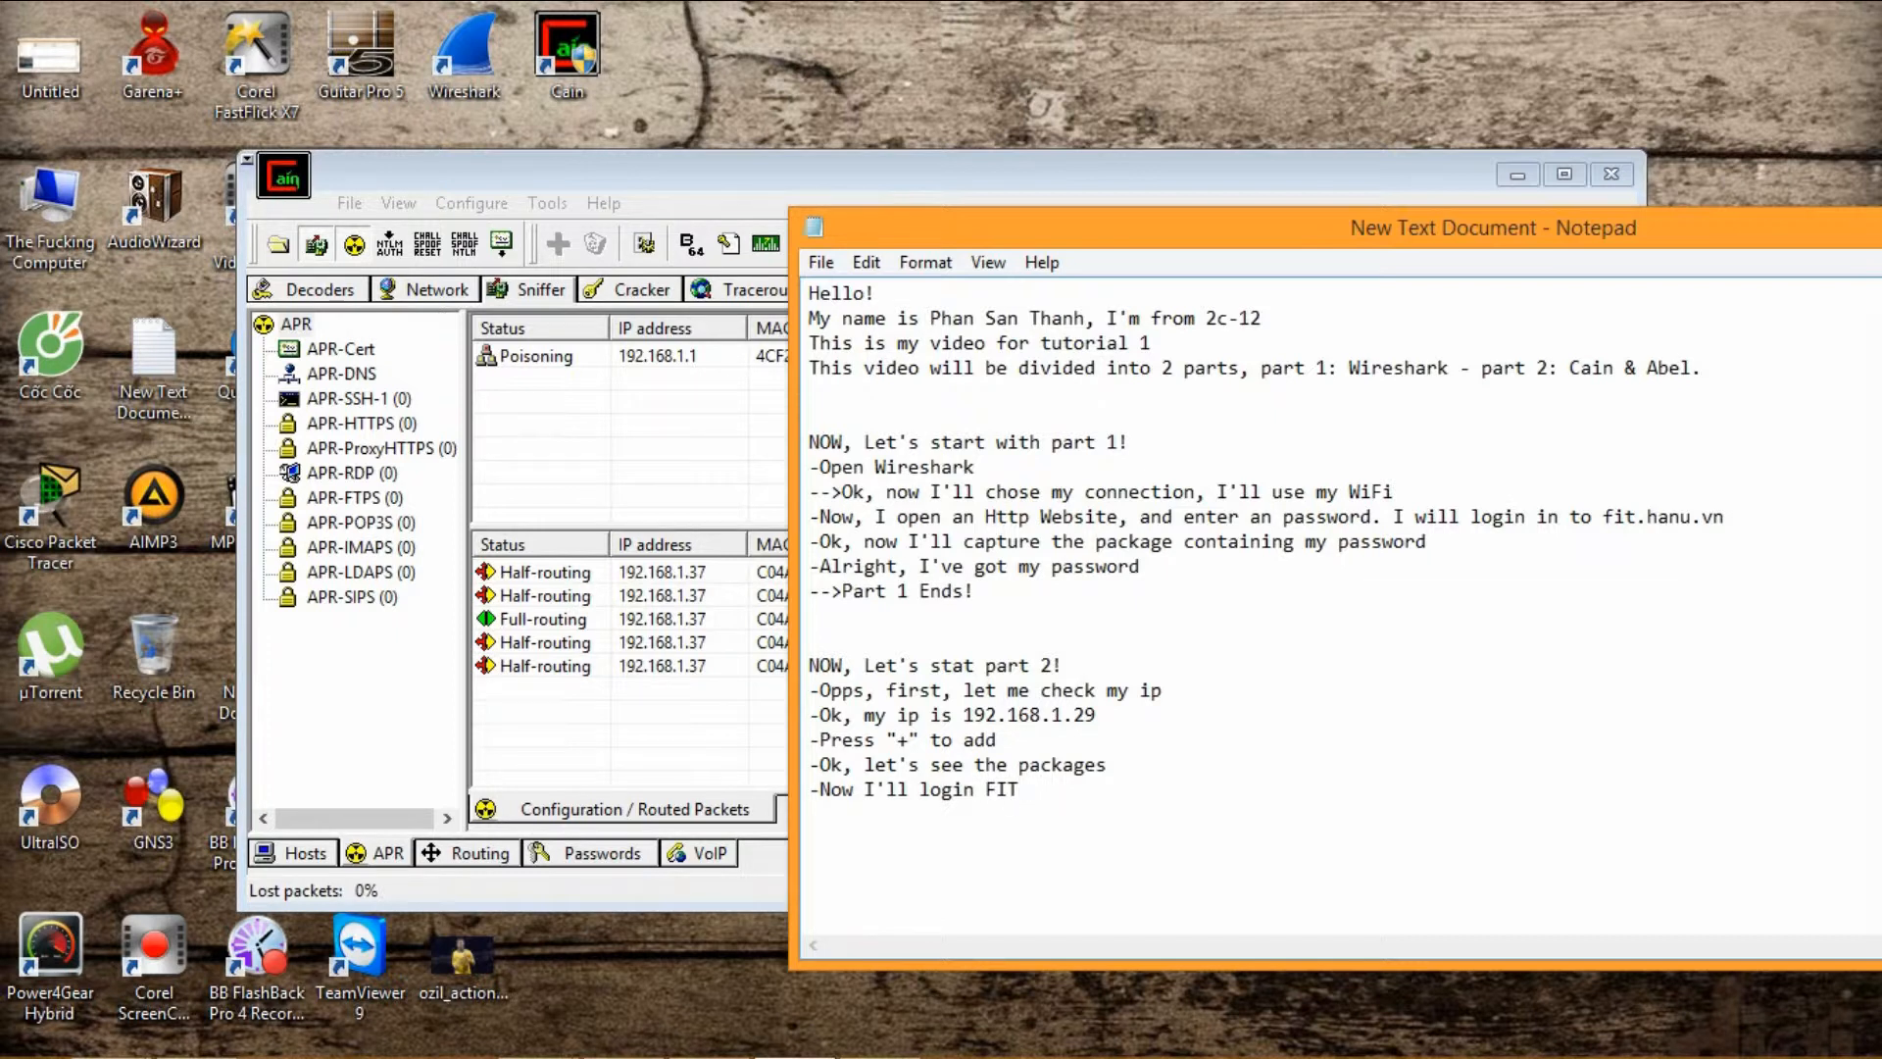
type("again")
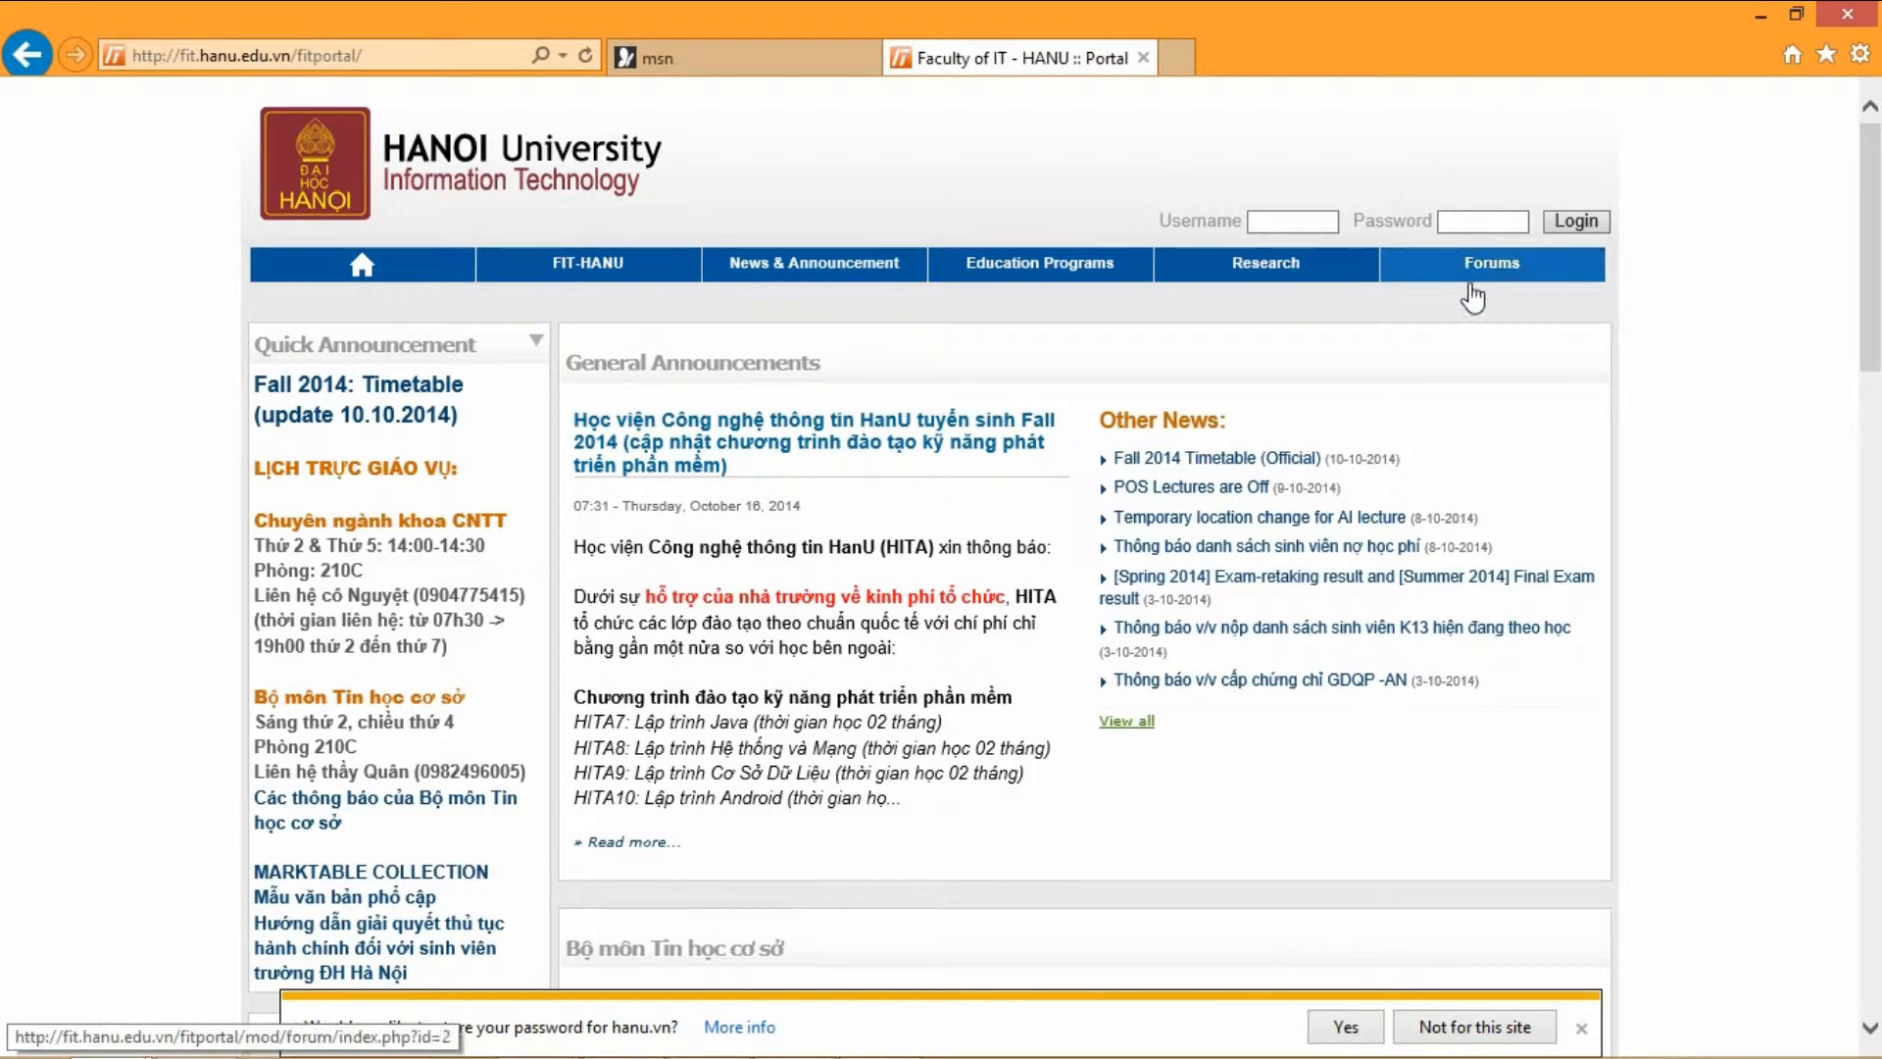
type("201040172")
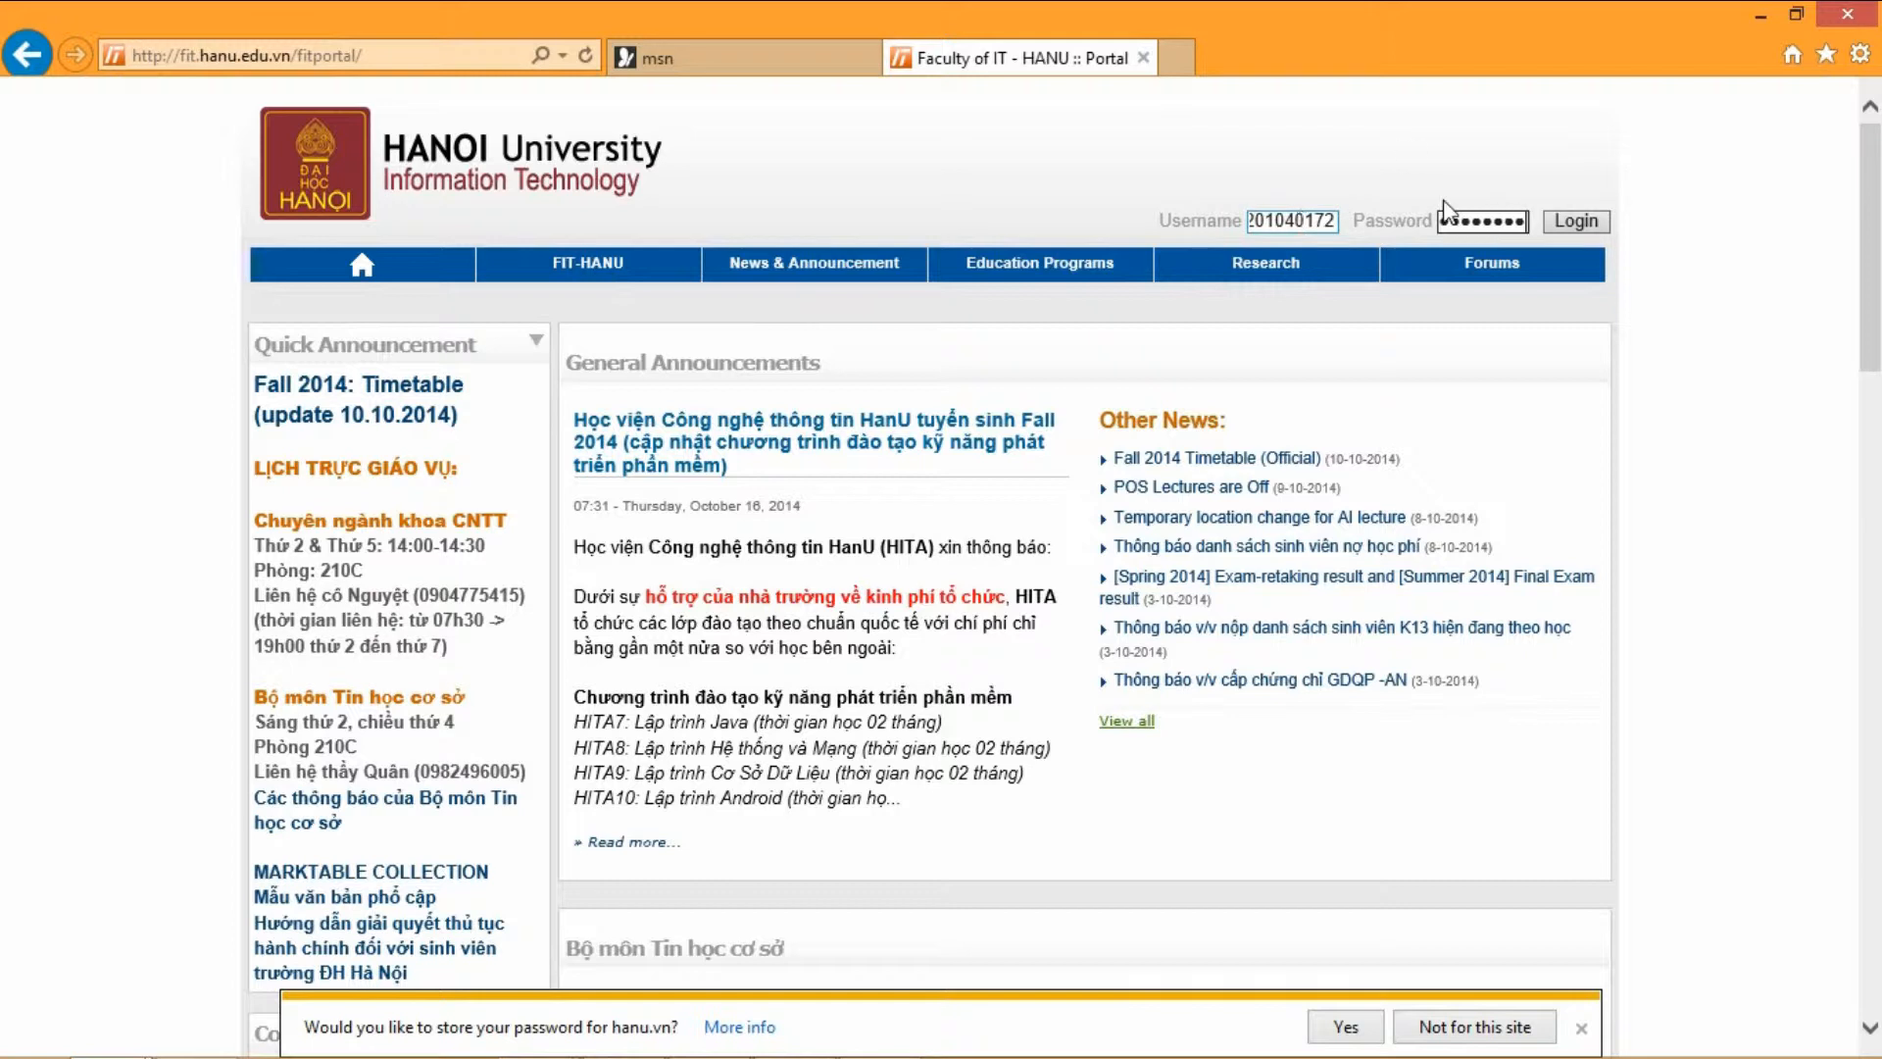
left_click(1574, 222)
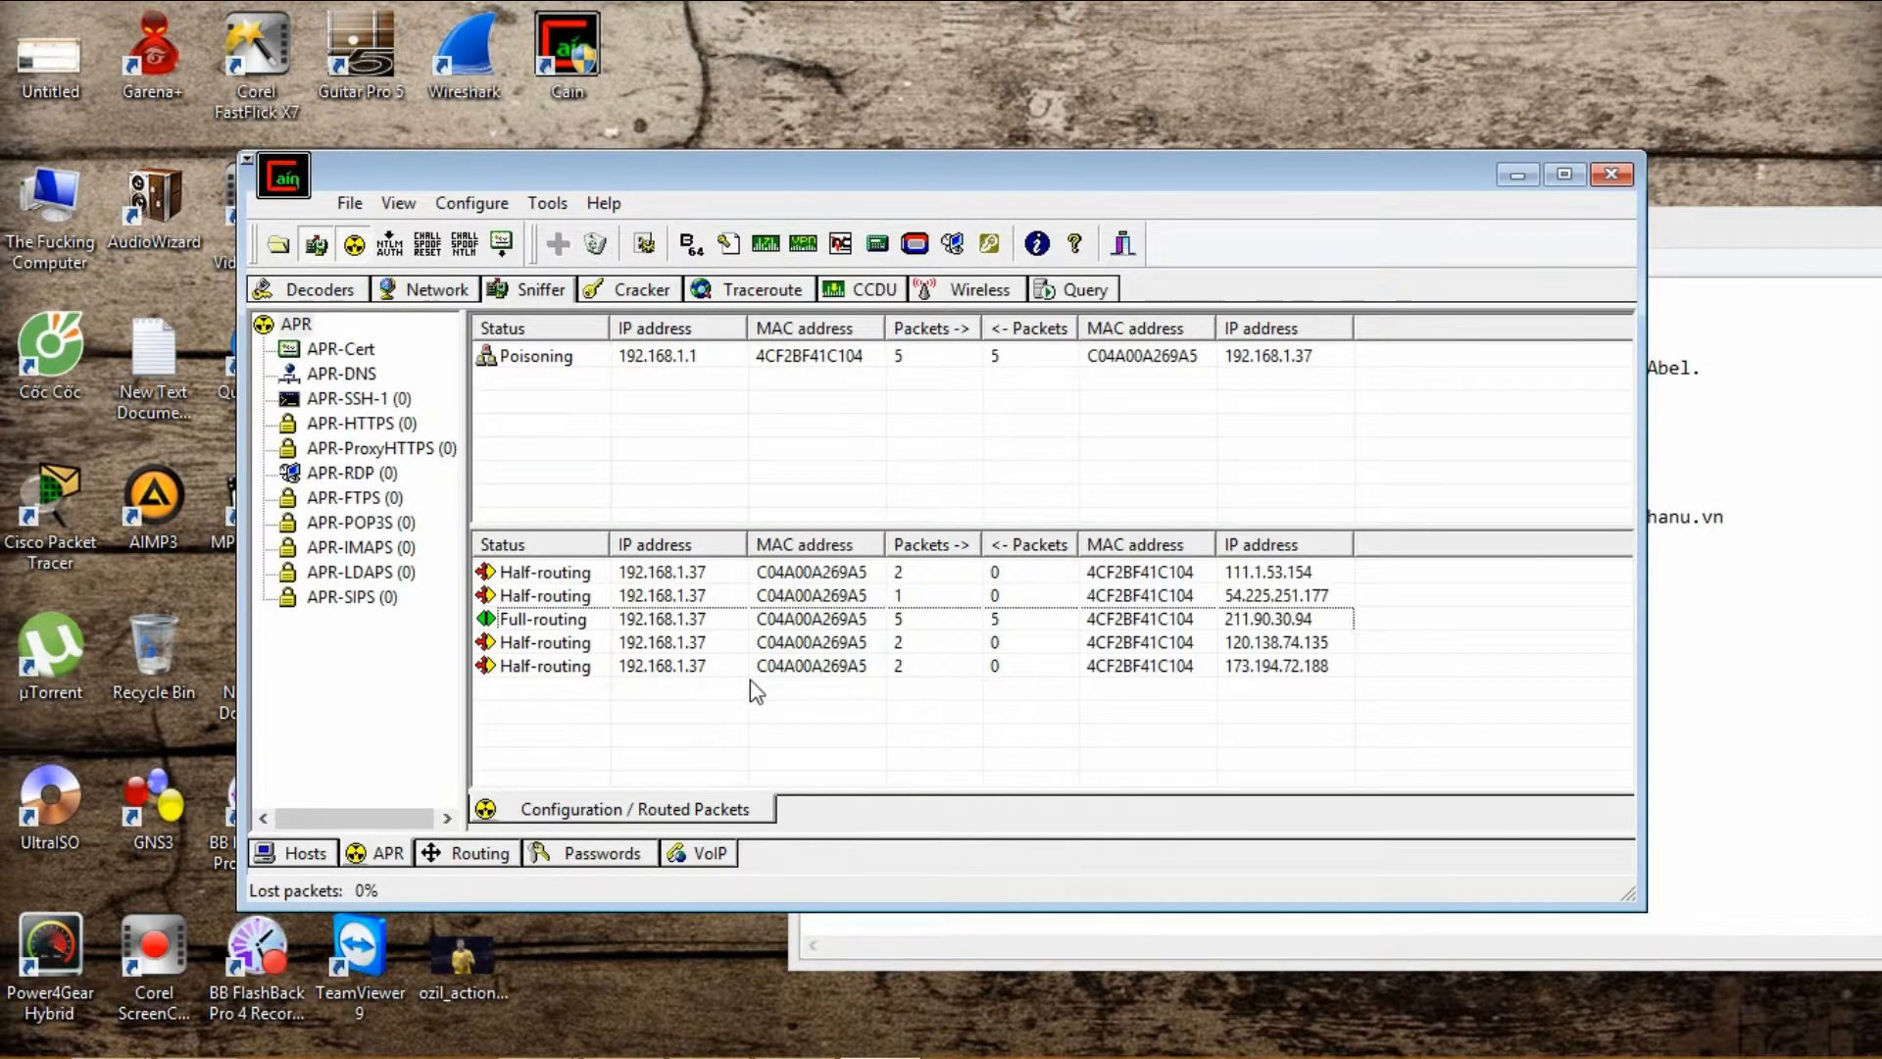
View the captured HTTP credential for the fit.hanu.vn login in the Passwords list.
left_click(768, 666)
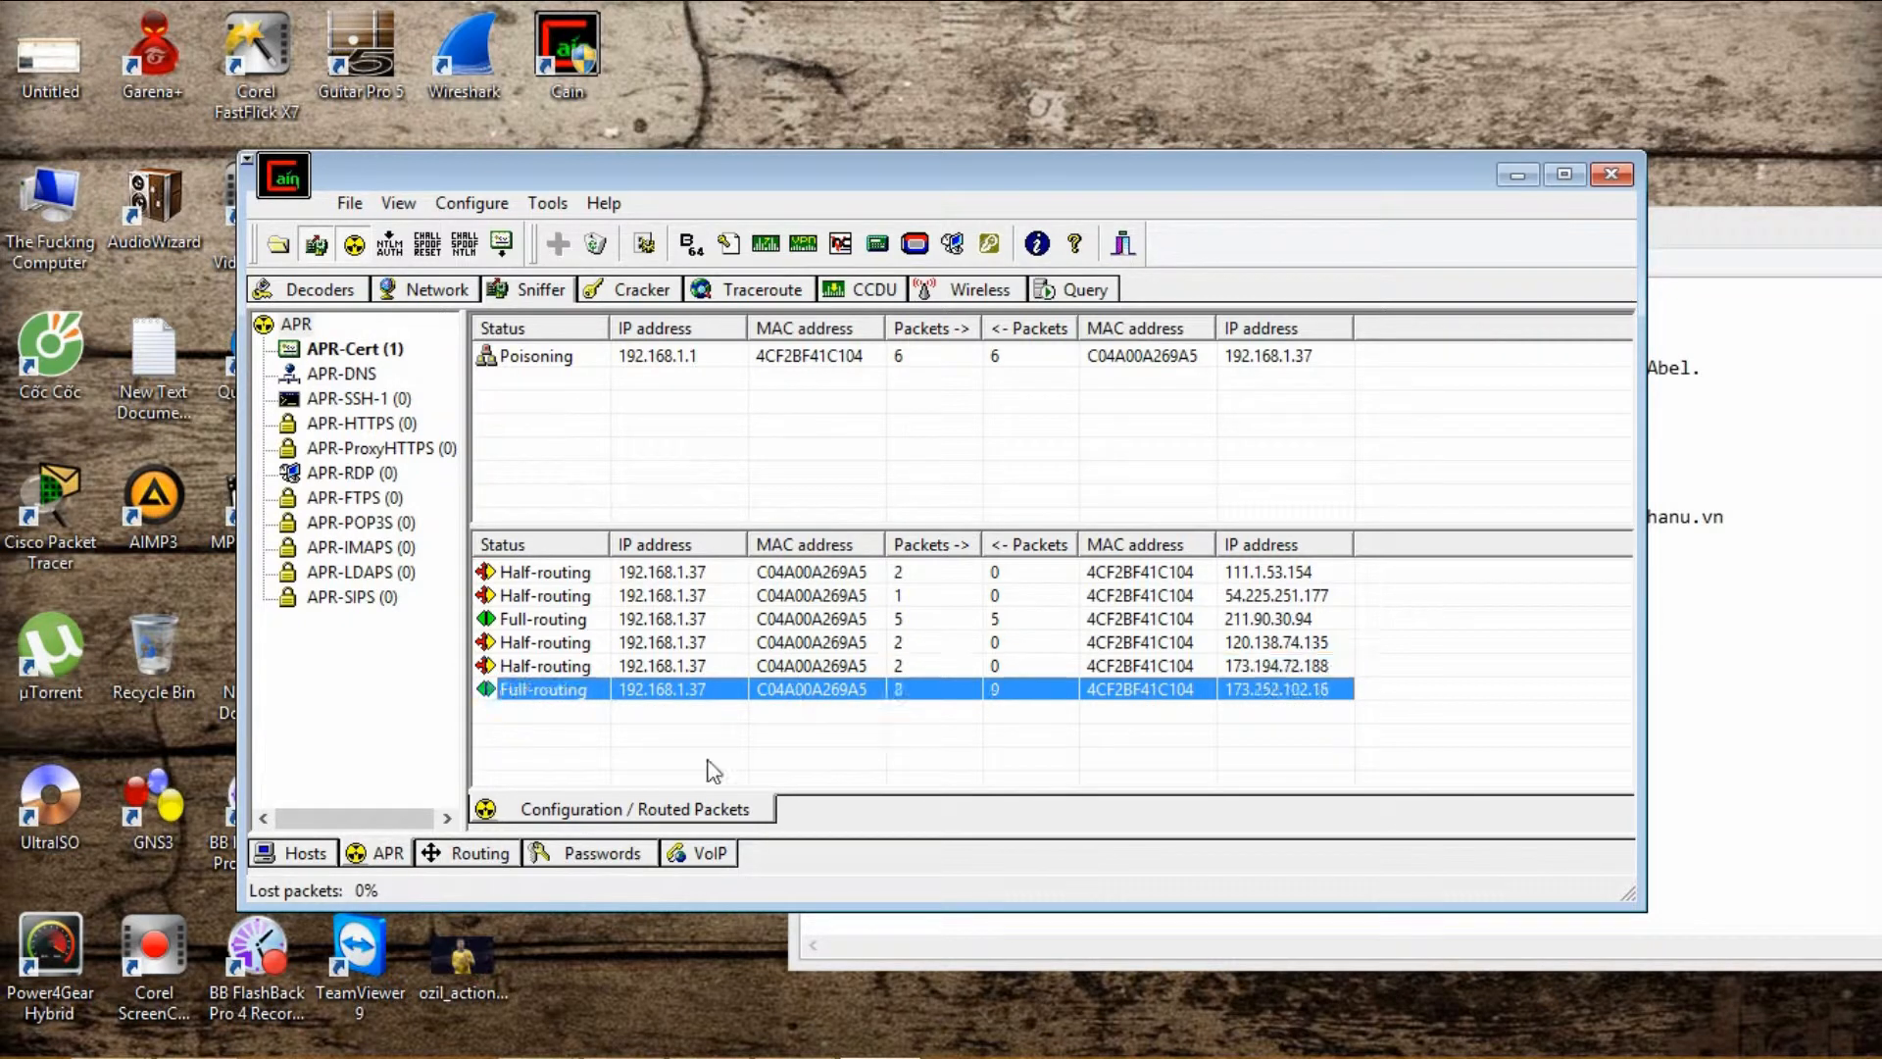
left_click(586, 853)
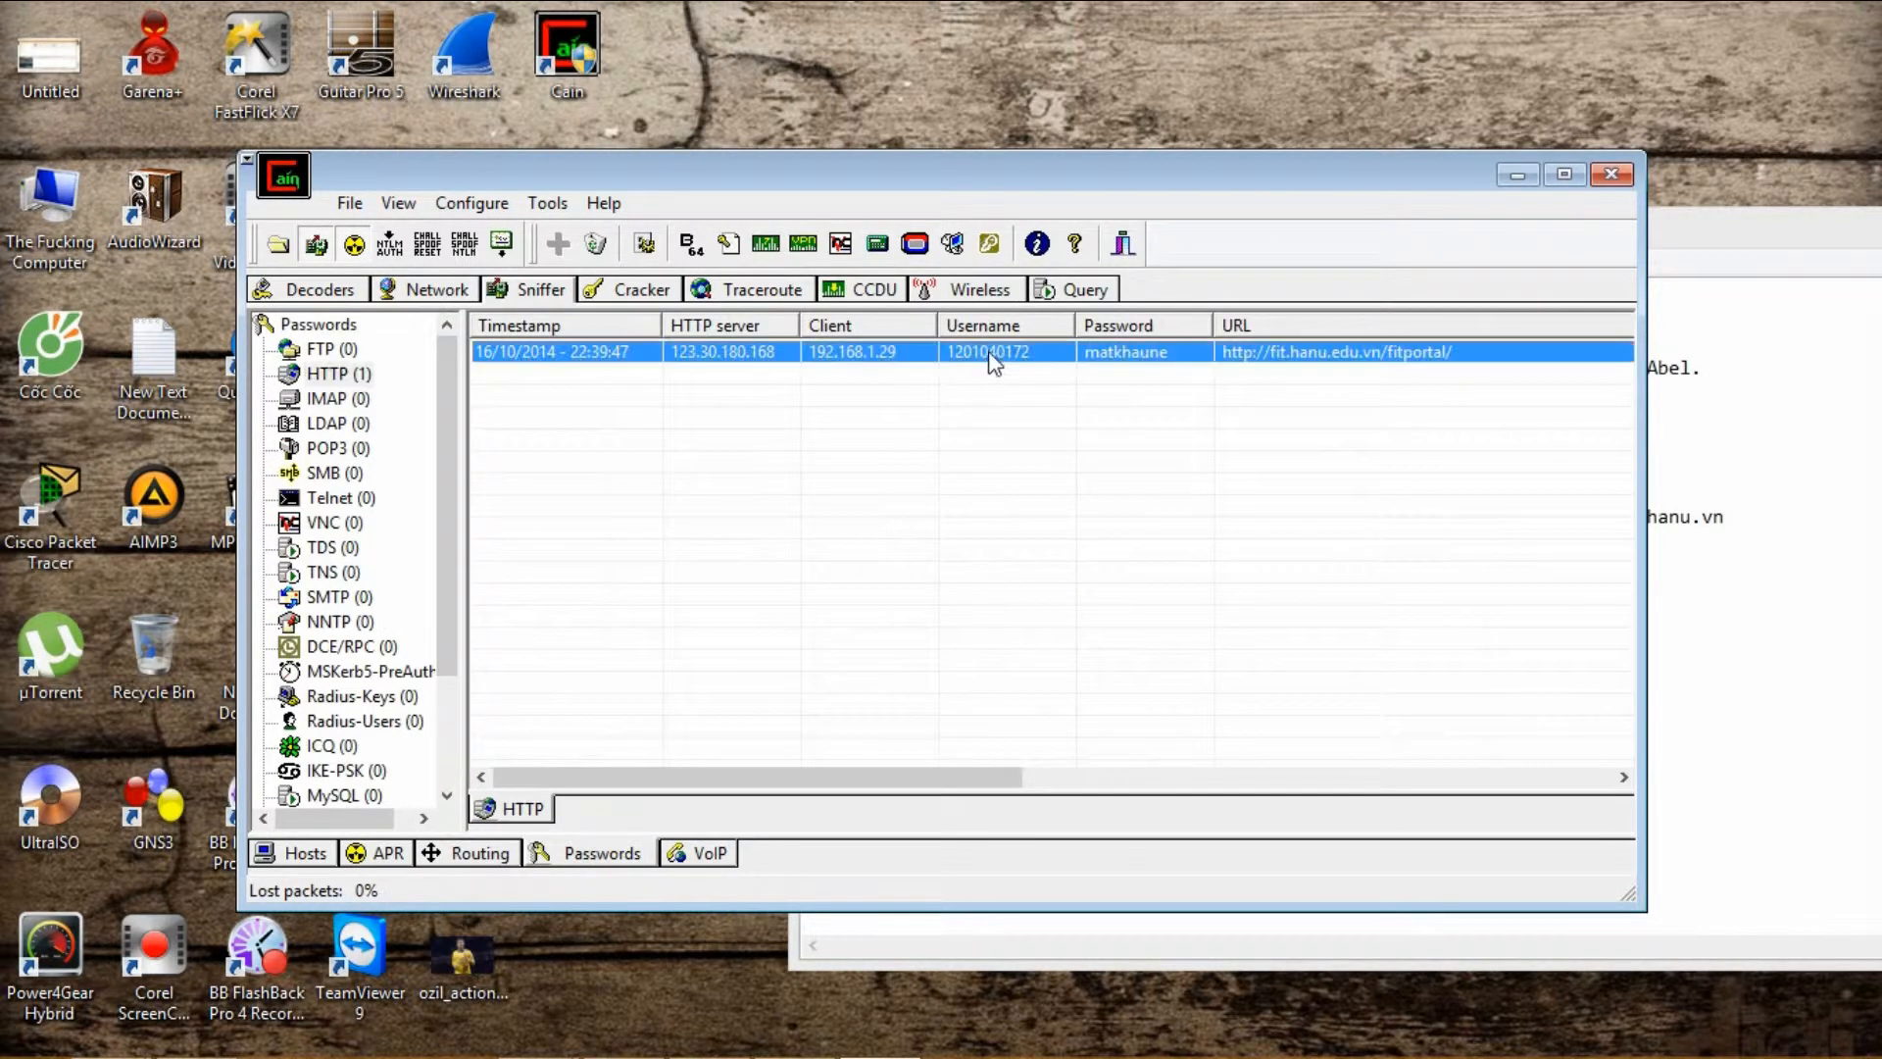
mouse_move(1599, 660)
type("-Ok,")
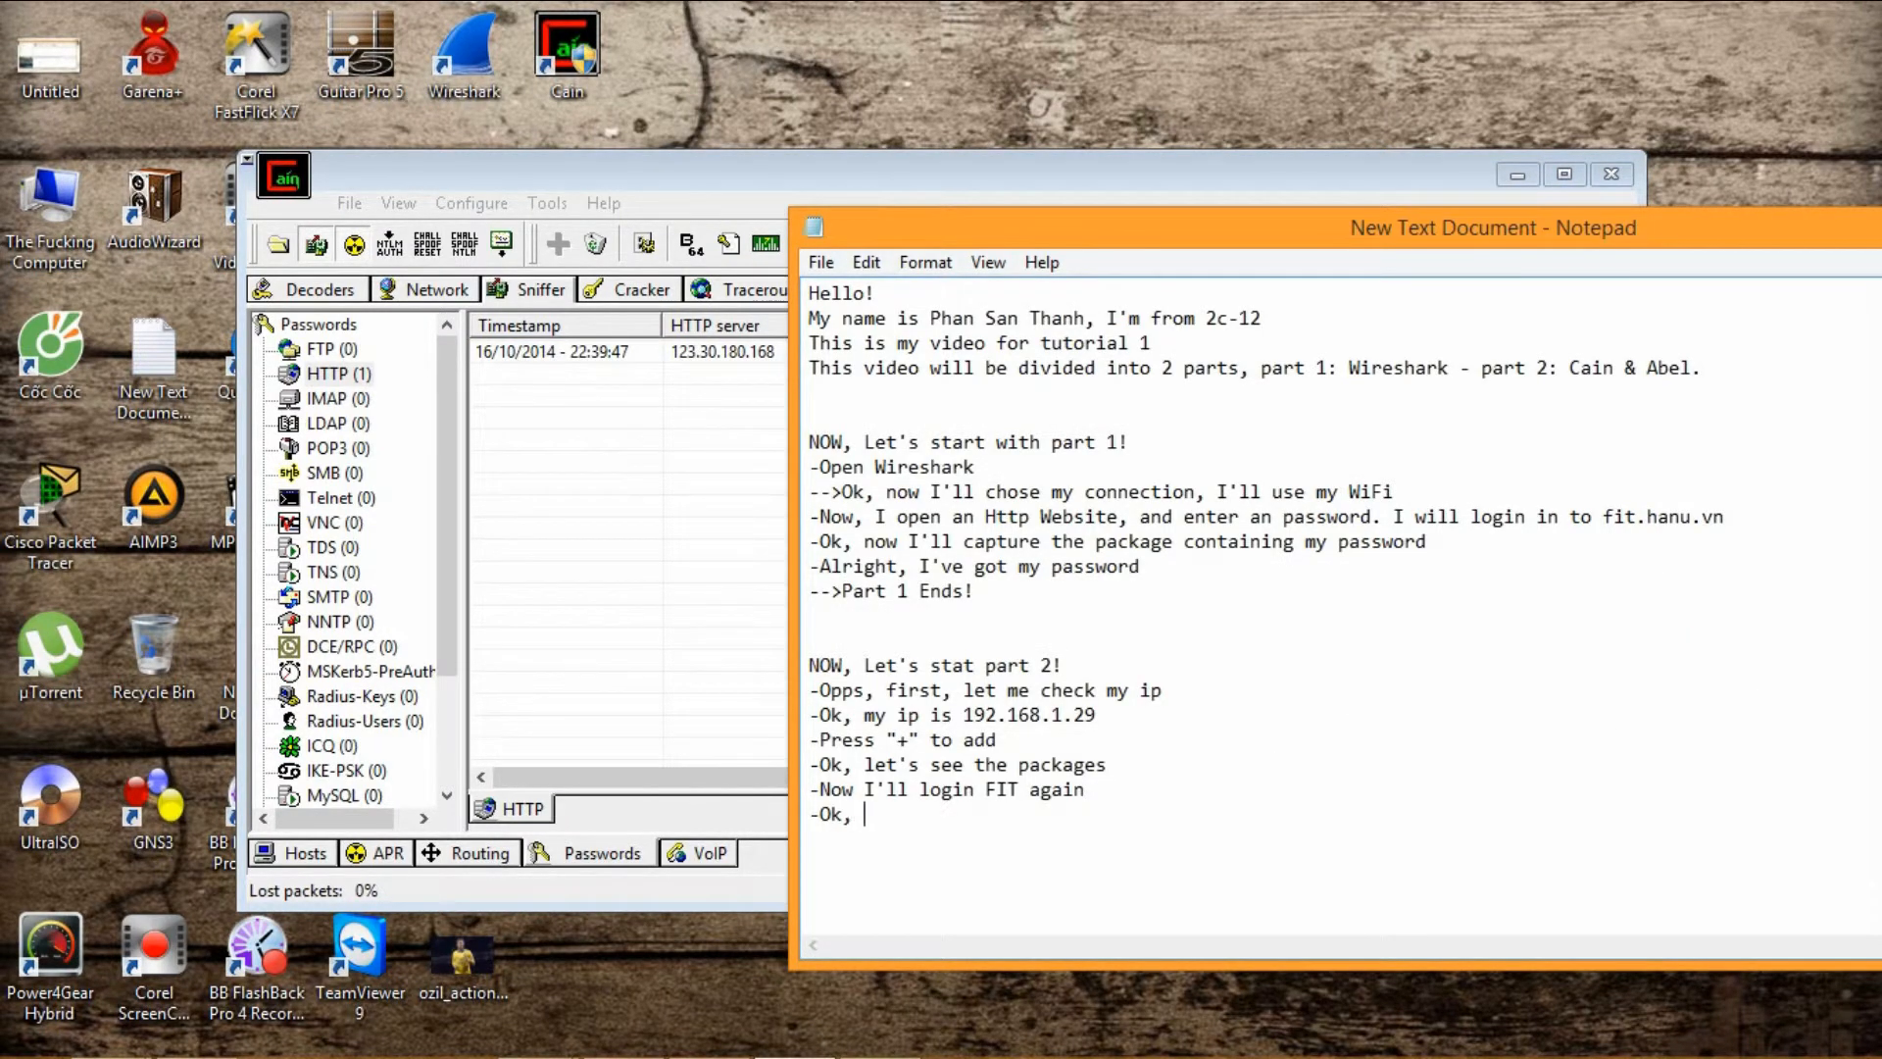
Add the closing lines 'I've got the password' and 'The experiment's sussessfully ^^'.
type("I've g")
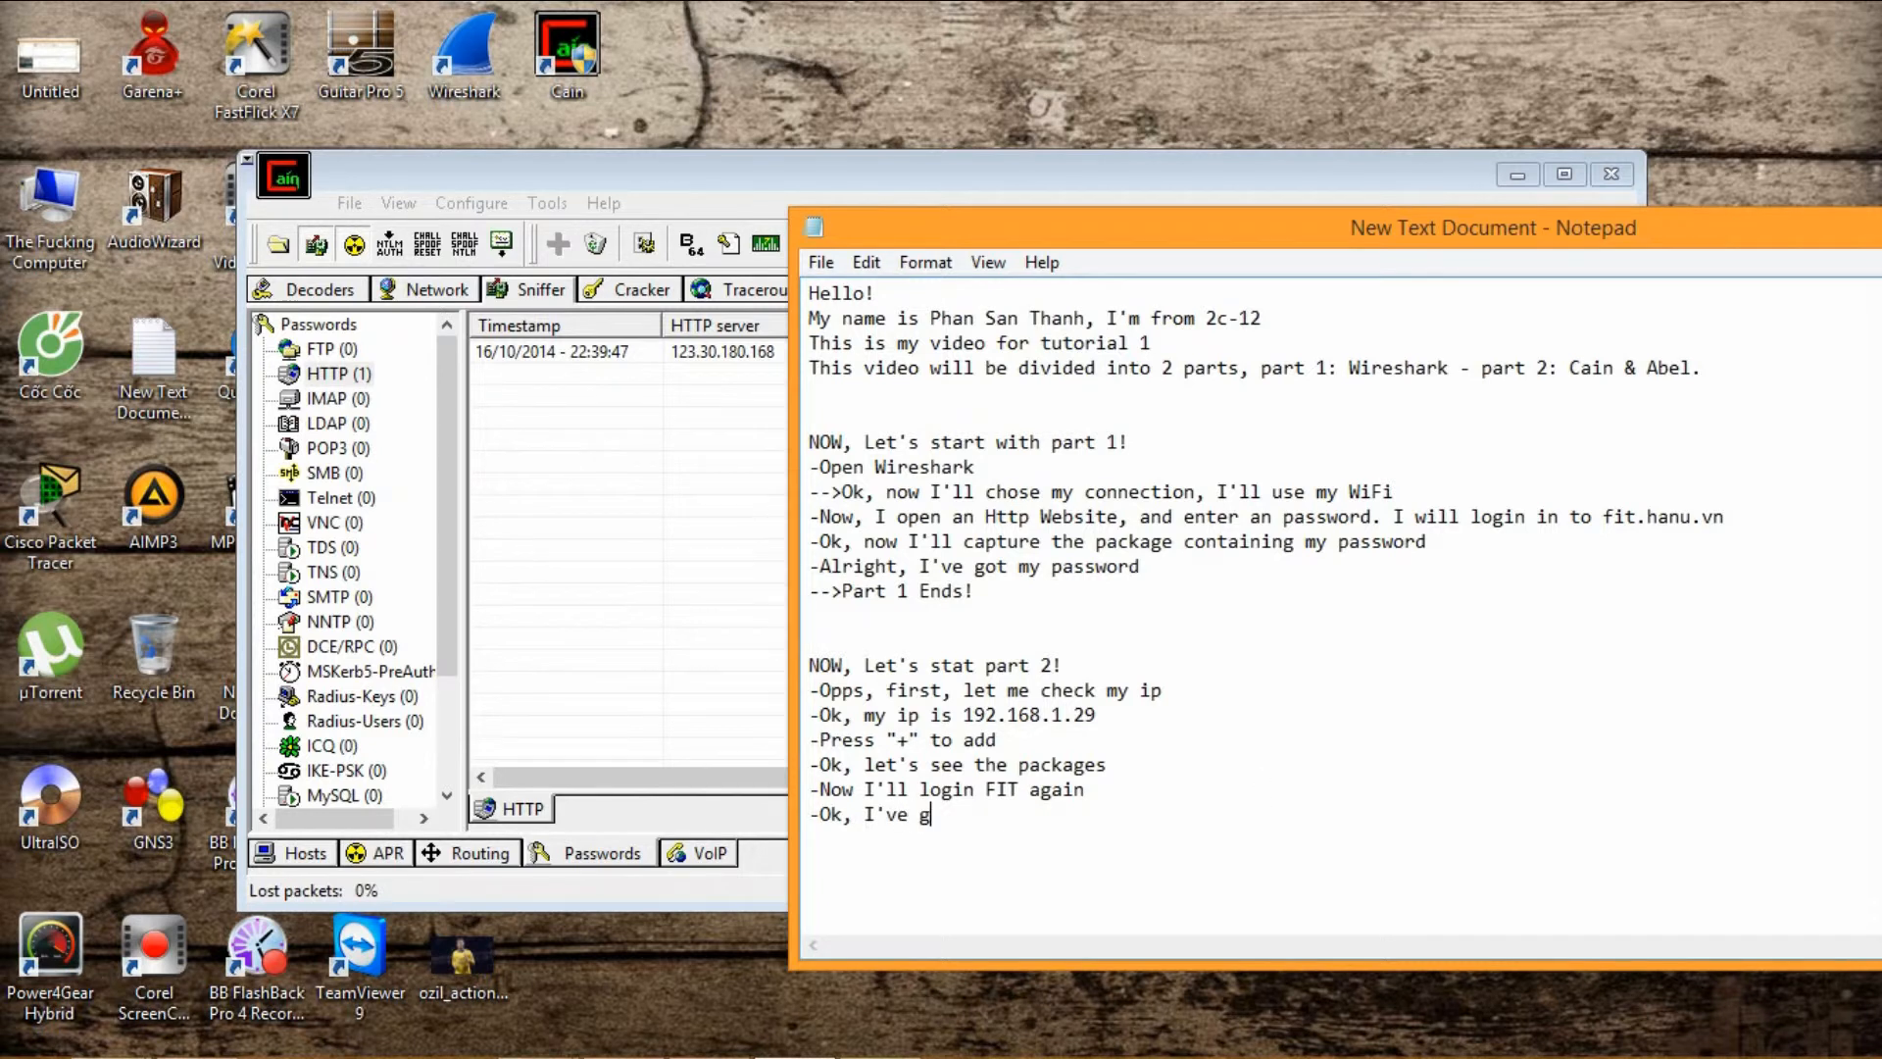
type("ot the password")
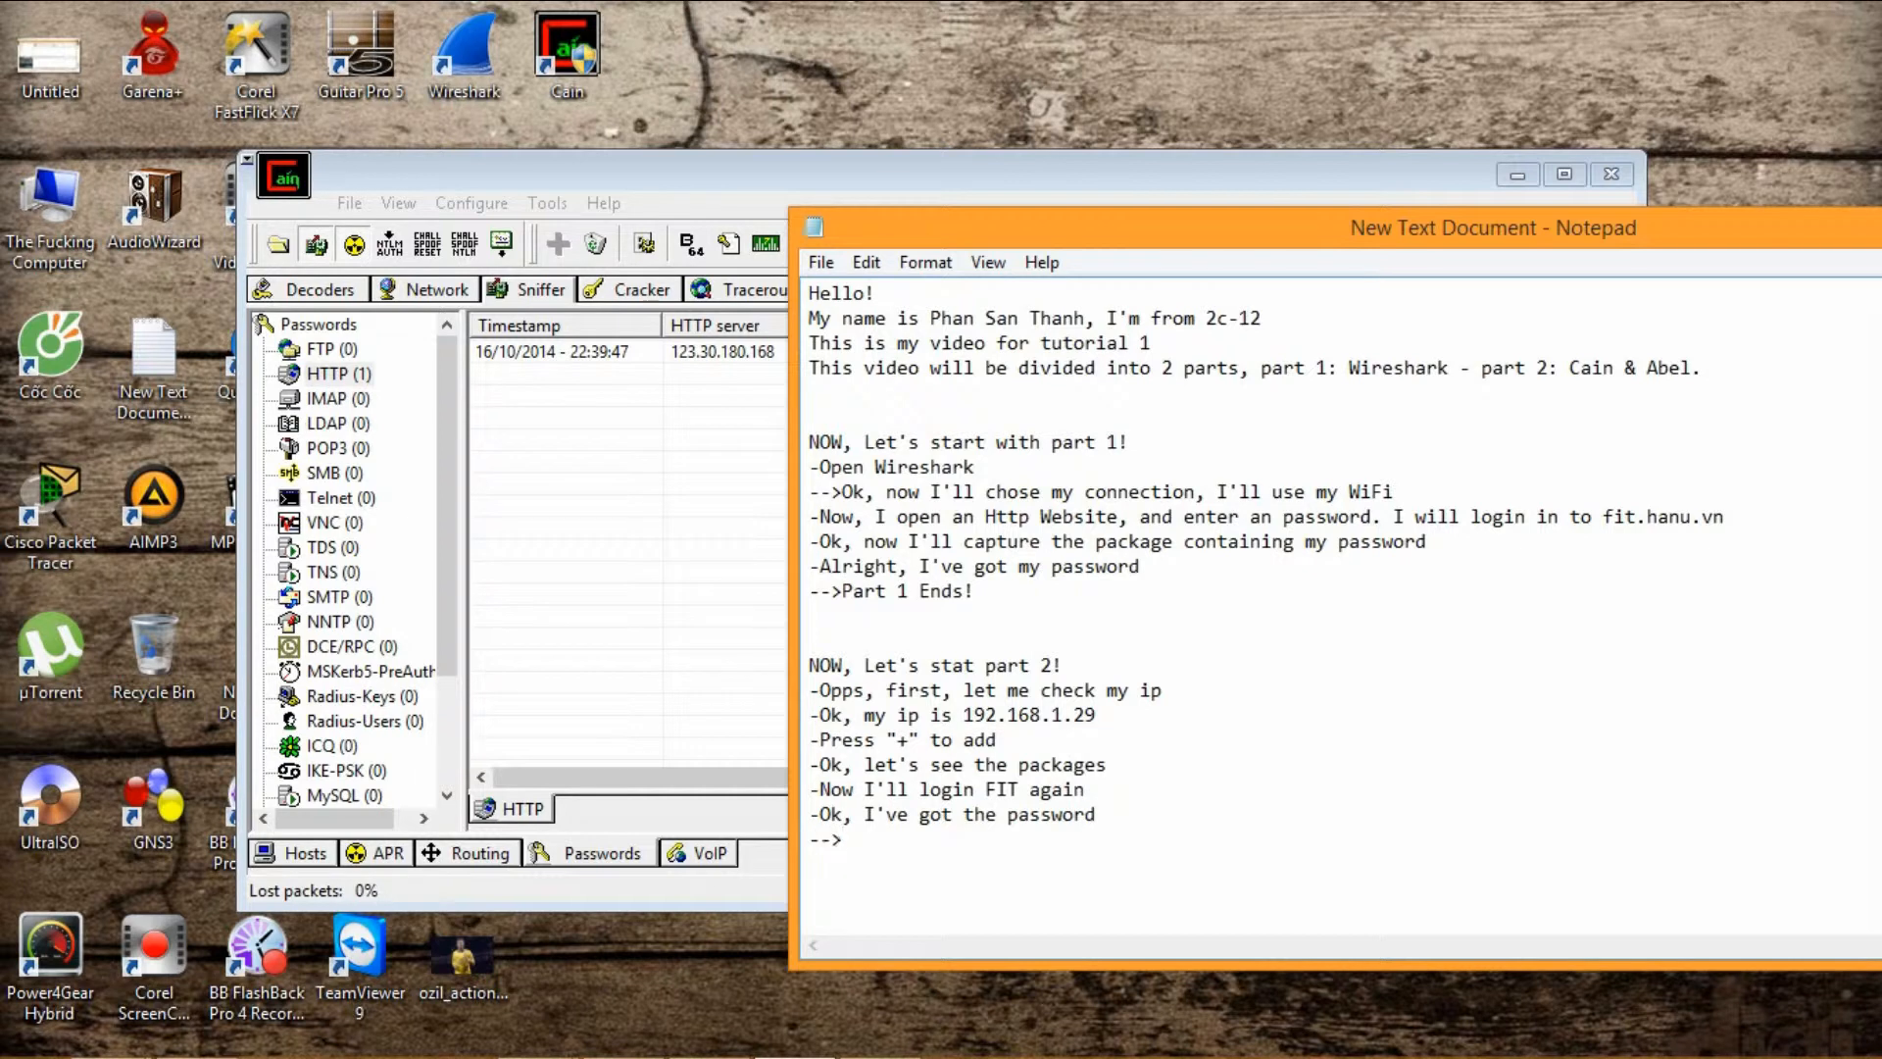
type("The")
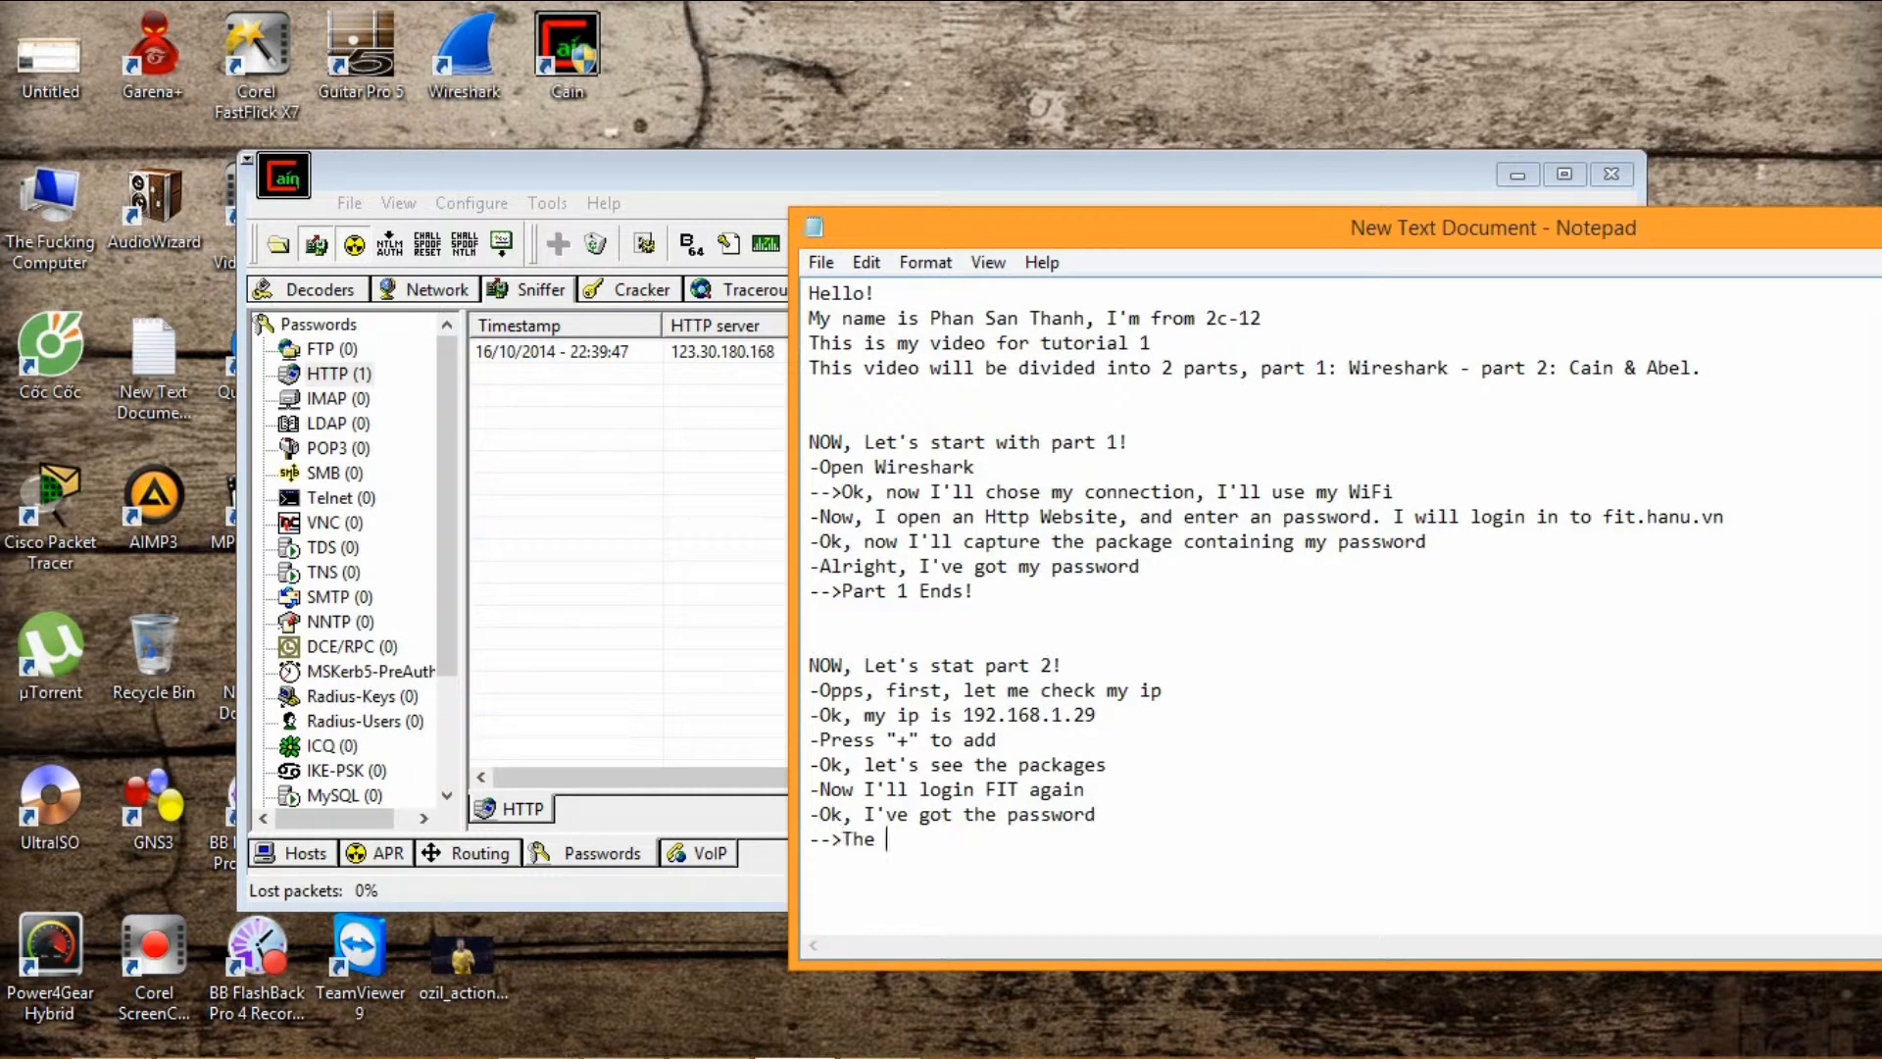
type("exper")
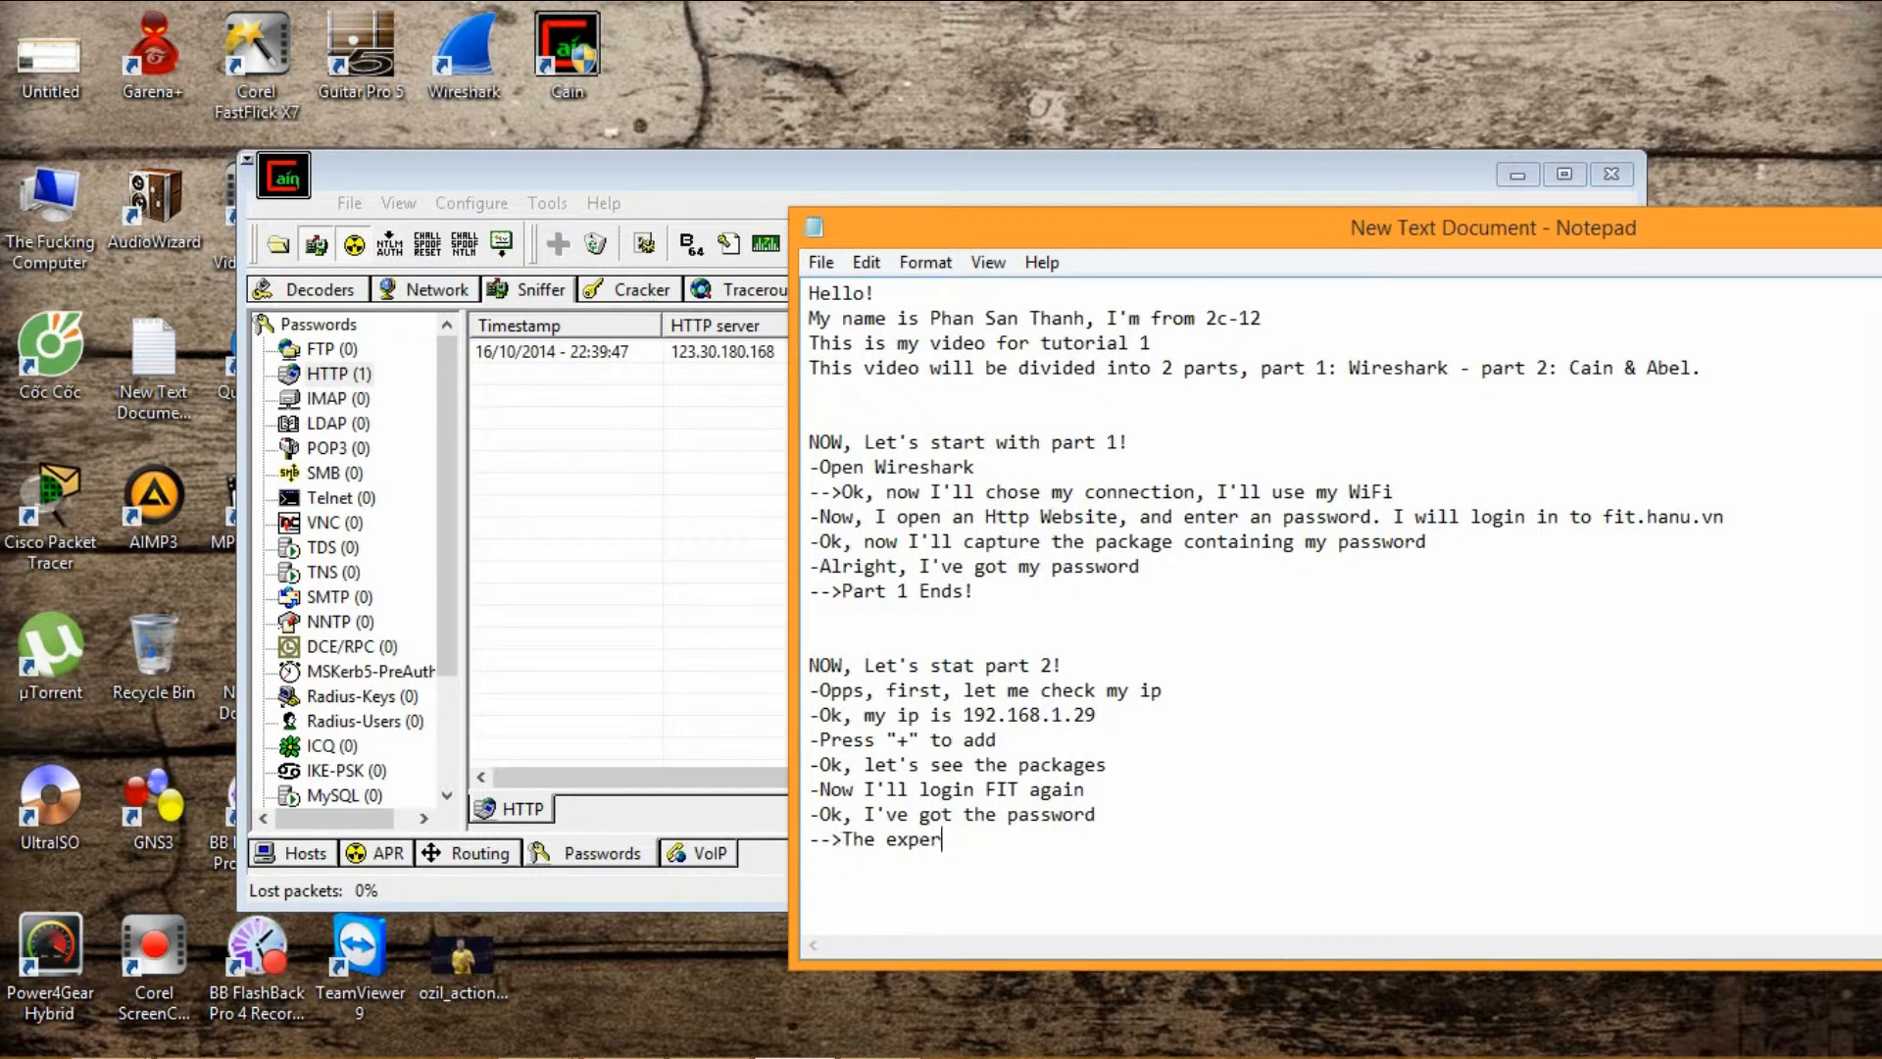
type("iment's suss")
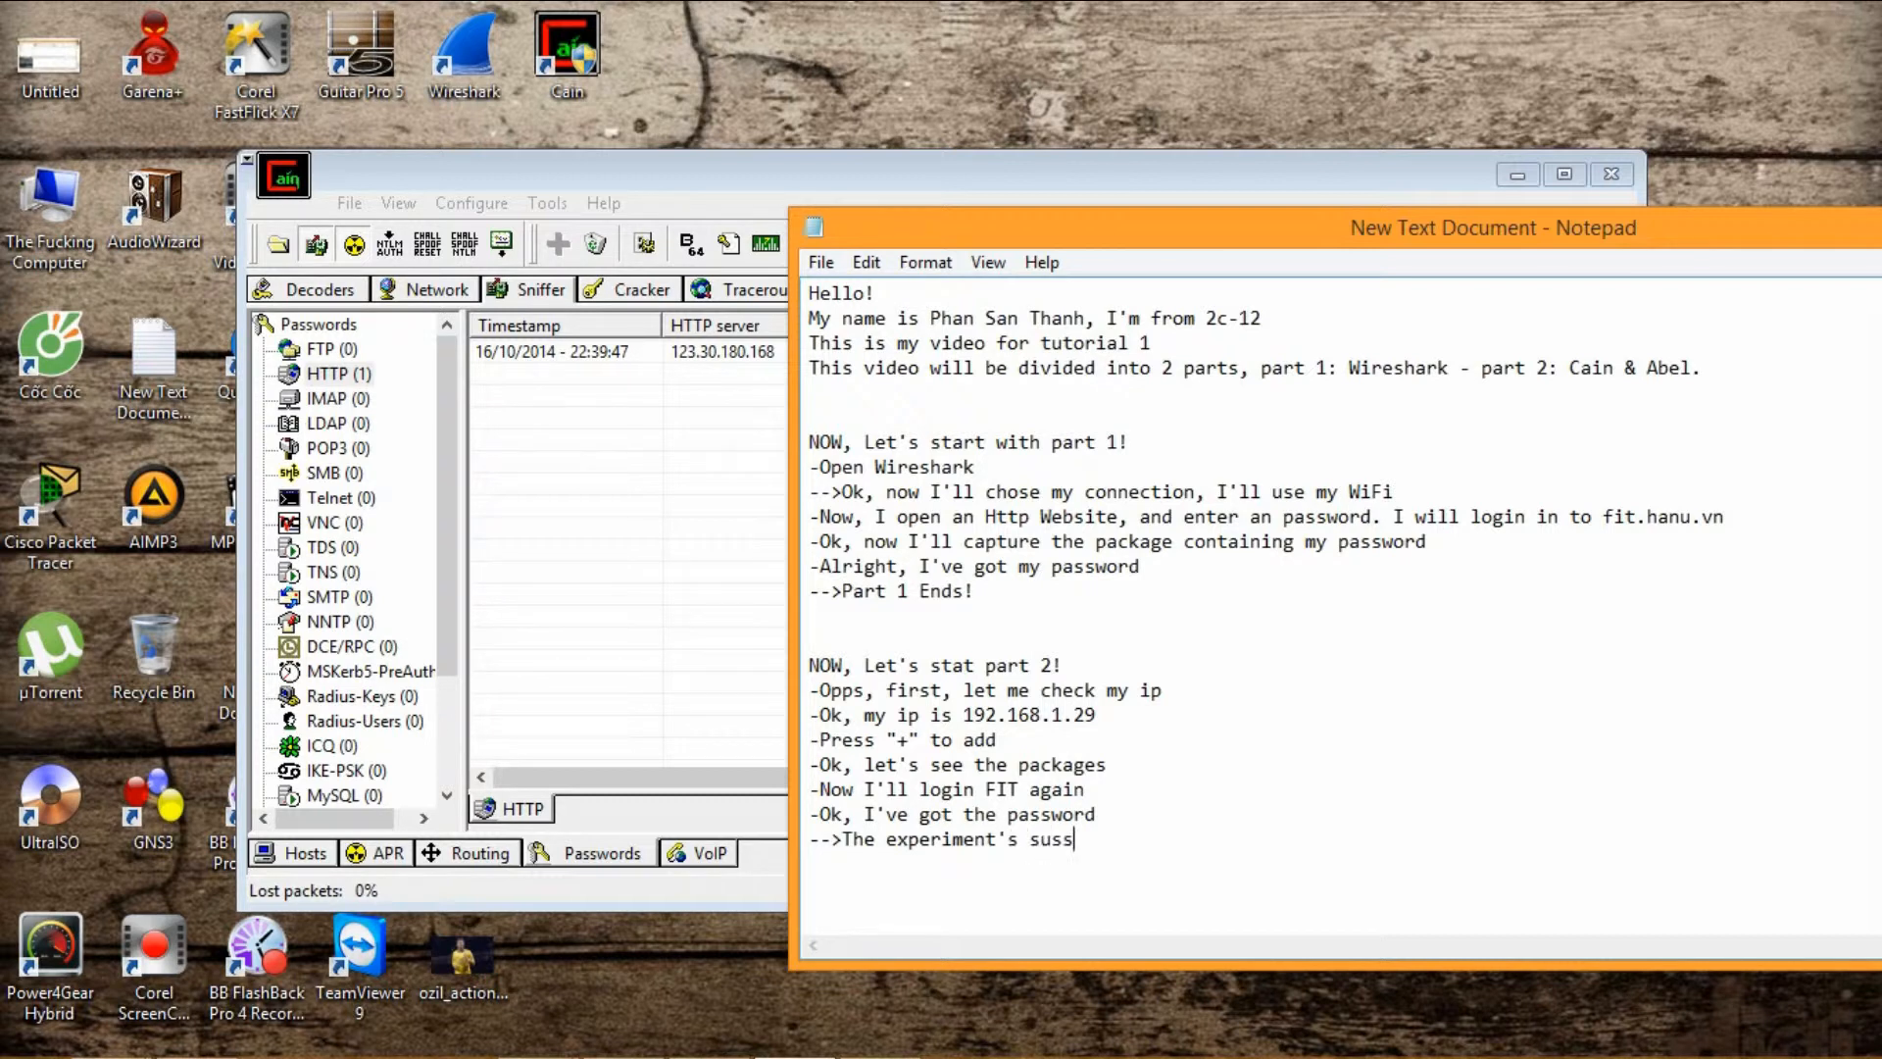
type("essfully")
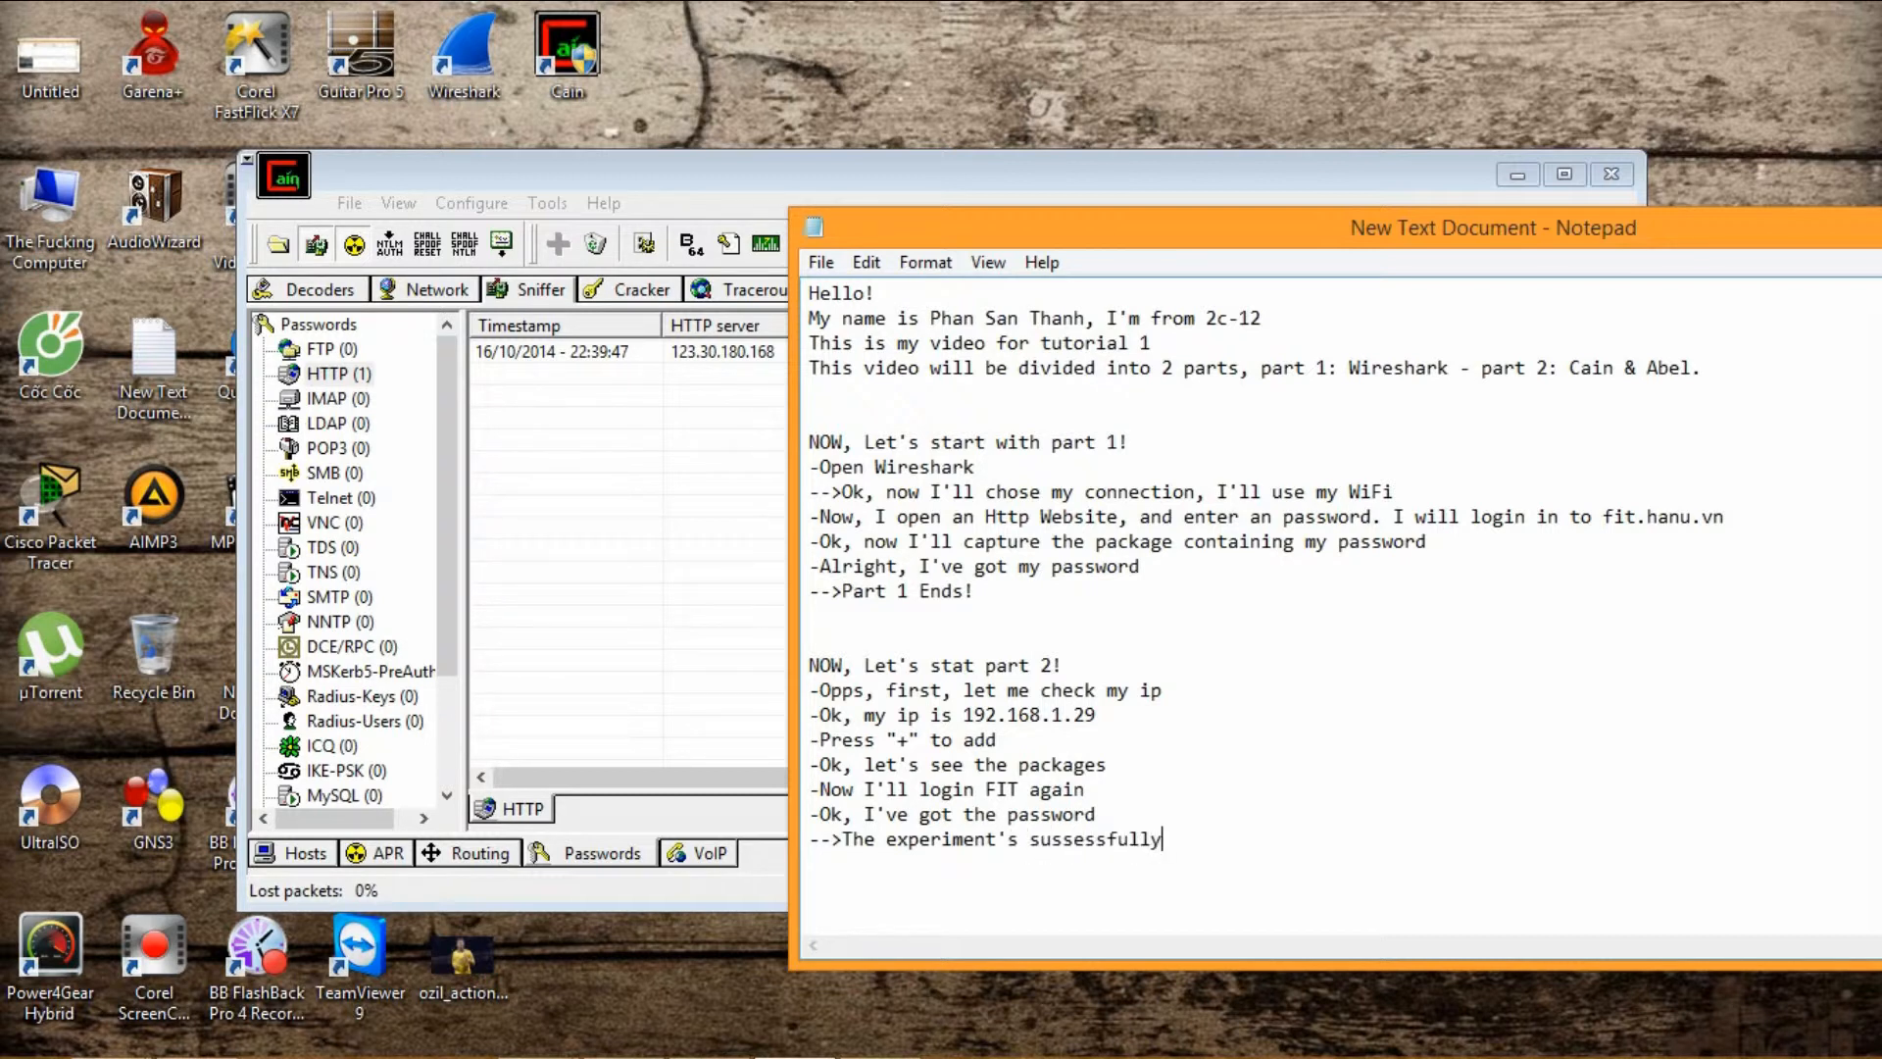
type("^^")
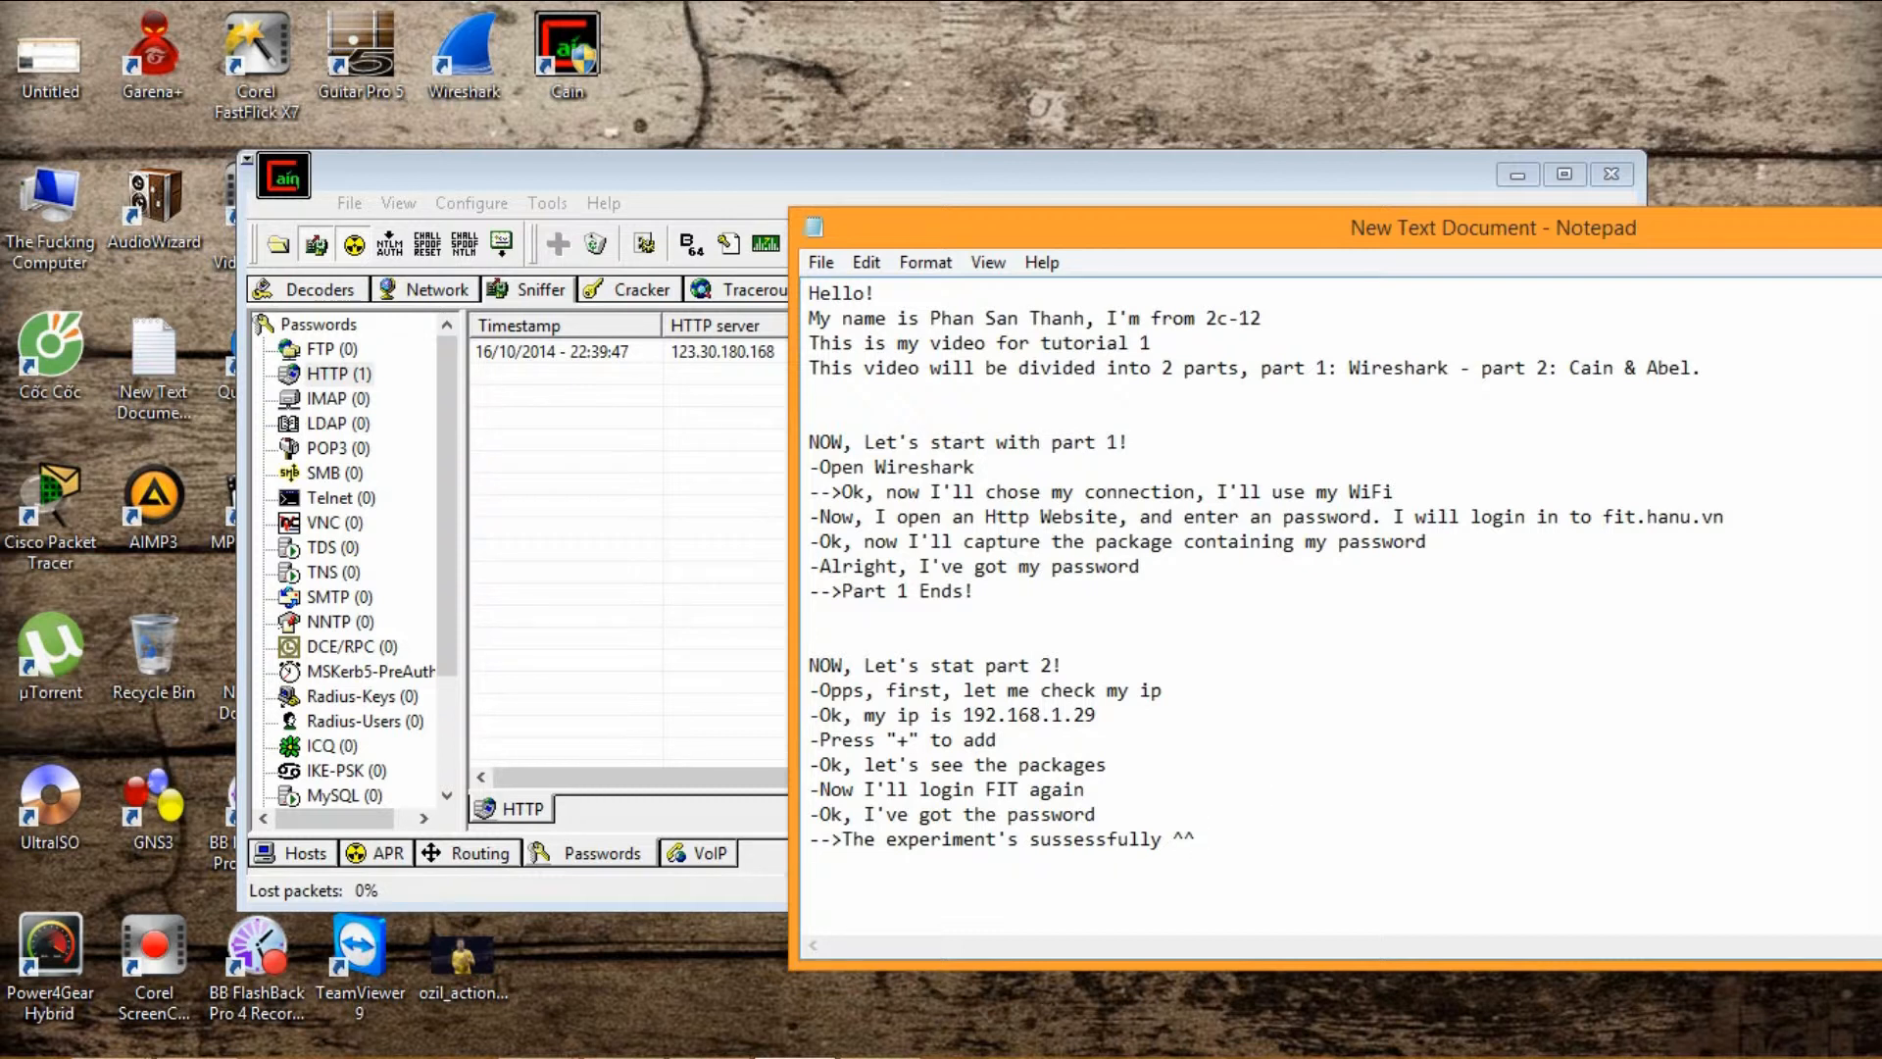
Finish the notes with 'Thank you for watching! Have a nice day!'.
type("Thank")
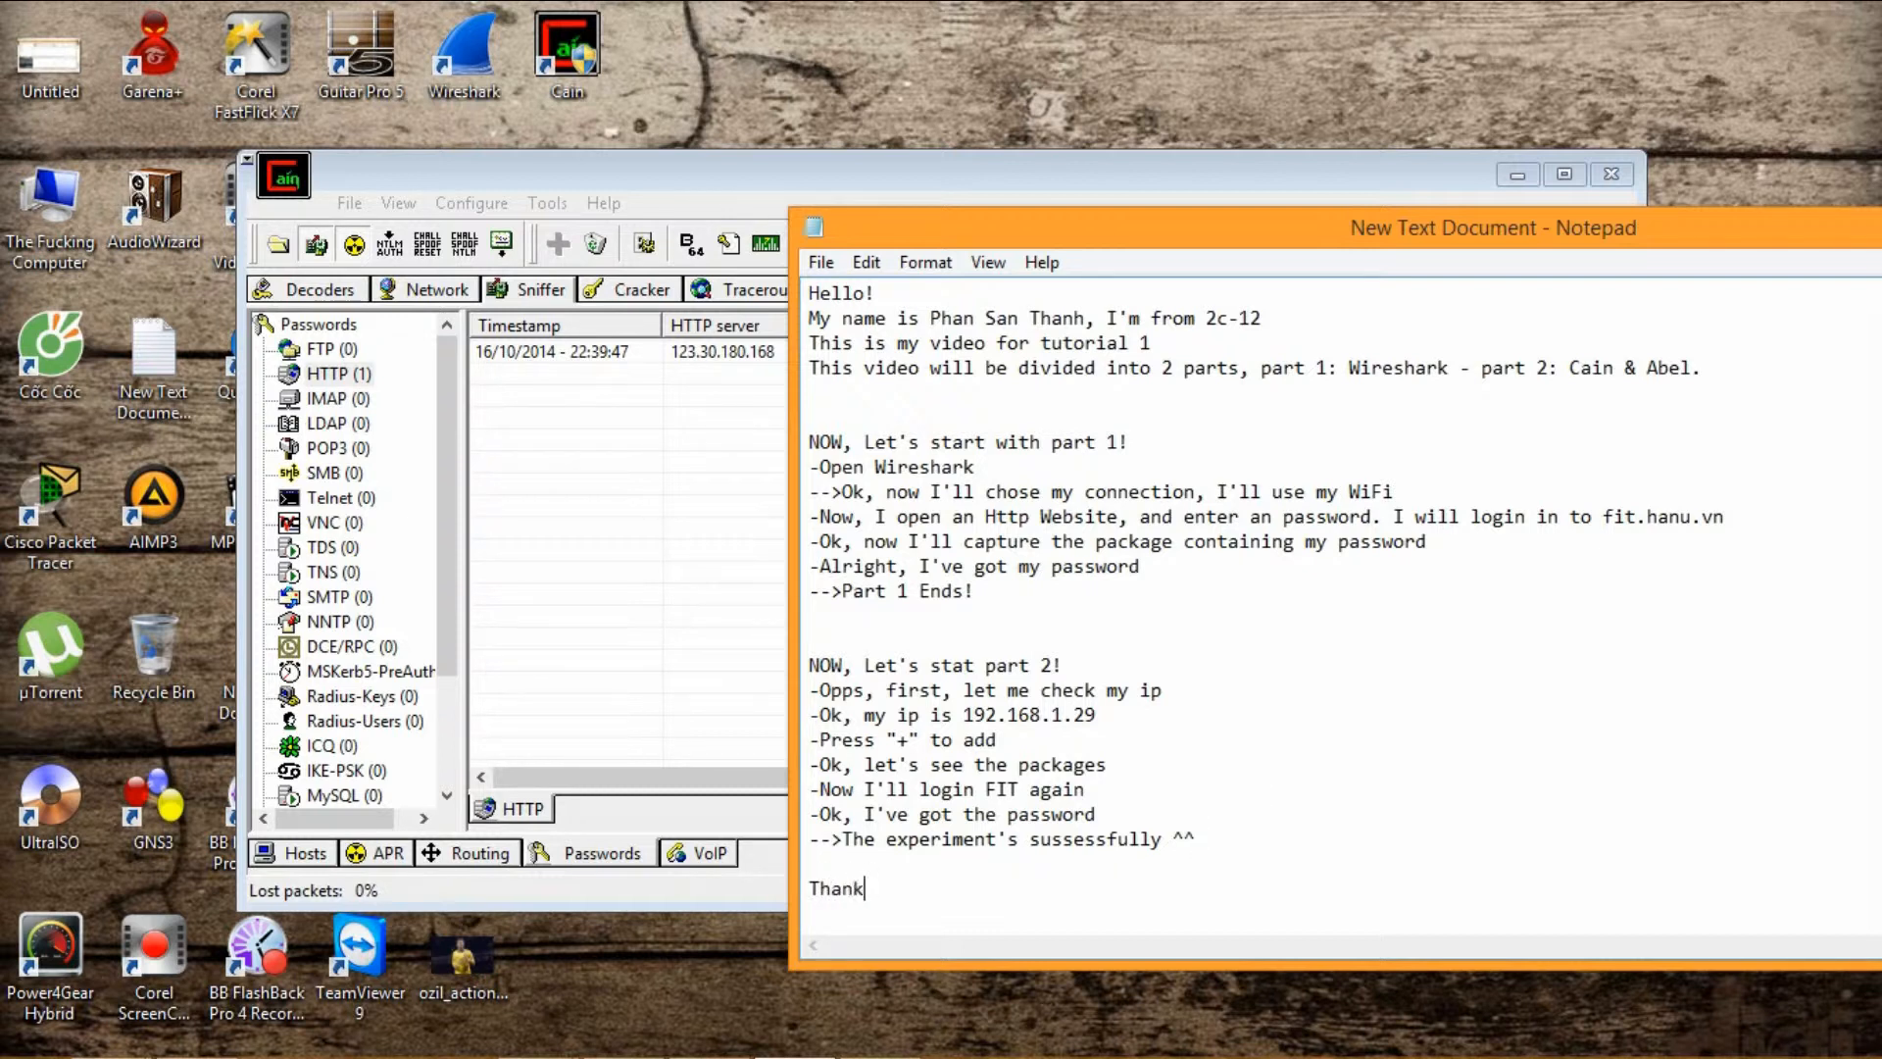
type("you for watch")
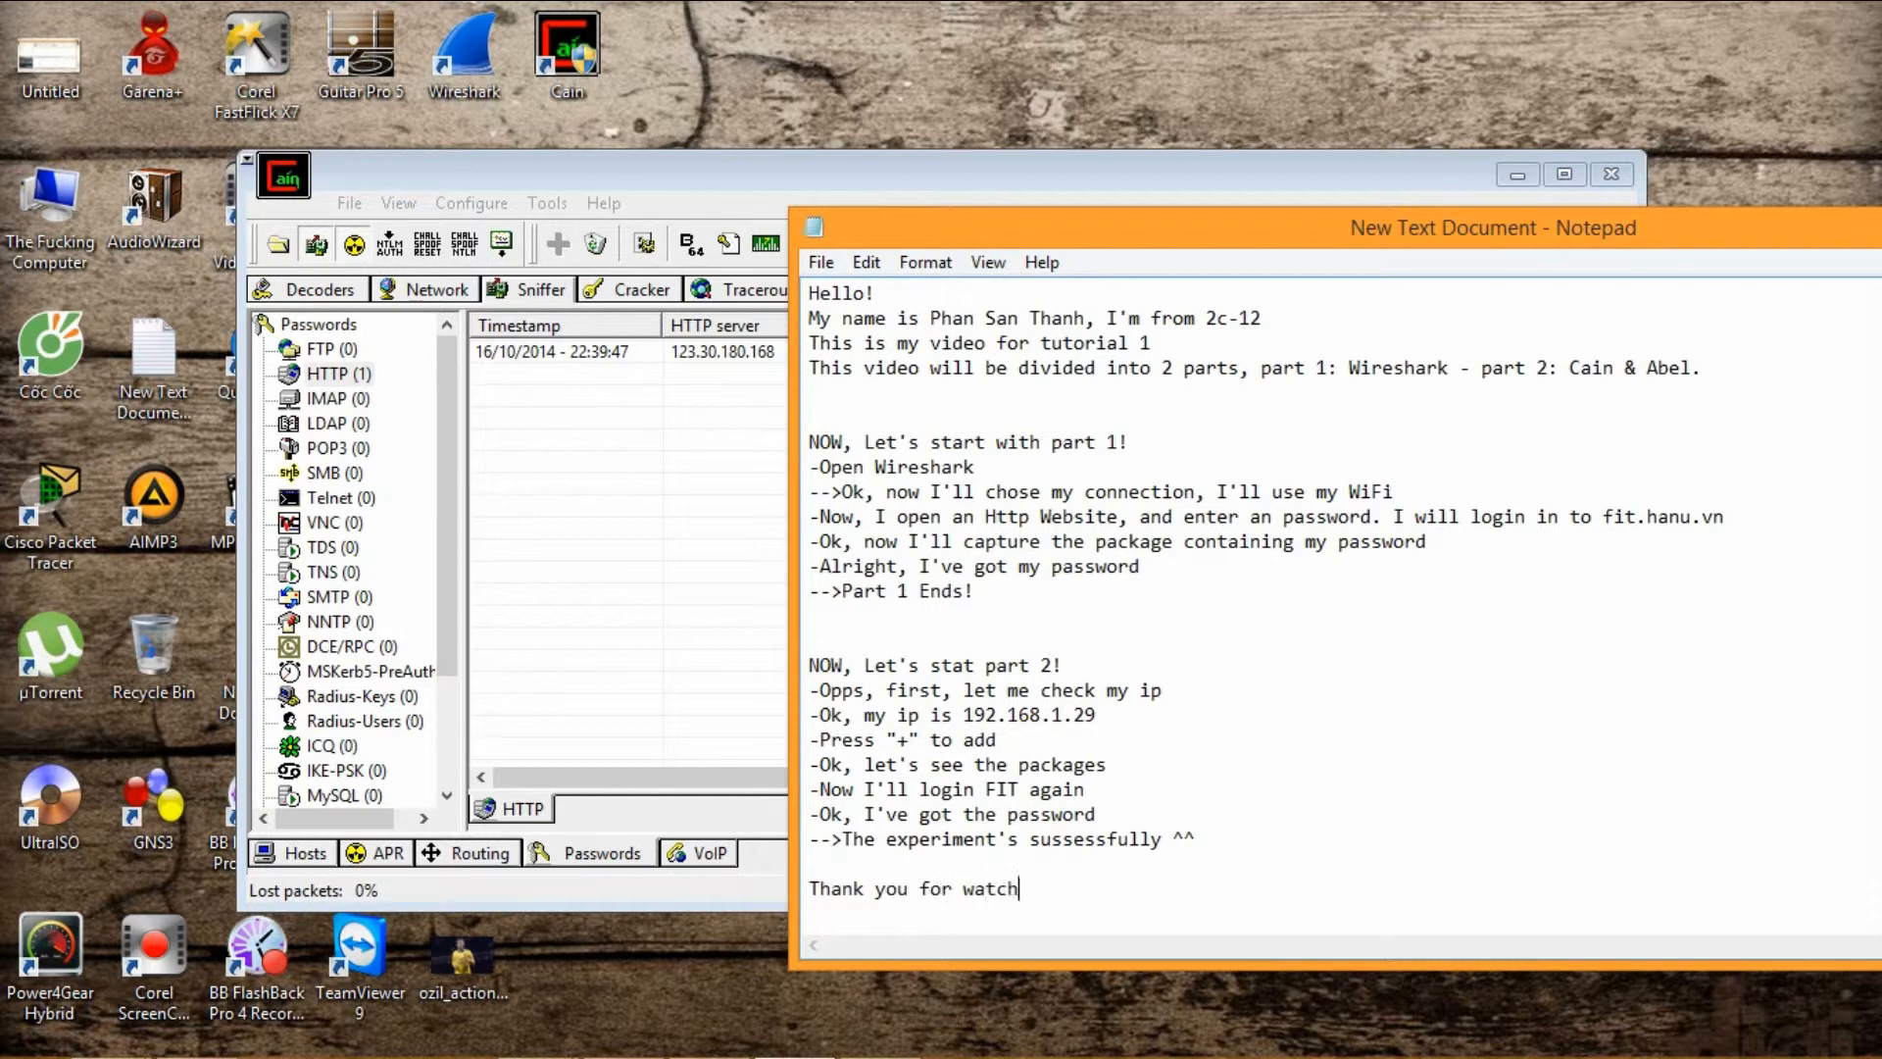
type("ing! Hav")
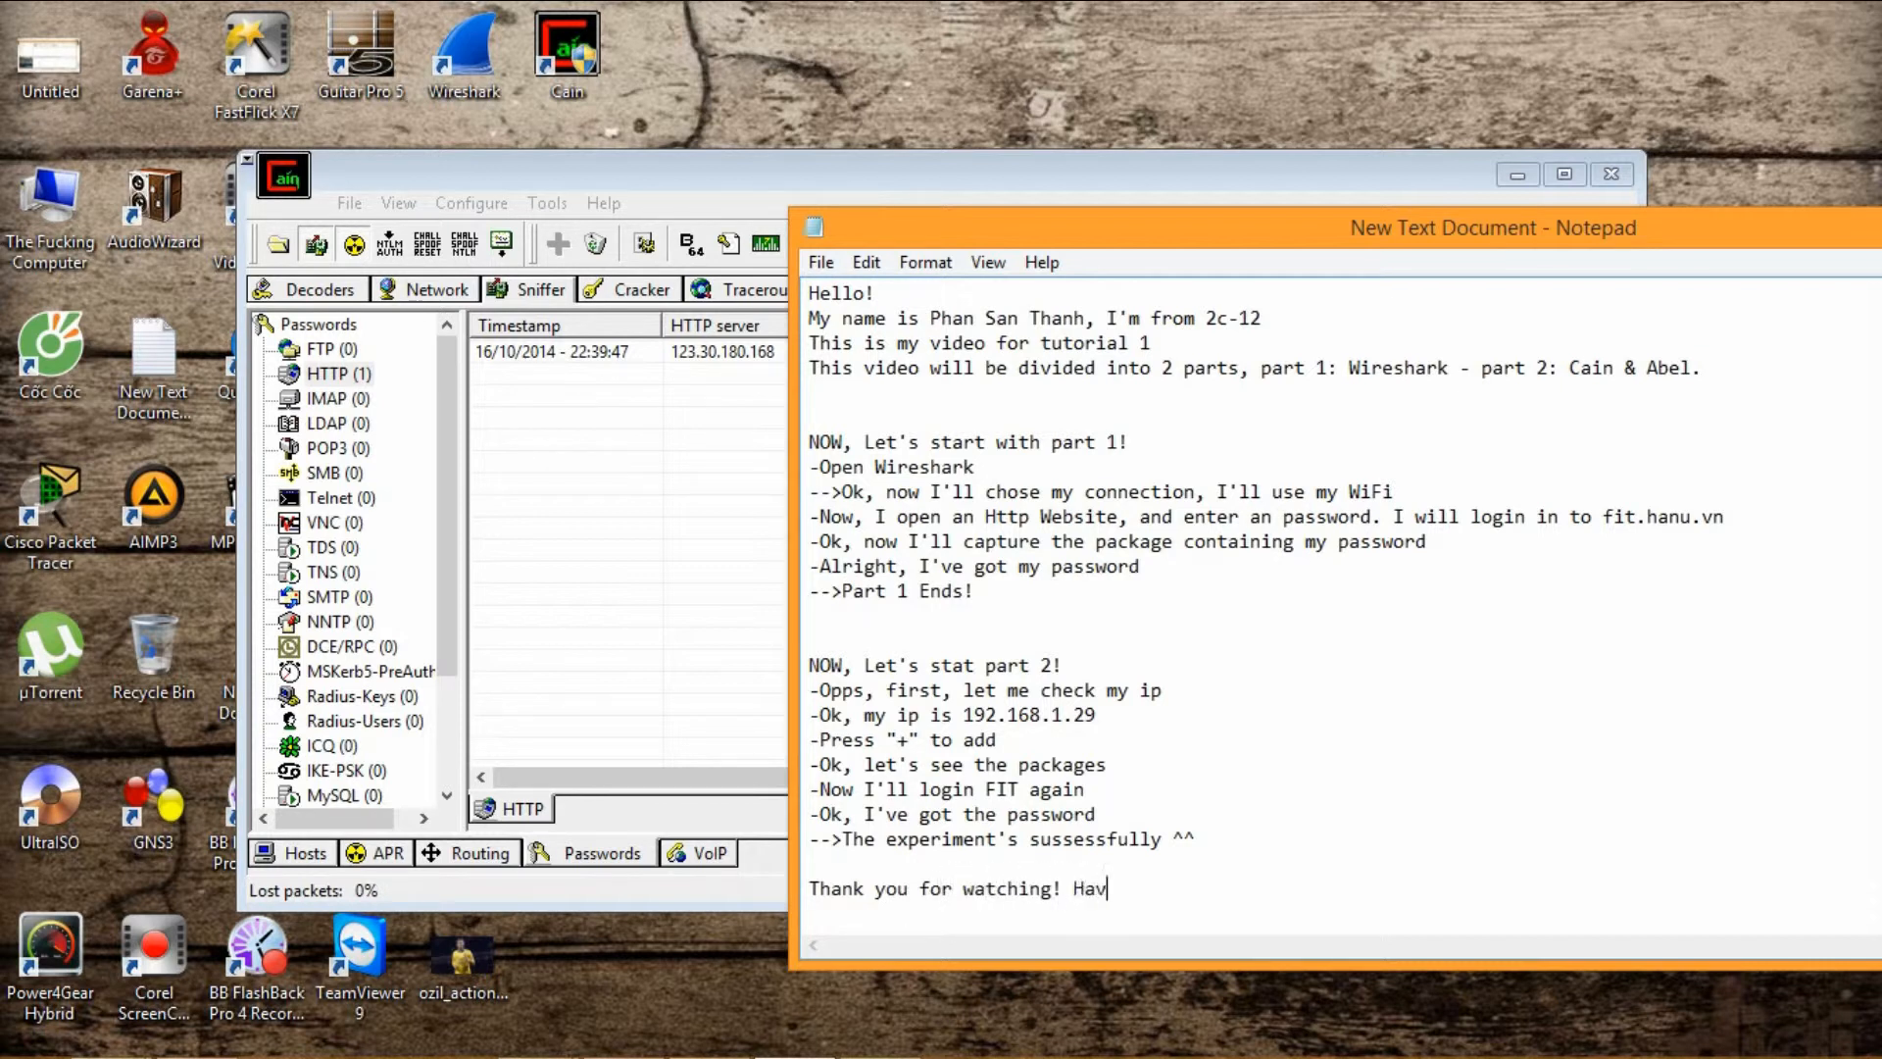
type("e a nice day")
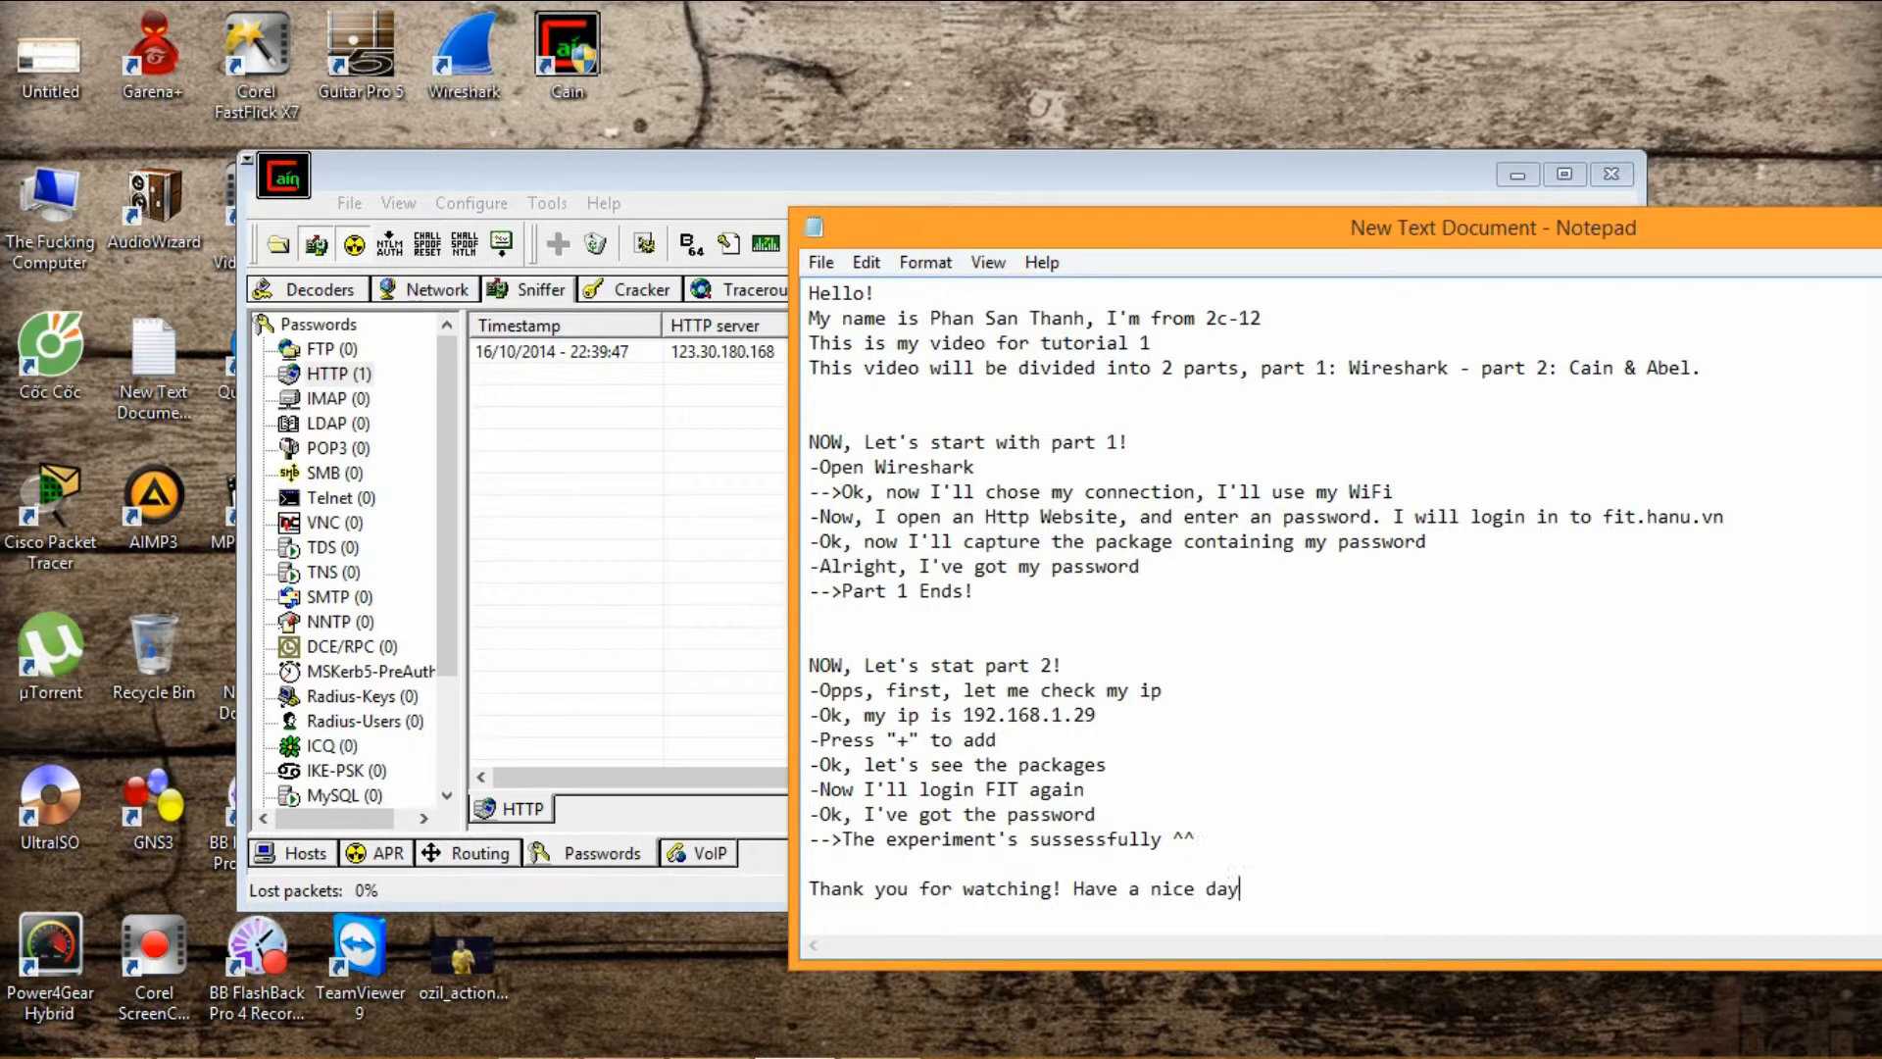
type("!")
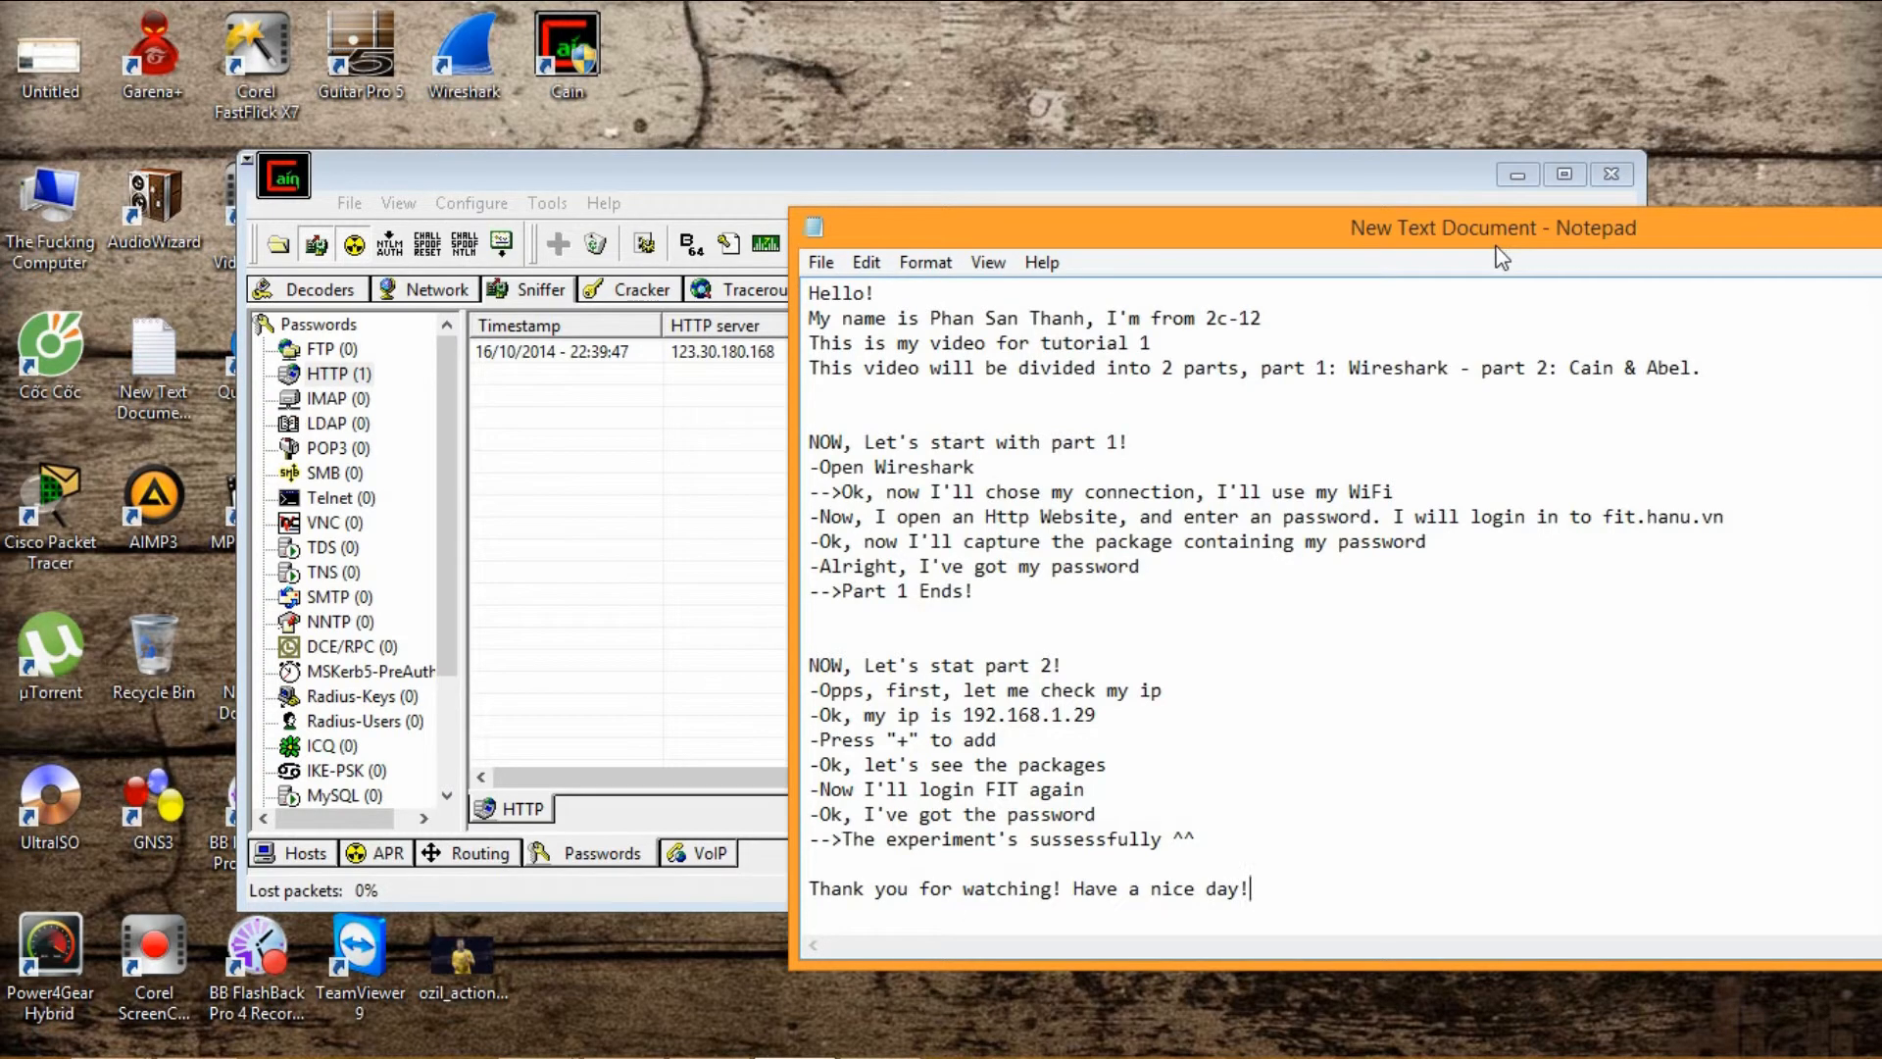